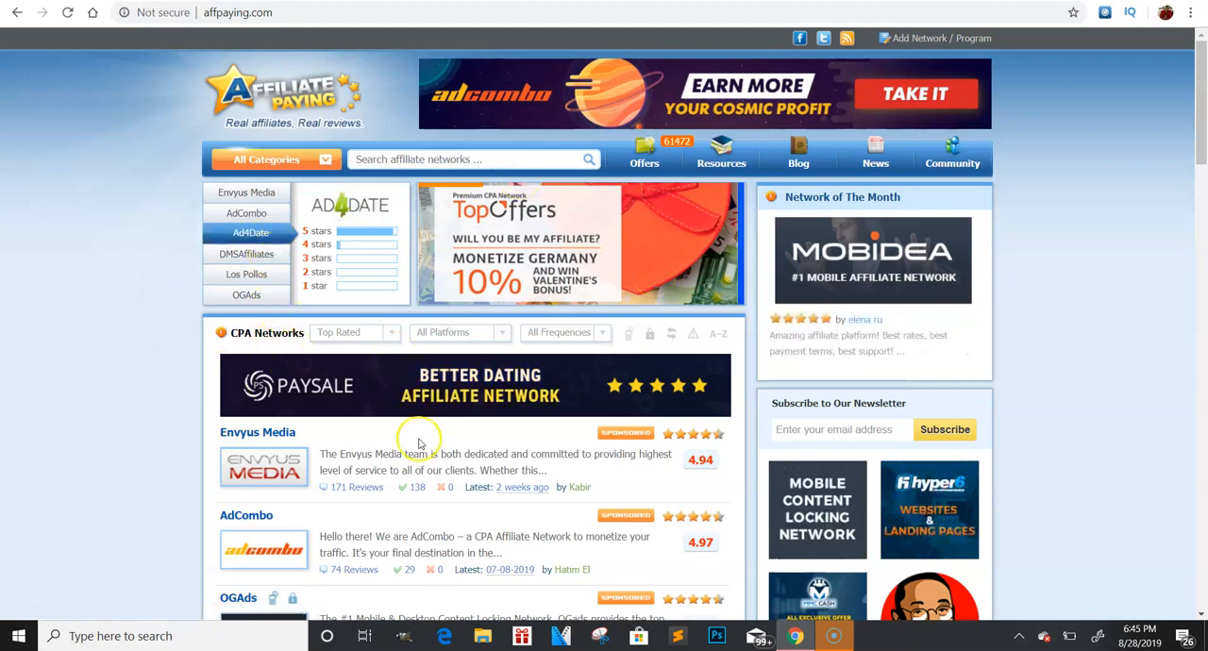
- Check the Top Rated sort options and browse down the CPA networks list
click(355, 332)
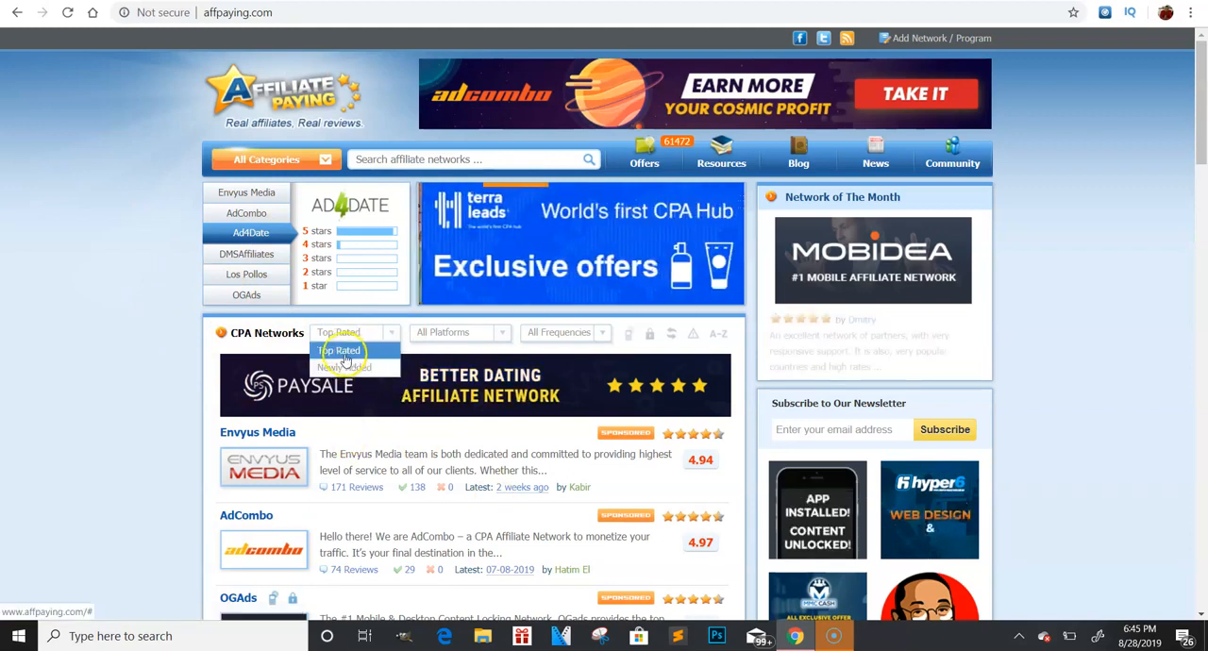
scroll(down, 3)
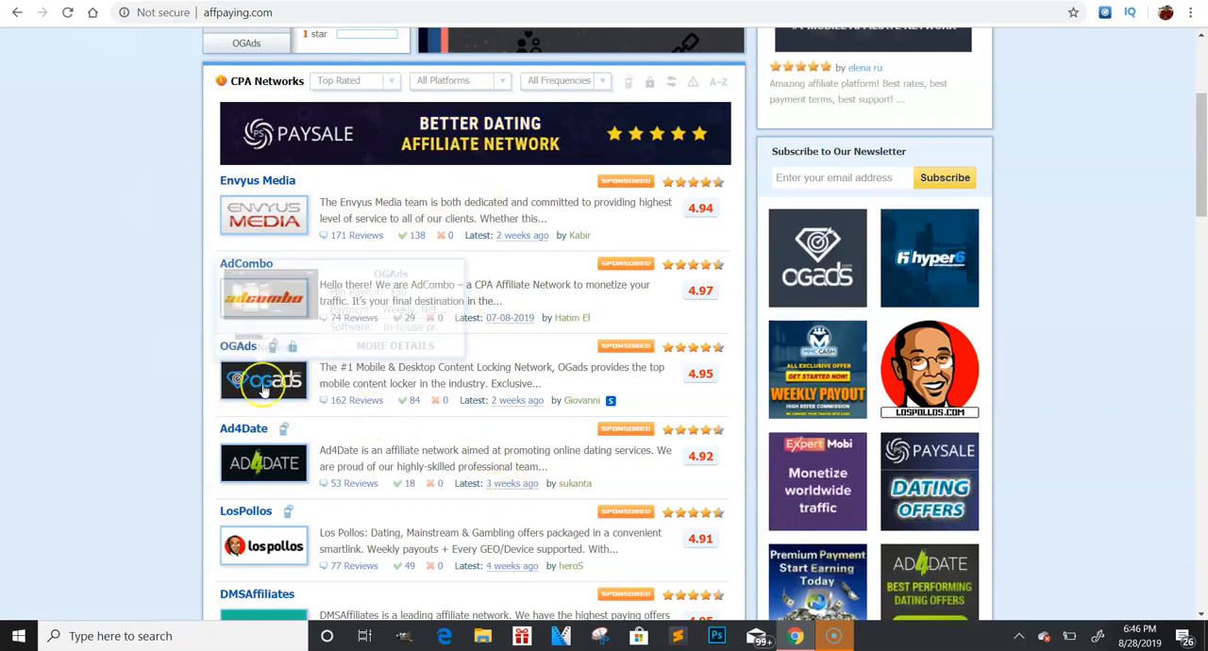
mouse_move(462, 400)
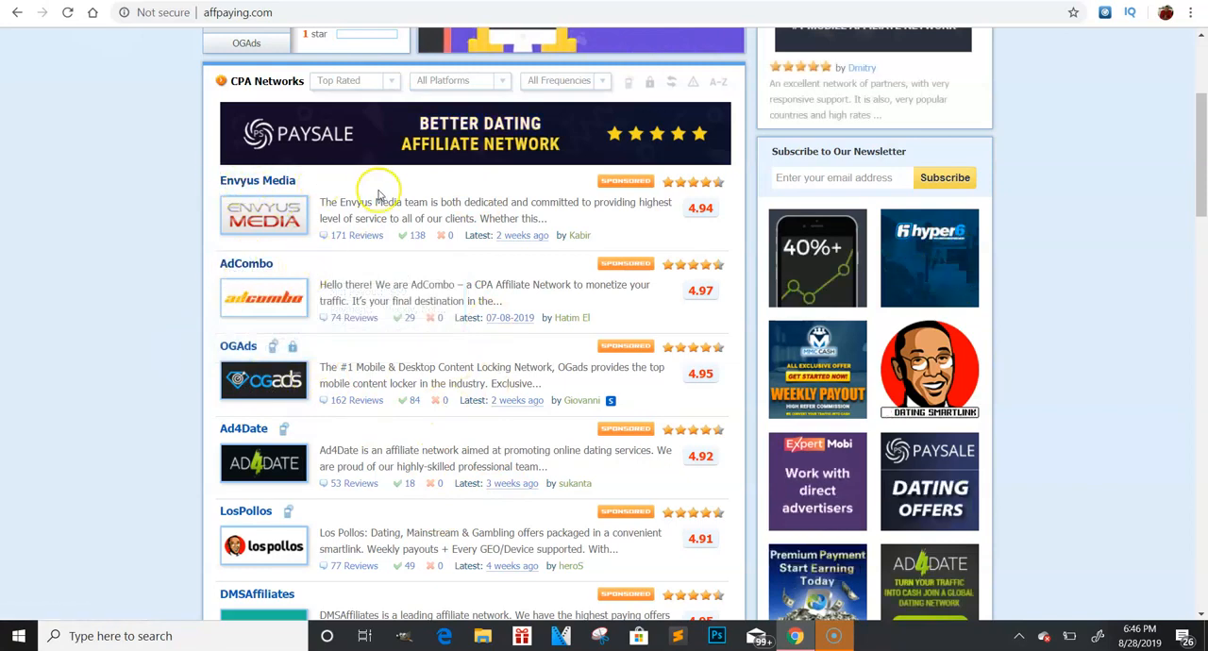
scroll(down, 3)
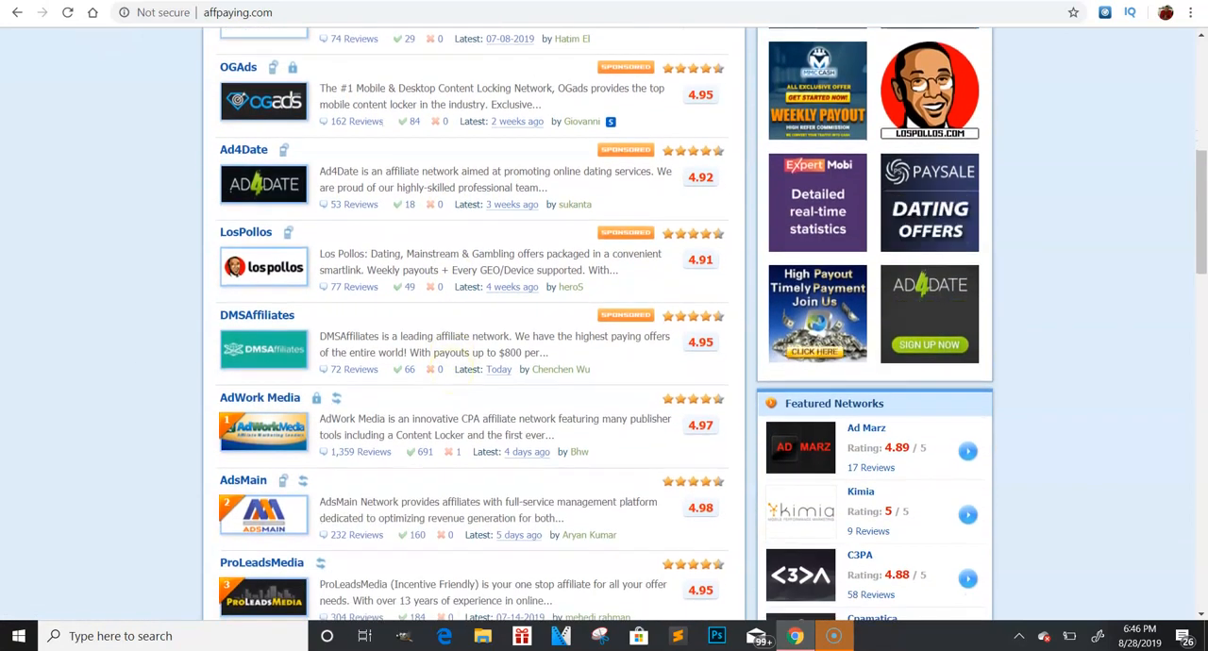
scroll(down, 3)
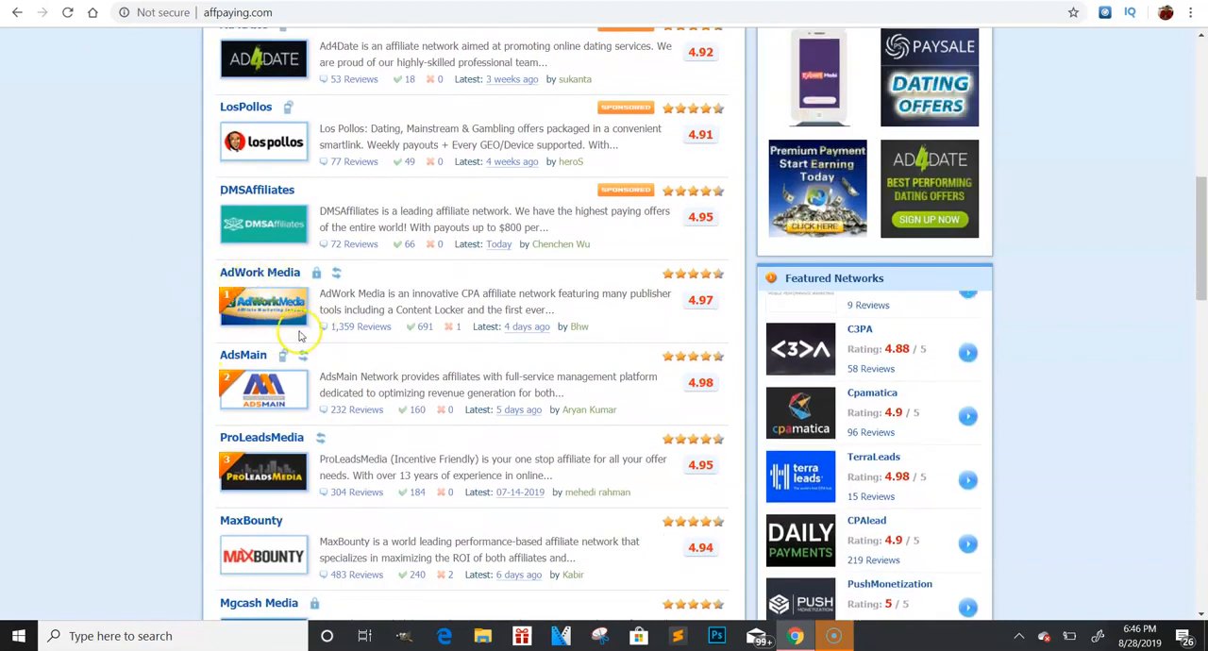
scroll(down, 3)
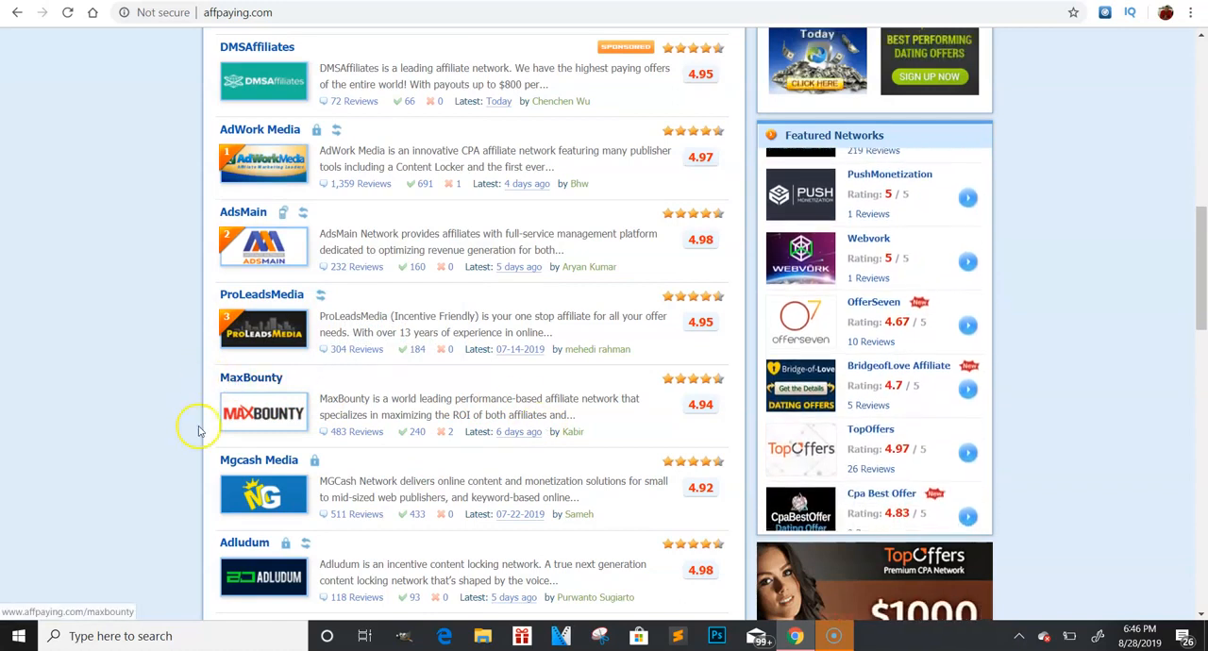
scroll(down, 3)
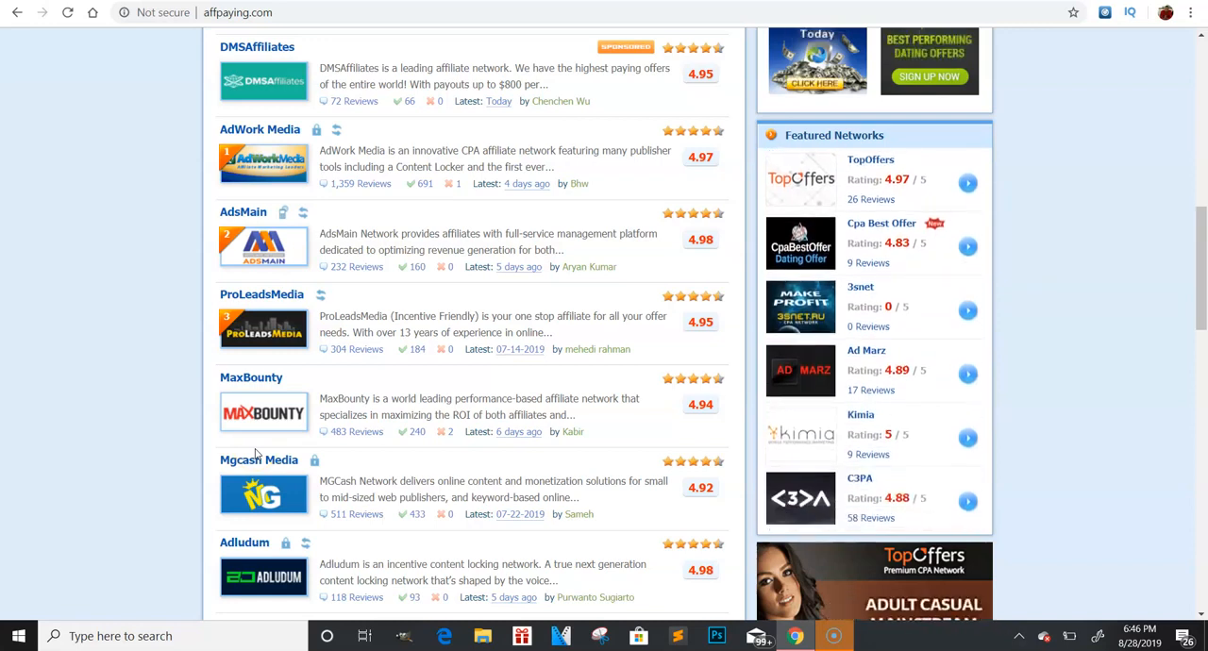
scroll(down, 3)
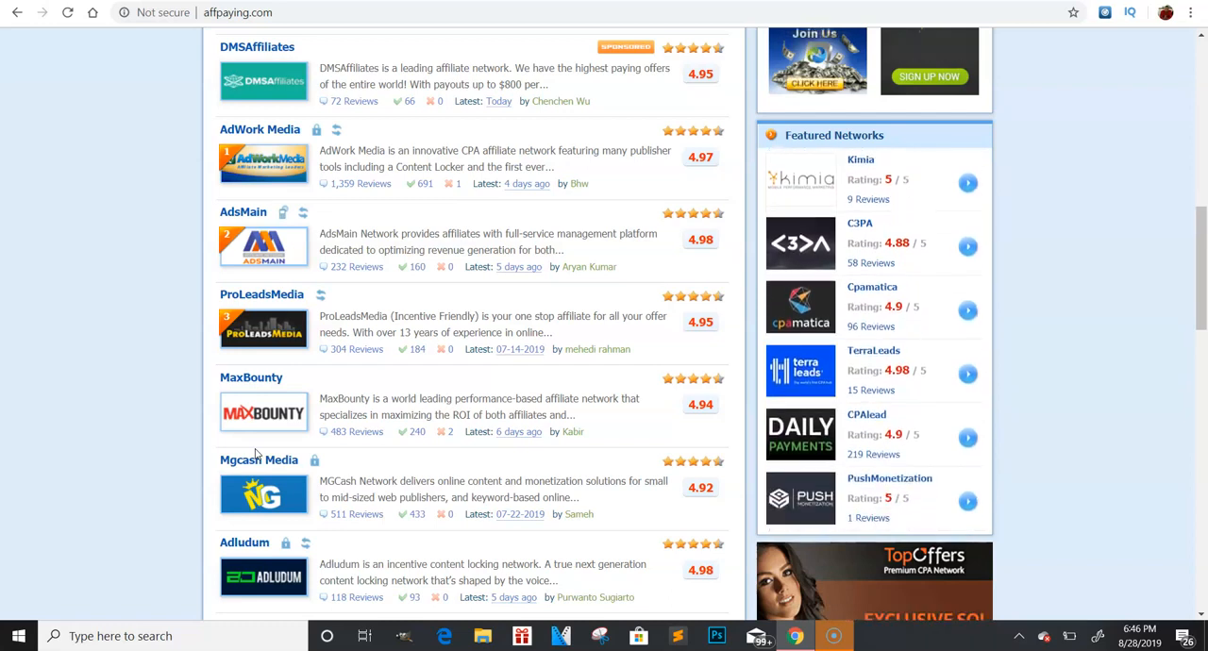
- Continue to the bottom of page one, reaching PeerFly and the page-number links
scroll(down, 3)
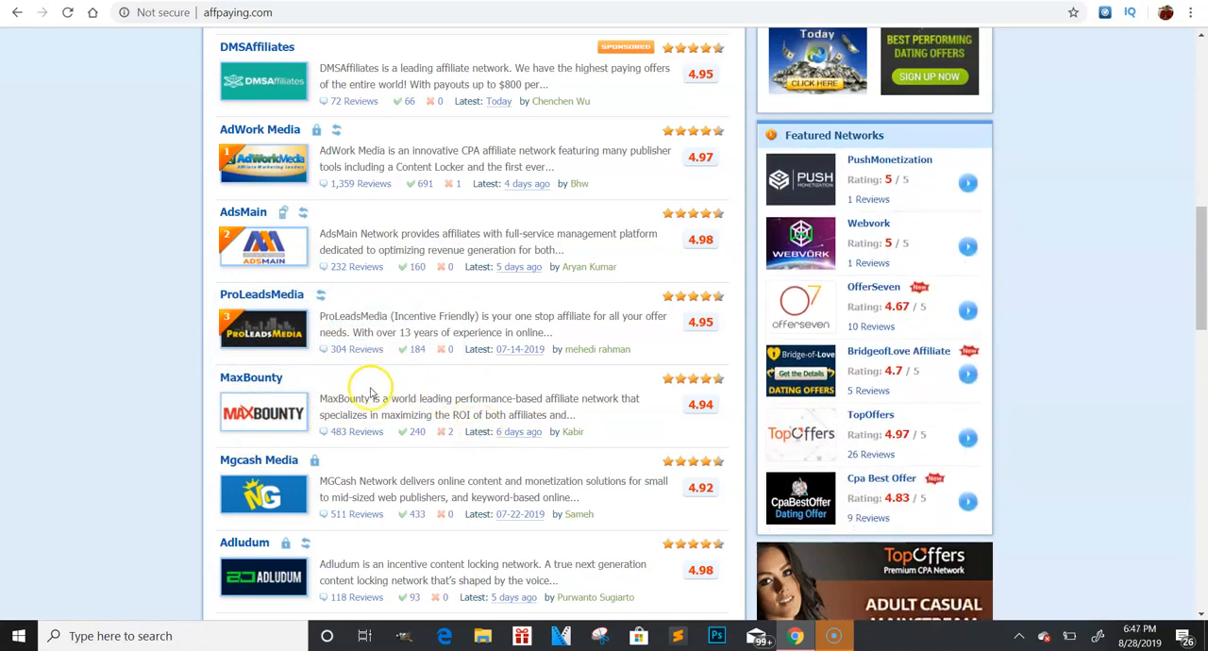
scroll(down, 3)
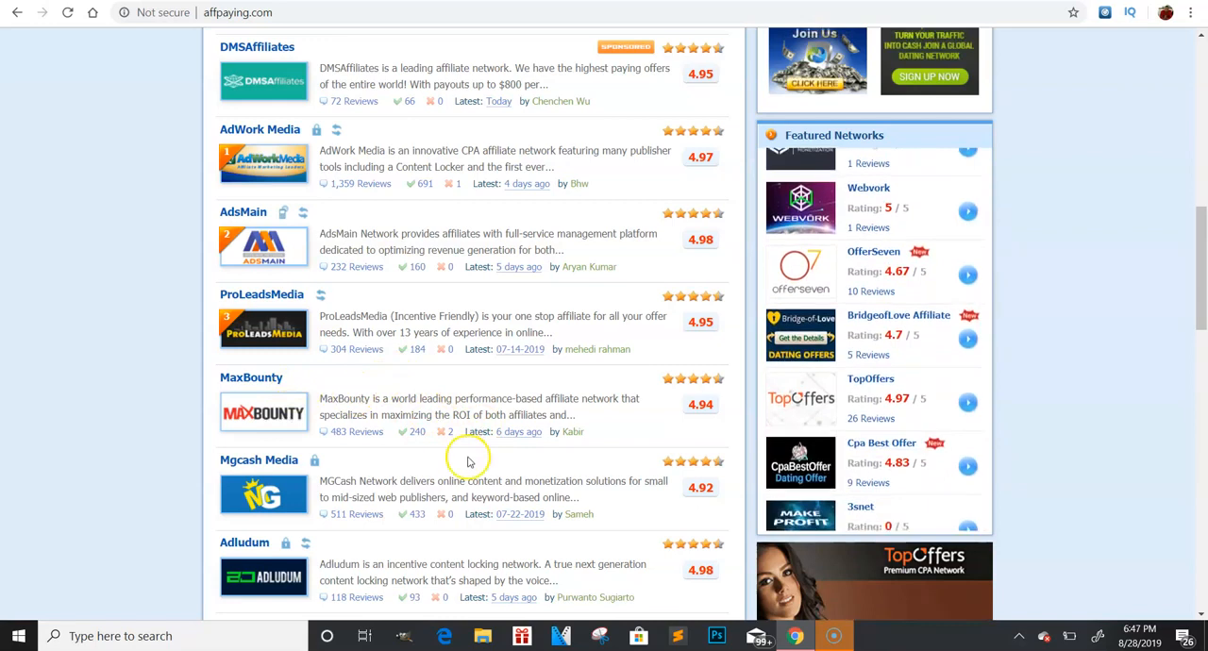
scroll(down, 3)
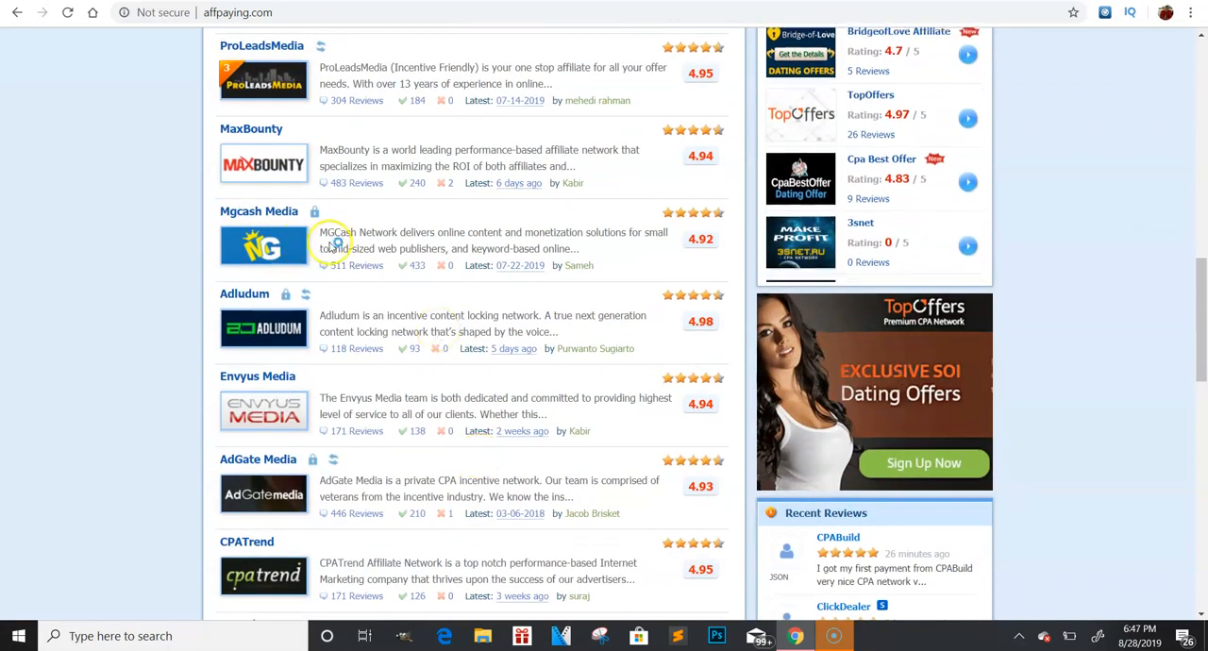
scroll(down, 3)
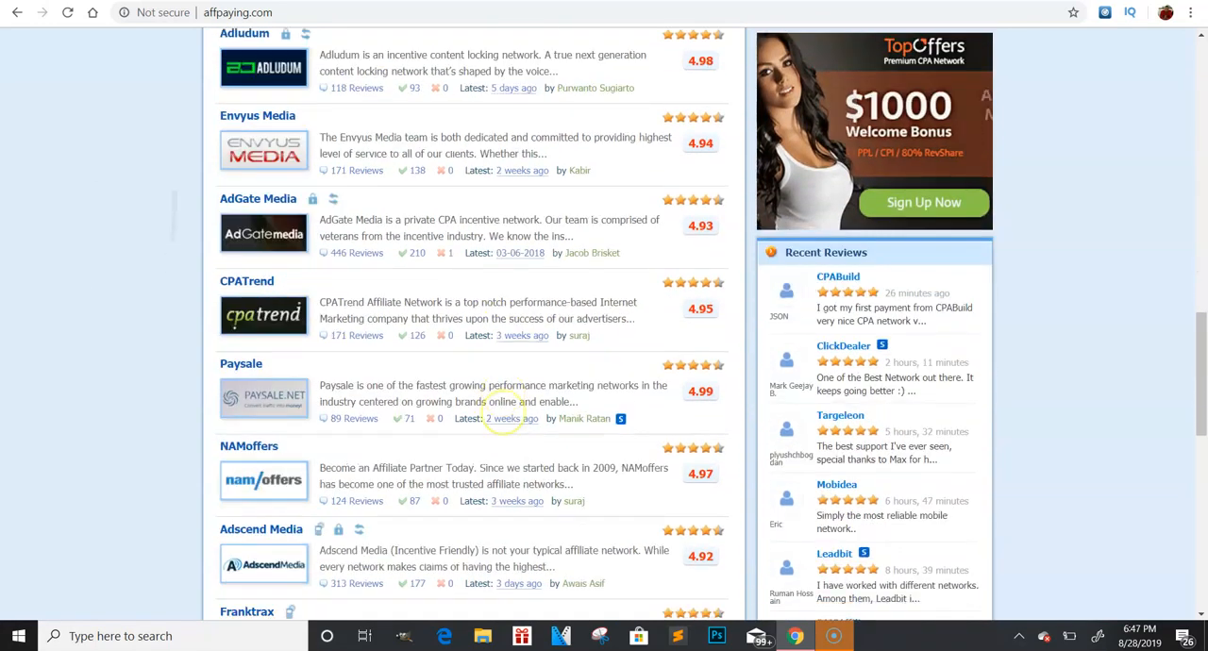
scroll(down, 3)
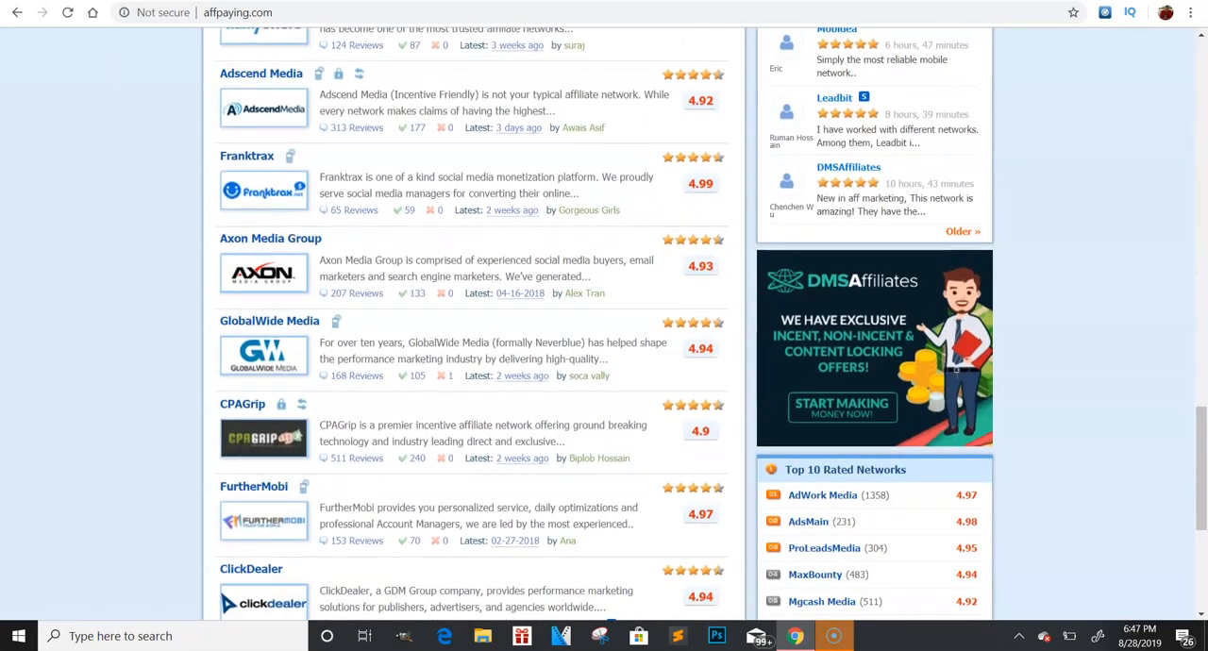
scroll(down, 3)
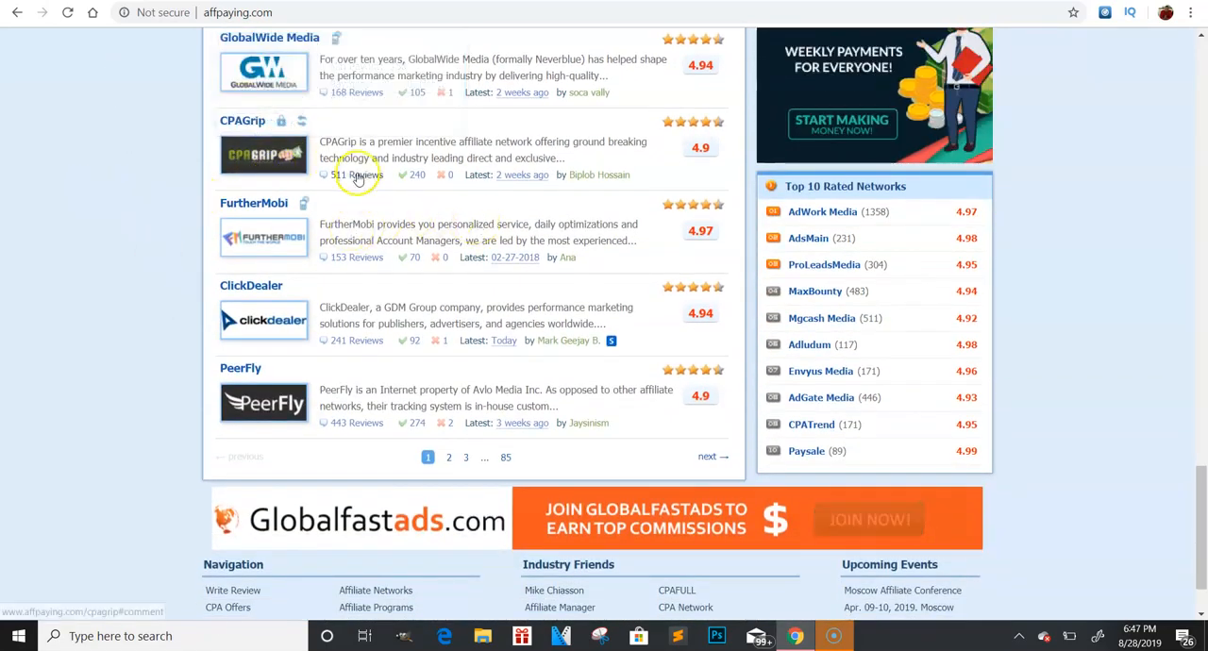
click(355, 176)
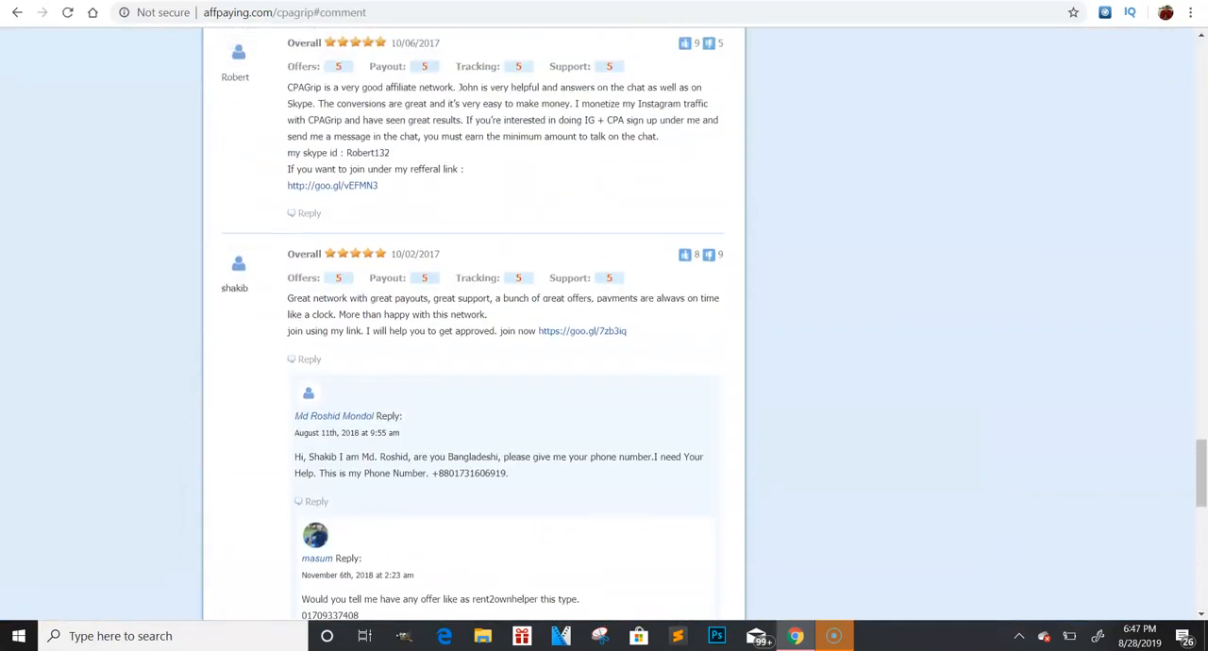
scroll(up, 3)
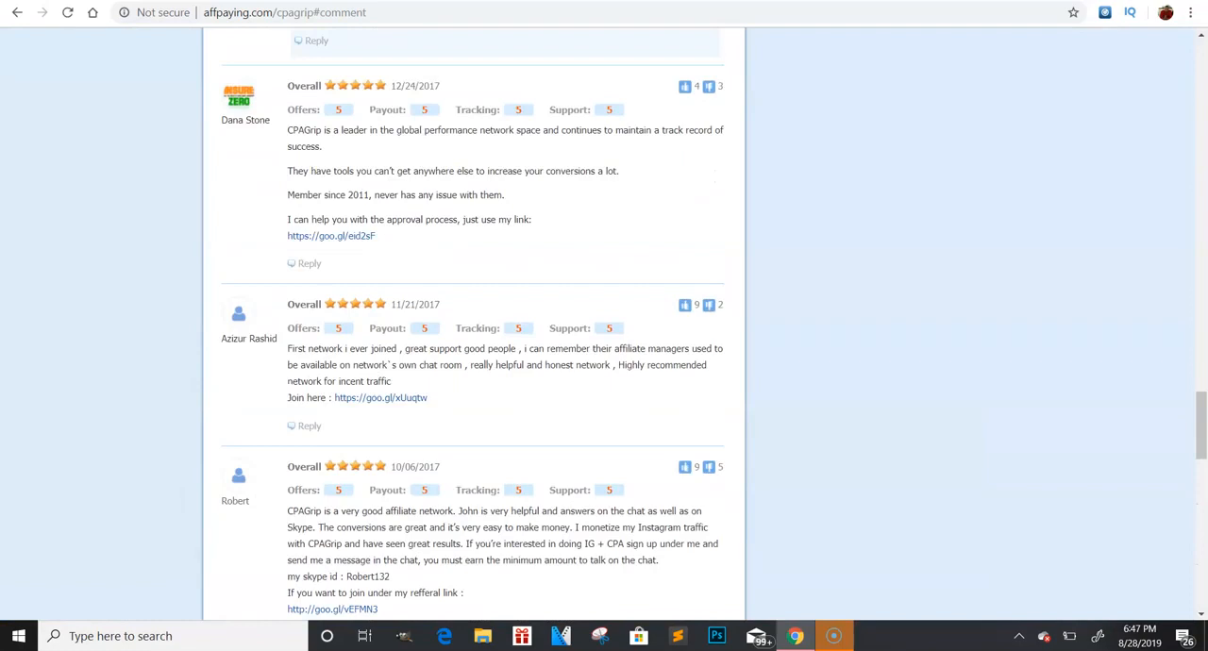
scroll(up, 3)
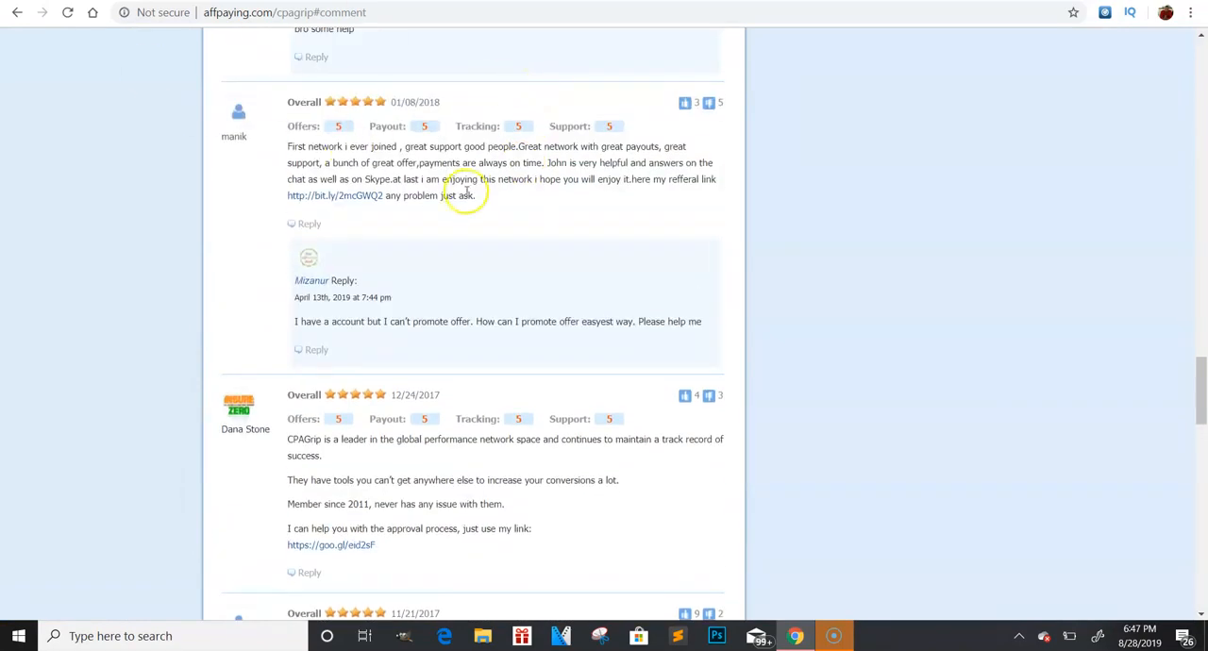
scroll(up, 3)
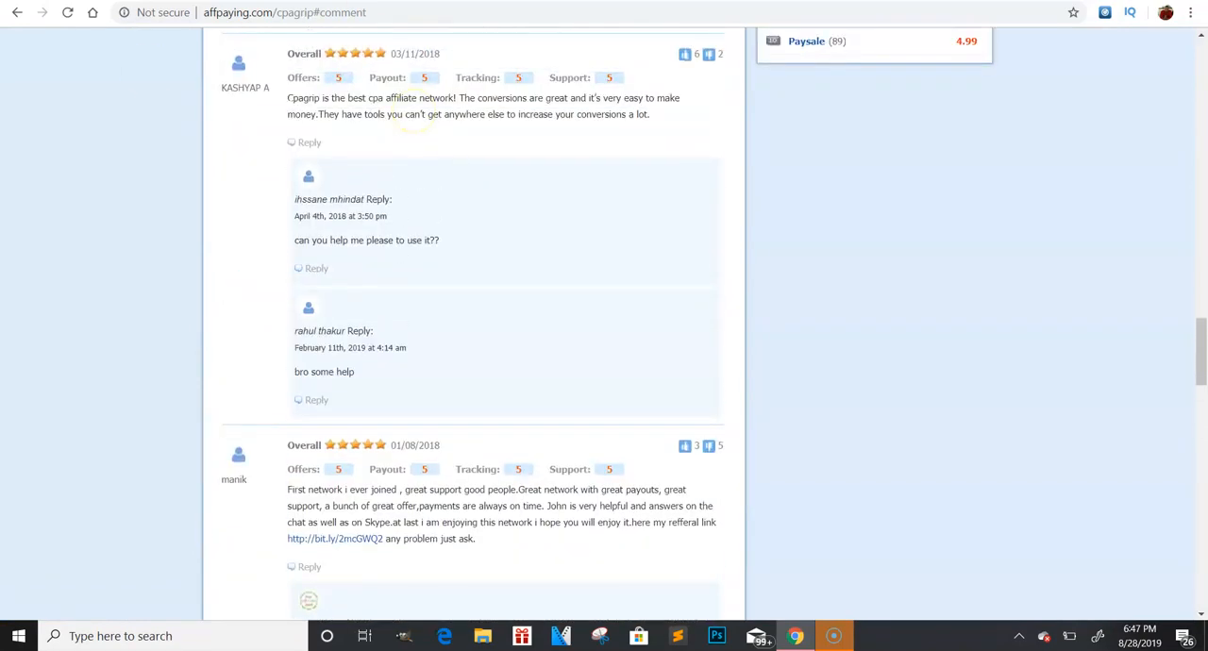
scroll(up, 3)
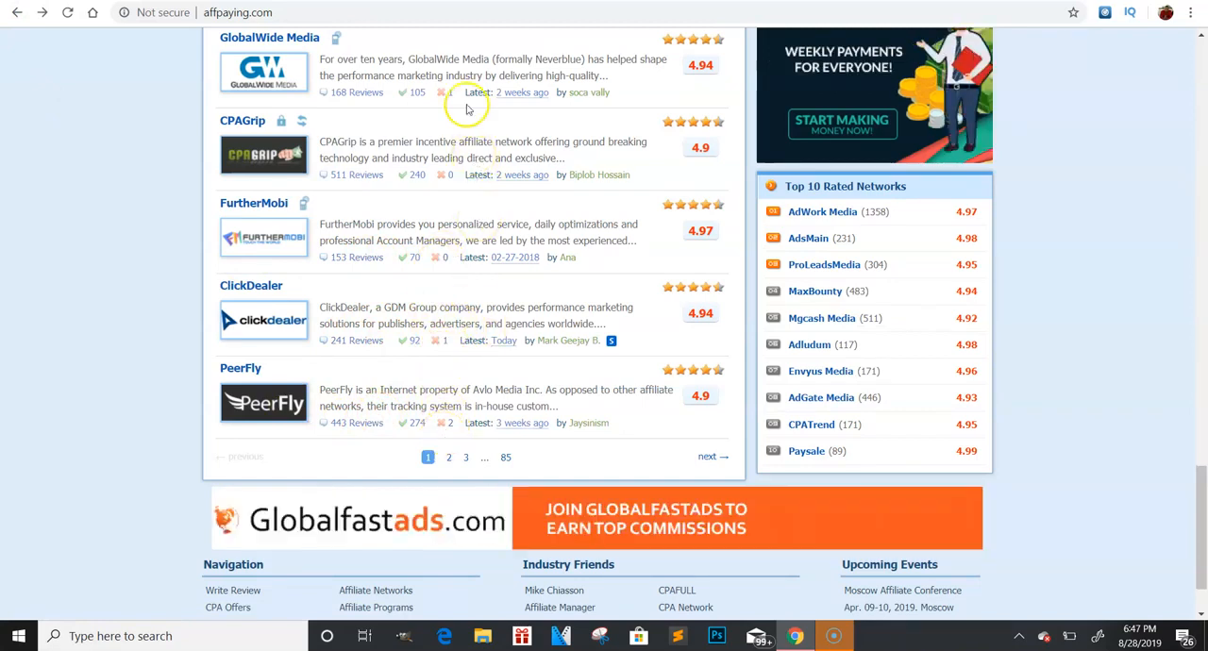
- Locate the CPATrend listing and visit the network's own website
scroll(up, 3)
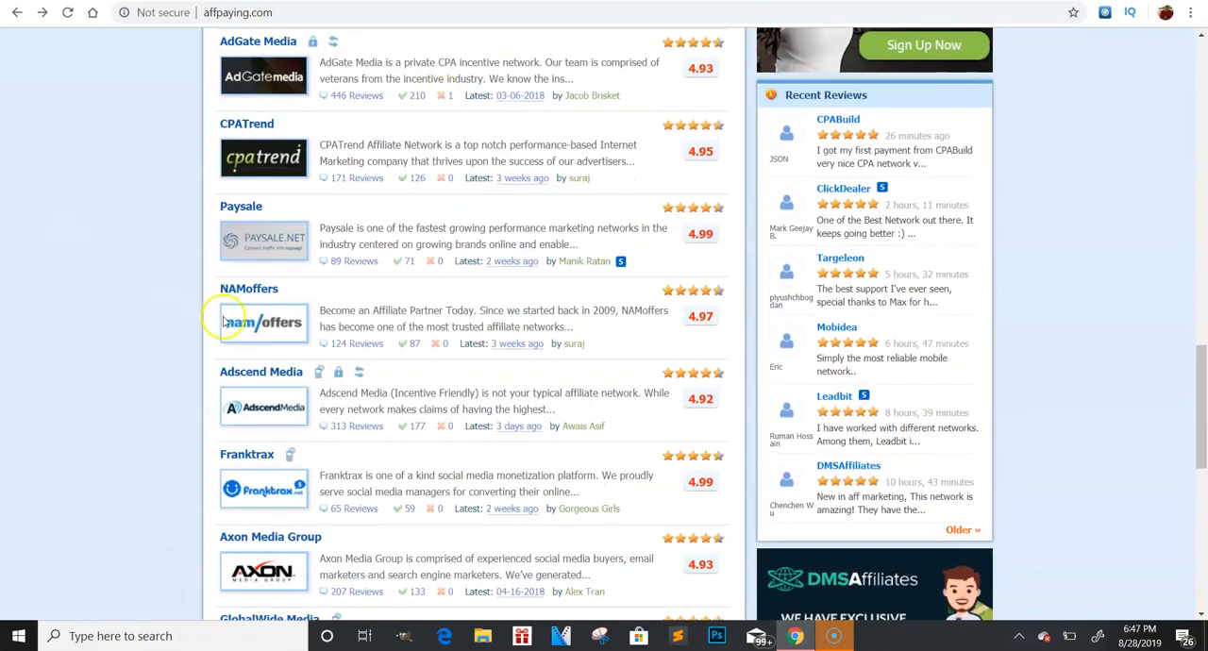
scroll(up, 3)
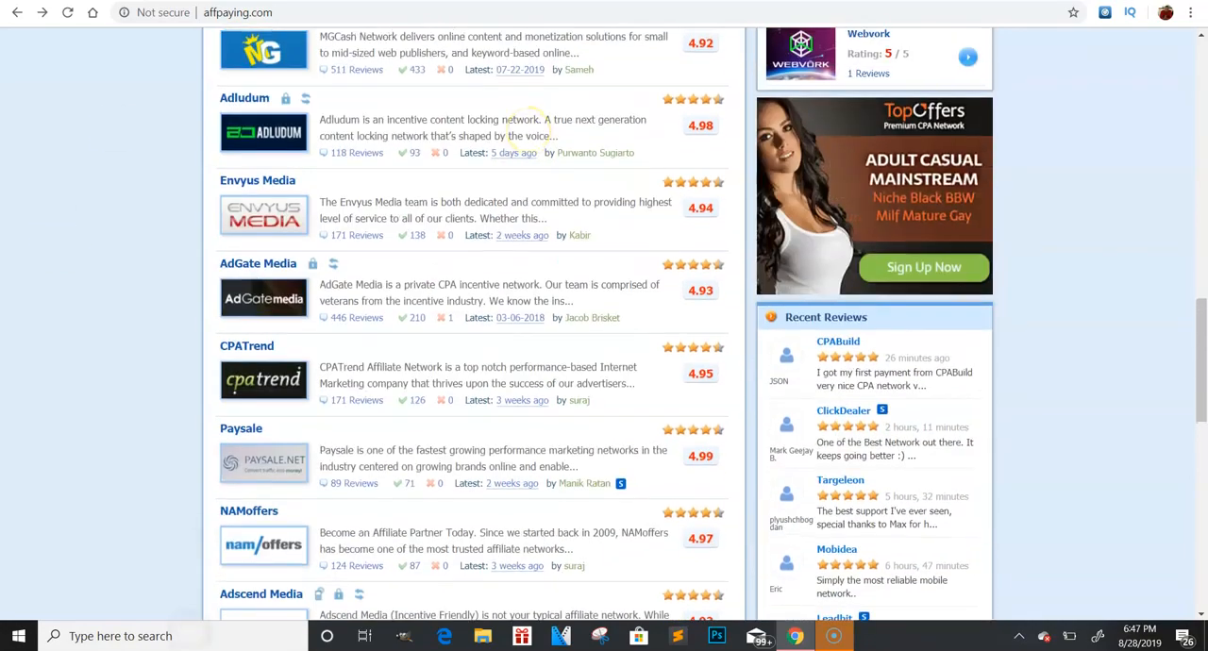
scroll(down, 3)
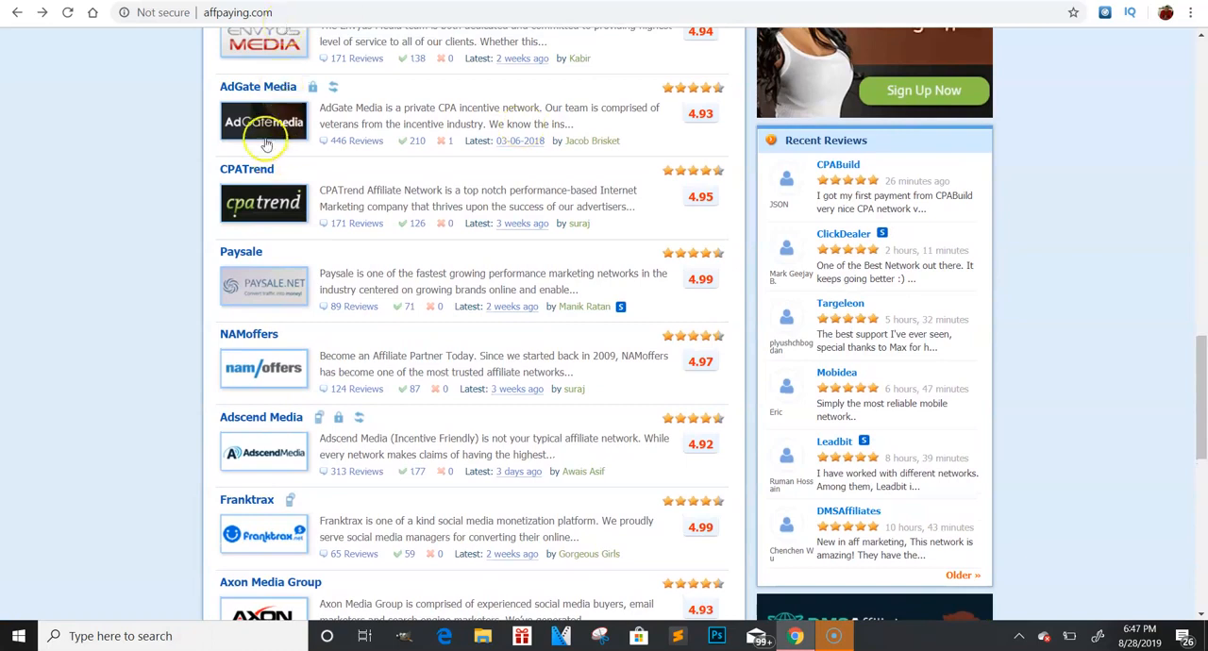
mouse_move(265, 204)
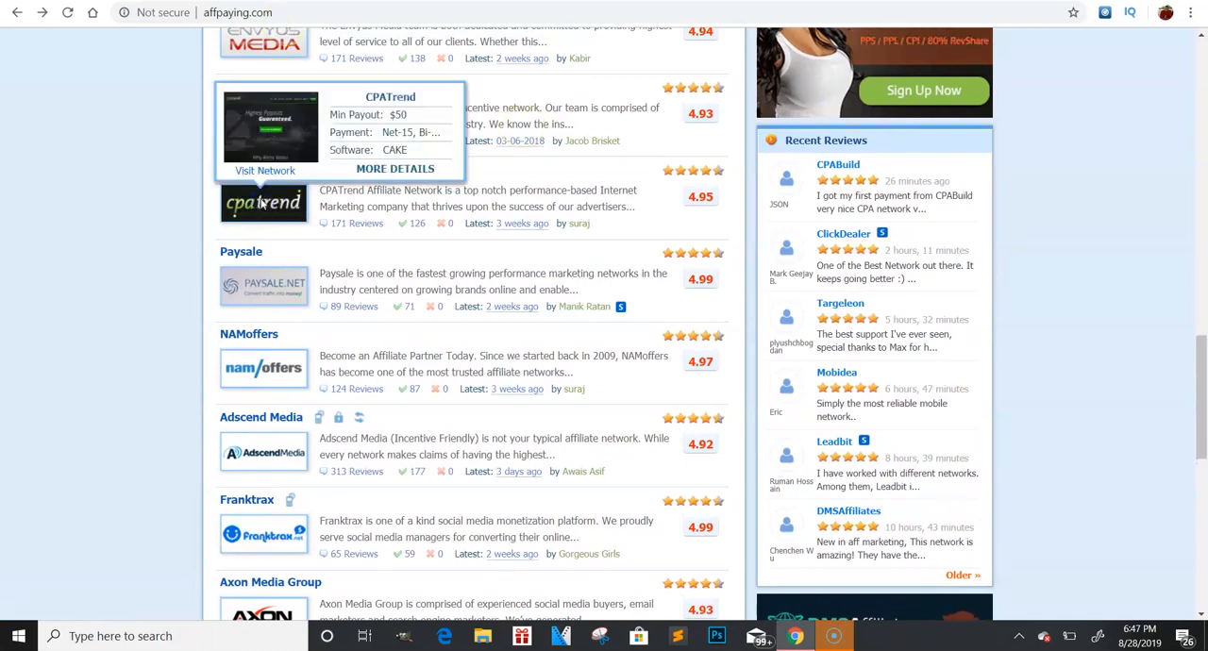
click(265, 170)
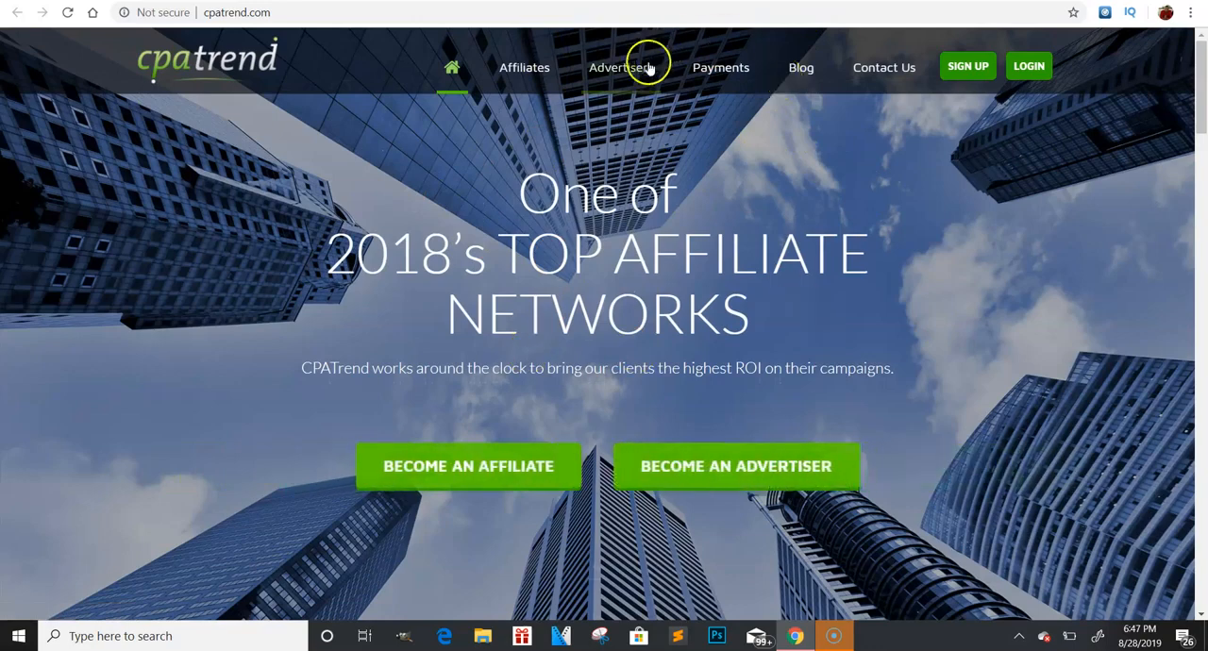
- View CPATrend's Payments page: NET-15 terms, bi-weekly threshold and payout methods
click(721, 66)
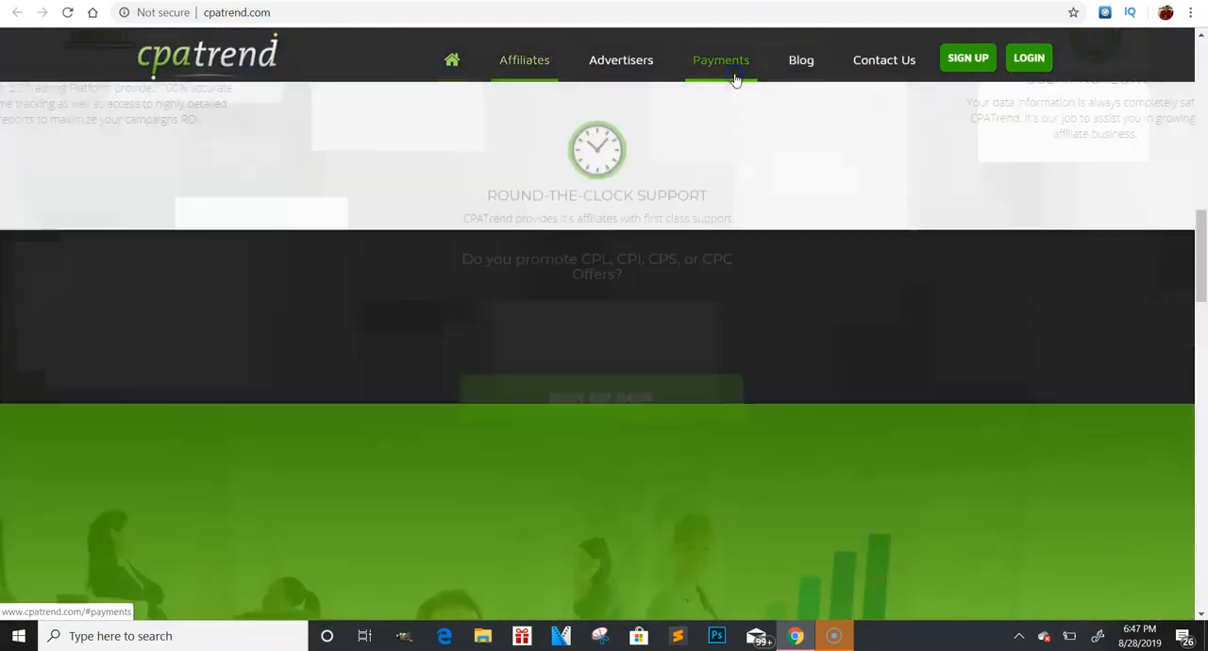
click(721, 60)
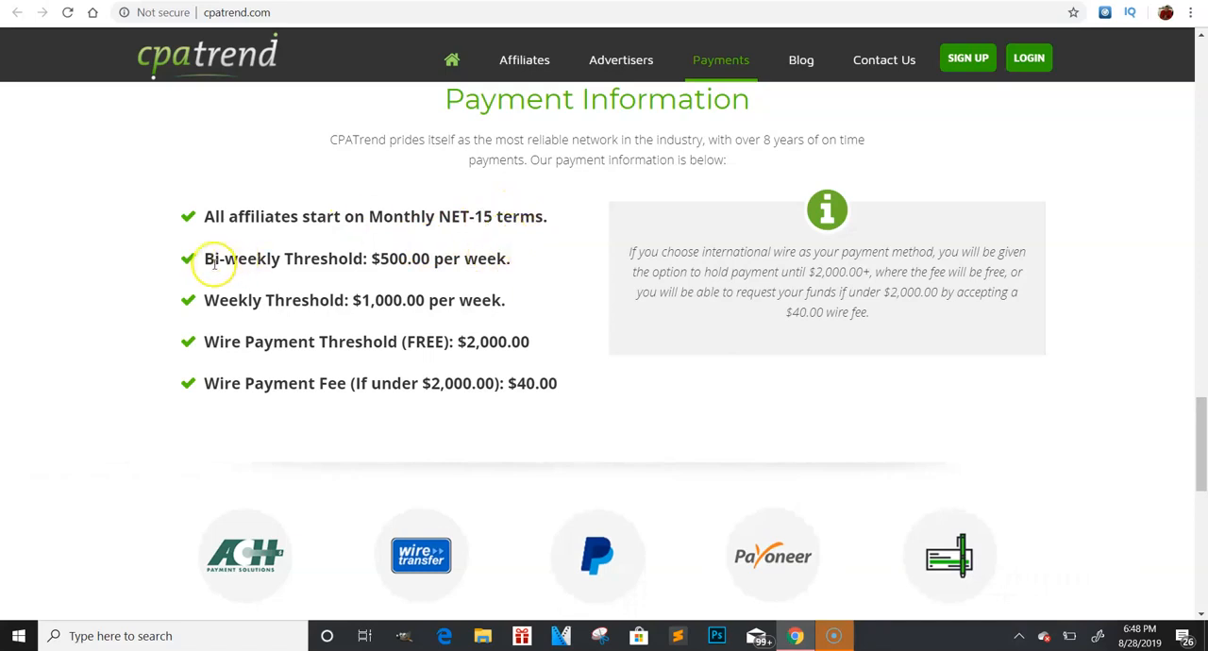
double_click(262, 258)
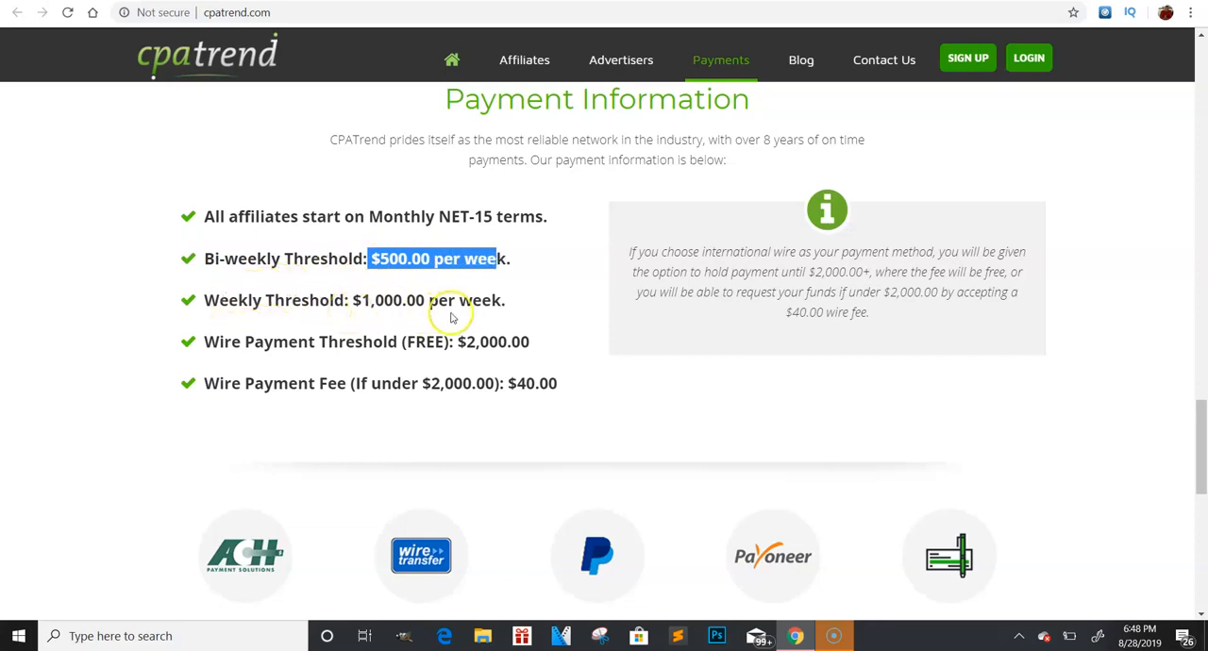
mouse_move(649, 393)
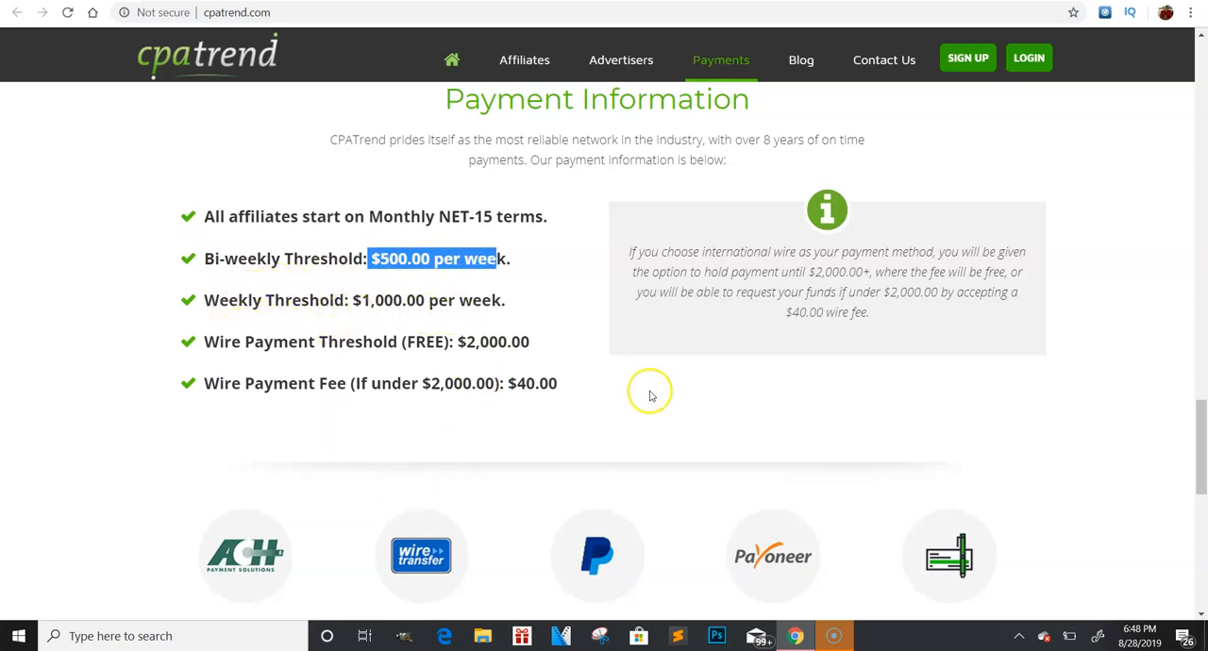
scroll(down, 3)
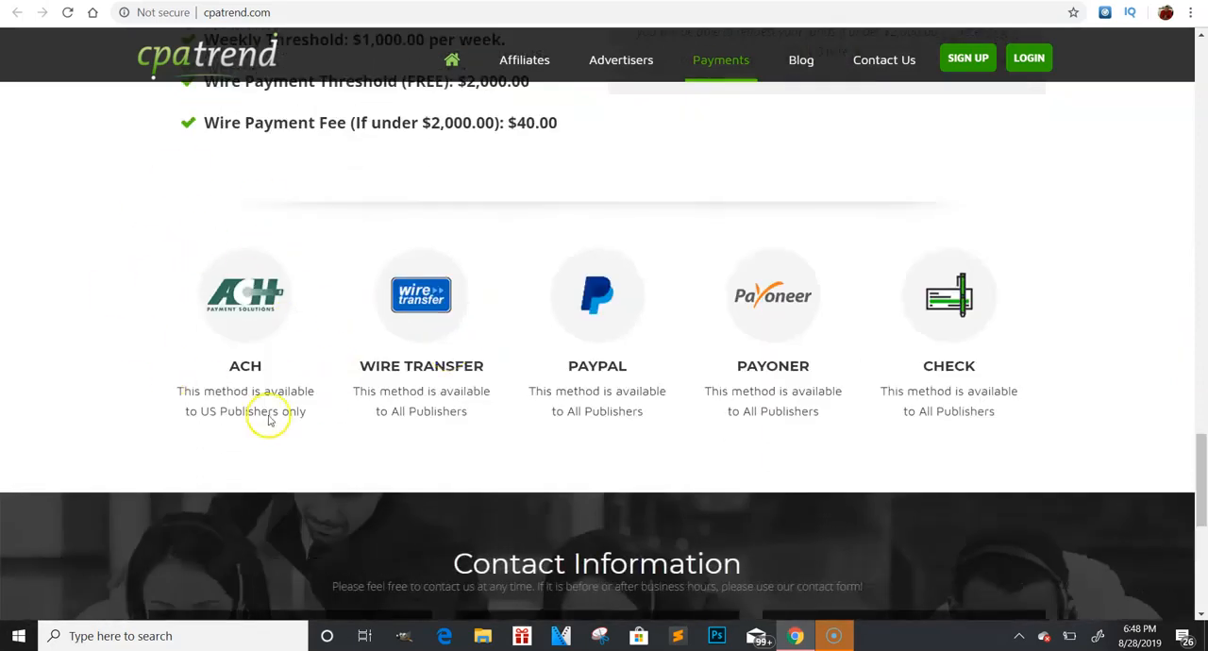
mouse_move(634, 336)
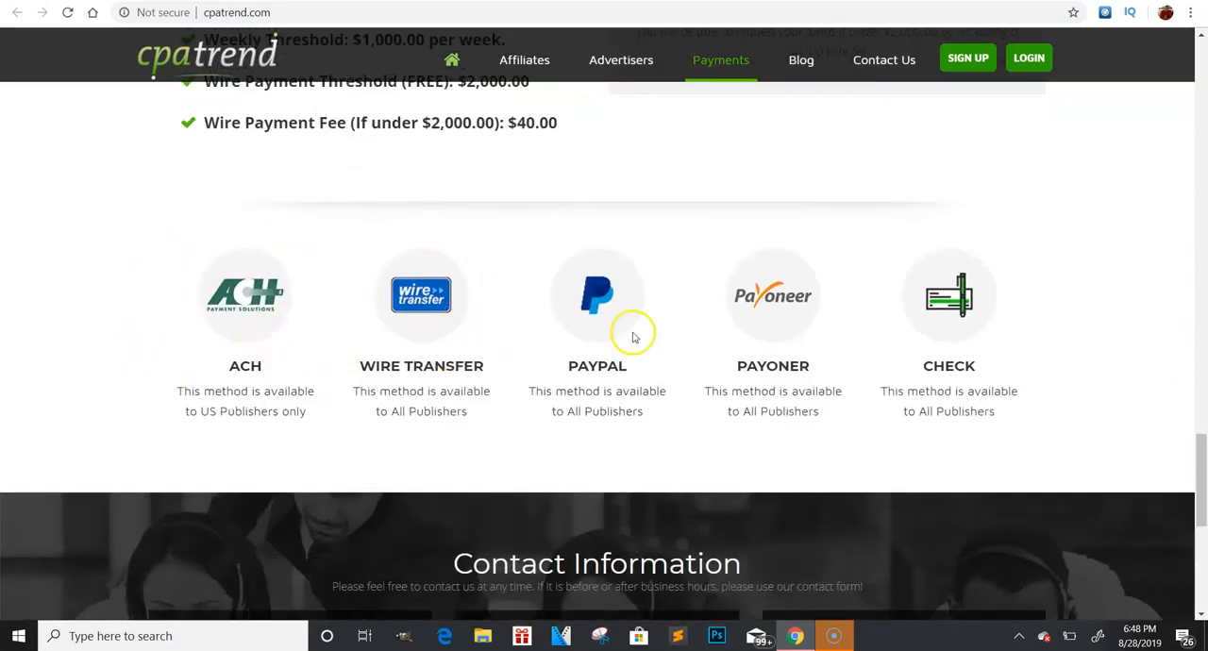
mouse_move(1193, 436)
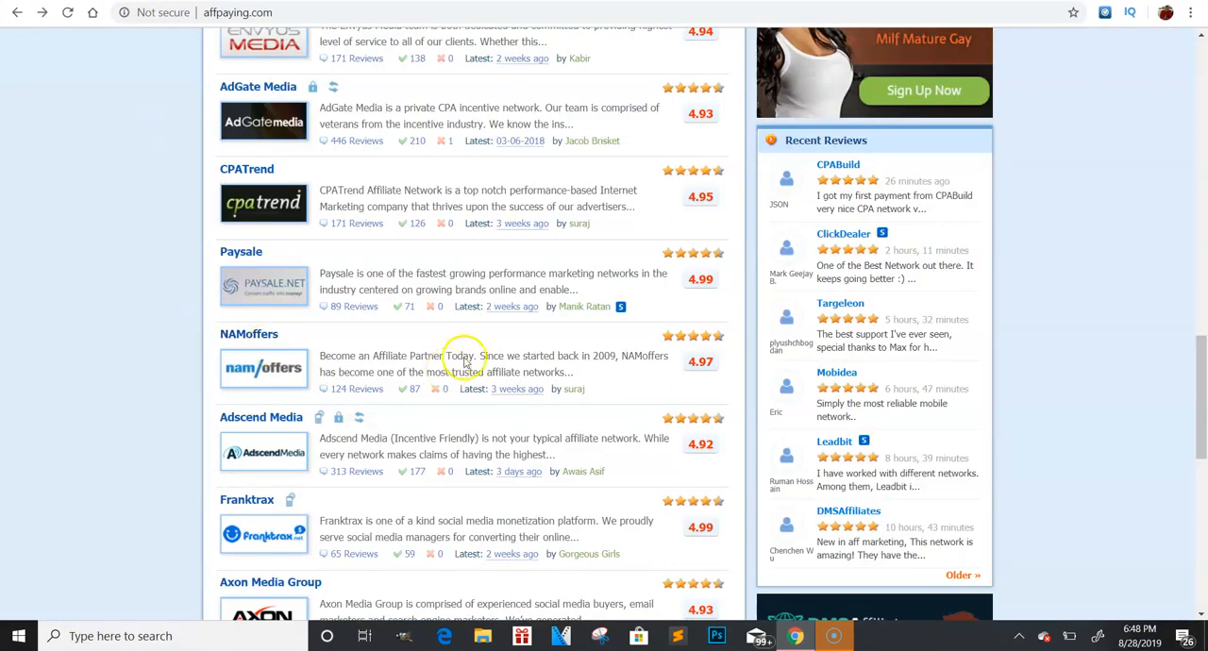
- Browse the networks list and preview the AdDate and DMSAffiliates rating summaries
scroll(down, 3)
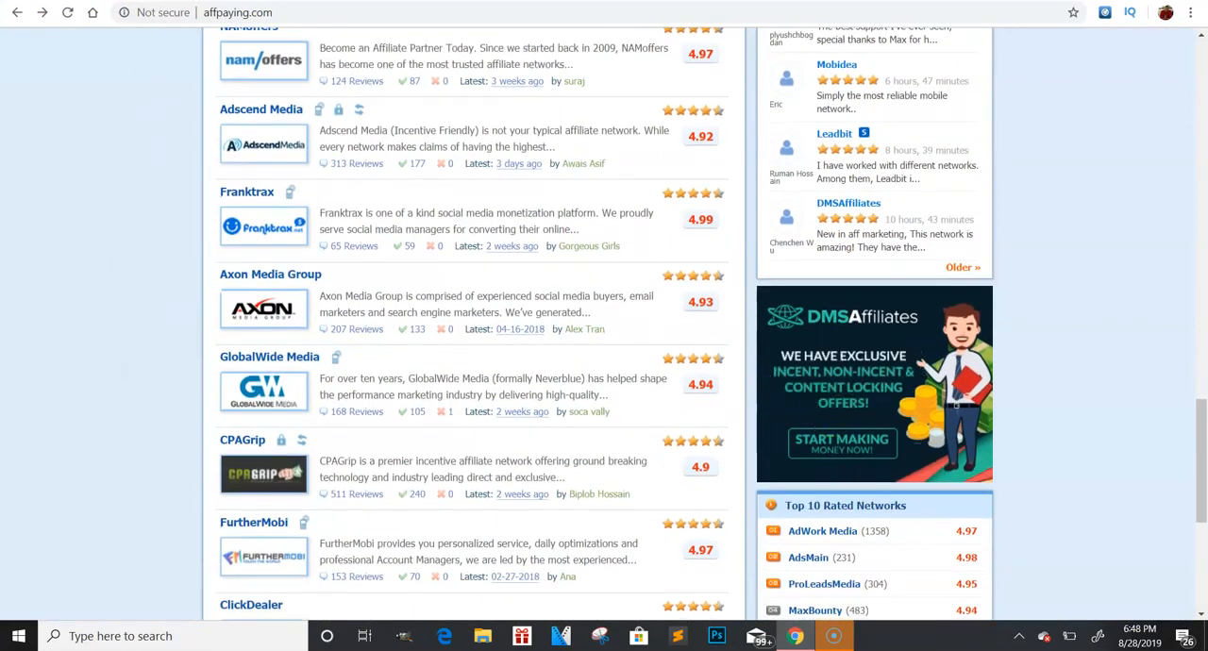
scroll(down, 3)
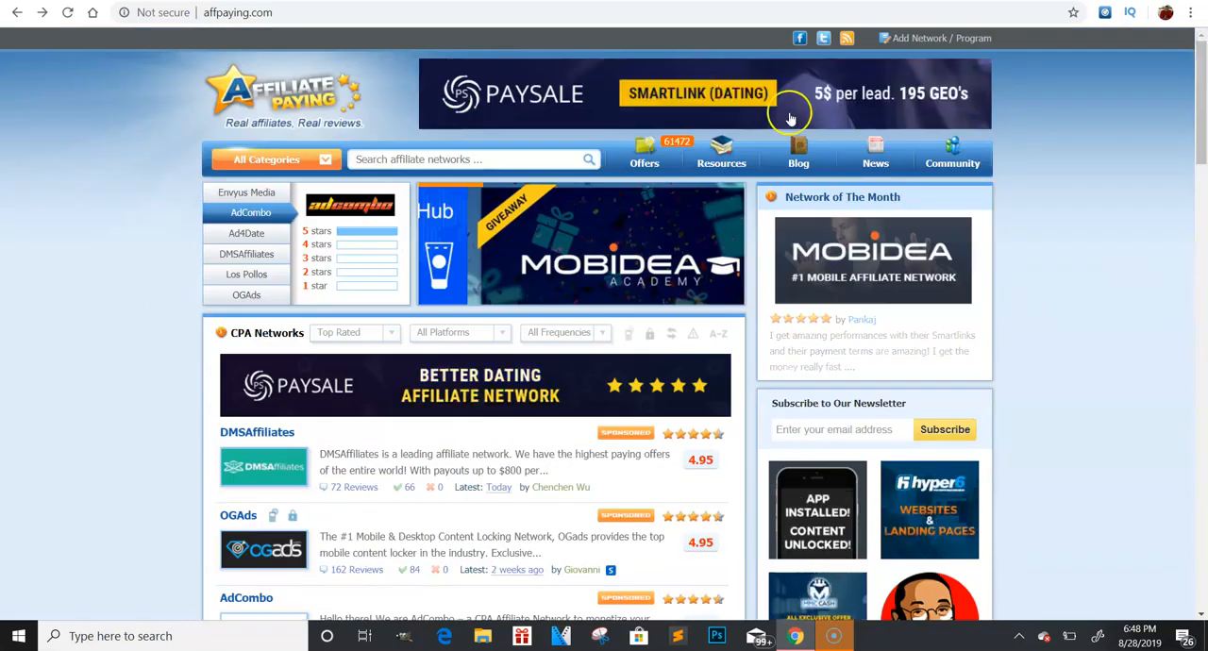
click(247, 234)
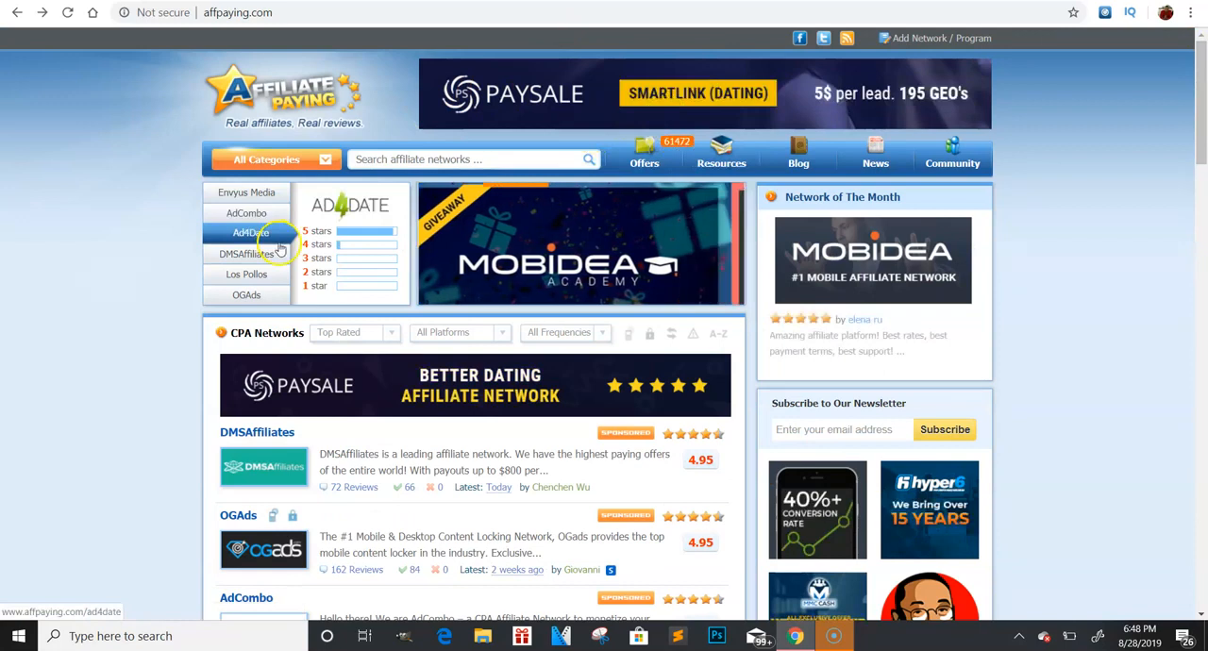
click(249, 253)
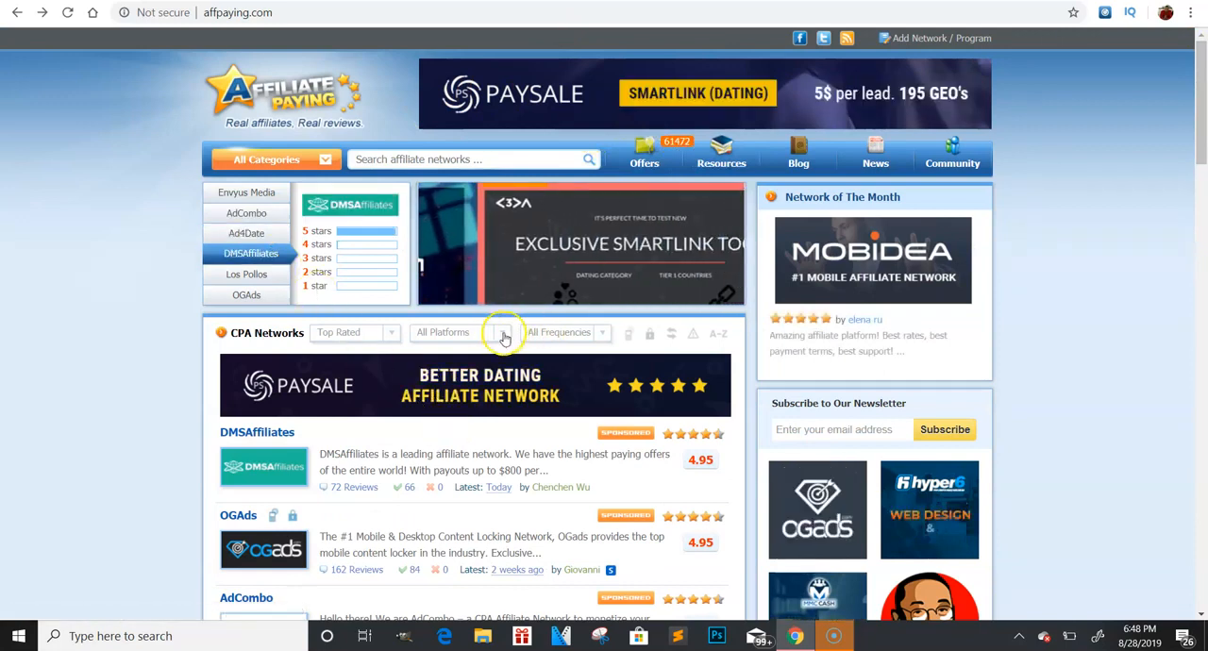
- Check the Frequency and Platform filter options and search the list for 'pay per'
click(601, 332)
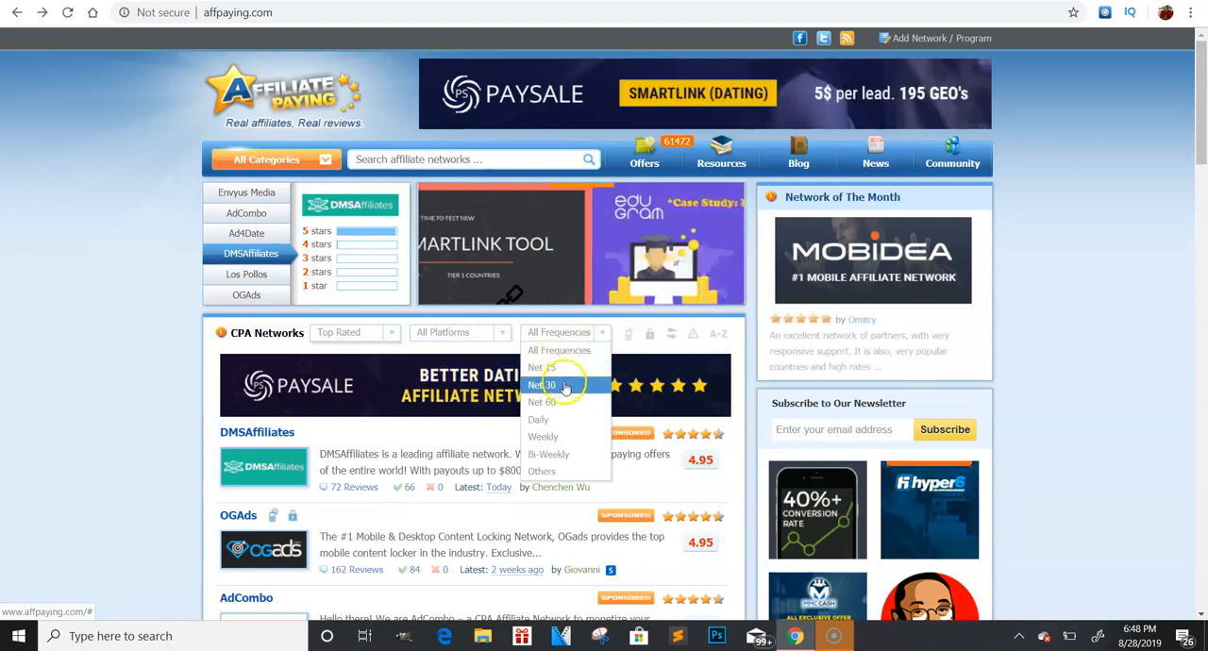
mouse_move(542, 419)
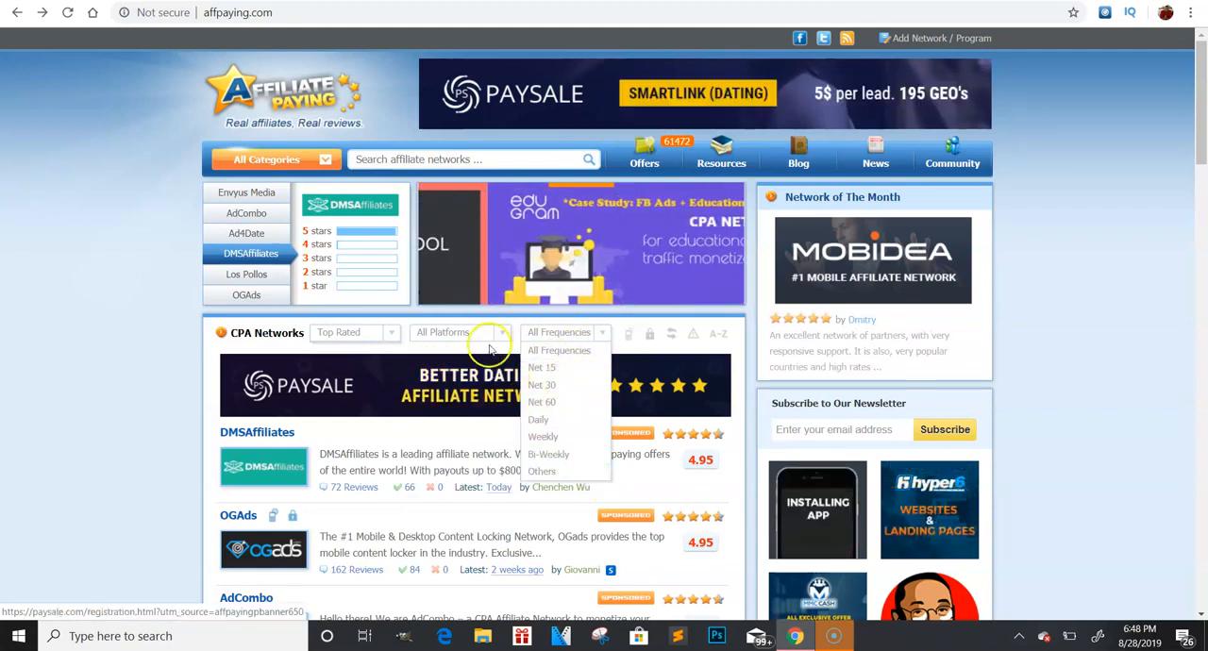
click(461, 333)
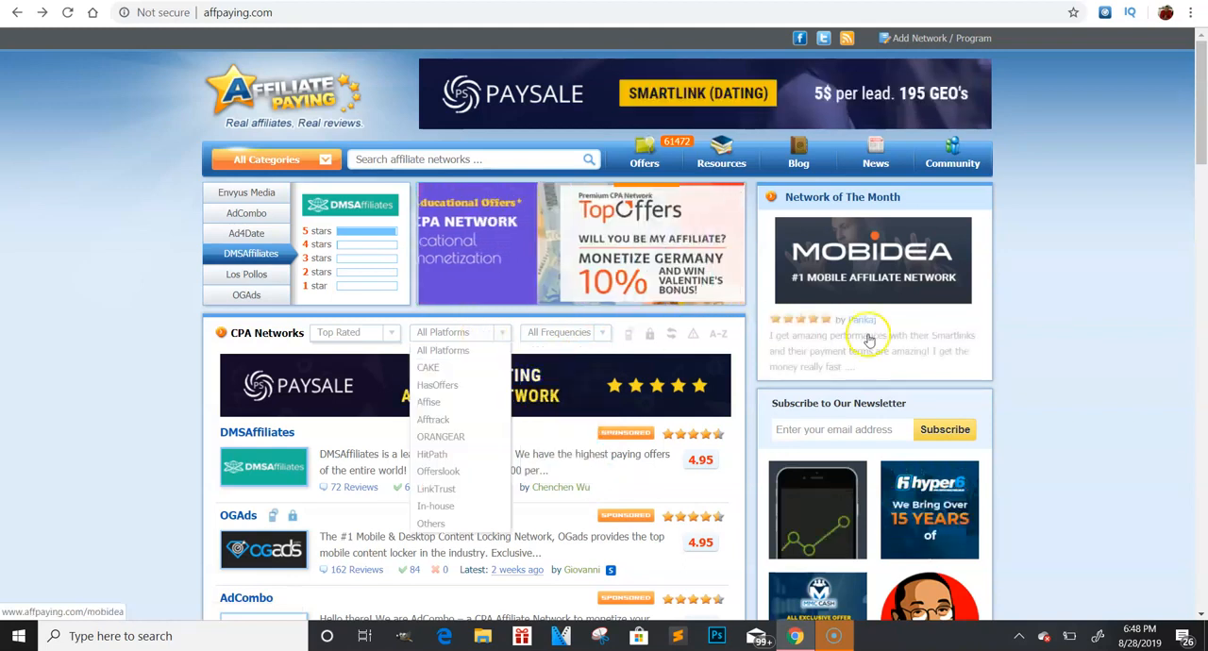
mouse_move(1148, 189)
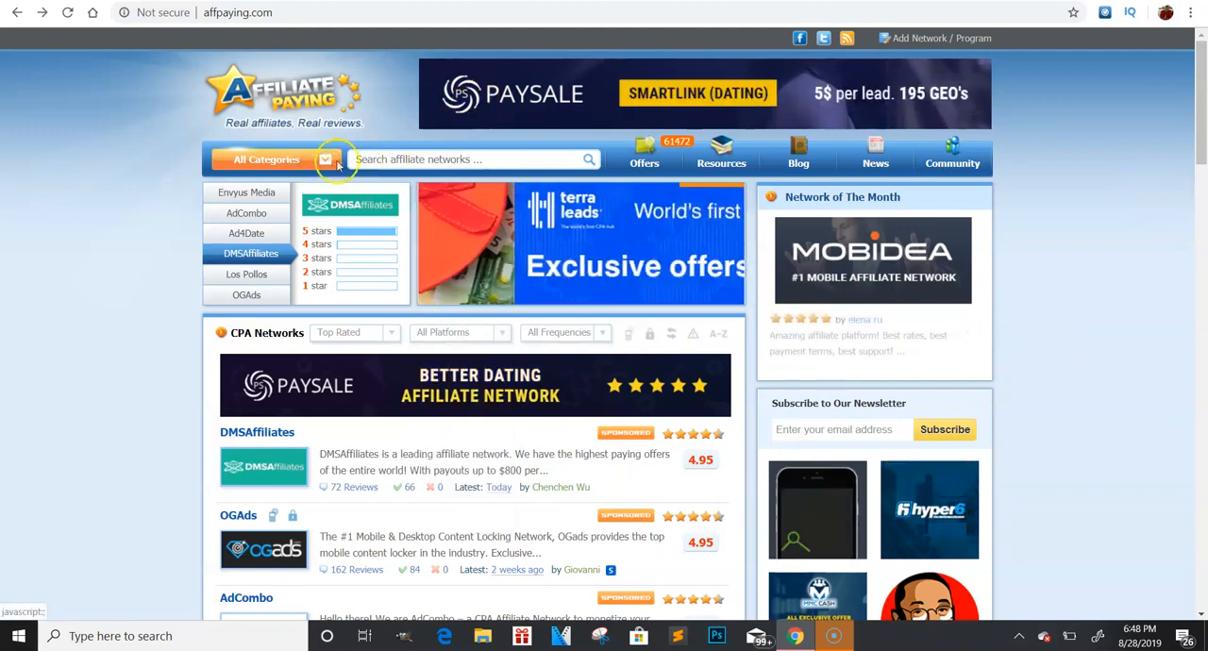
text(p)
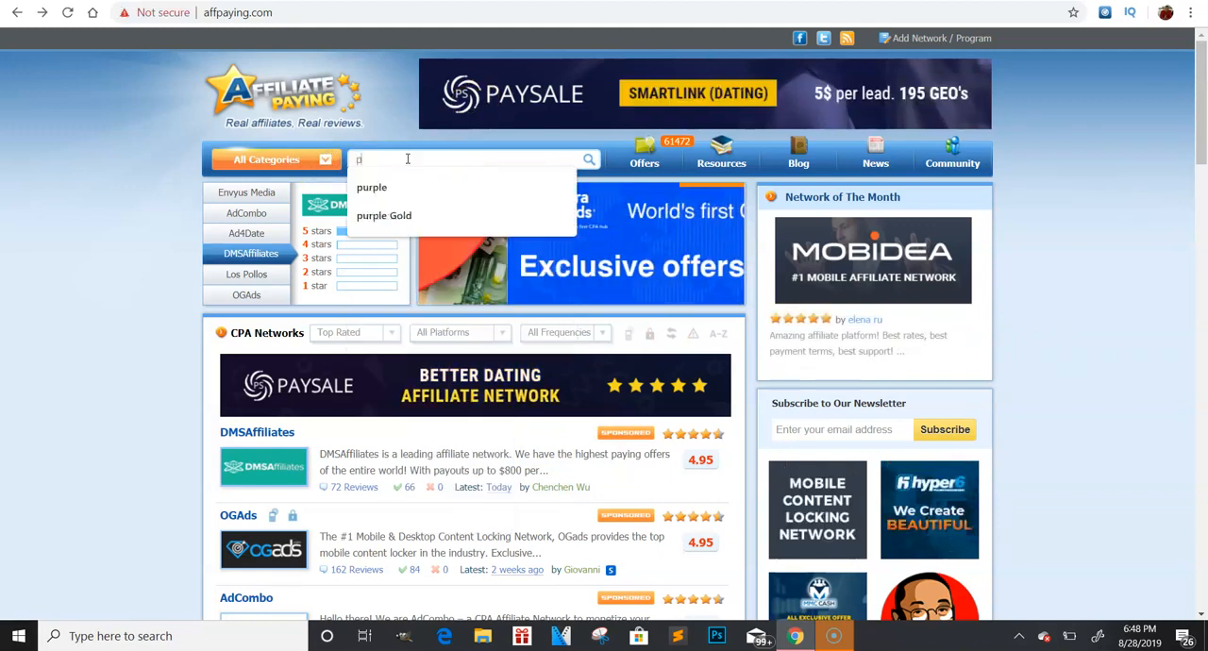
text(pay per)
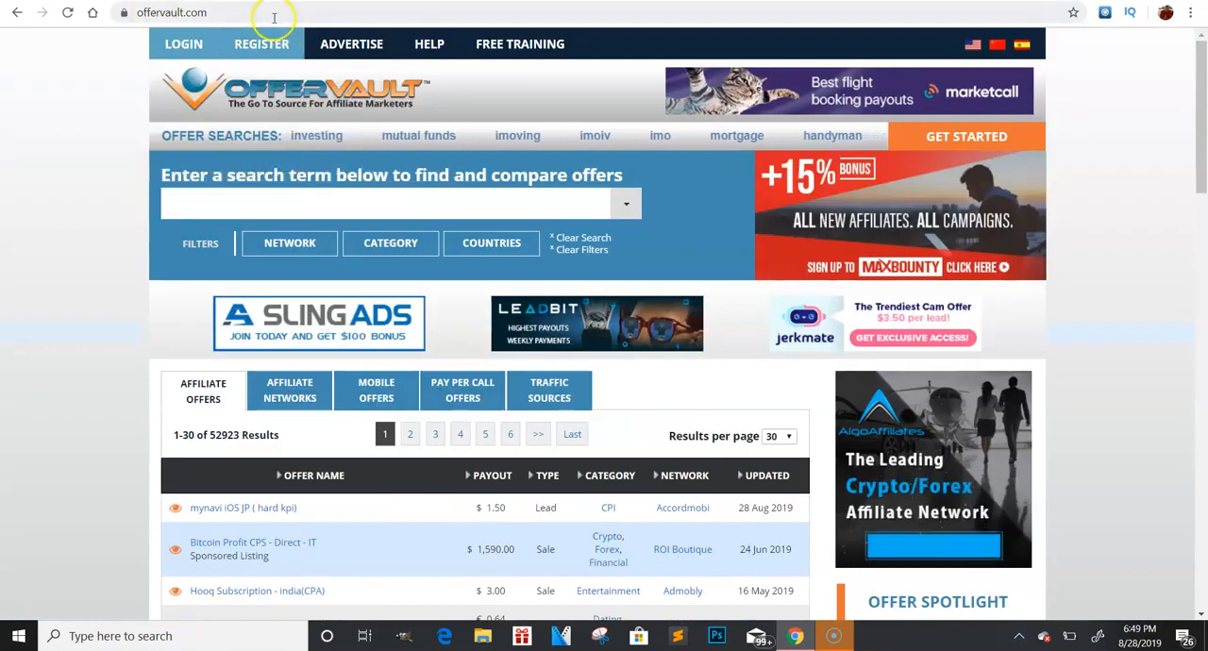
click(183, 44)
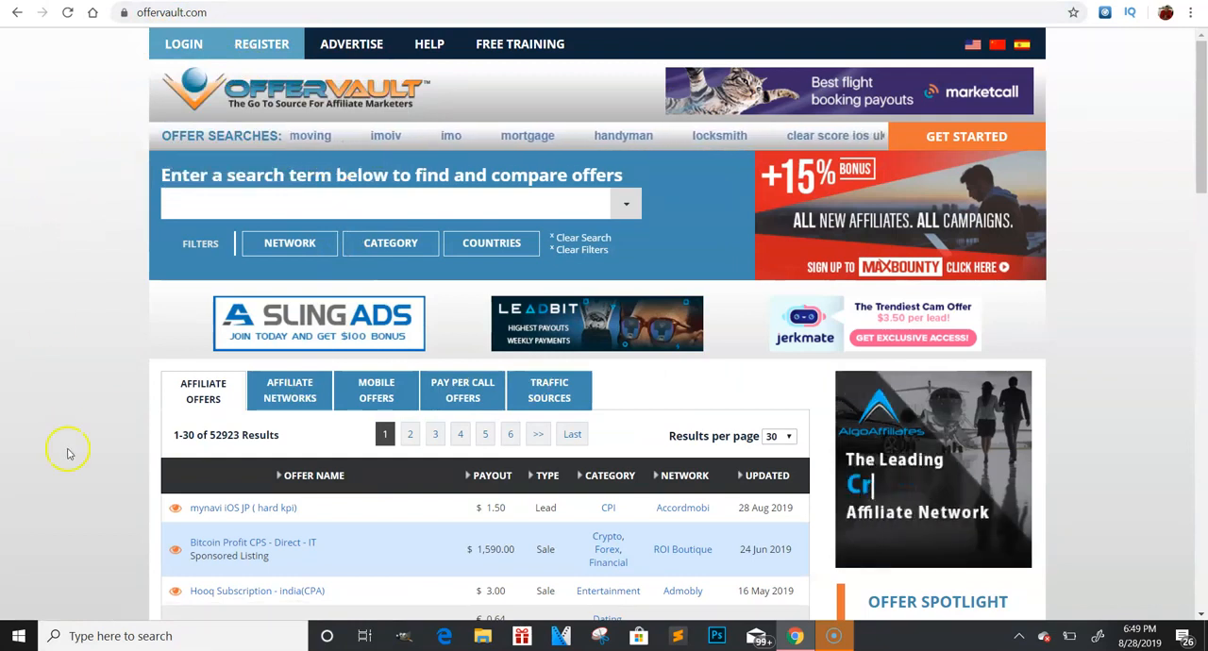
scroll(down, 3)
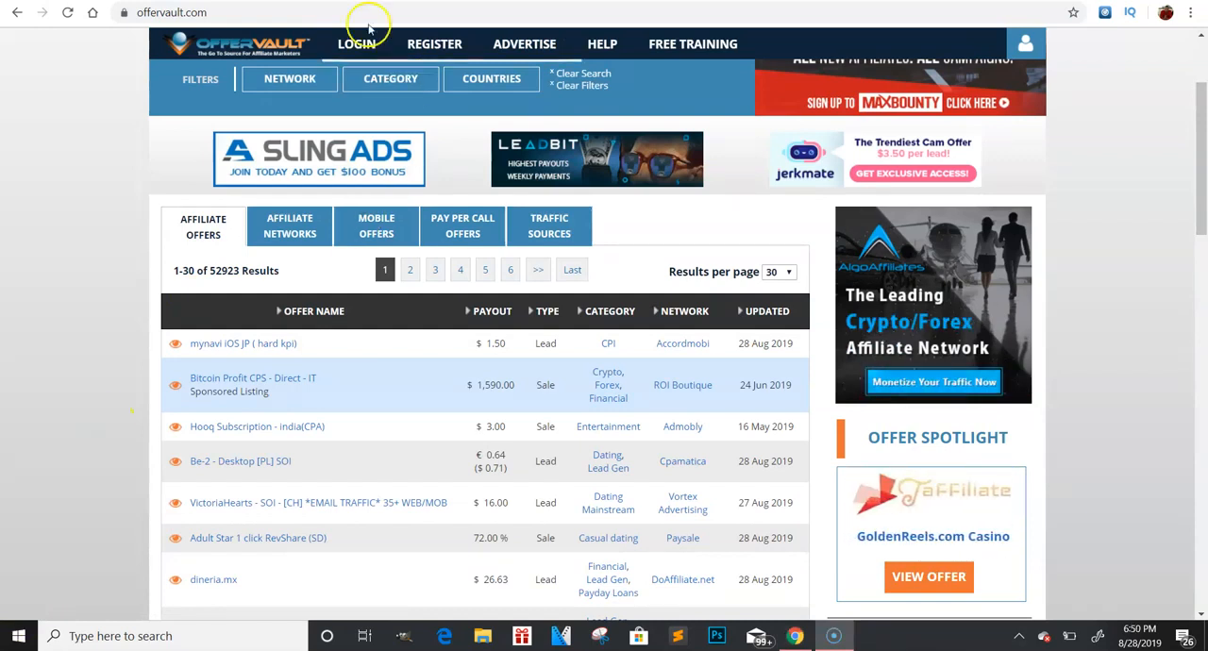
mouse_move(727, 245)
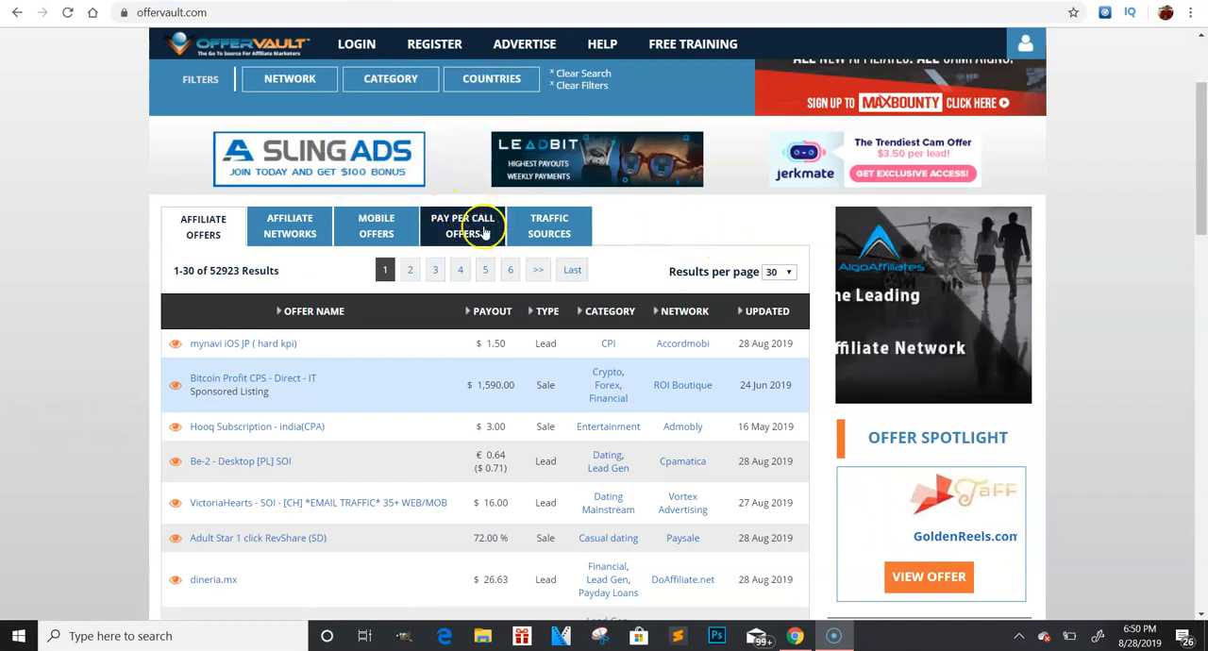
mouse_move(549, 226)
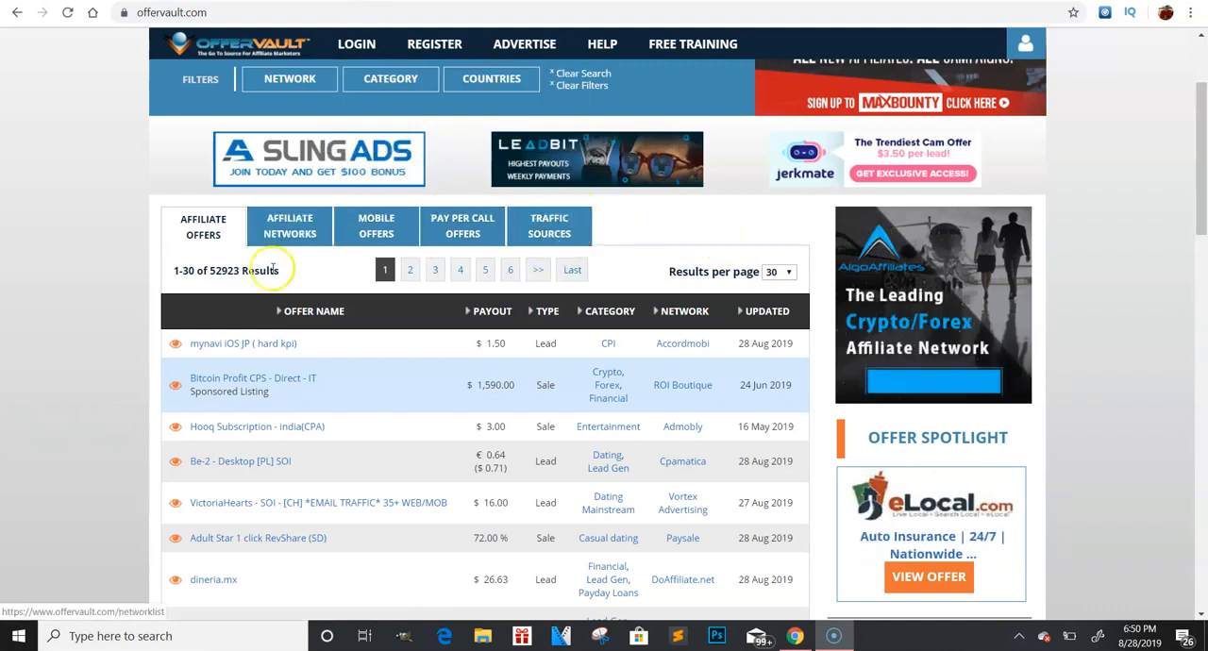
mouse_move(583, 415)
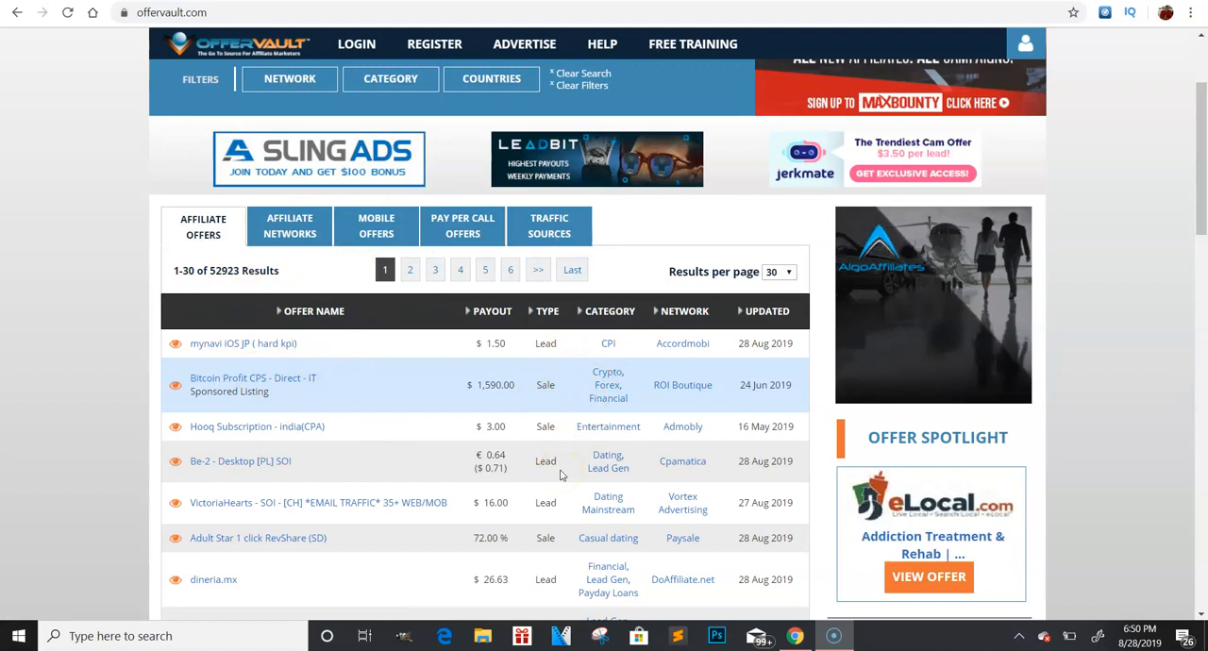
- Sort the affiliate offers table by offer type ascending, with Lead offers first
click(530, 310)
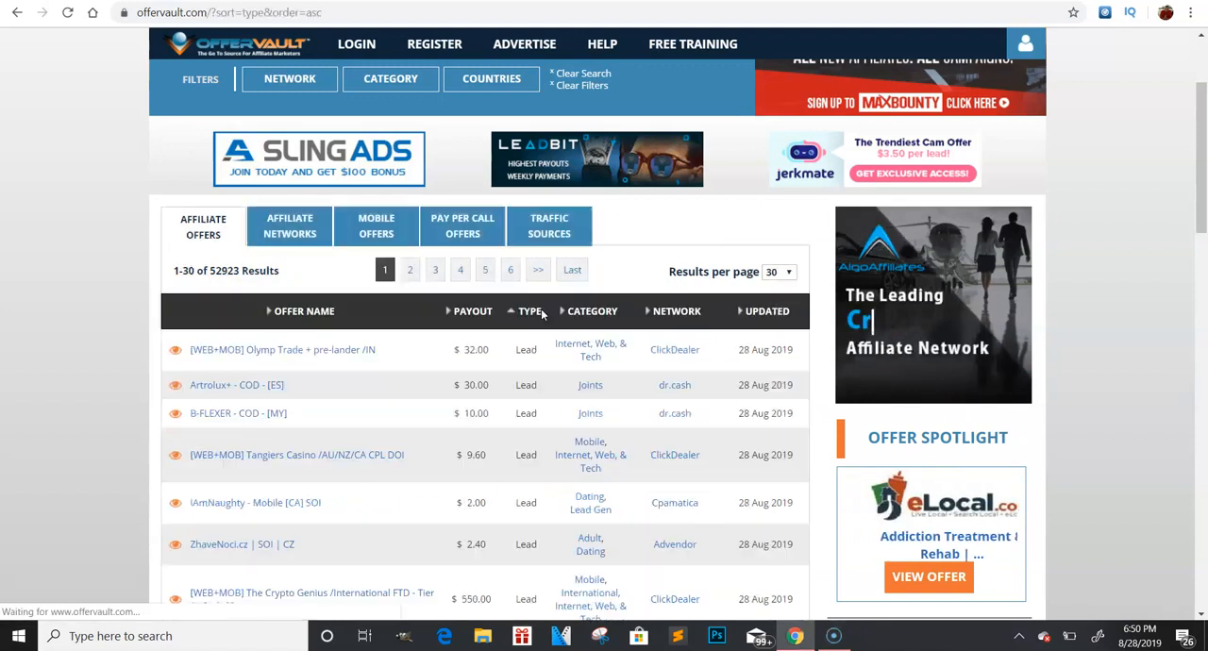
click(531, 310)
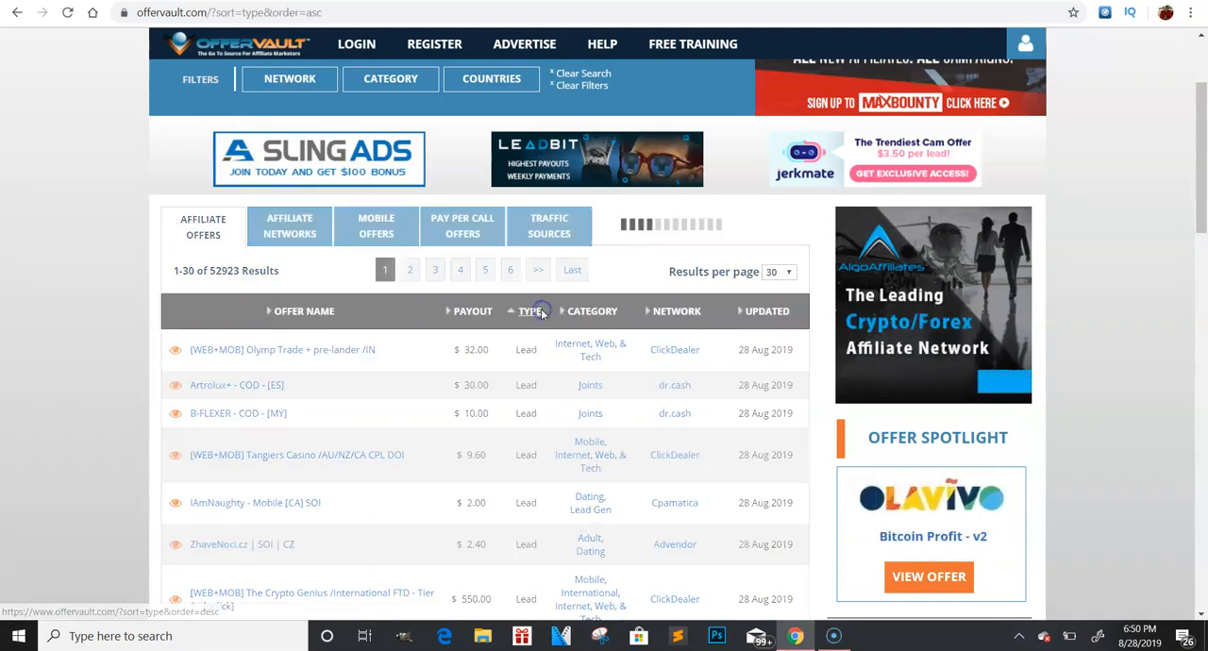
click(523, 310)
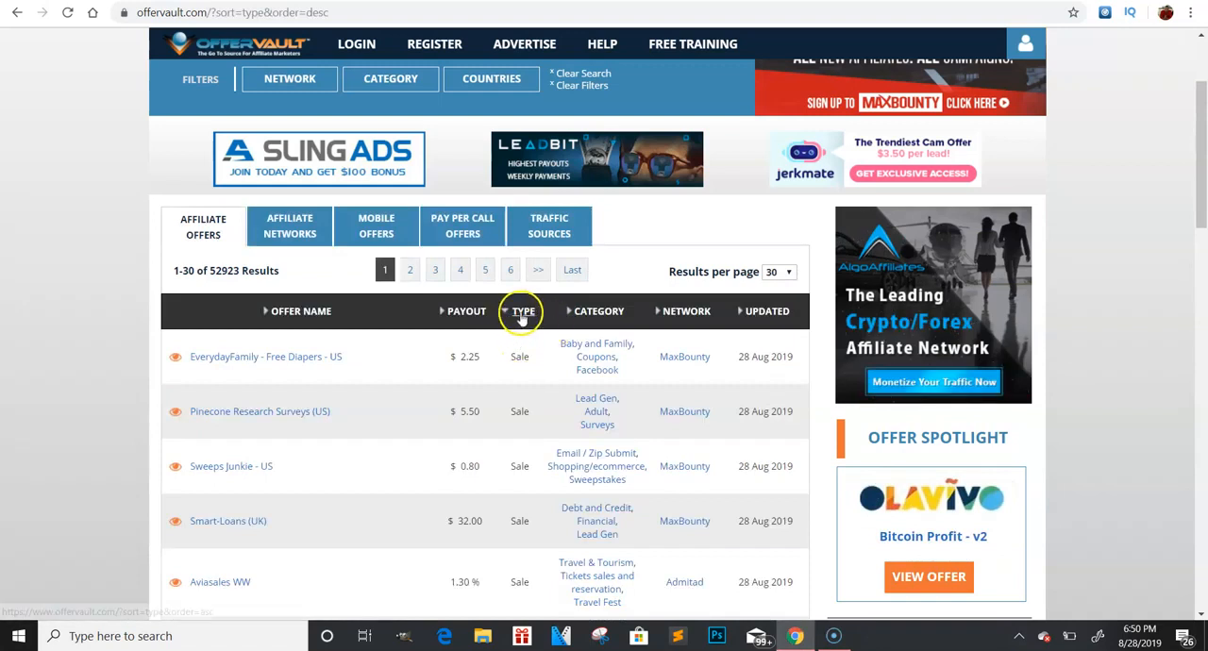
click(514, 309)
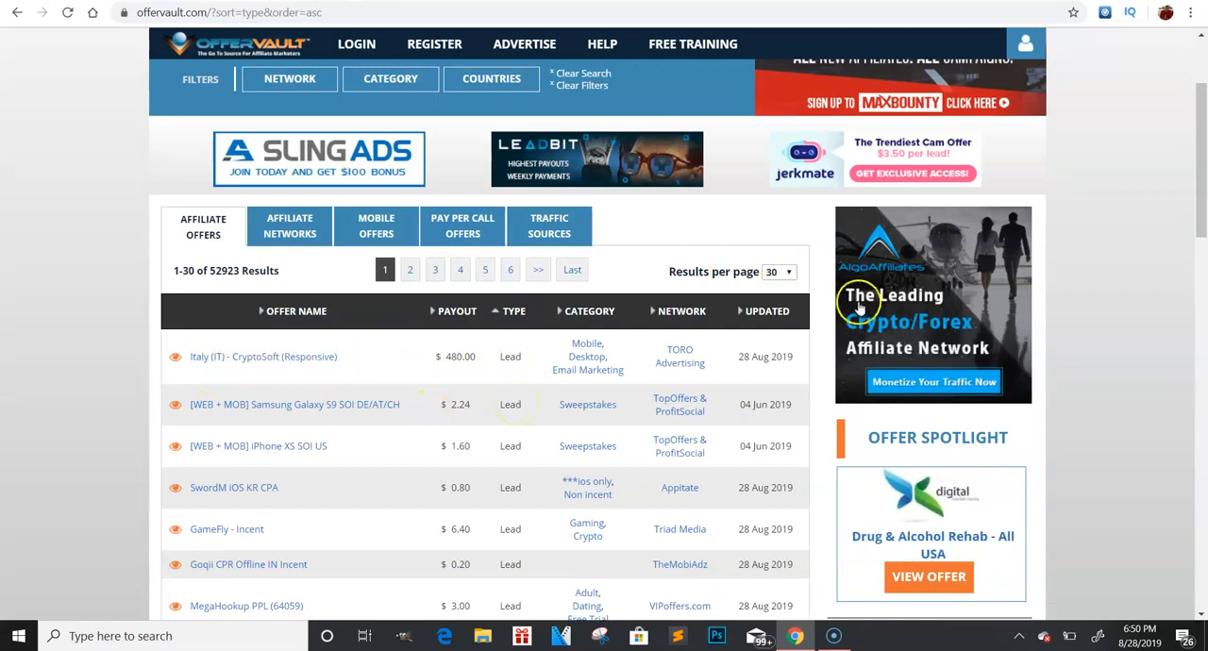
mouse_move(687, 210)
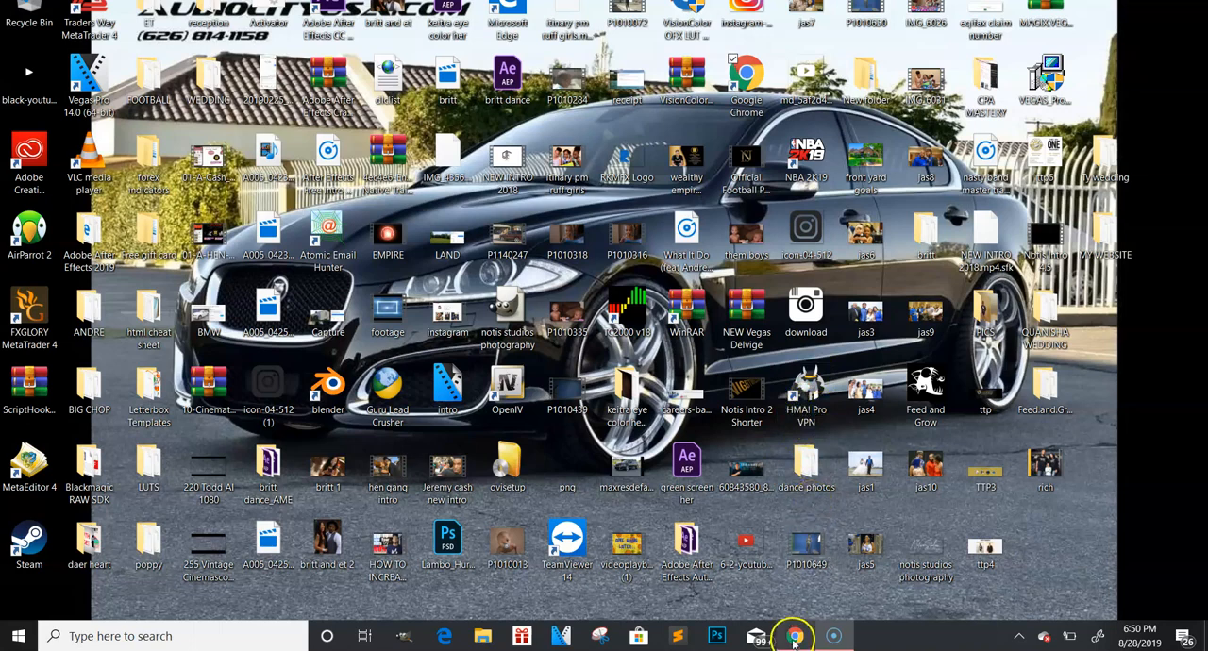
click(793, 635)
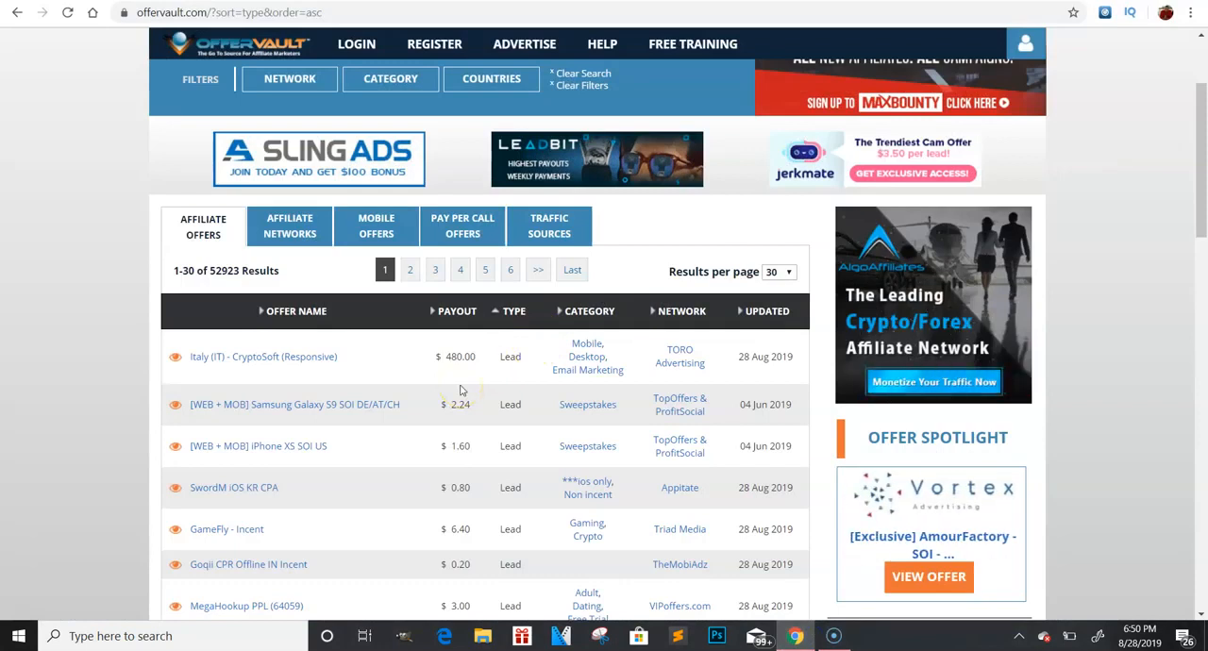
mouse_move(434, 368)
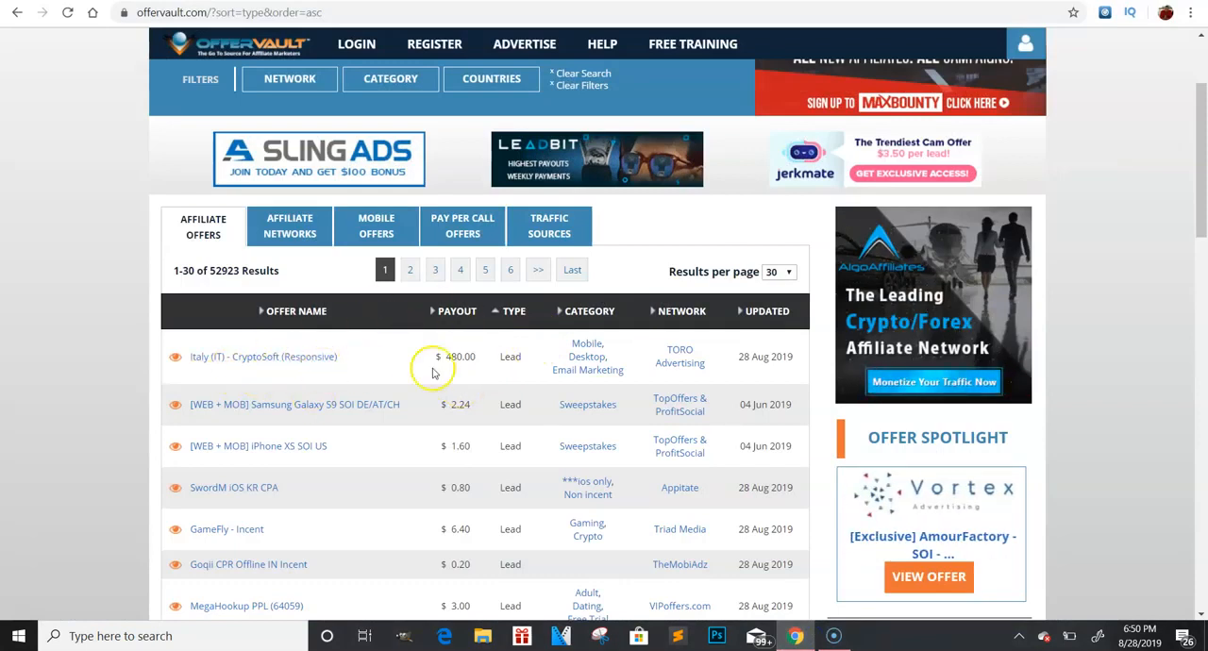
mouse_move(299, 368)
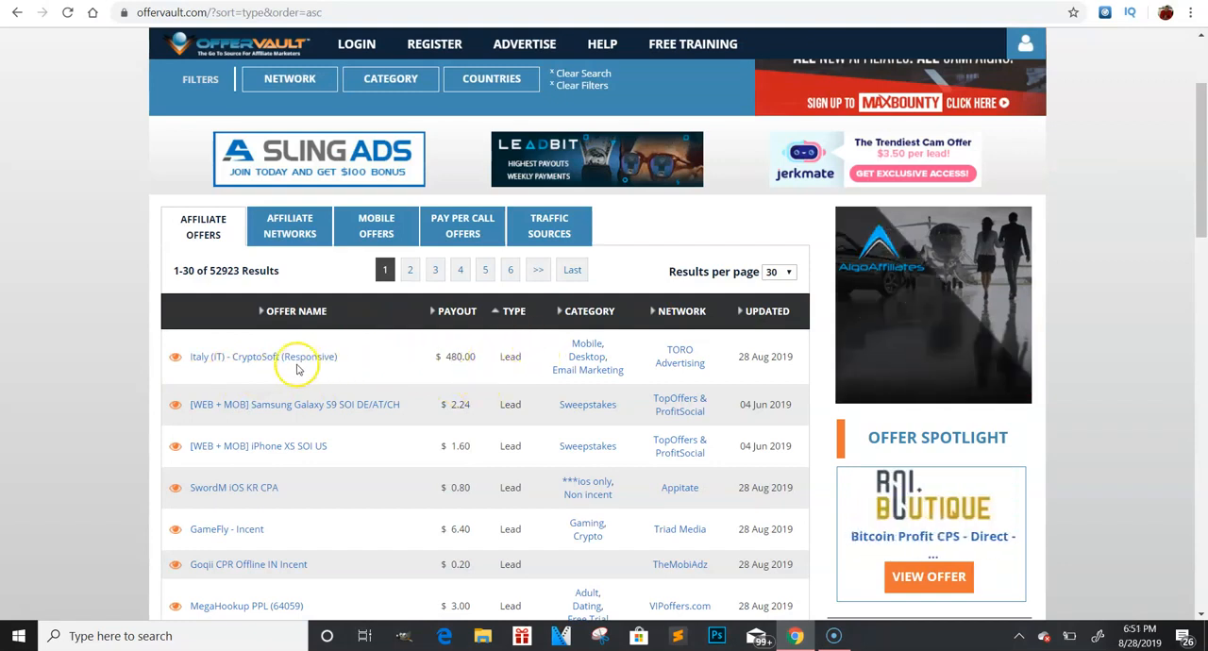
click(245, 356)
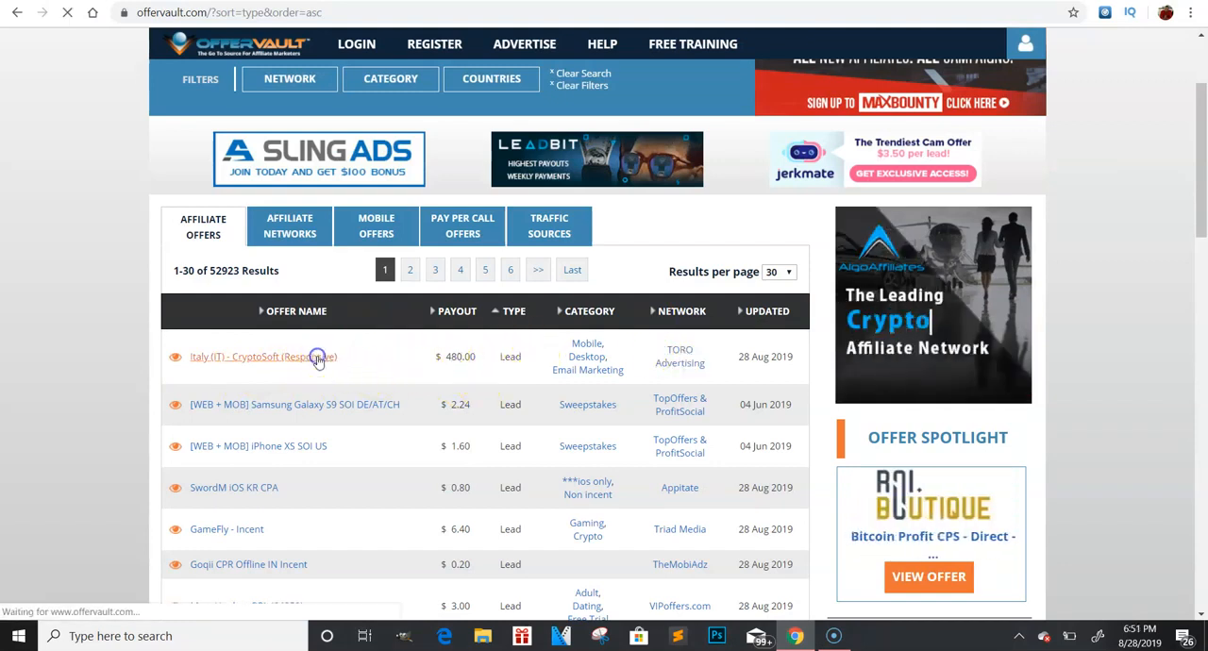
click(264, 357)
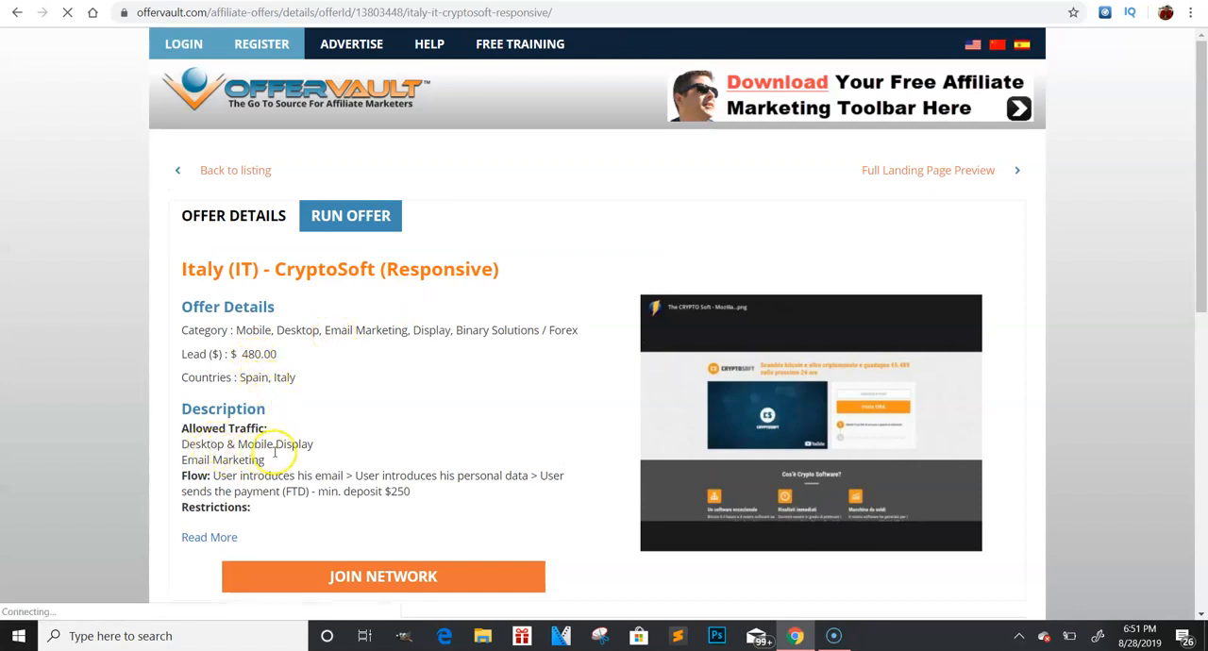
mouse_move(416, 555)
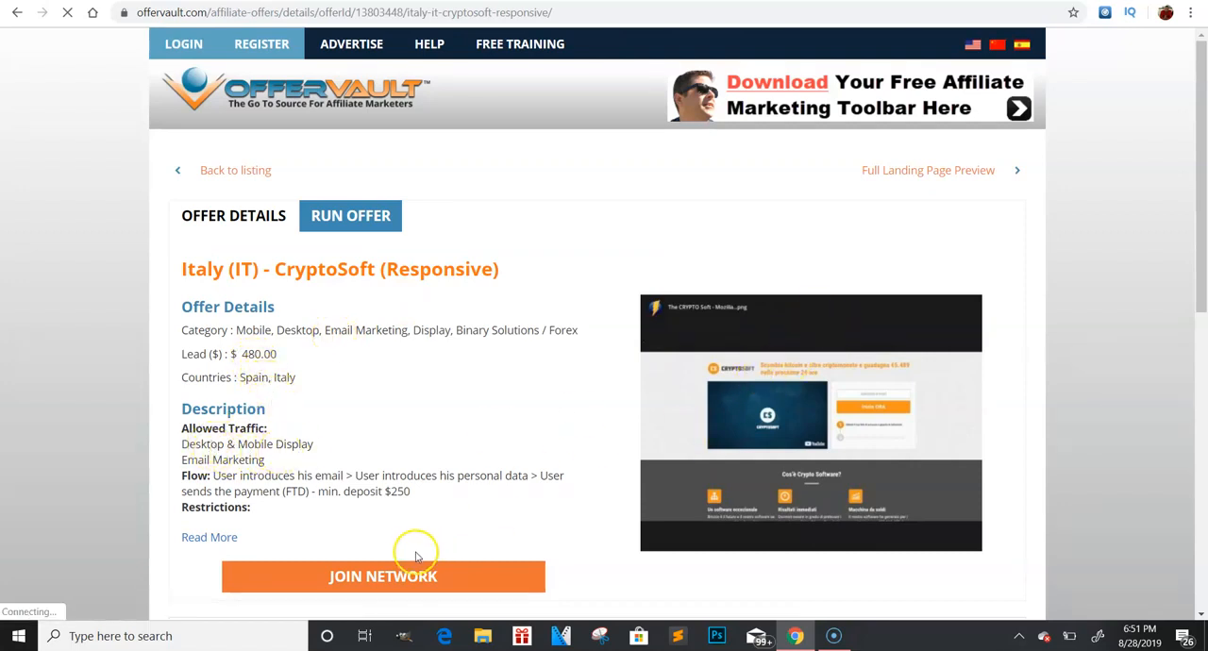
scroll(down, 3)
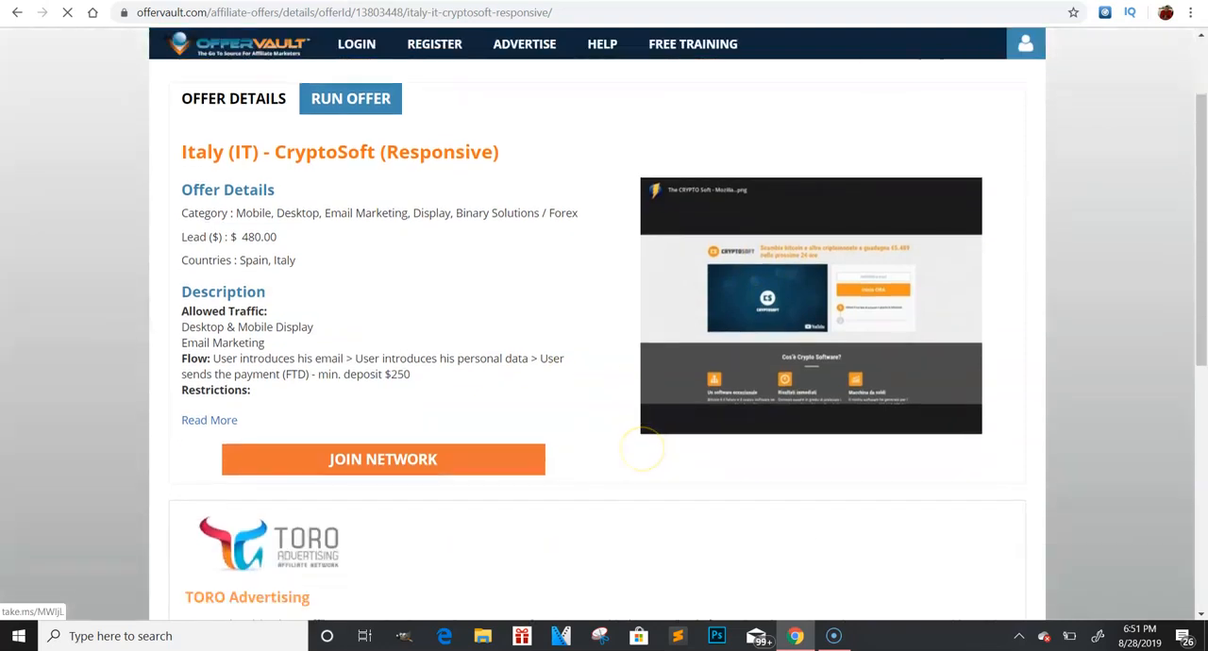
mouse_move(676, 336)
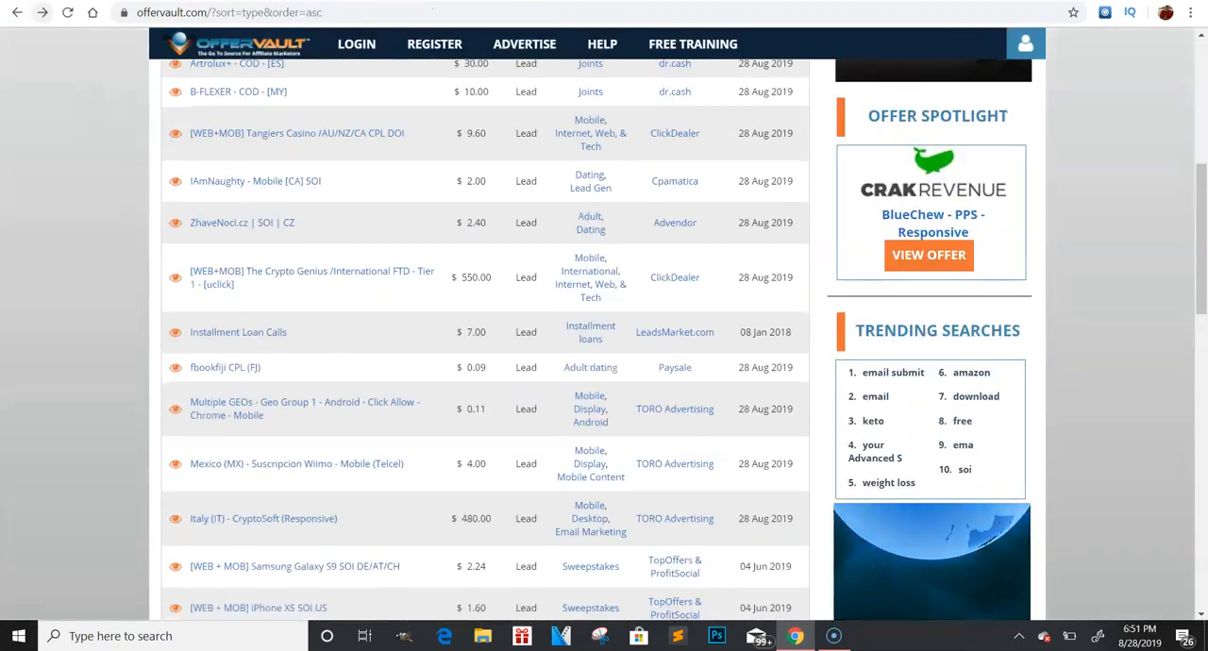
scroll(up, 3)
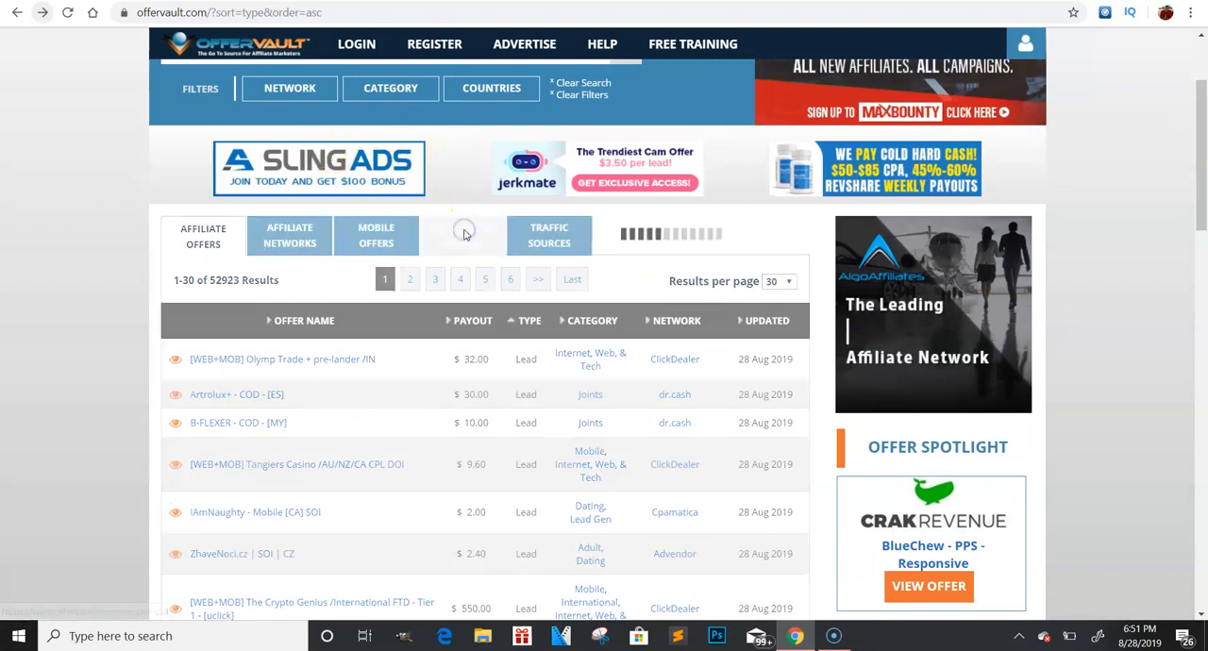
- In Pay Per Call offers, review the Plumbing 60-second US offer's $8.50 payout and network
click(461, 236)
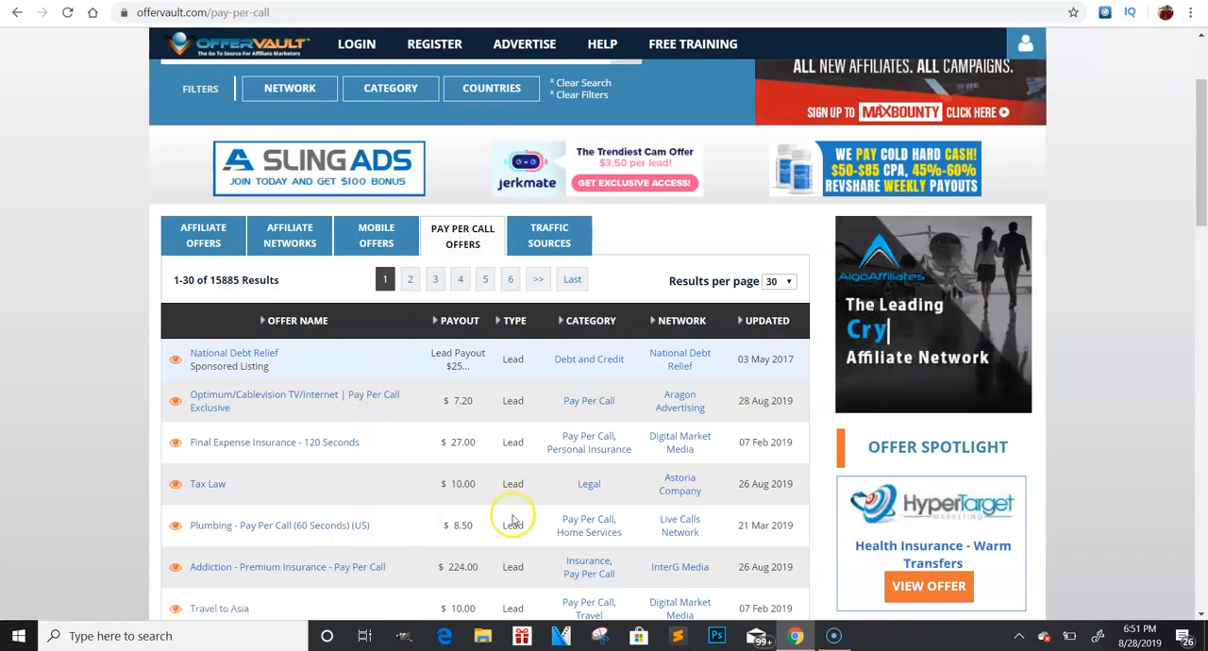
mouse_move(253, 525)
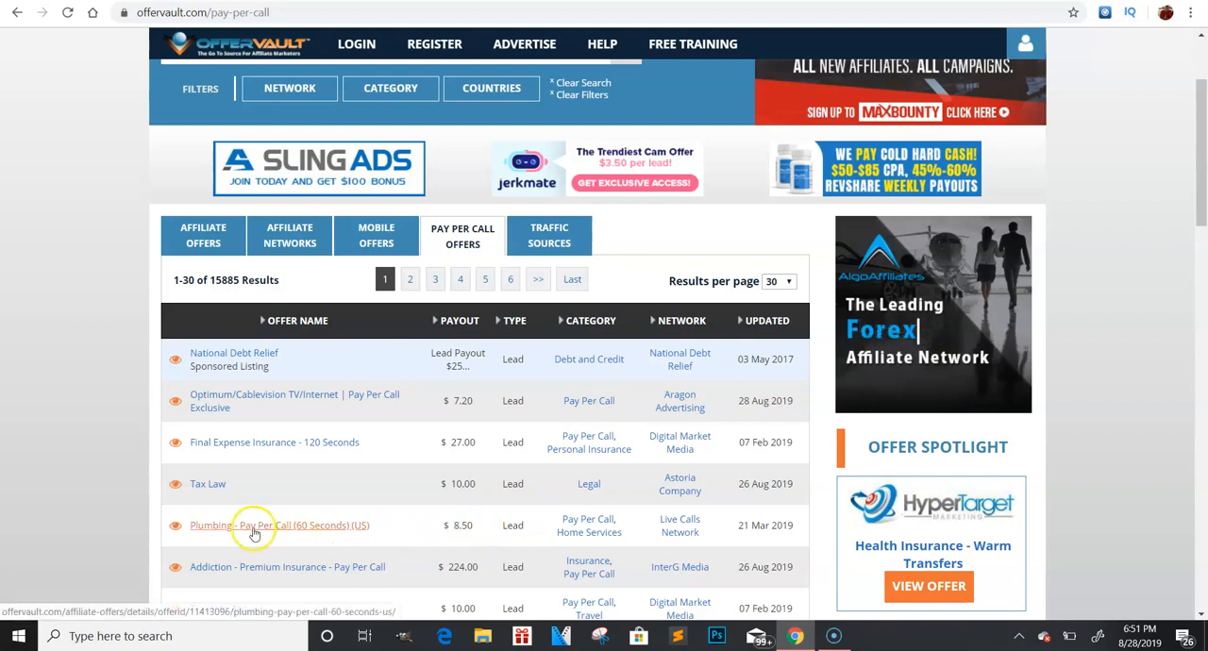
click(253, 525)
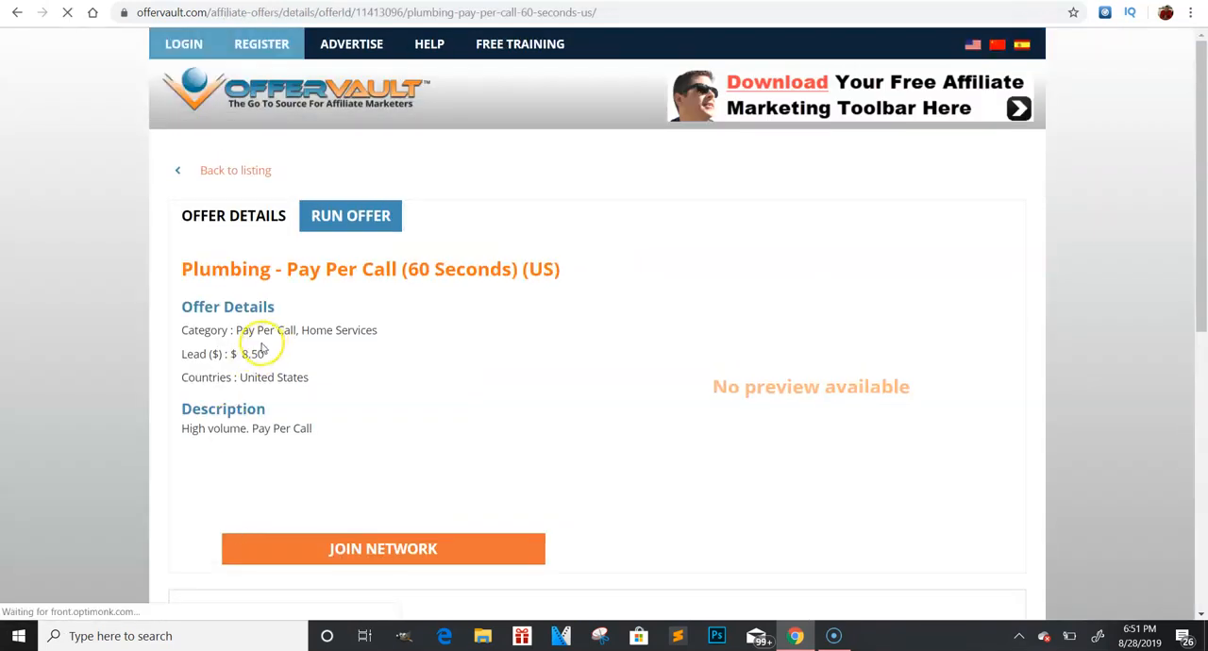
double_click(253, 355)
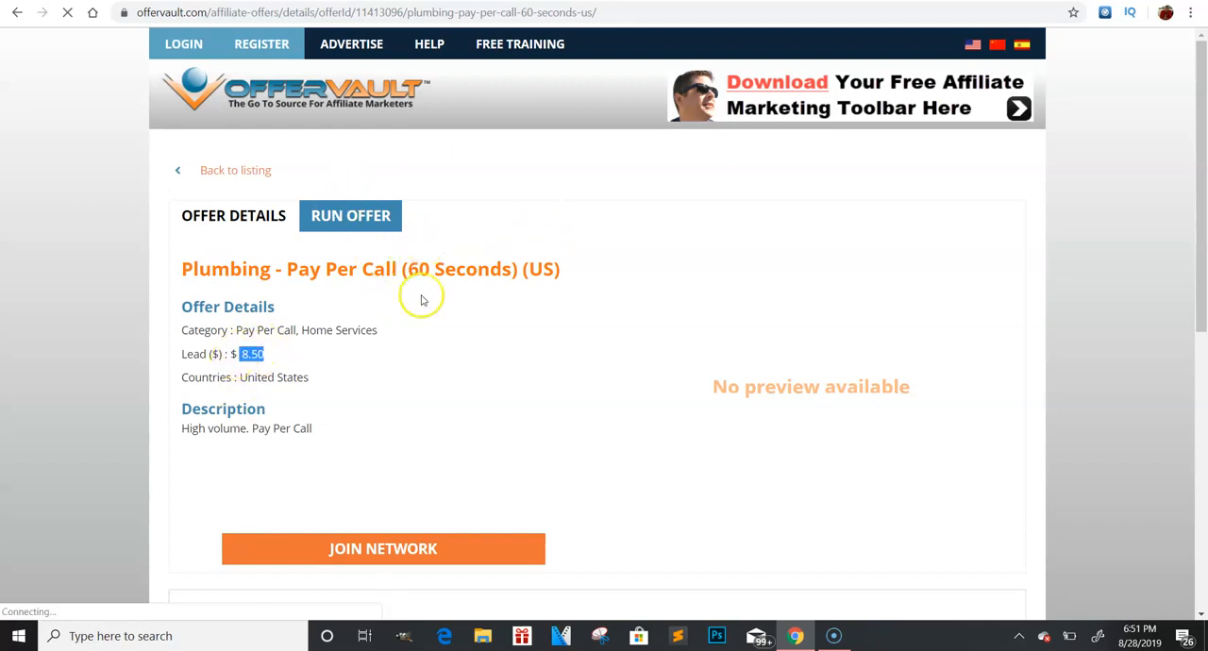
scroll(down, 3)
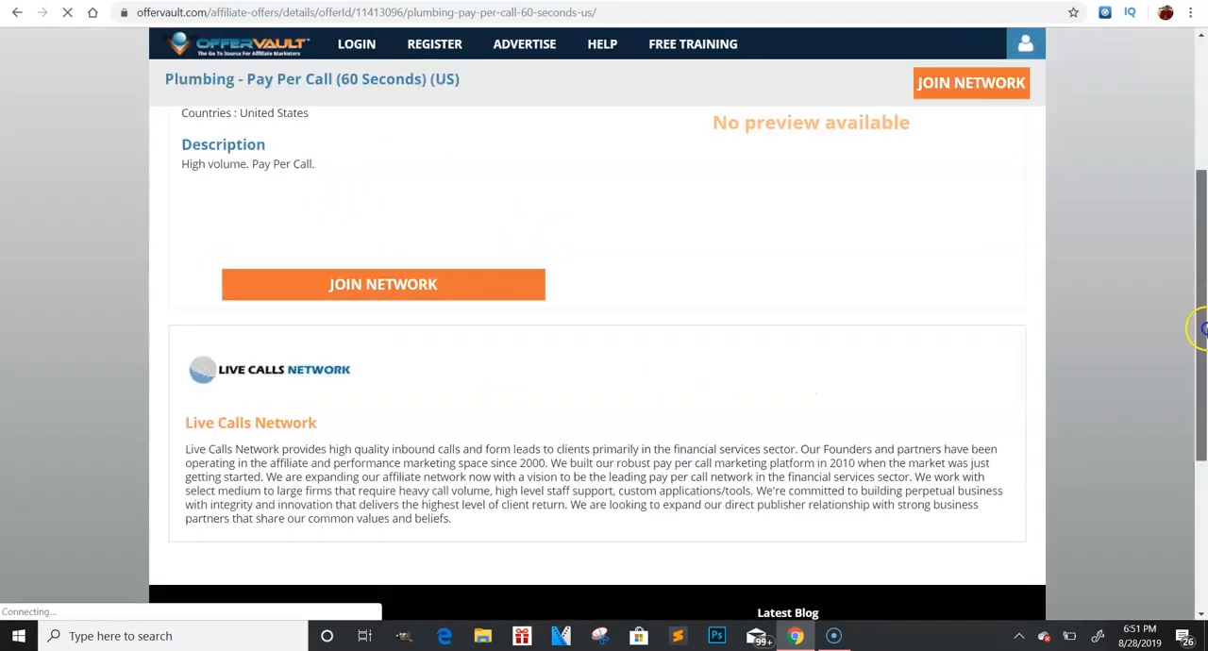
scroll(up, 3)
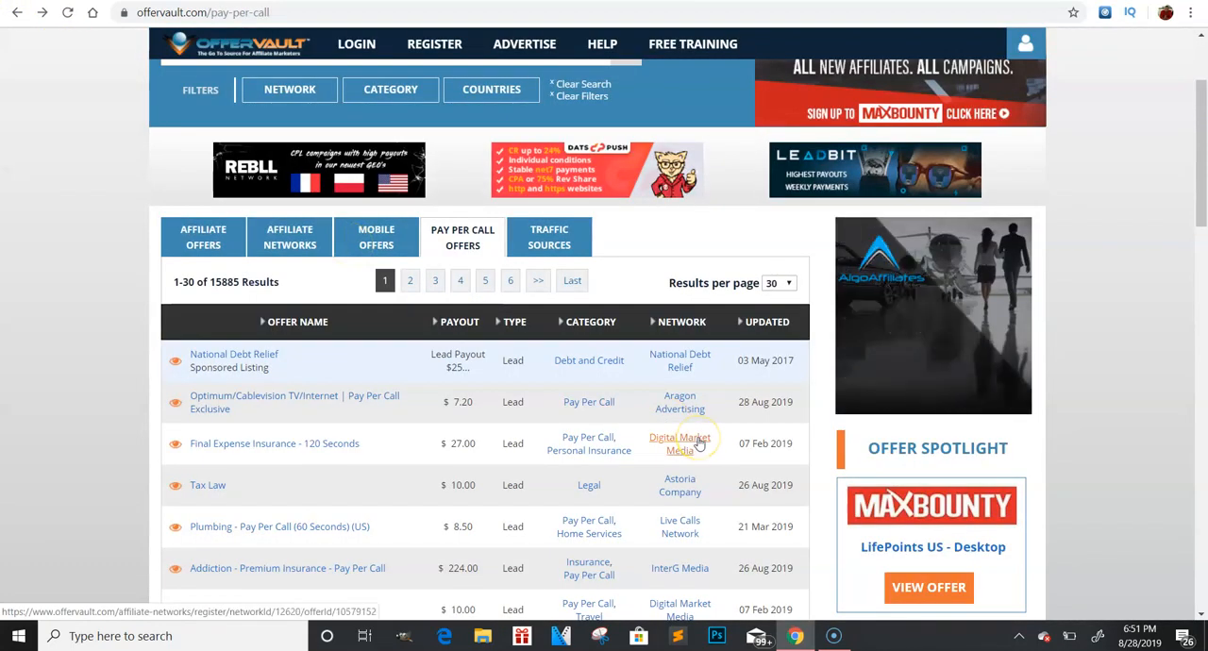
mouse_move(387, 441)
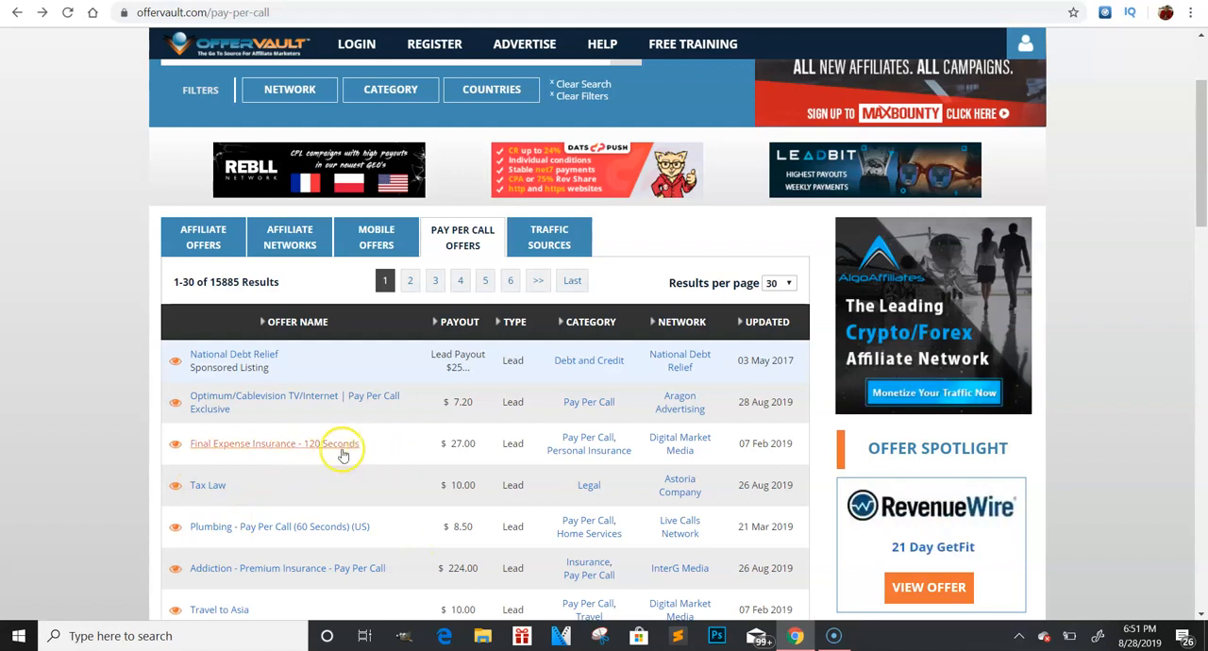
- Review the Addiction - Premium Insurance offer details ($224 lead, InterG Media)
scroll(down, 3)
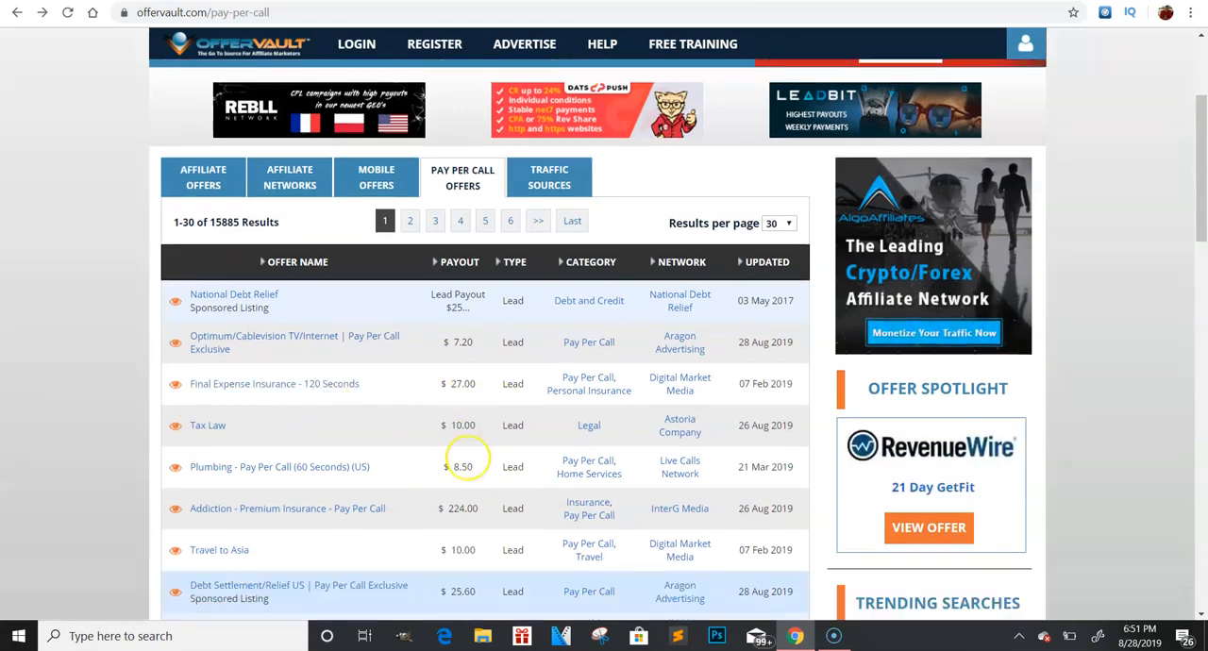
scroll(down, 3)
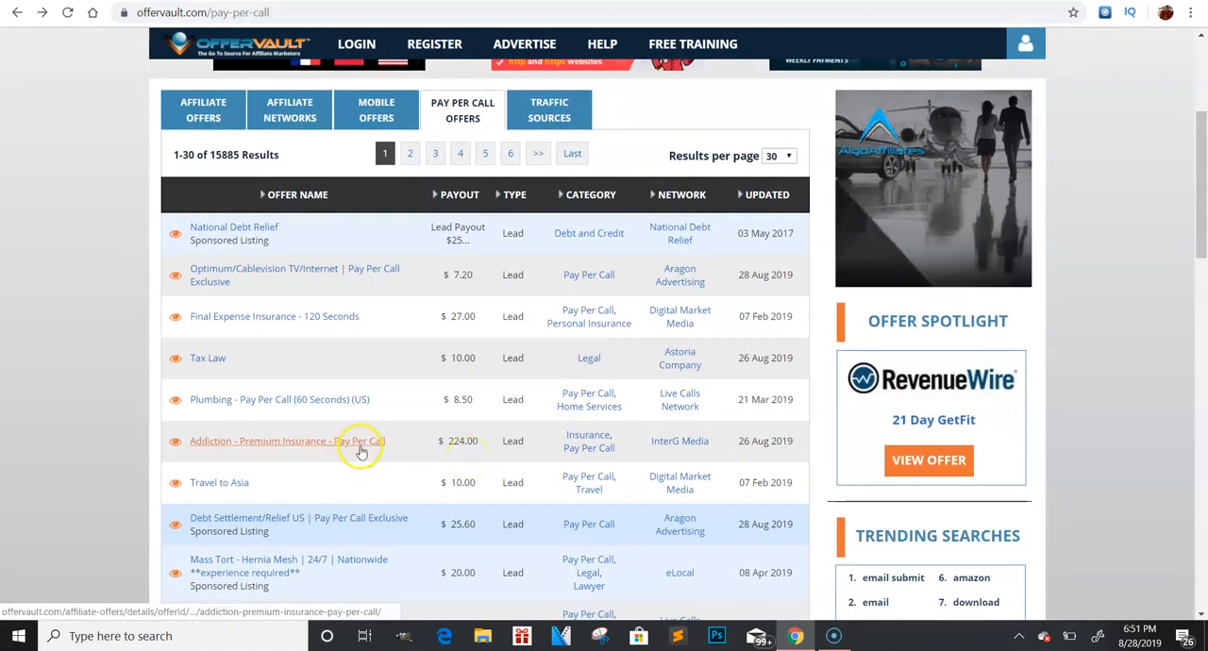
click(287, 442)
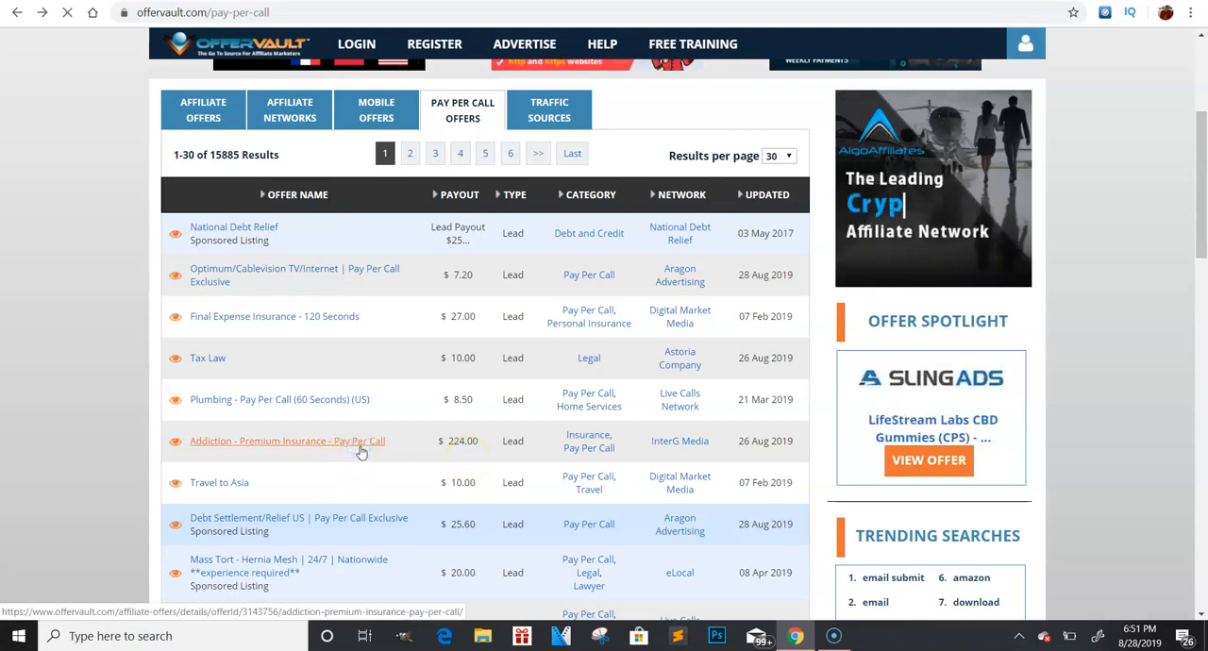
click(287, 441)
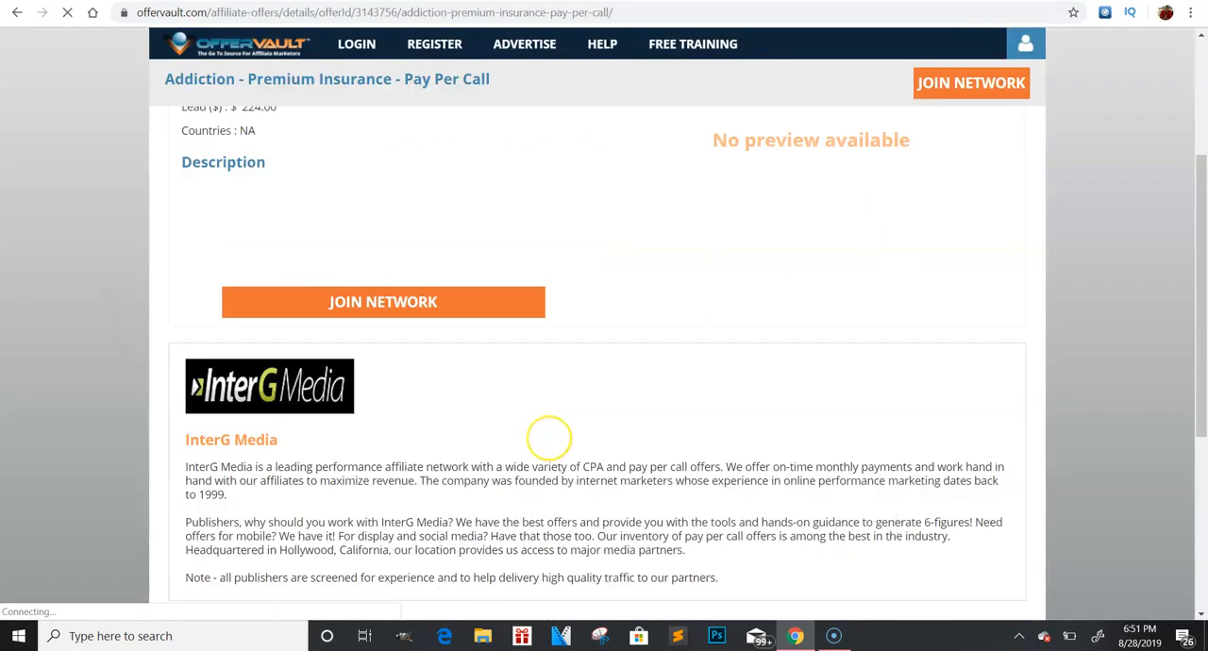
scroll(up, 3)
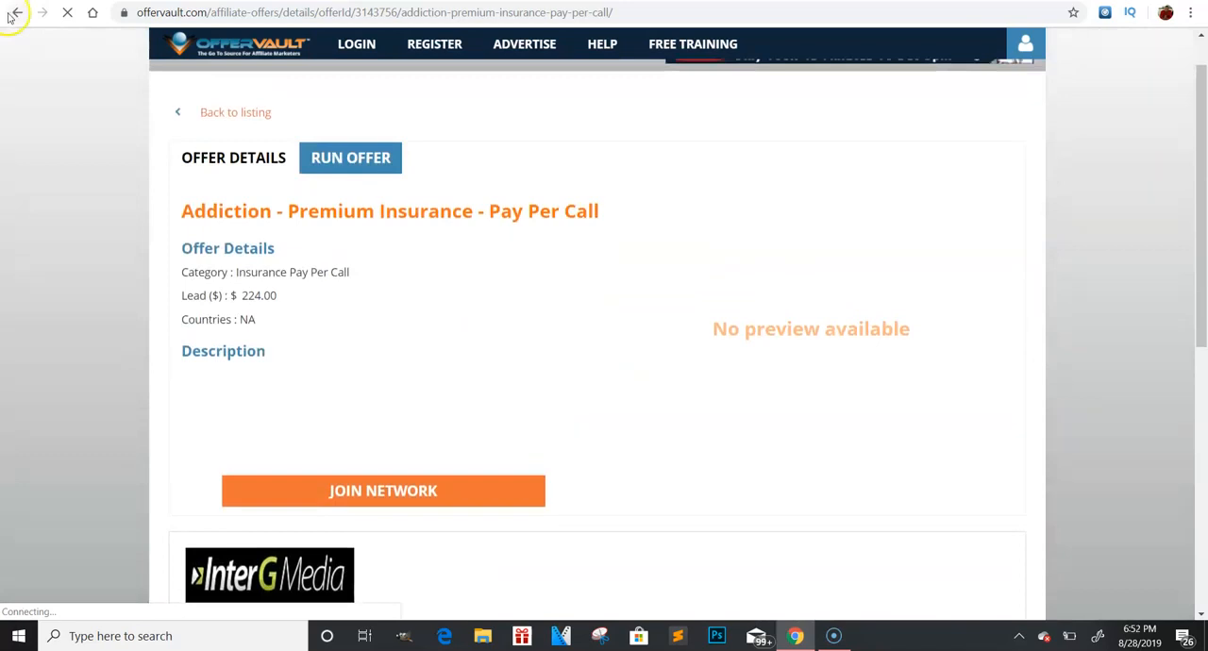
- Return to the Pay Per Call offers list and sort it by payout
click(15, 11)
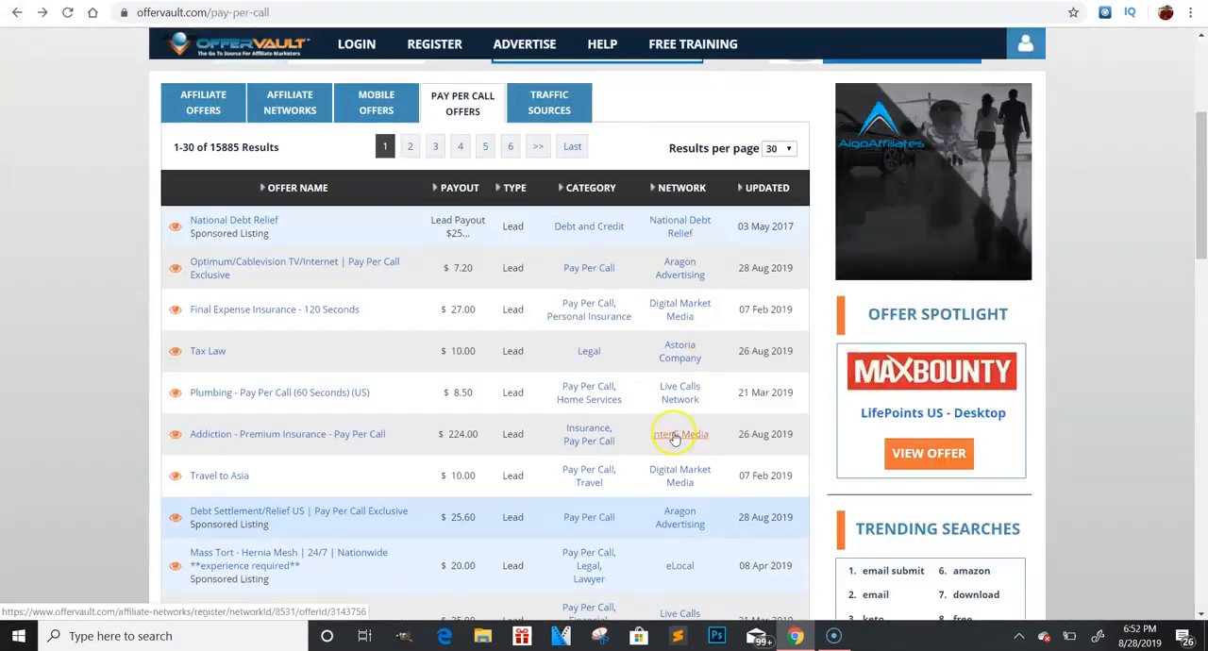
click(453, 188)
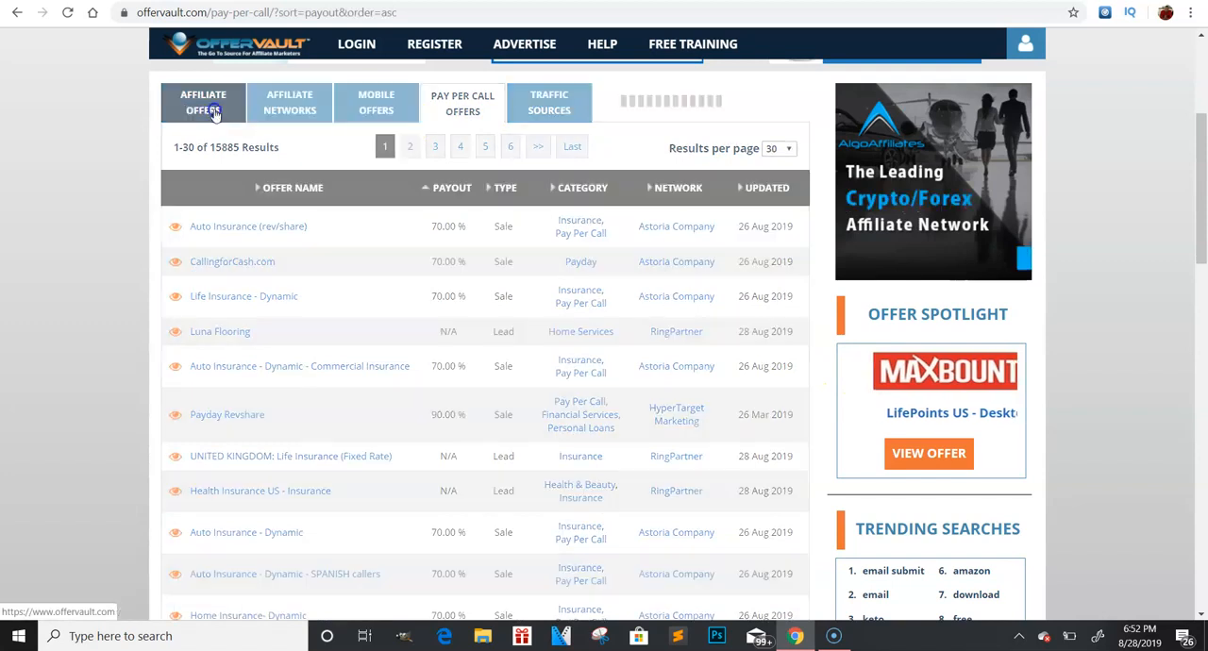
- Search the Affiliate Offers list for 'cpa', returning 5,213 offers ranked by payout
click(204, 101)
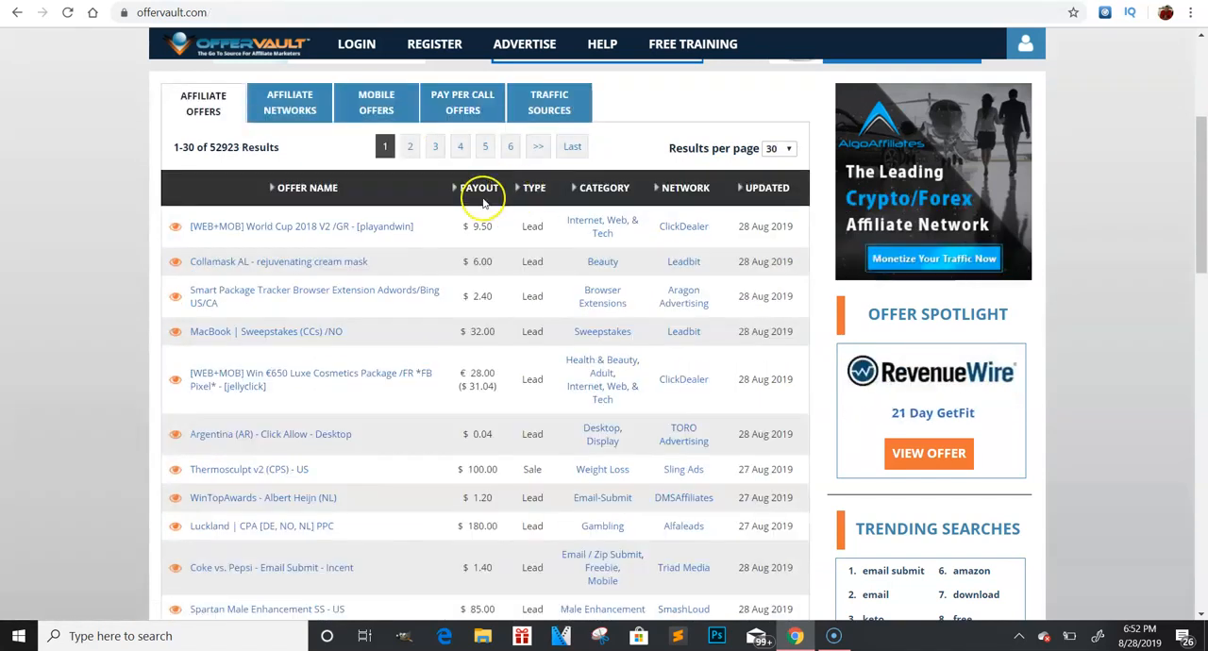
scroll(up, 3)
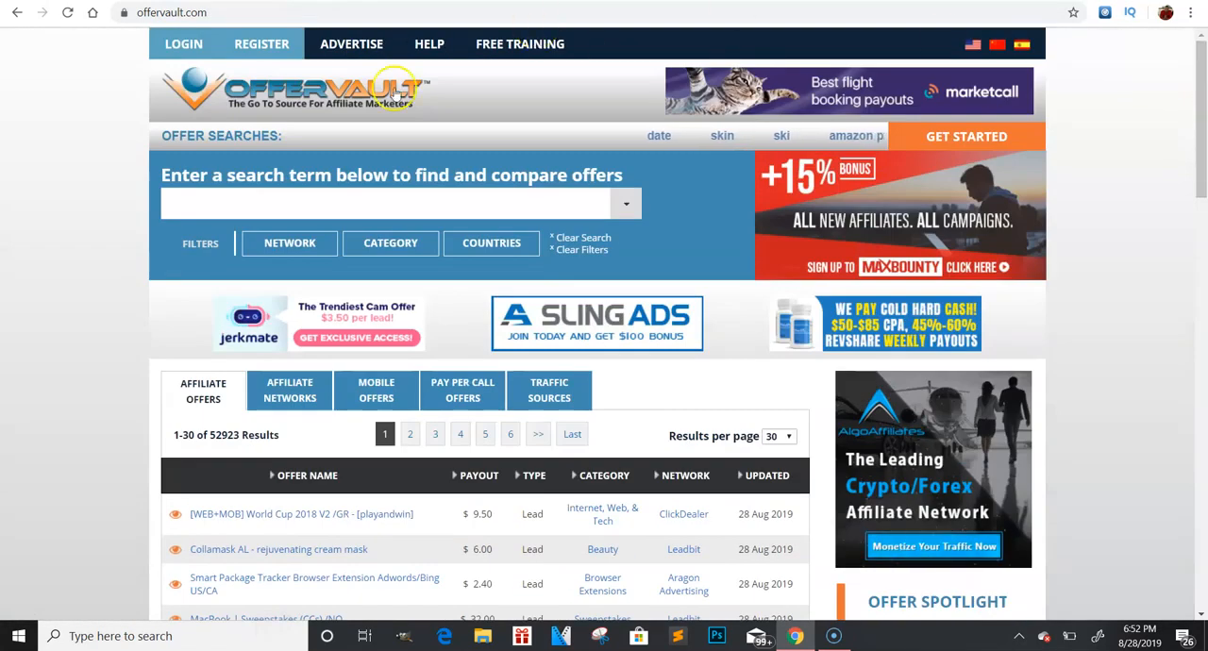
text(cpa)
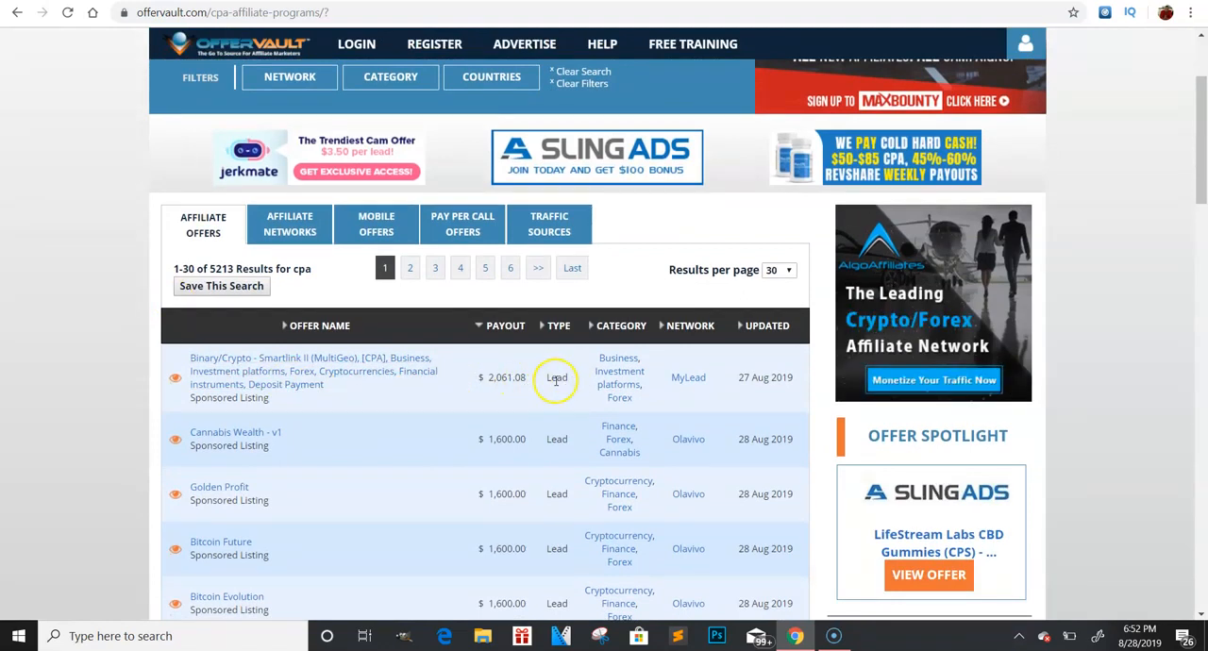
mouse_move(499, 476)
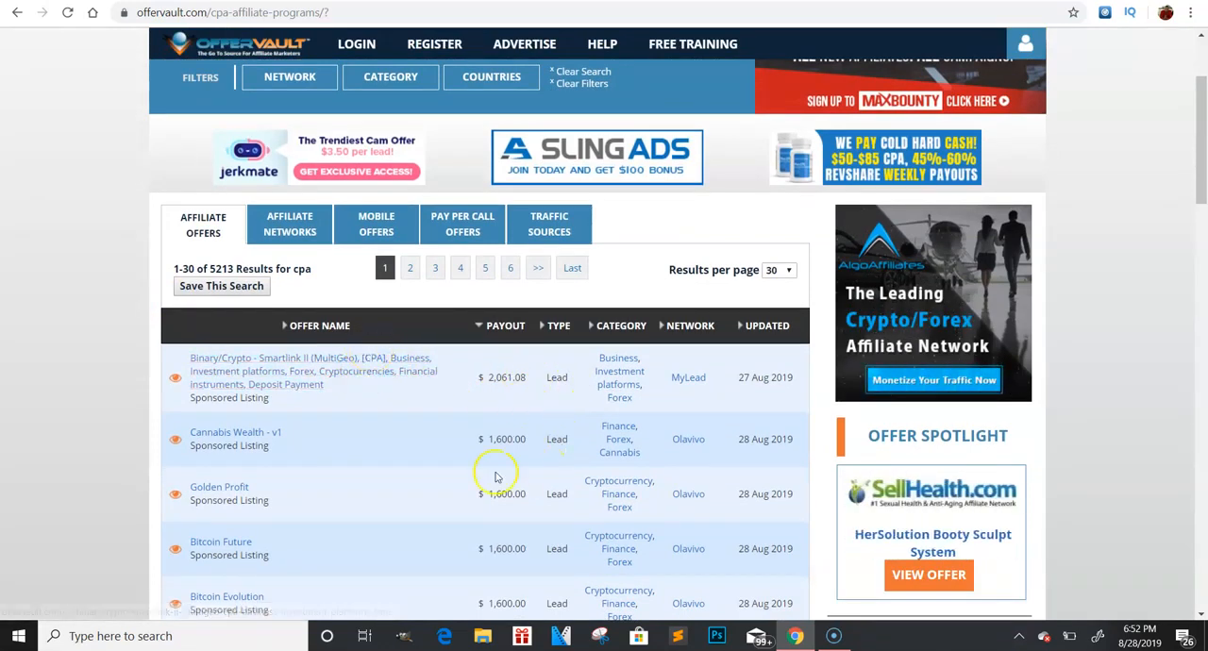
mouse_move(552, 491)
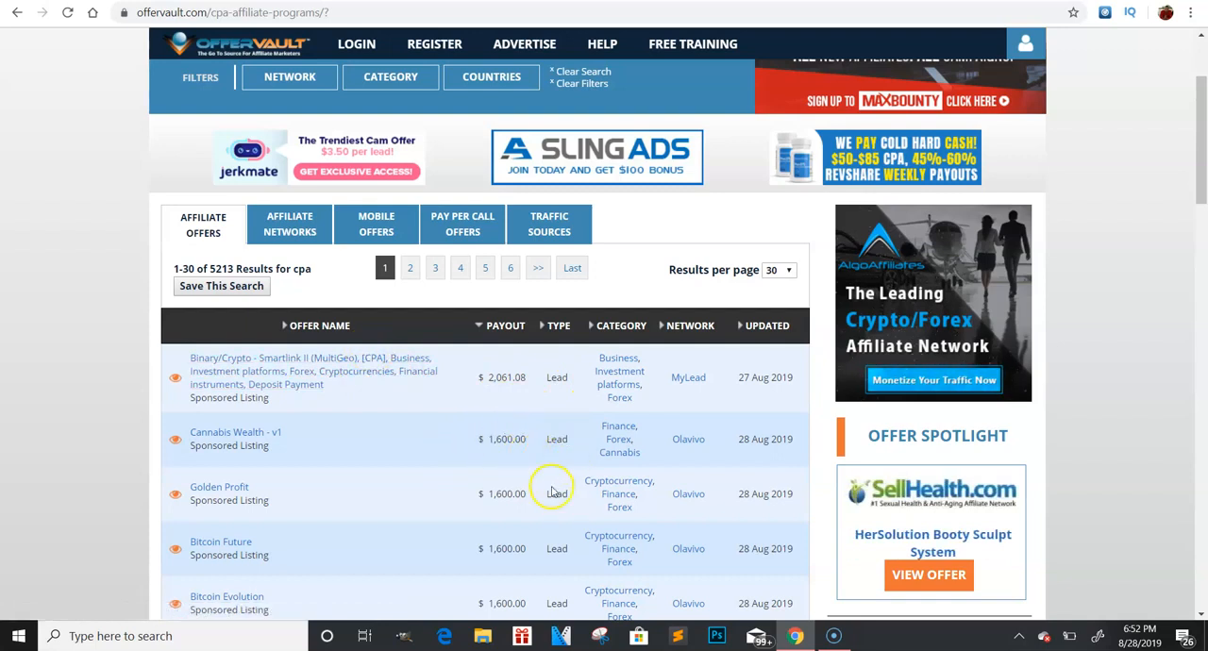
scroll(down, 3)
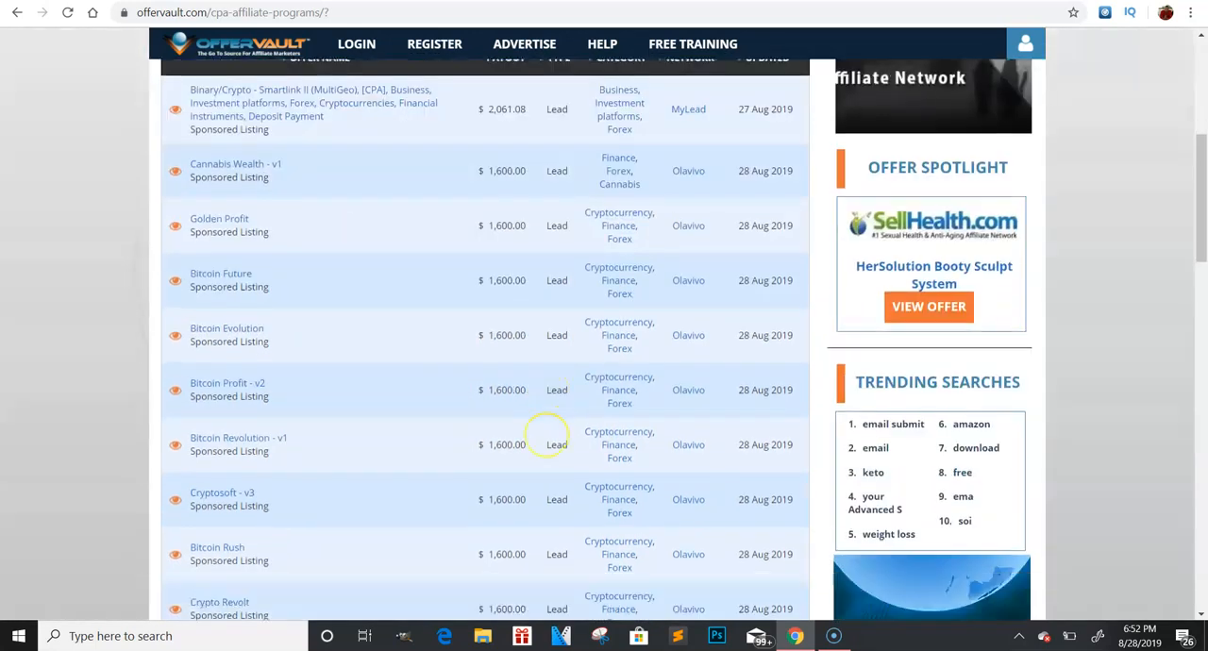
scroll(down, 3)
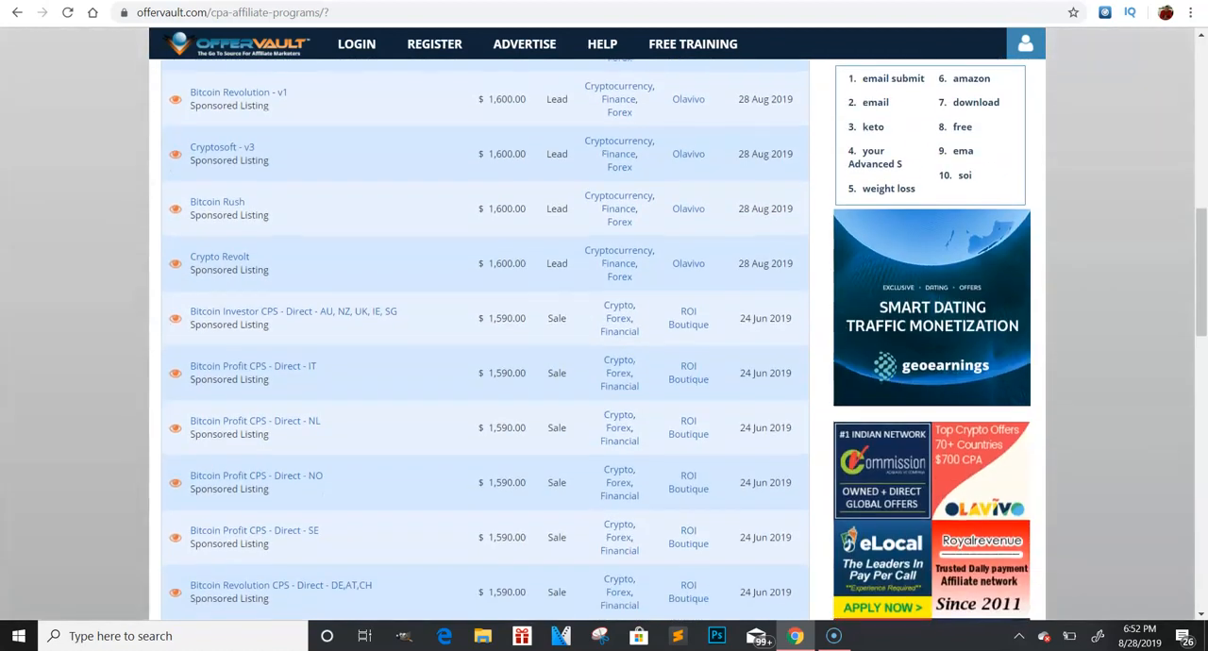
mouse_move(434, 438)
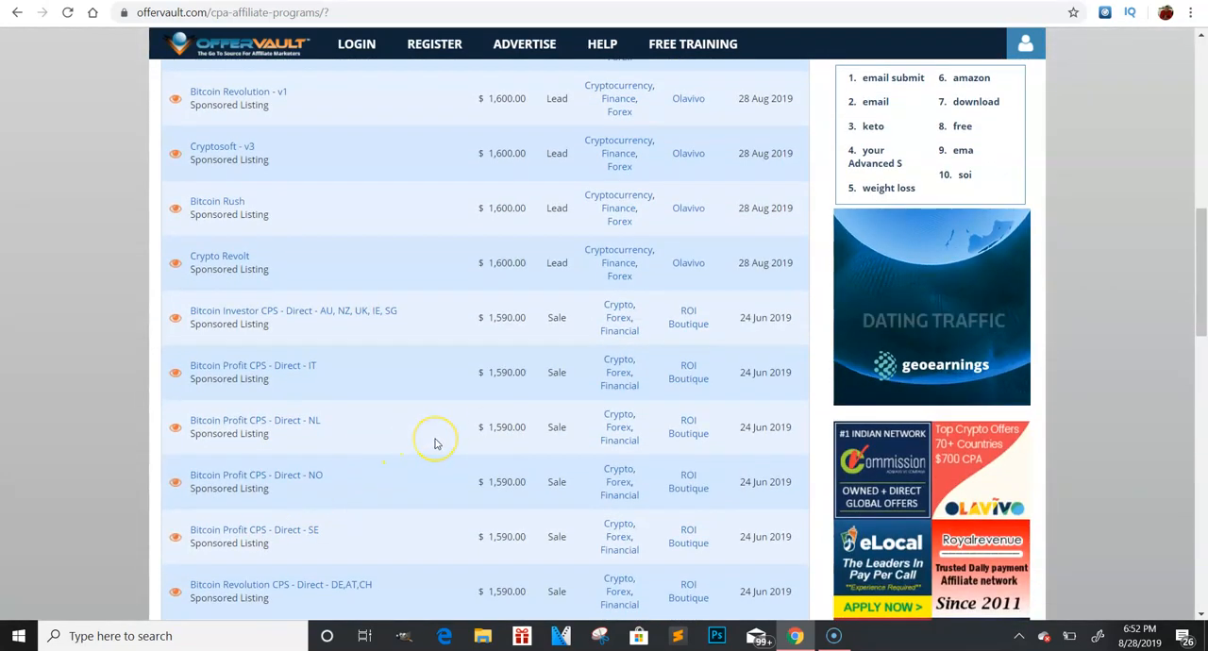
- Browse the cpa results, then return to the top sponsored crypto and finance listings
scroll(down, 3)
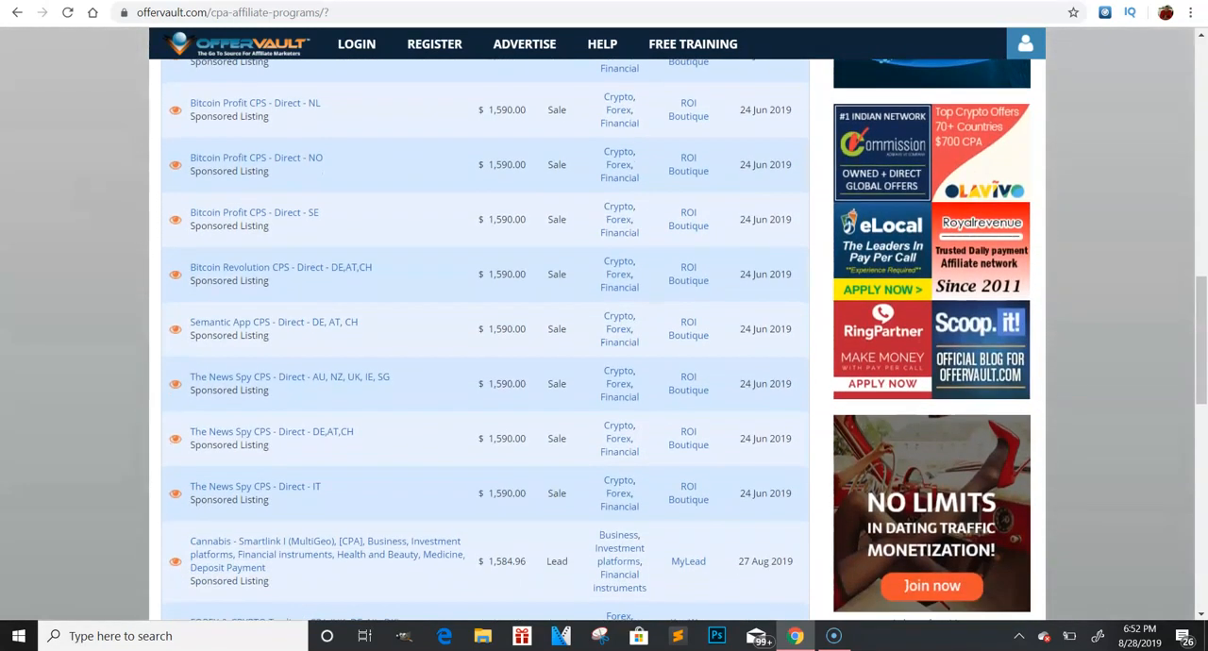
mouse_move(487, 372)
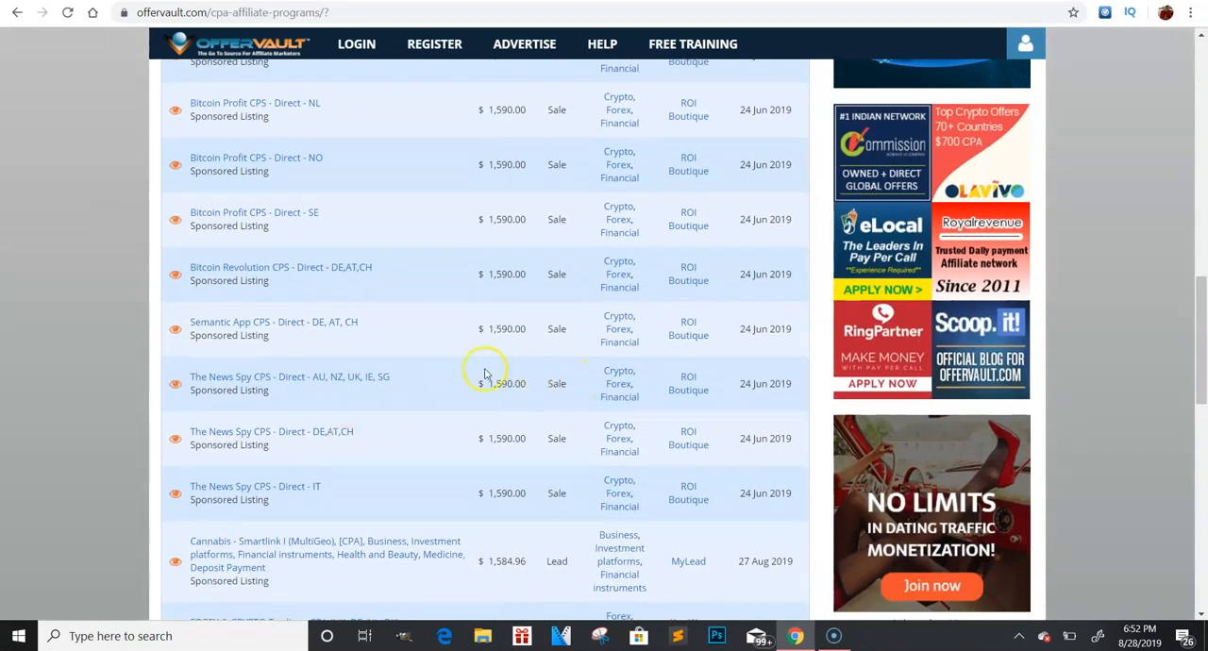
scroll(down, 3)
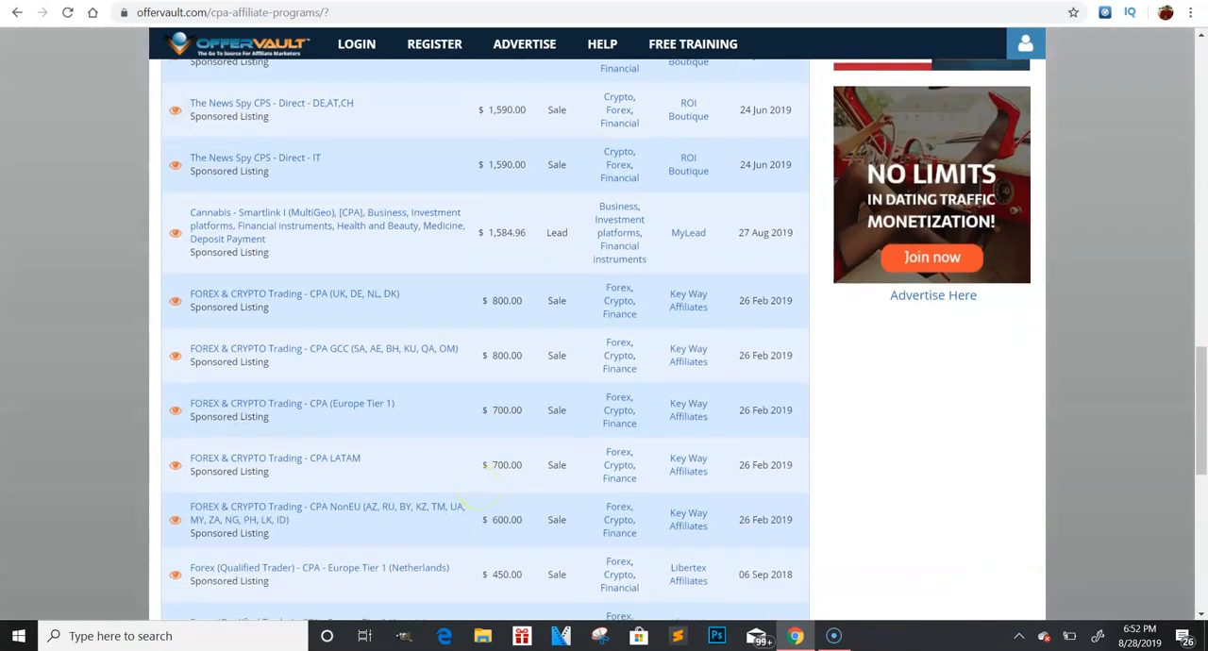
scroll(down, 3)
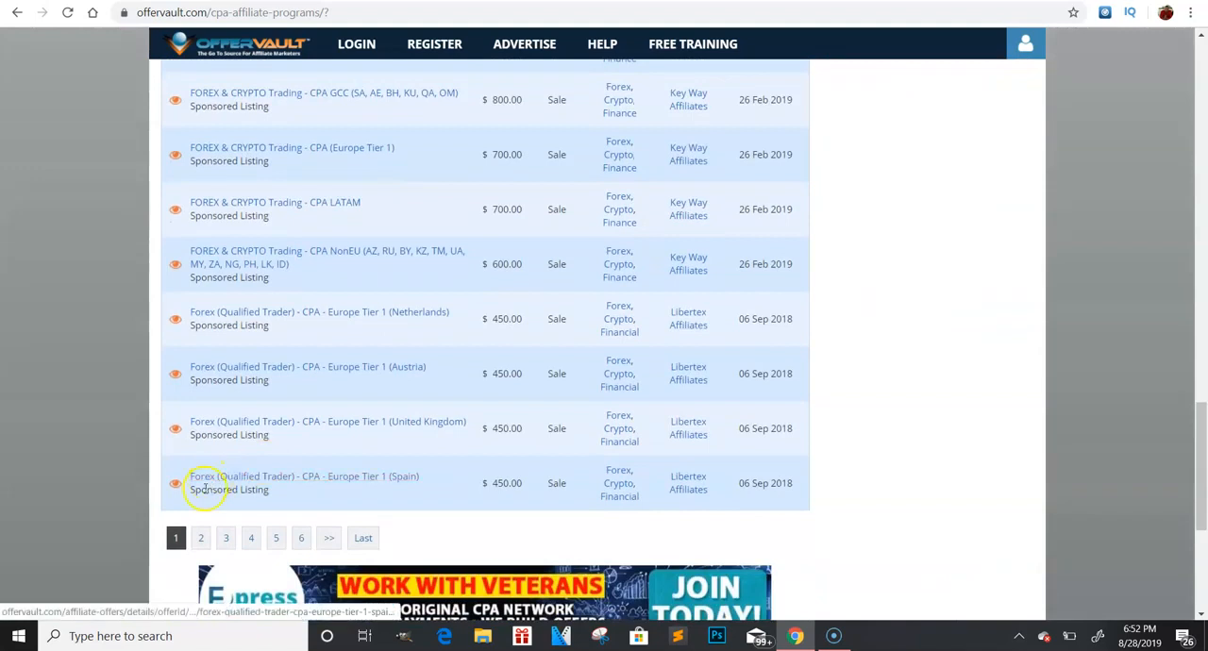
scroll(up, 3)
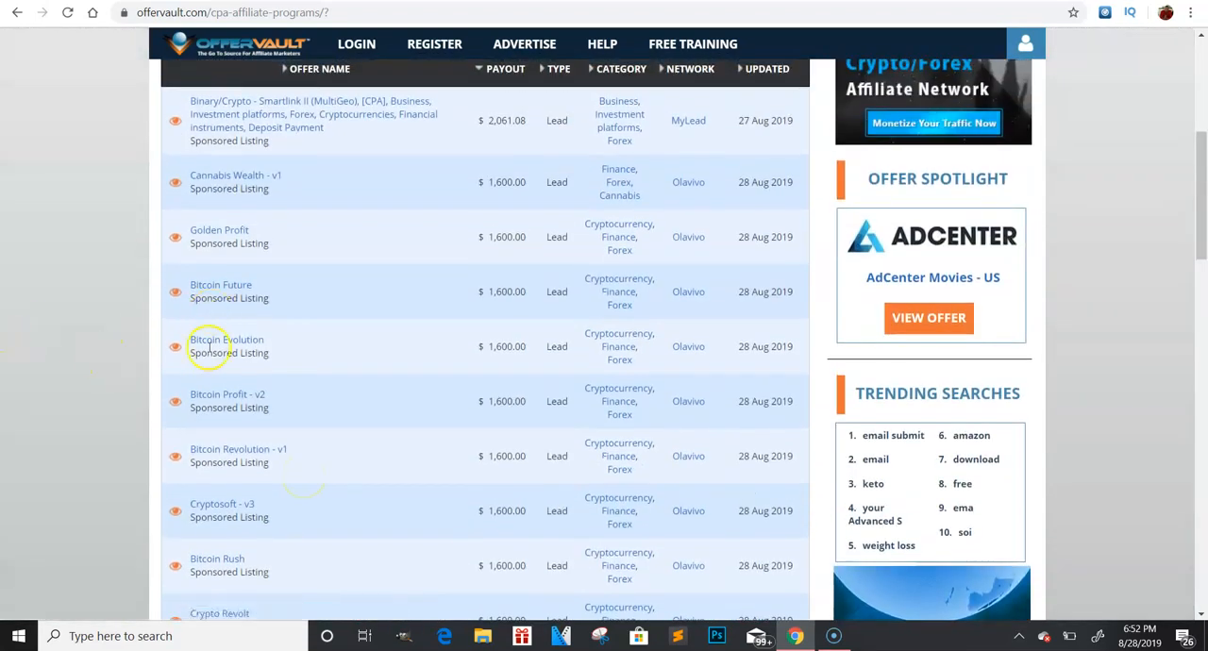
scroll(up, 3)
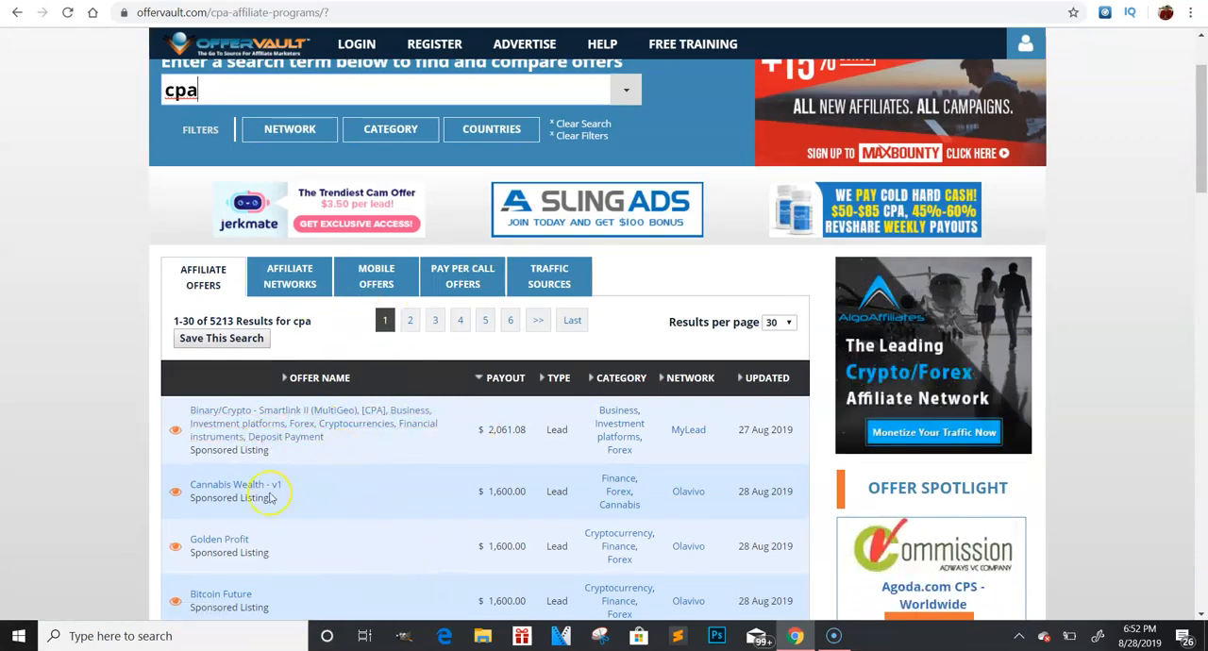
mouse_move(411, 445)
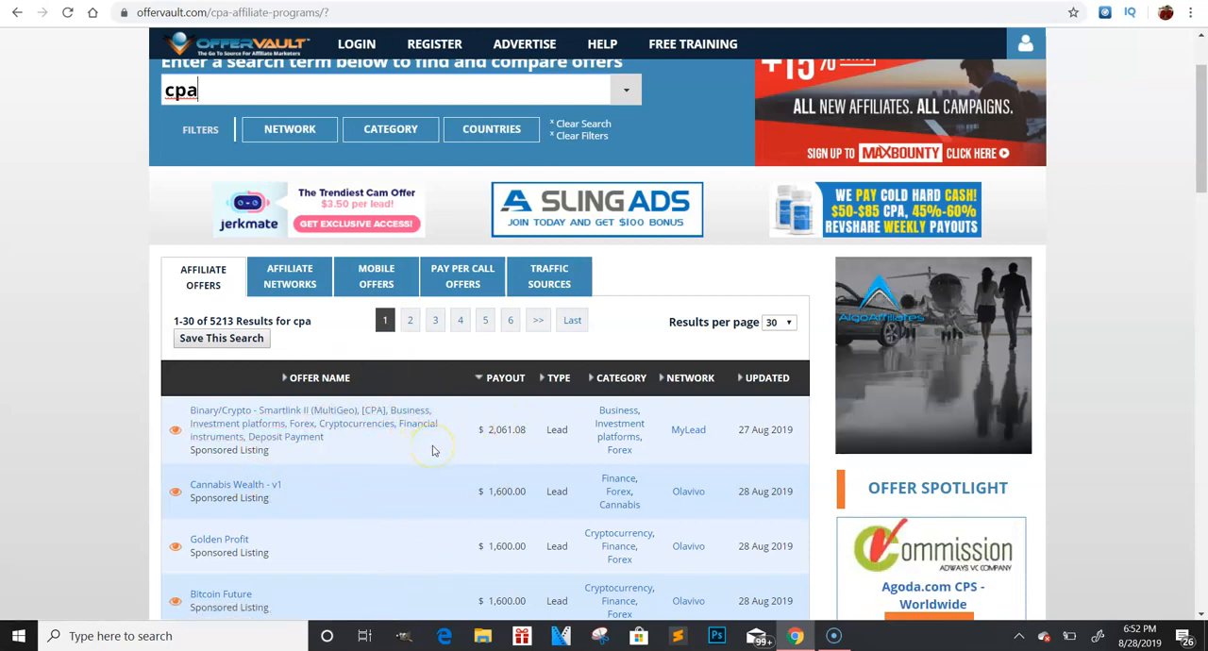
click(311, 423)
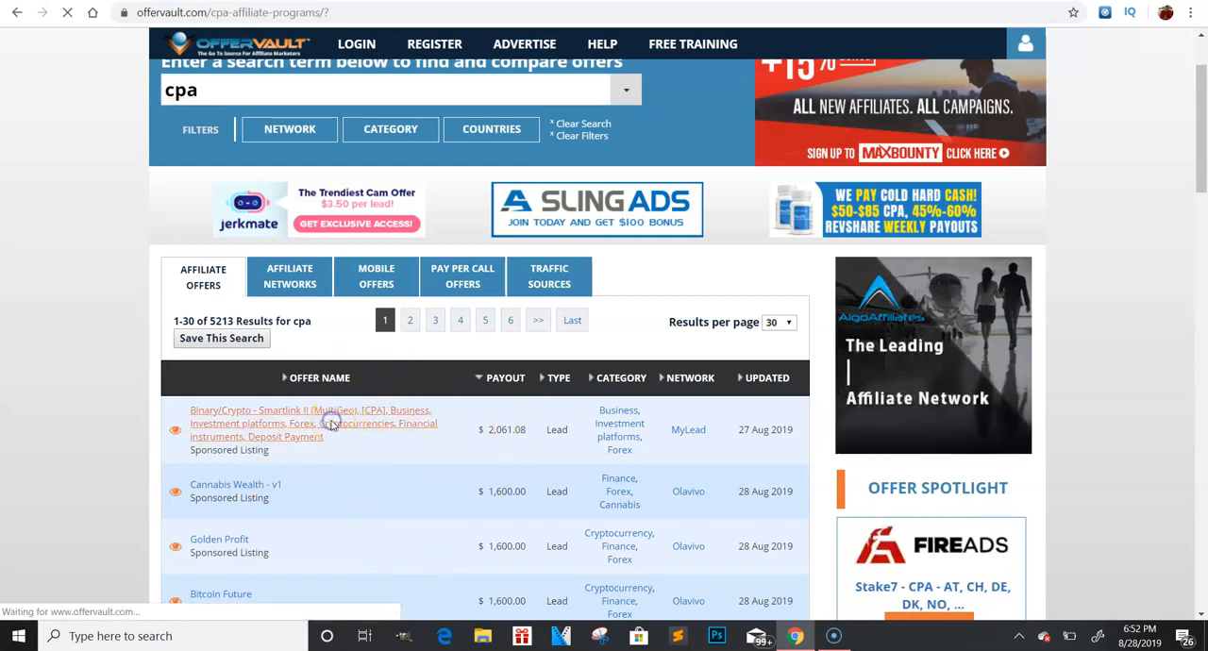
click(312, 423)
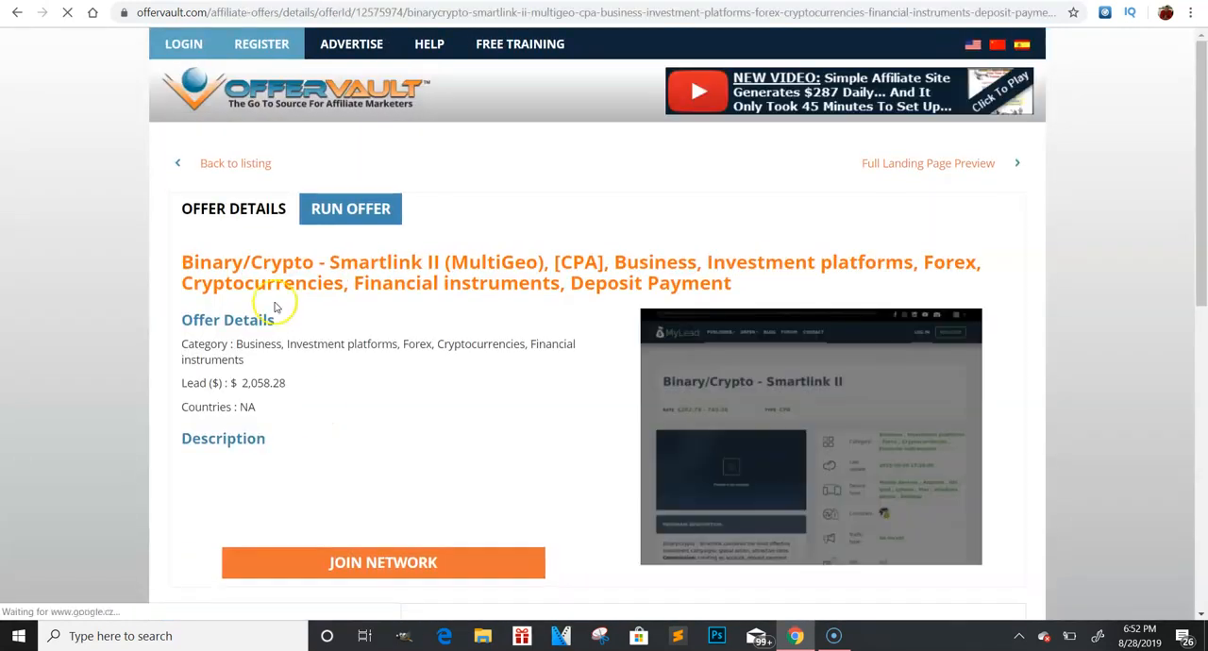
scroll(down, 3)
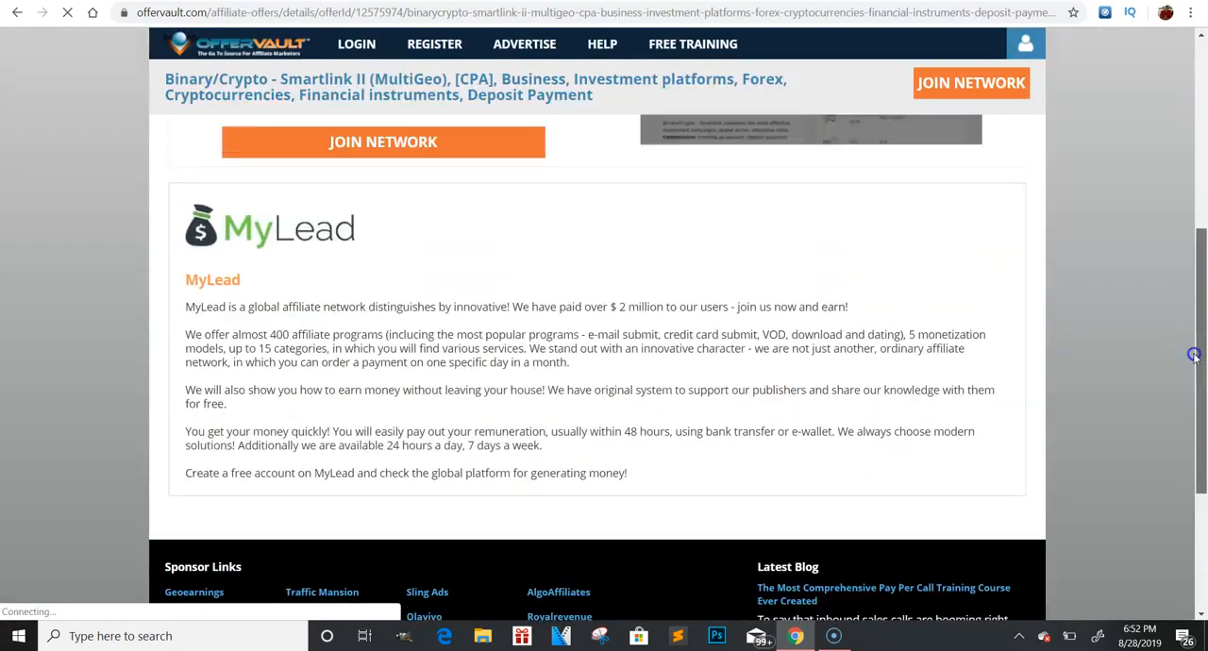
scroll(up, 3)
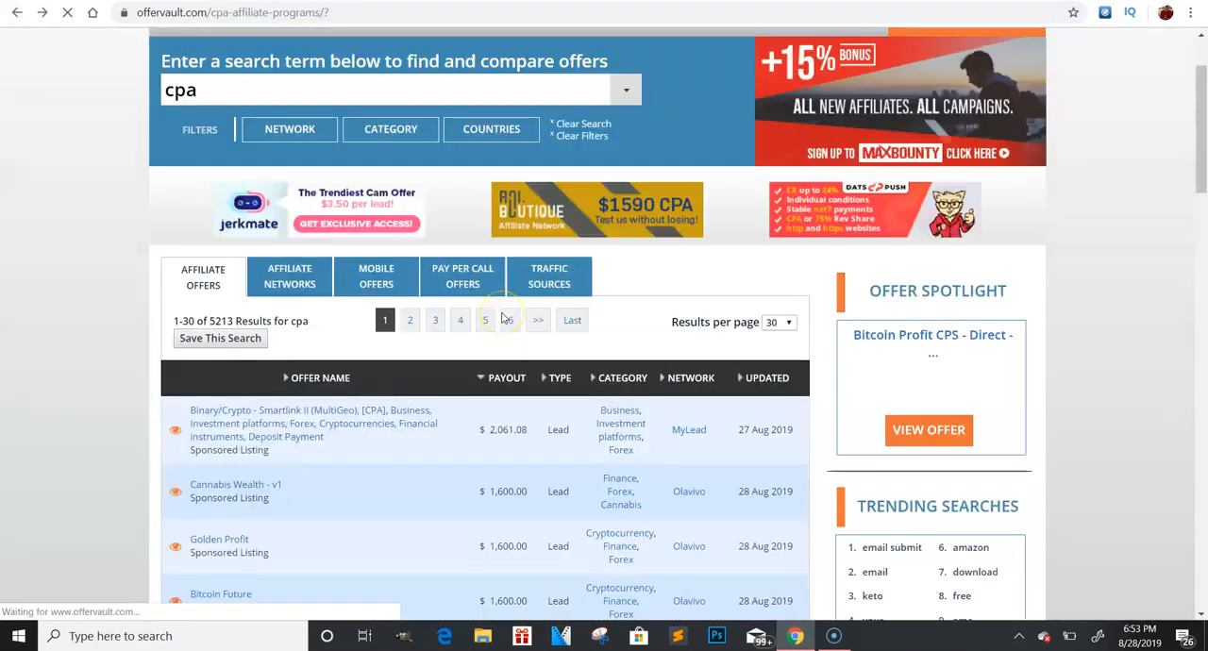
scroll(up, 3)
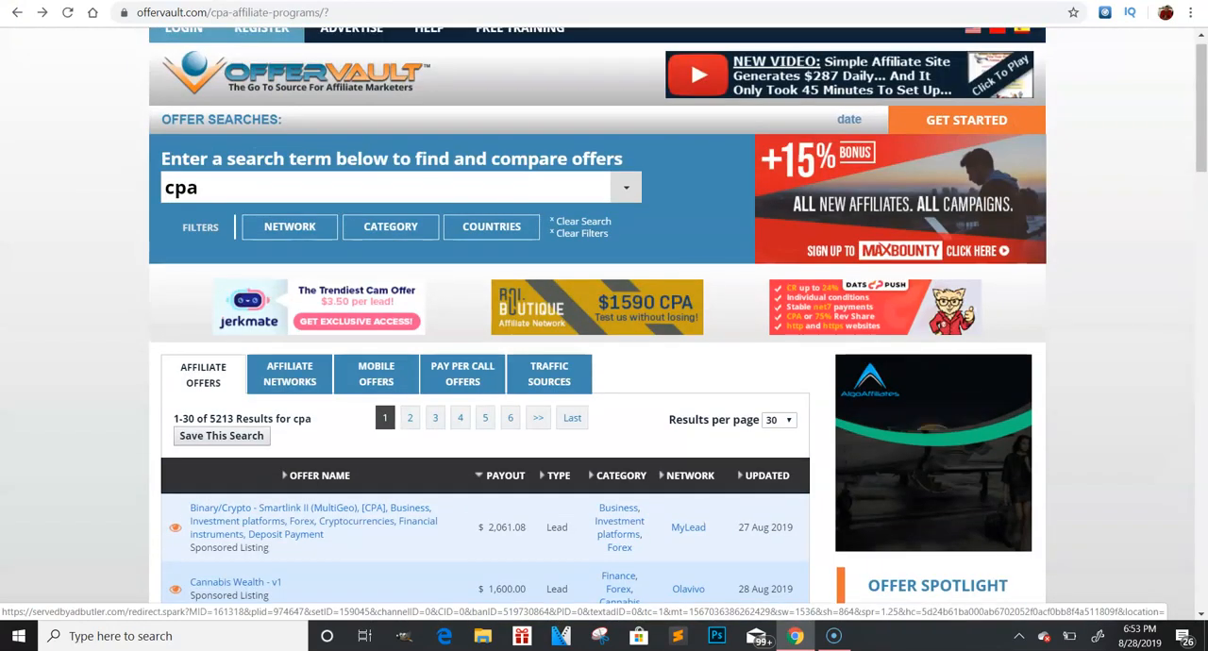
- Browse the first page of the Traffic Sources directory
click(549, 374)
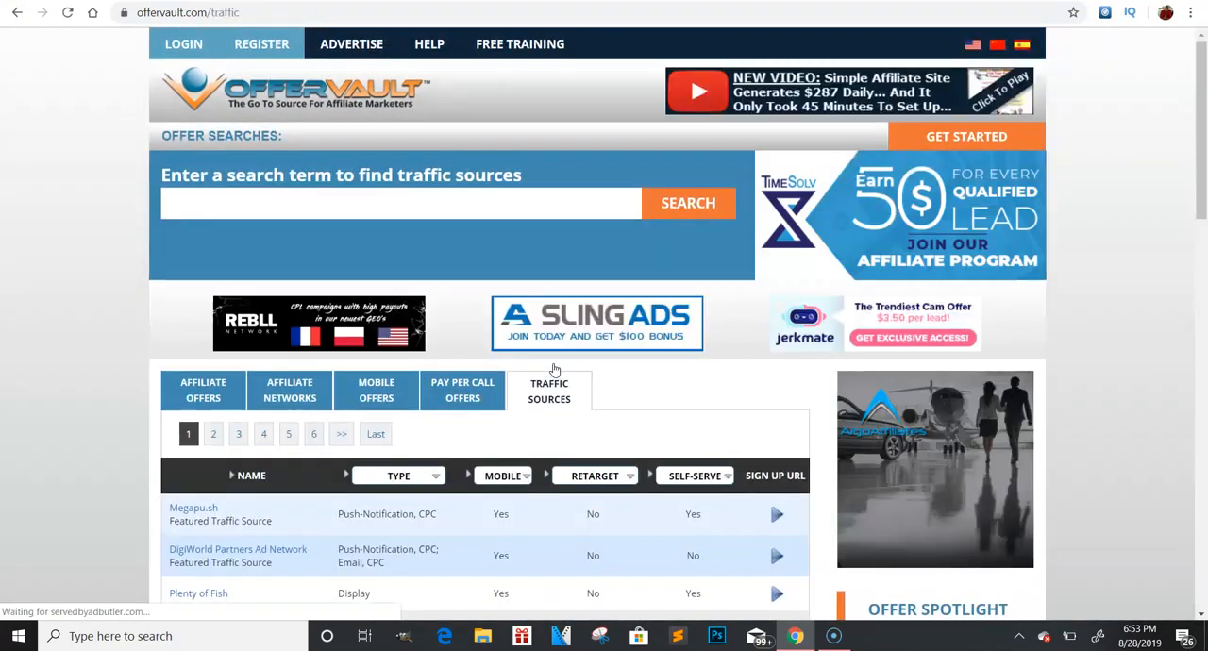
scroll(down, 3)
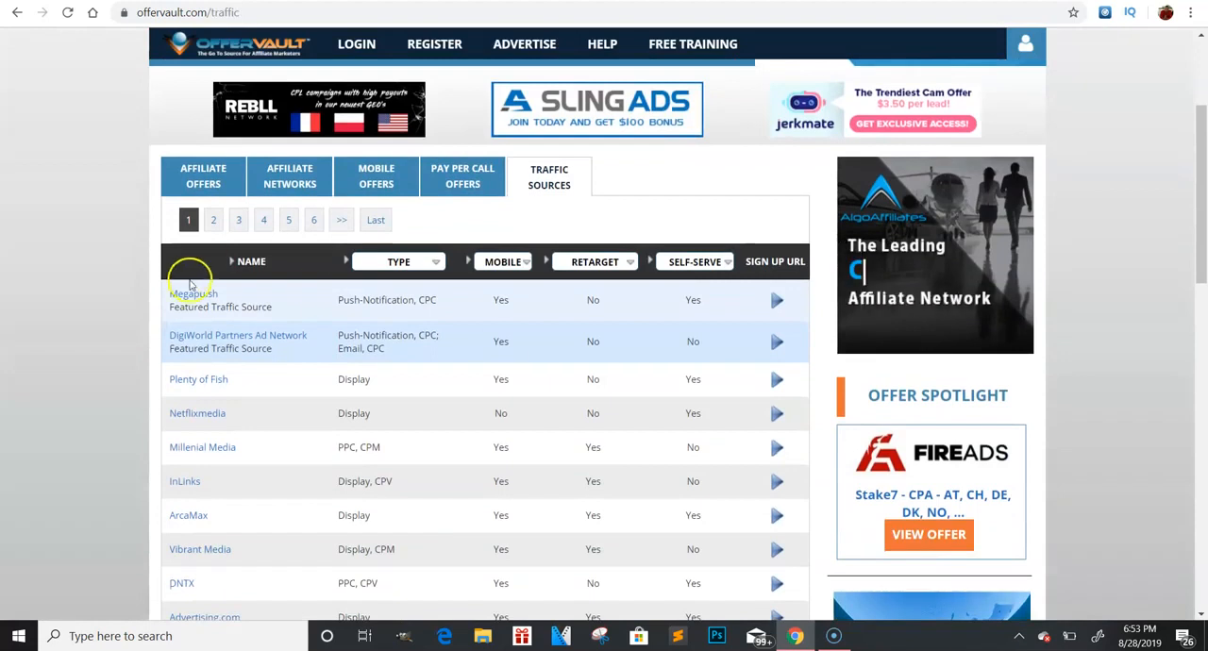
mouse_move(234, 525)
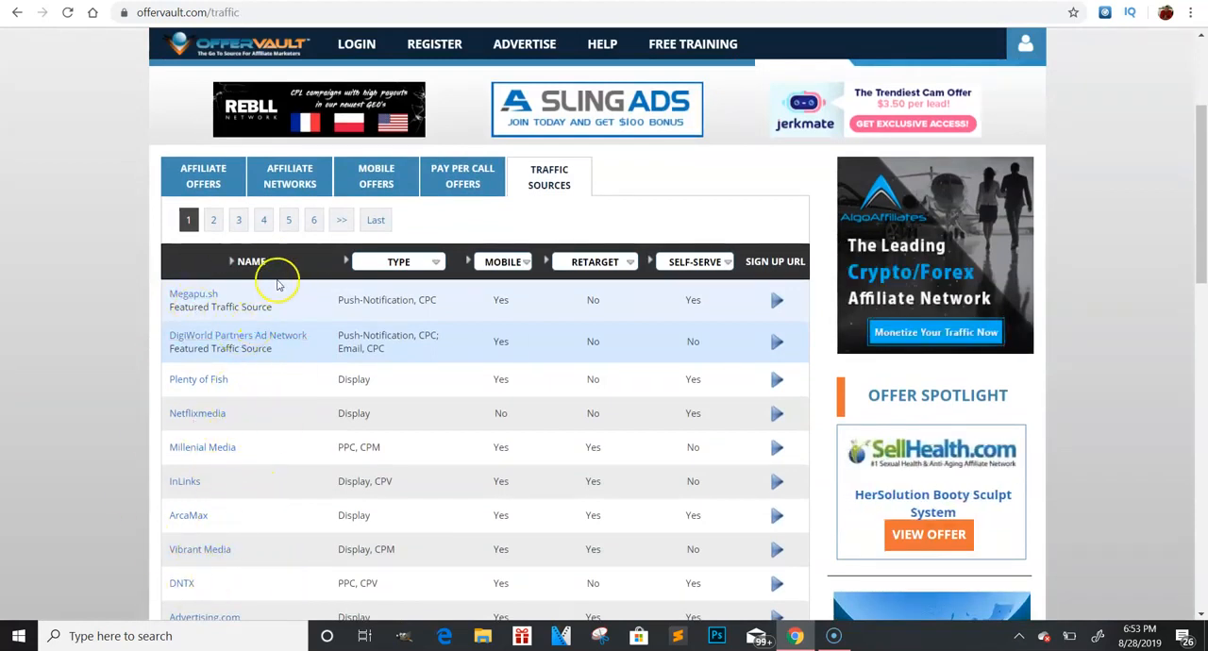
scroll(down, 3)
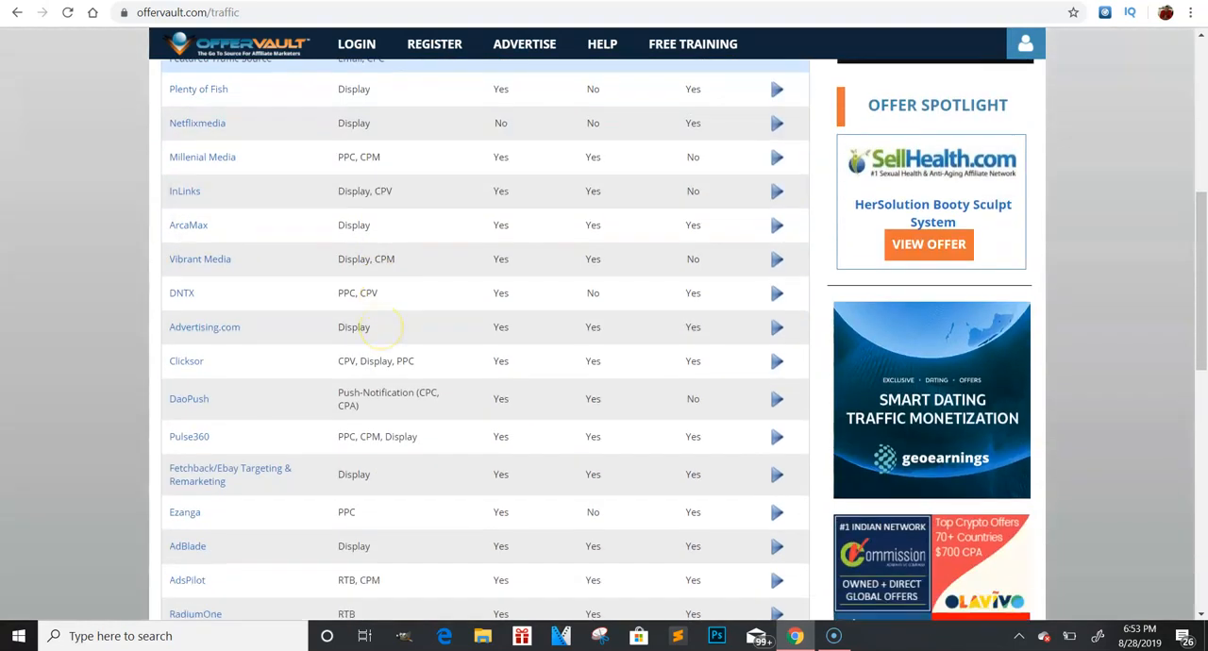
scroll(down, 3)
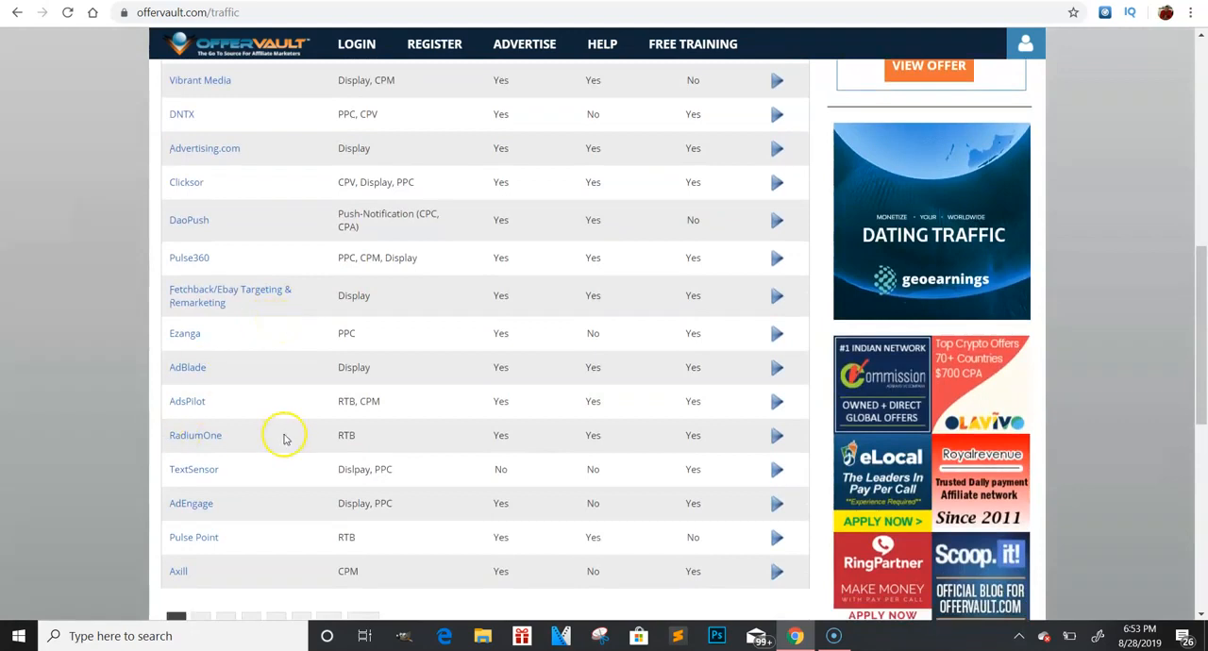
scroll(down, 3)
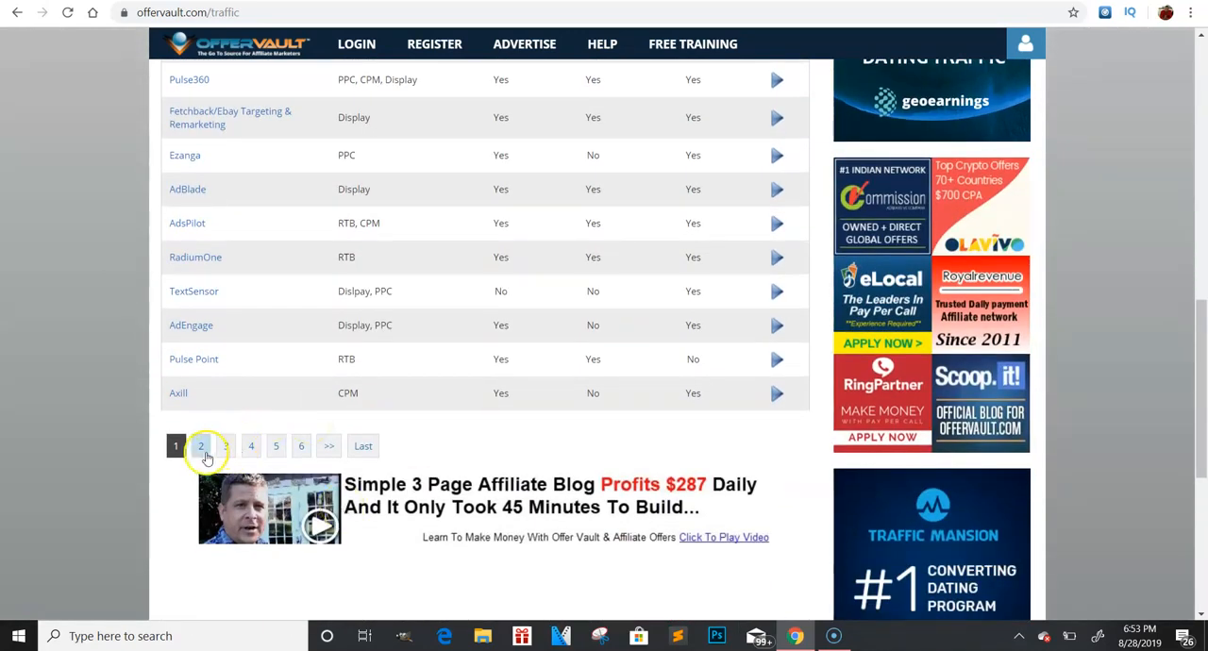
- Browse page two of traffic sources, then return to page one topped by Megapu.sh
click(200, 445)
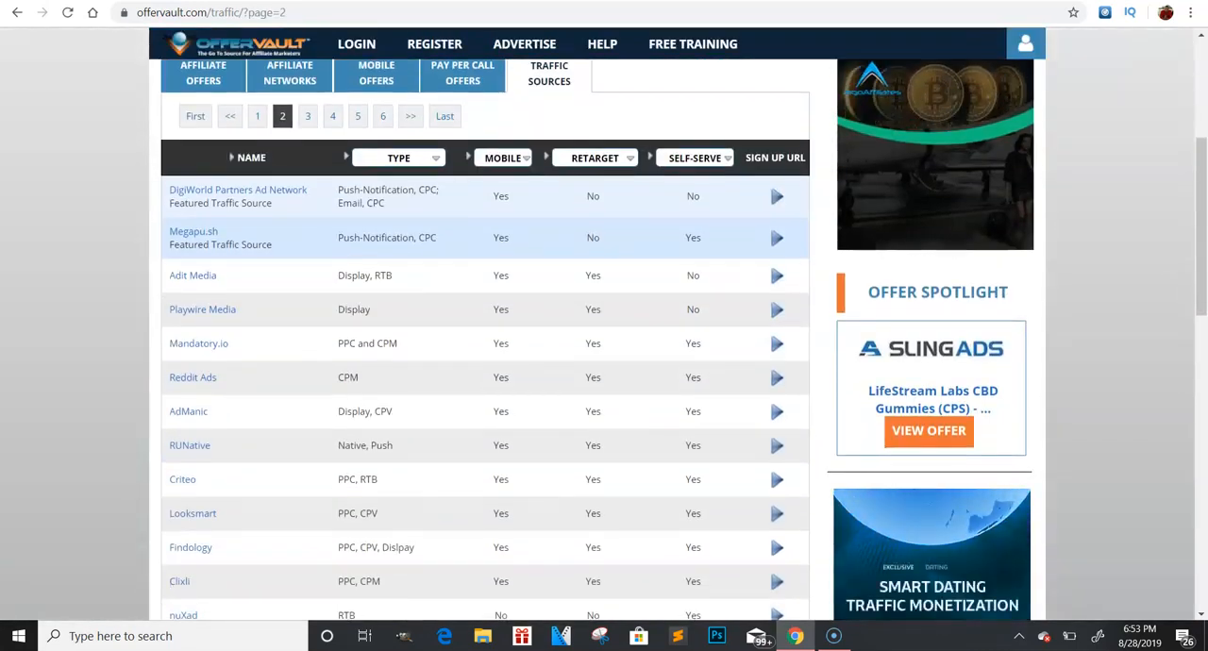
mouse_move(411, 344)
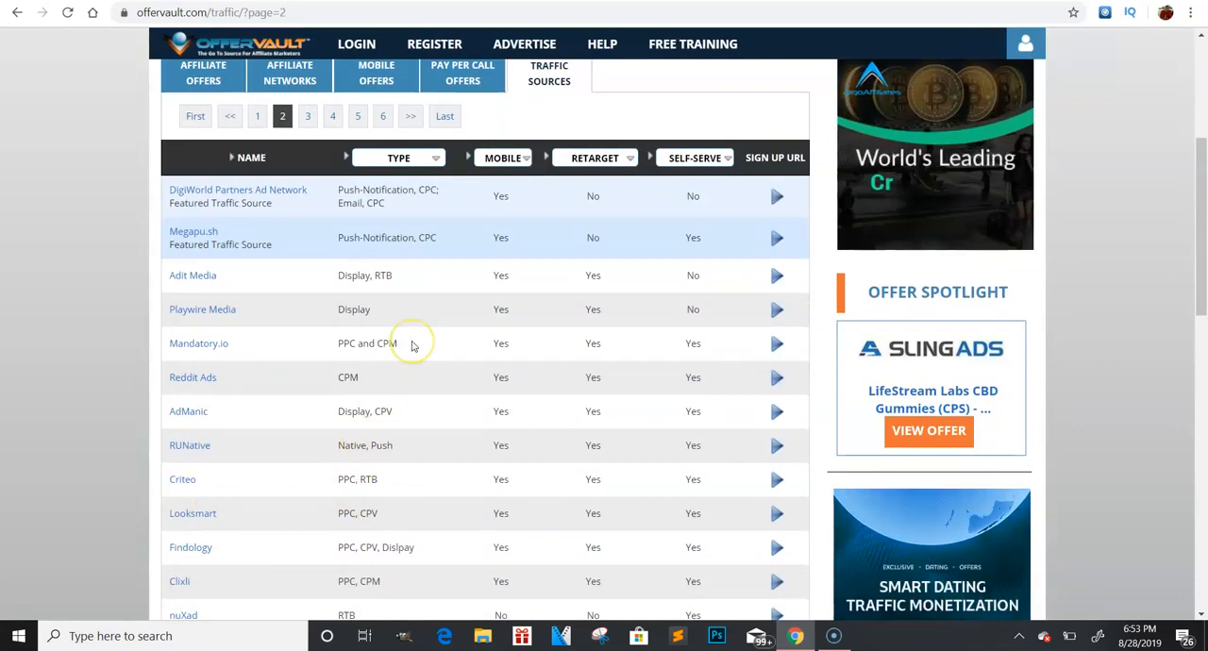
scroll(up, 3)
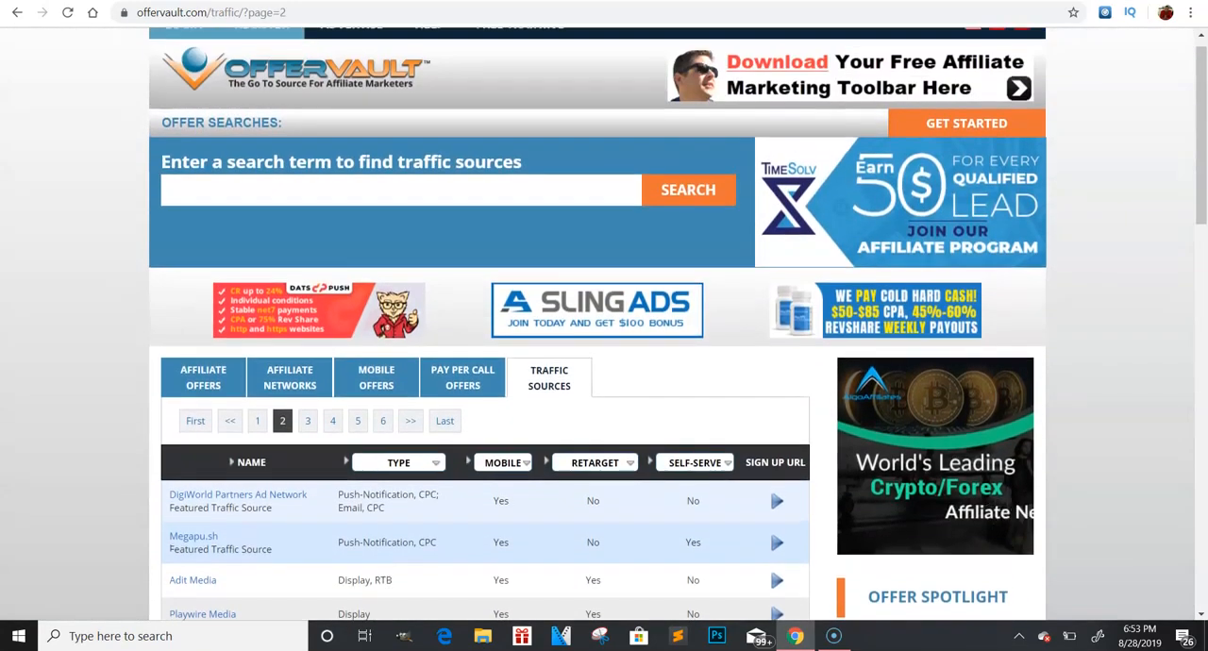
scroll(down, 3)
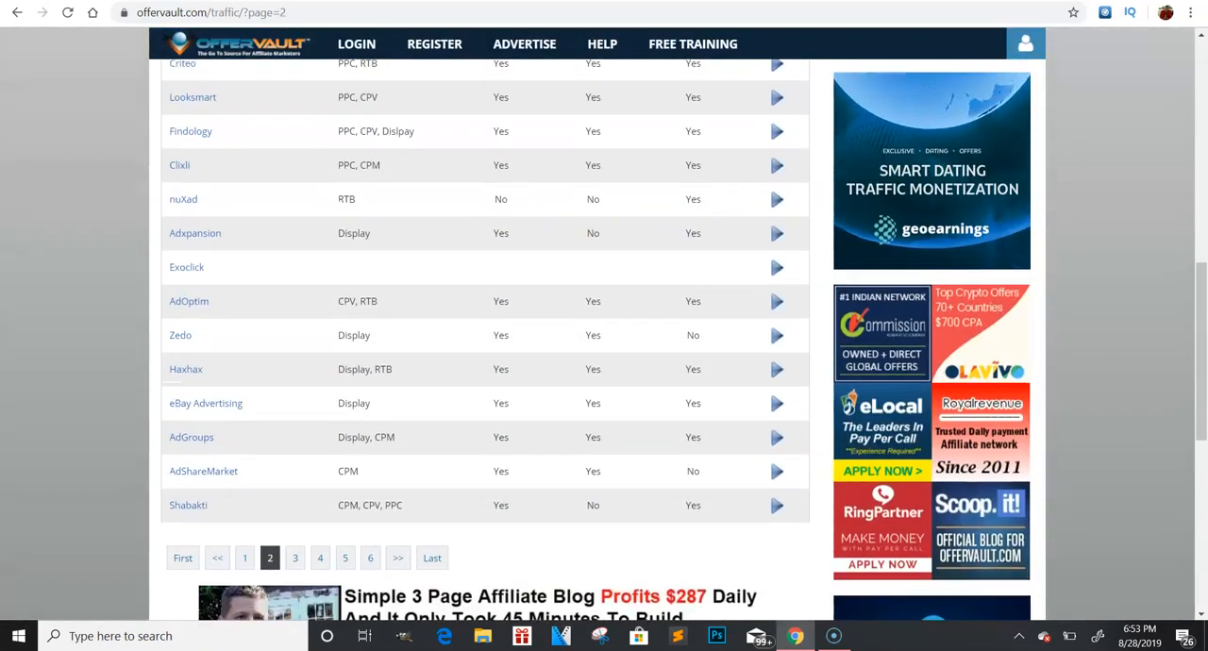
click(245, 559)
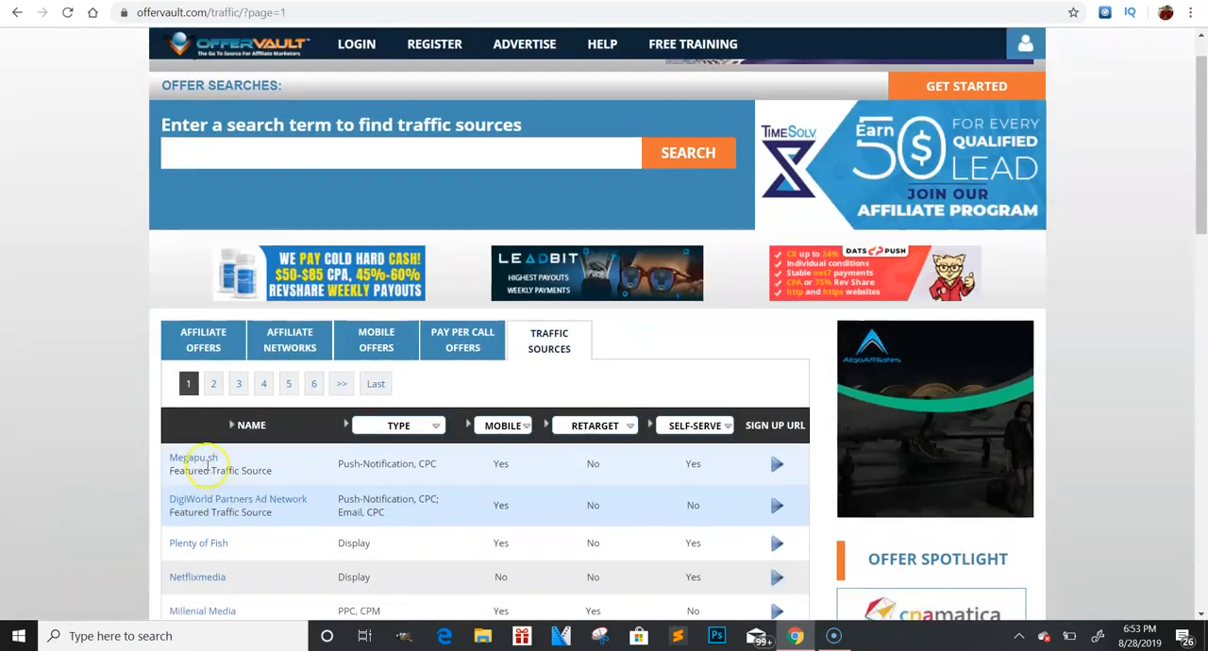
- Review Megapu.sh's traffic source details and go to its own site
click(193, 457)
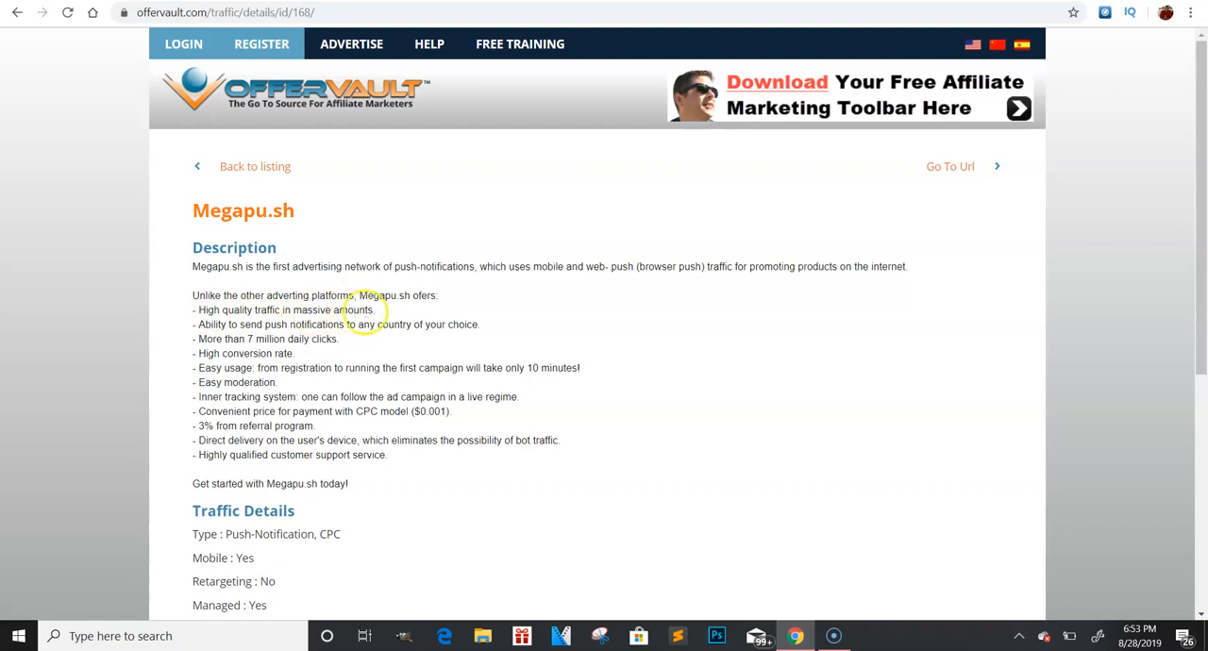
scroll(down, 3)
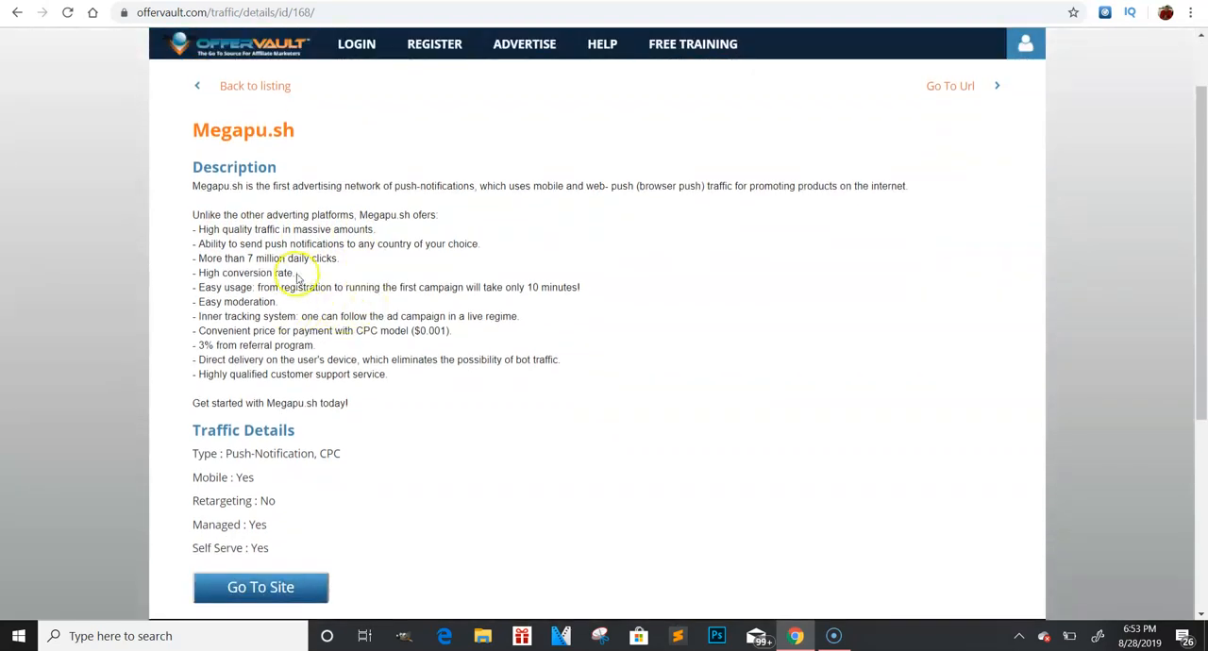
scroll(down, 3)
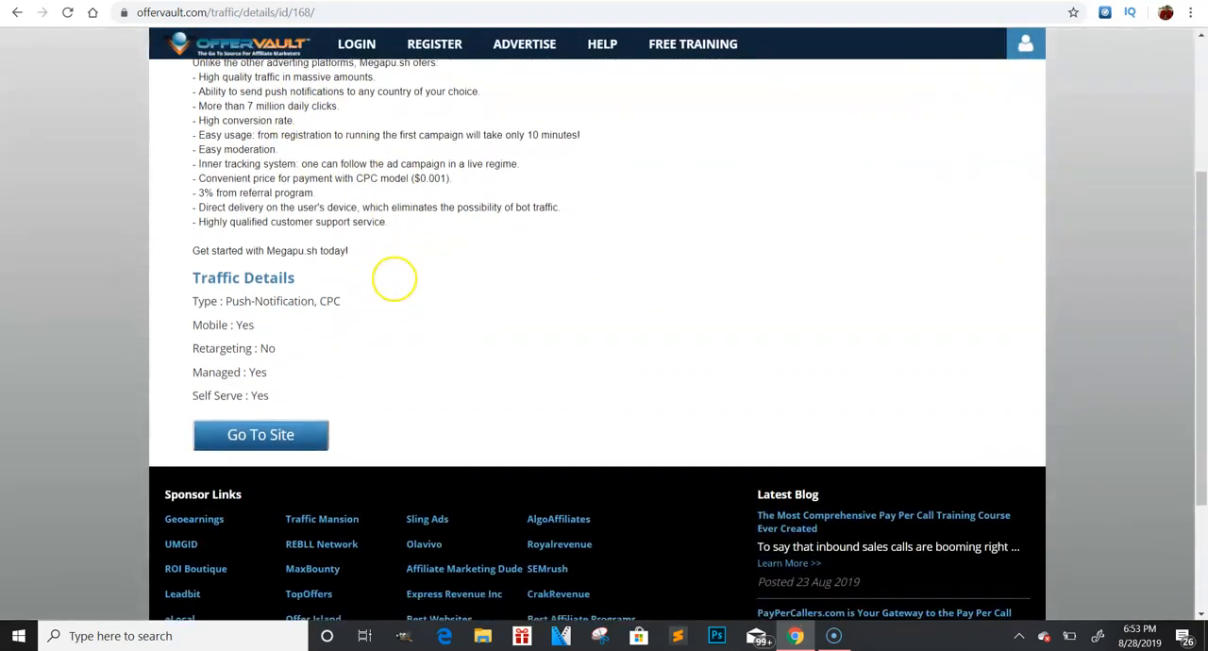
click(261, 434)
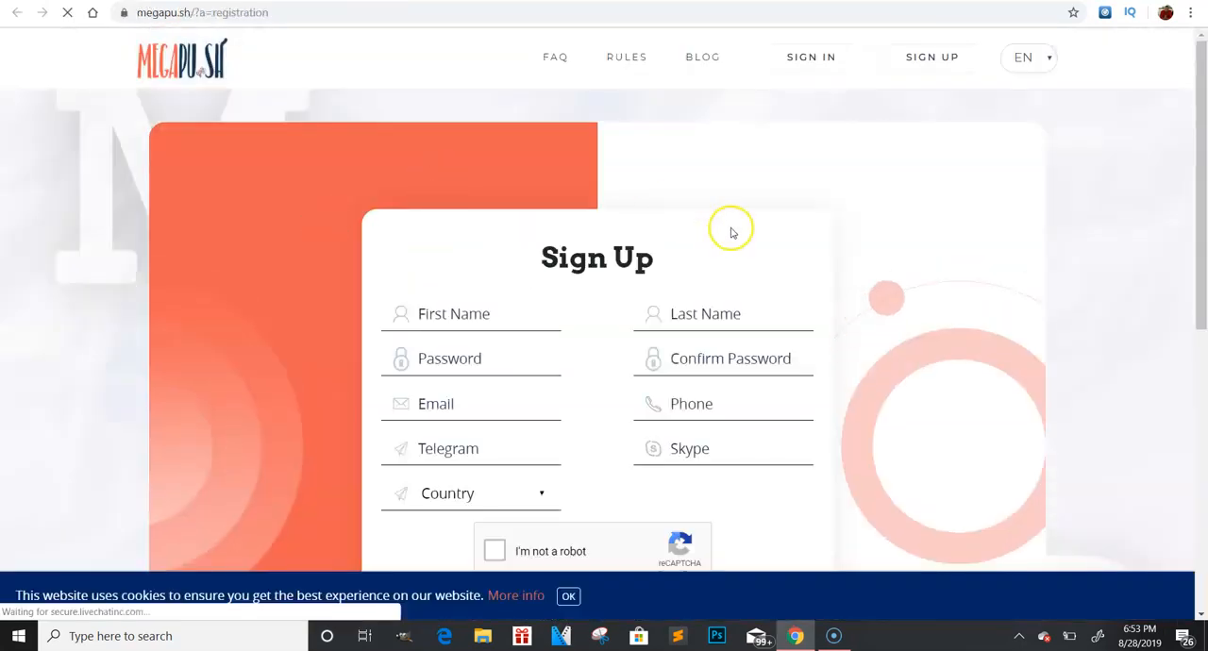
- Scroll through Megapu.sh's Sign Up form down to the site footer and back
scroll(down, 3)
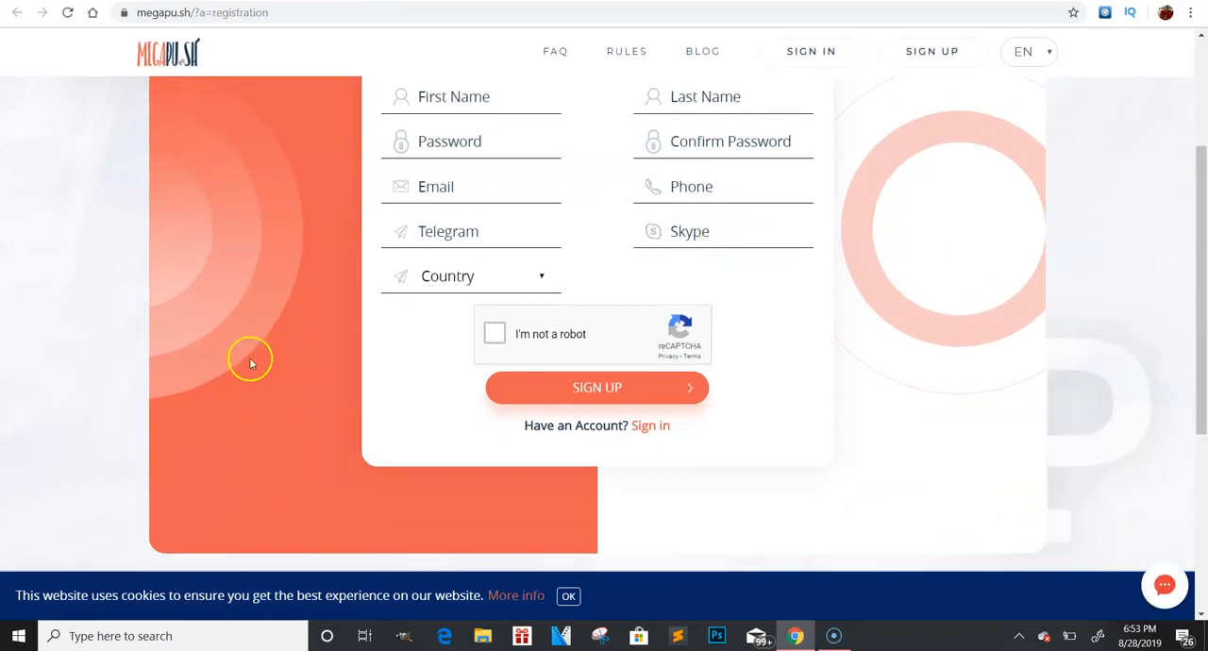
scroll(up, 3)
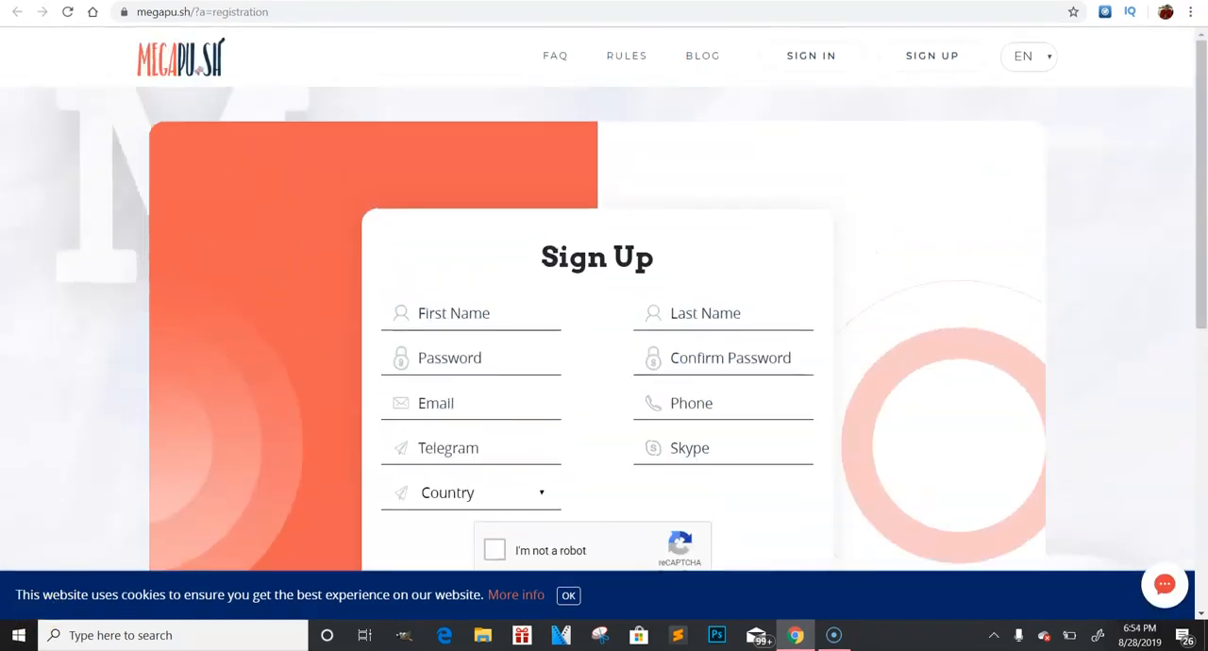
scroll(down, 3)
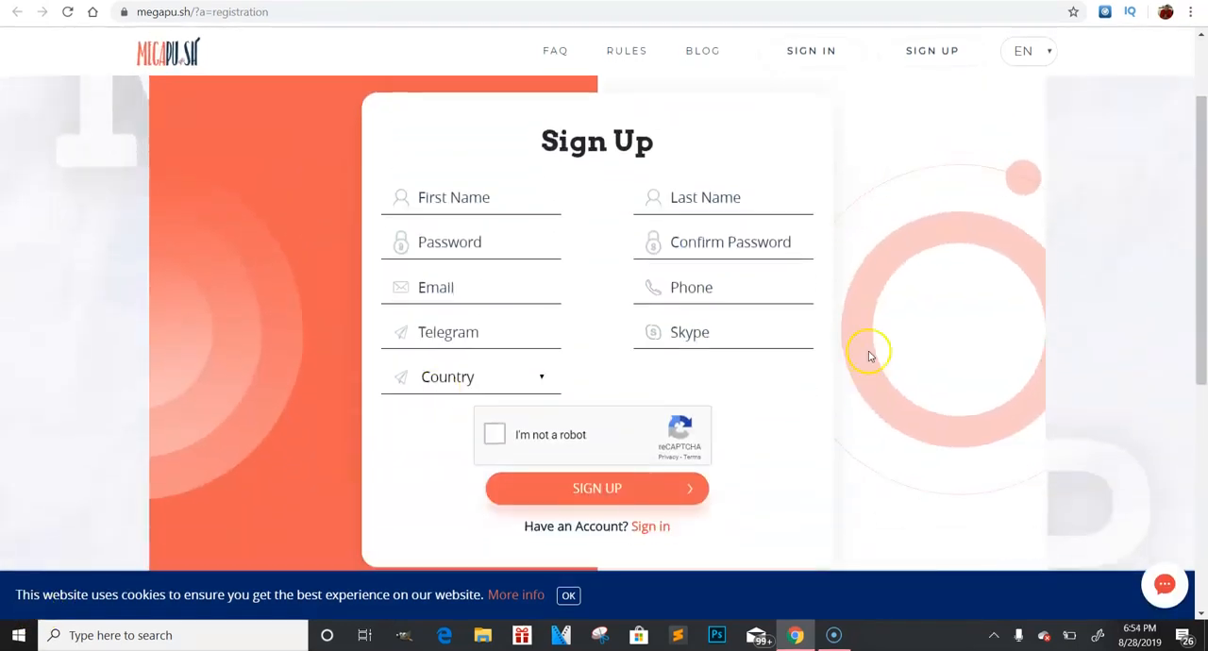
mouse_move(596, 43)
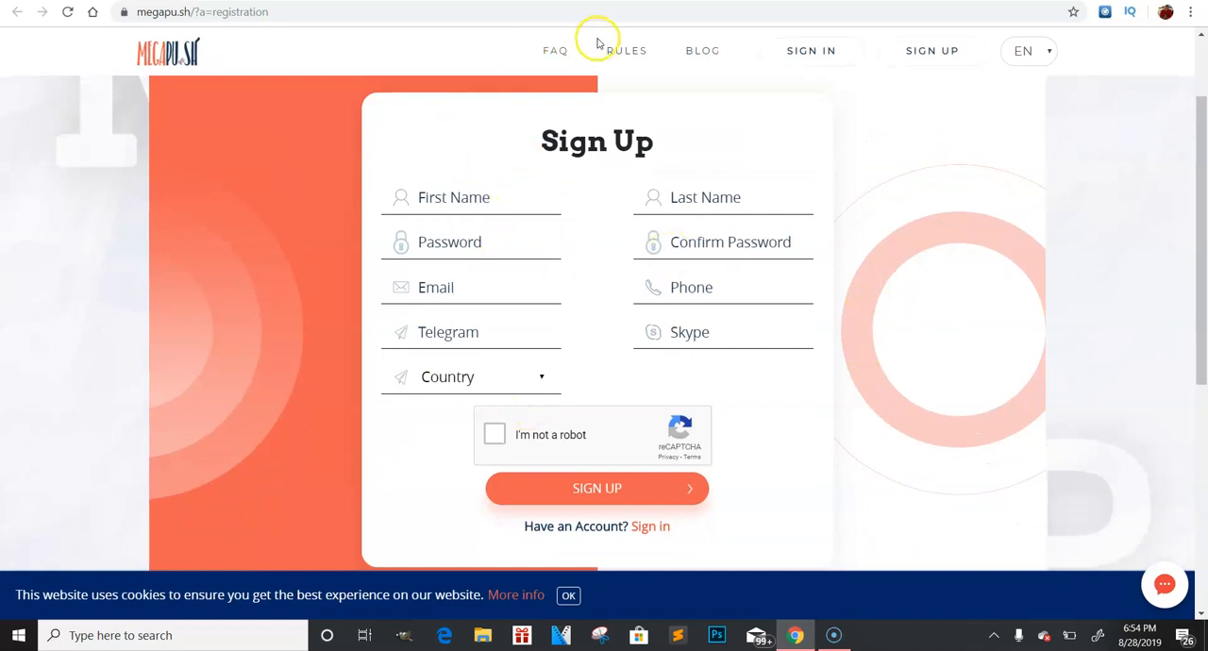
mouse_move(1199, 128)
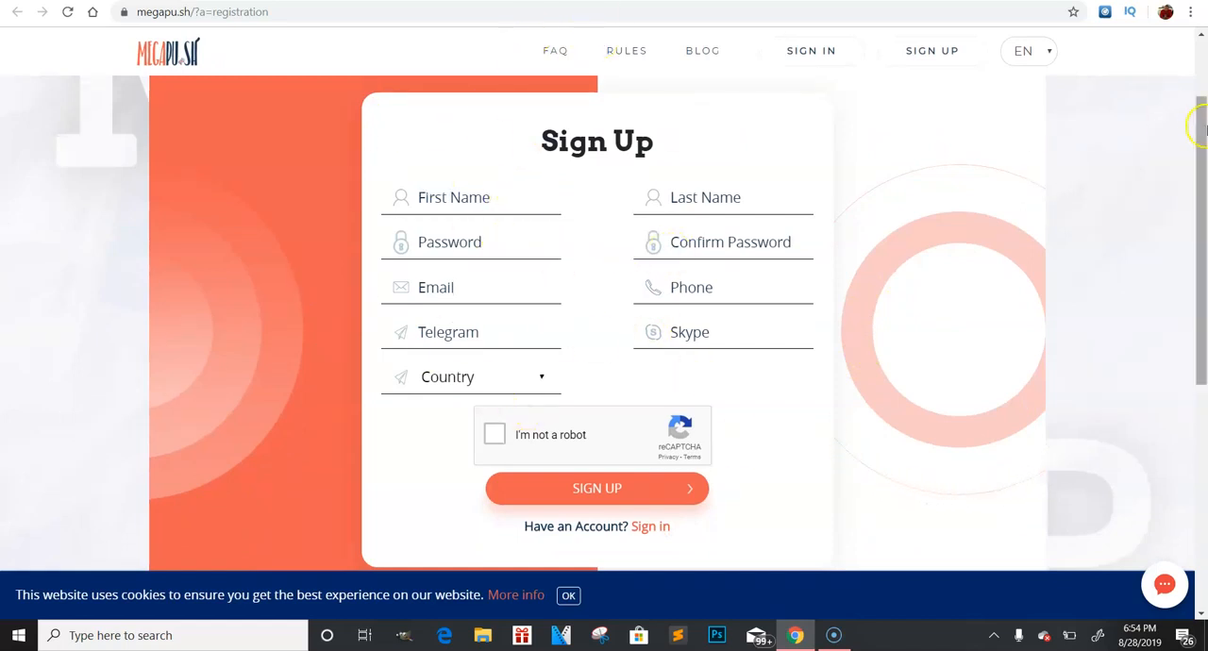
scroll(down, 3)
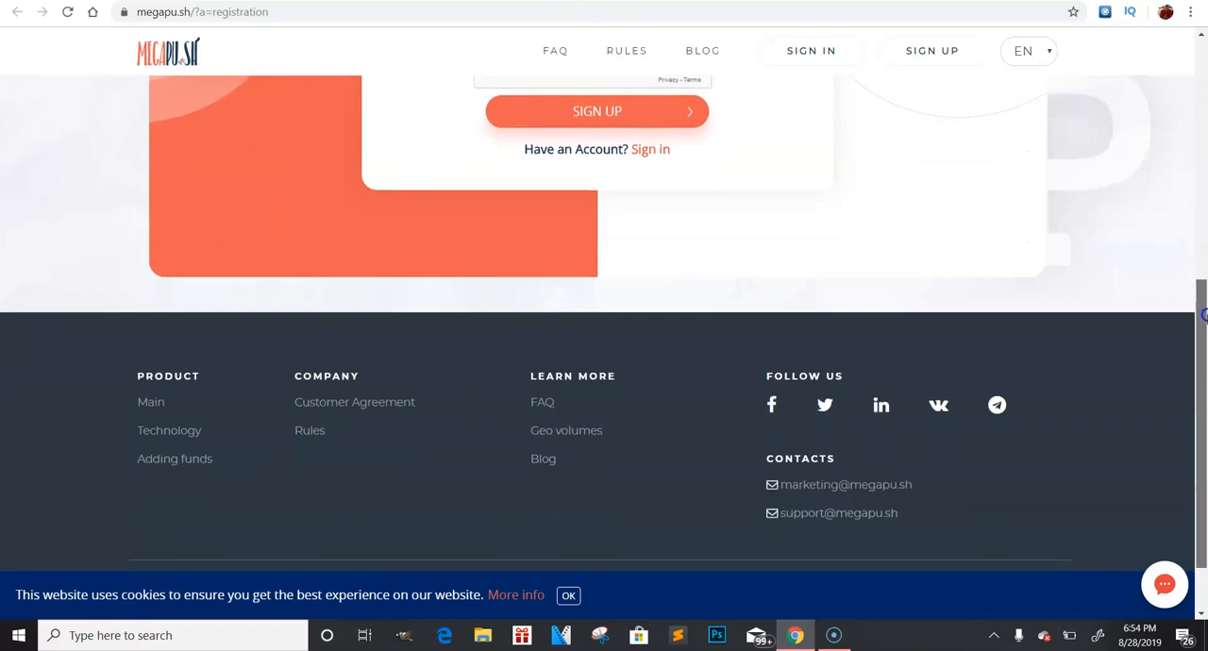
scroll(up, 3)
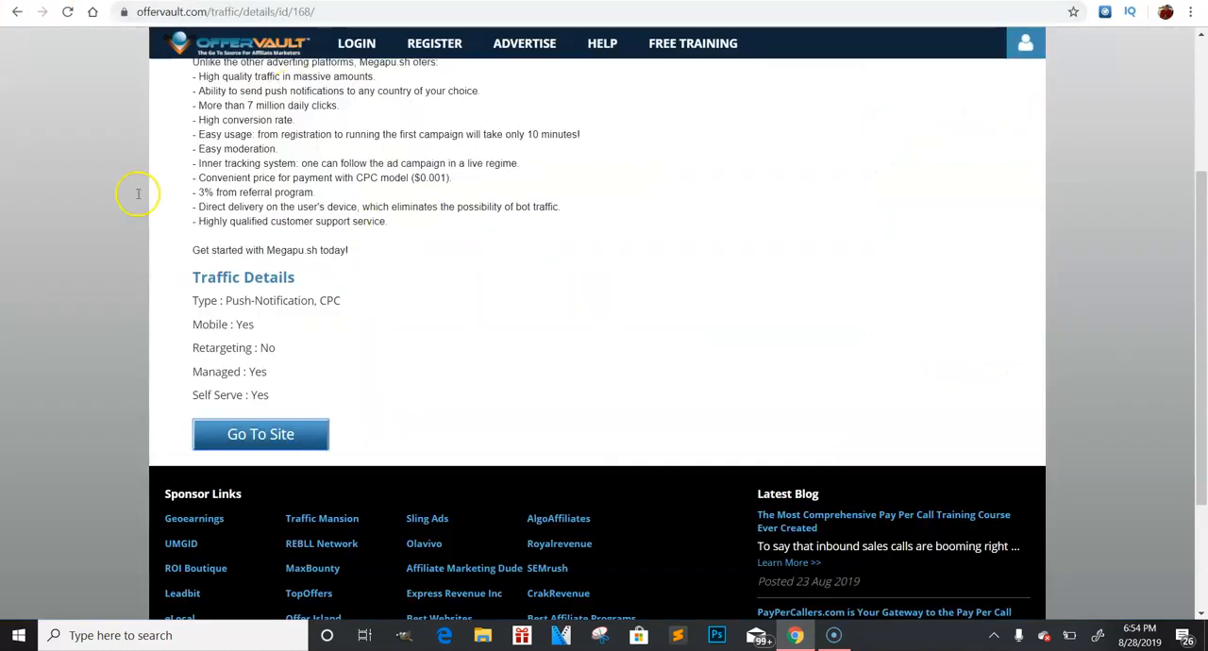
mouse_move(491, 446)
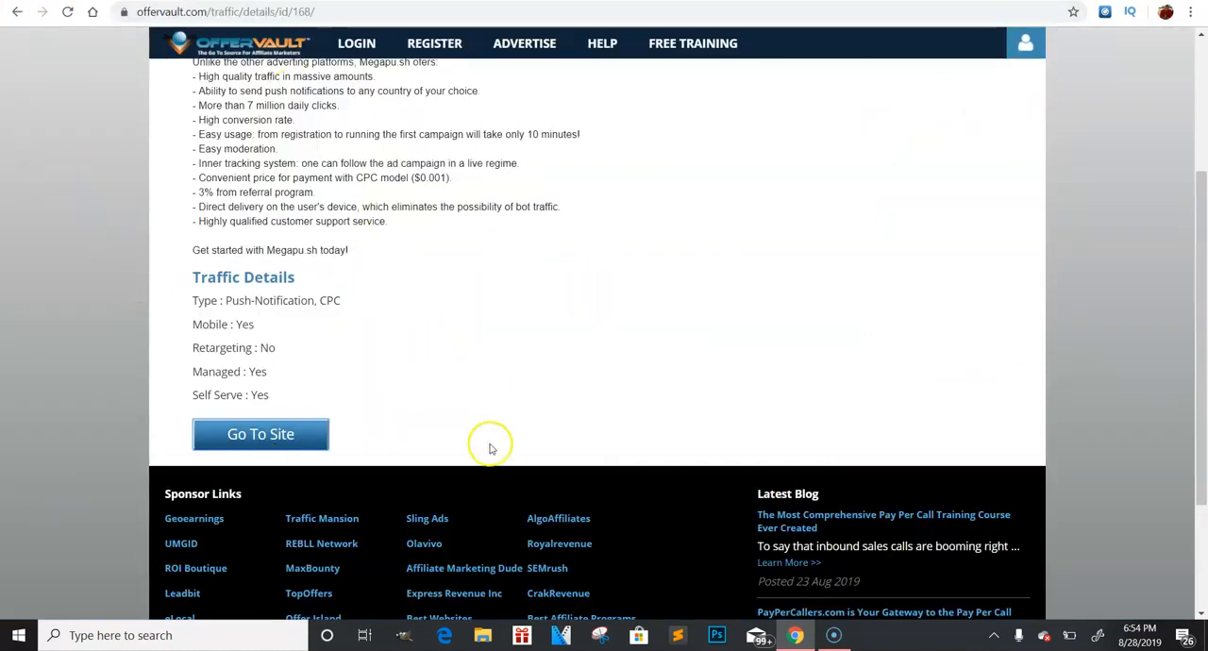
mouse_move(98, 84)
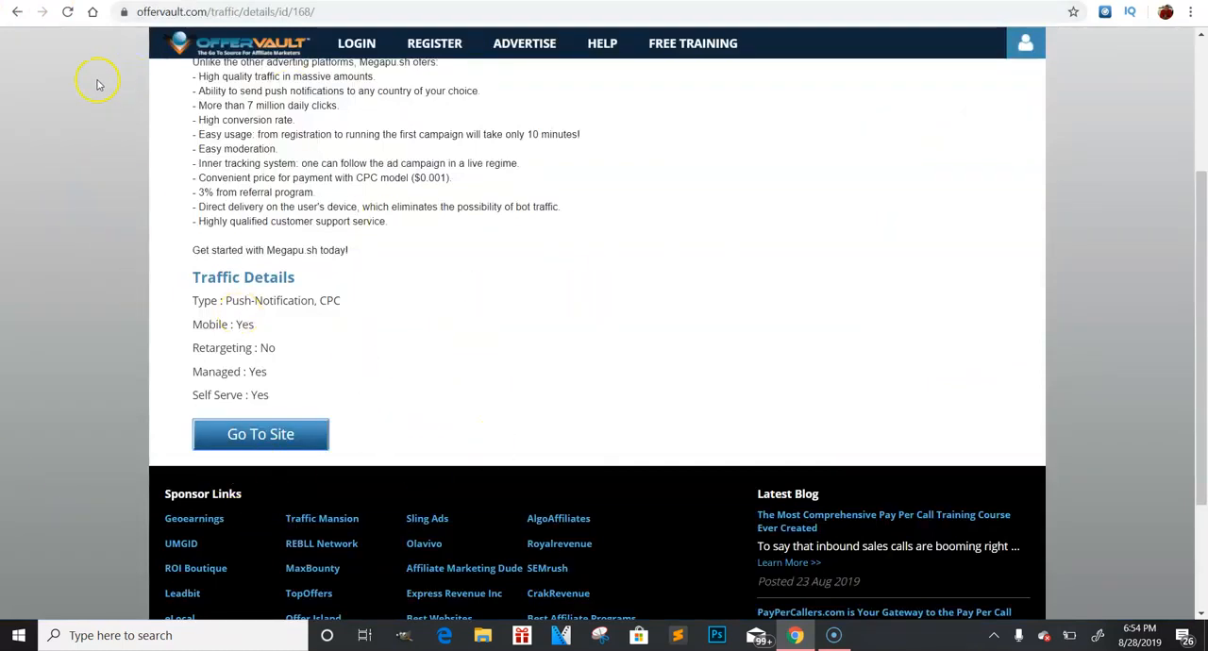
- Go back to OfferVault's traffic sources listing with Megapu.sh and DigiWorld Partners first
click(15, 12)
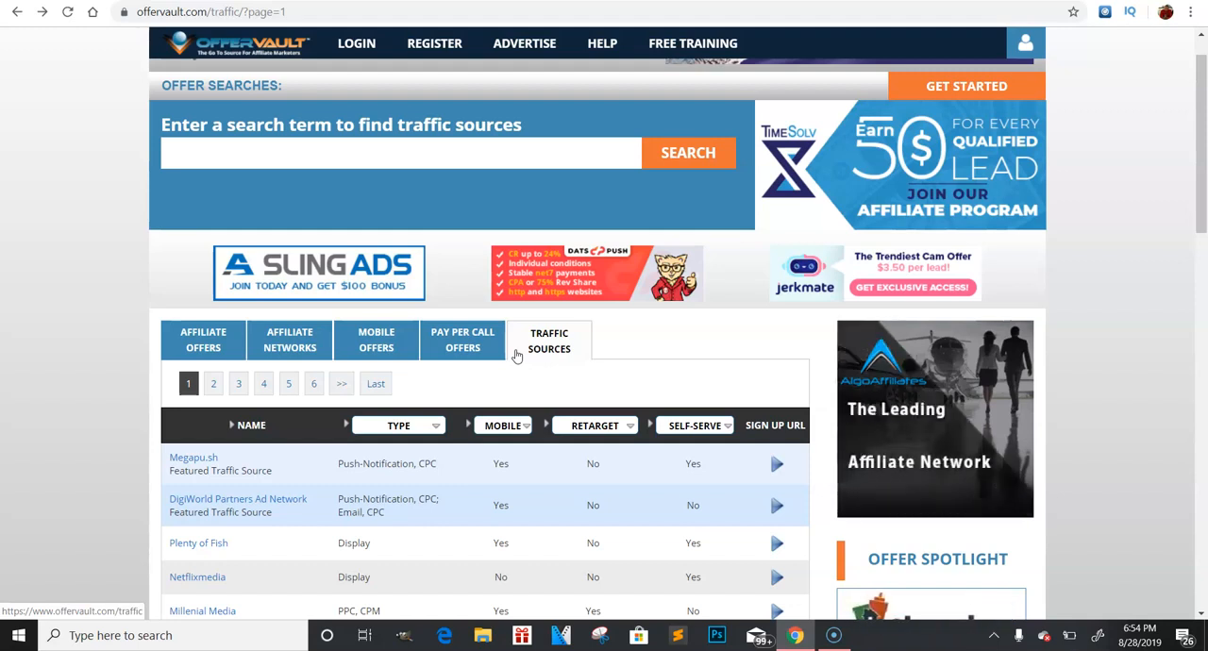
mouse_move(689, 350)
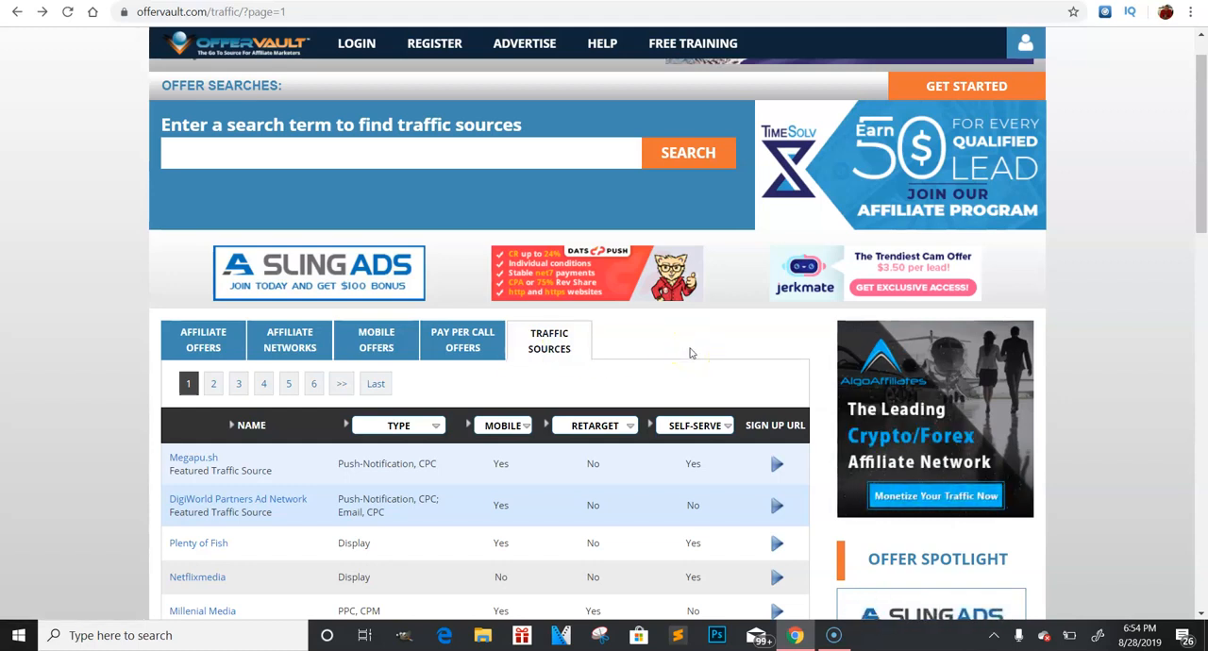
mouse_move(861, 243)
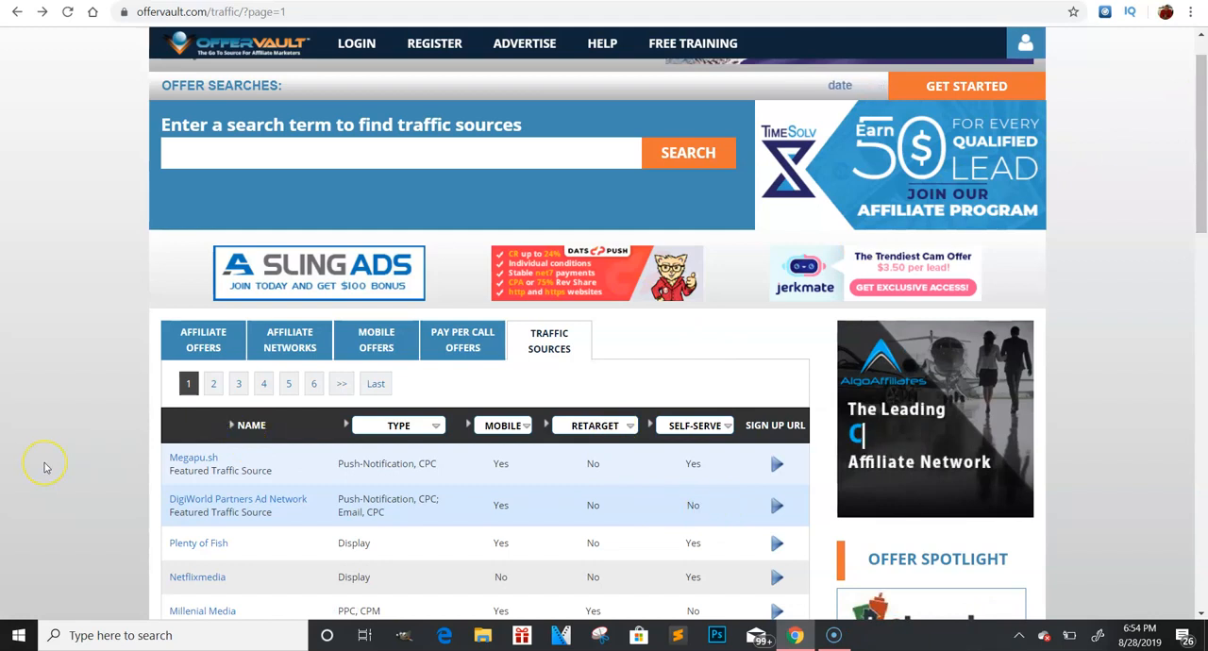
scroll(down, 3)
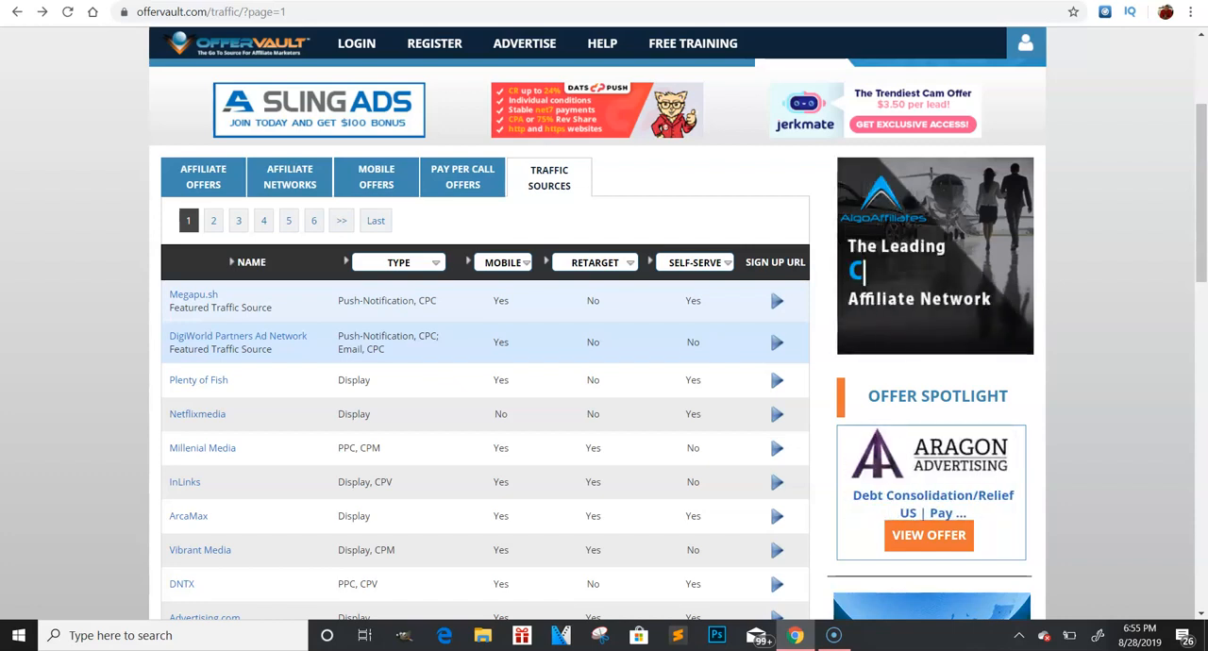
scroll(up, 3)
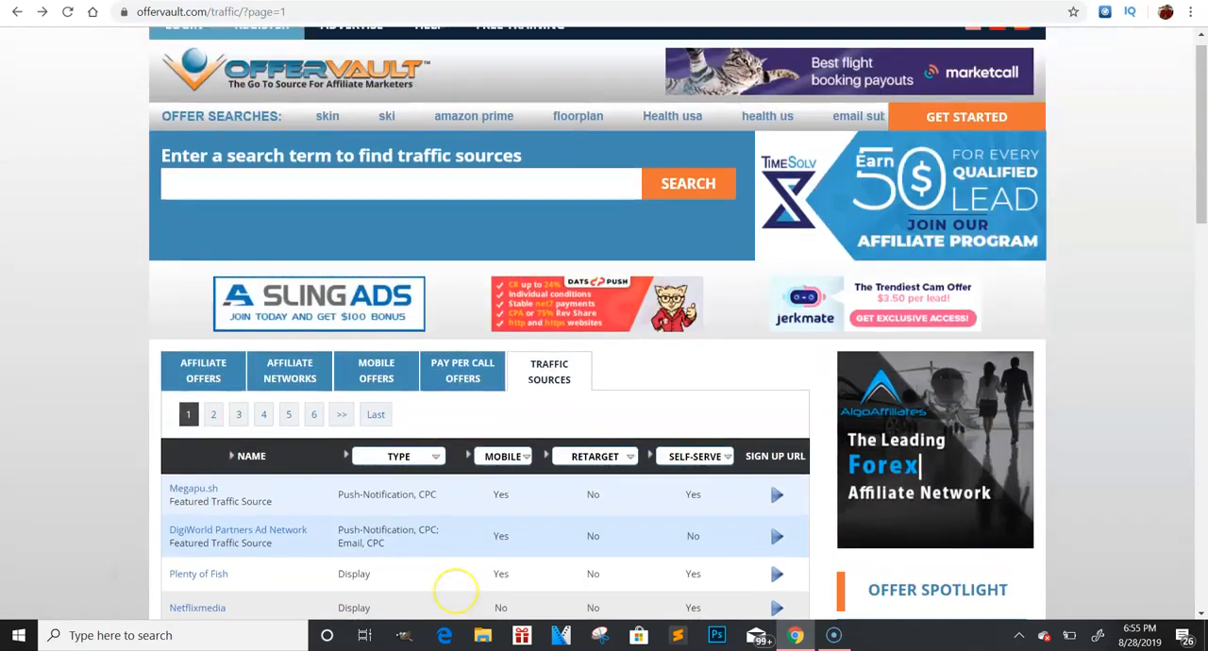
scroll(down, 3)
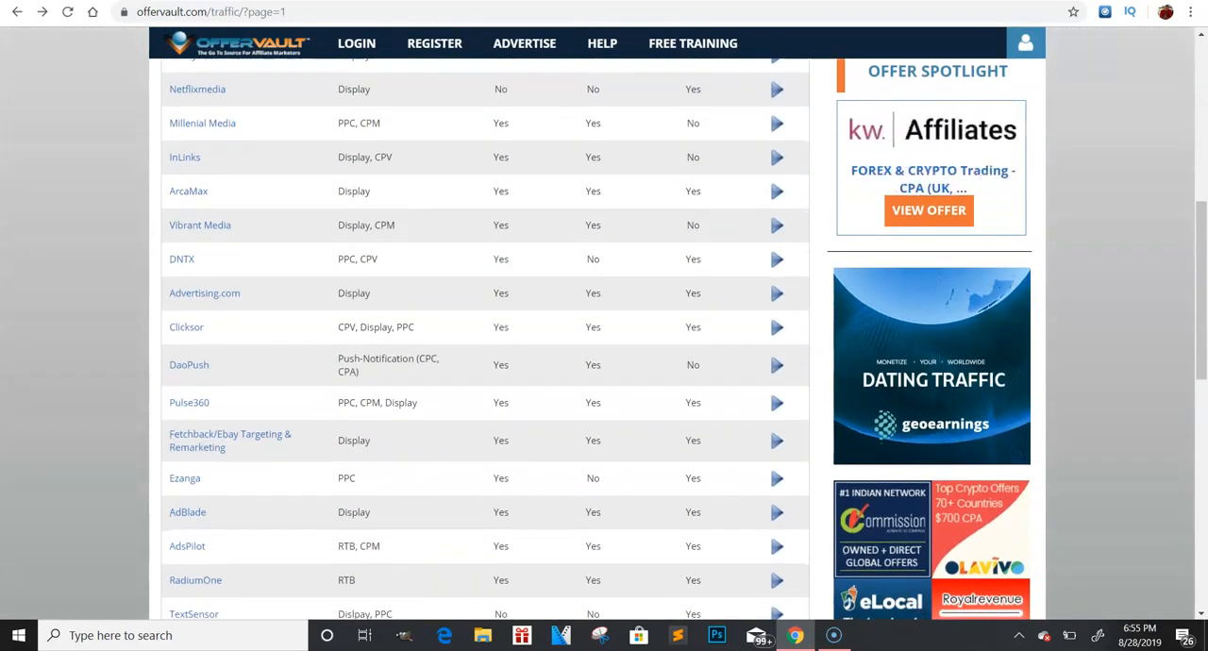
scroll(down, 3)
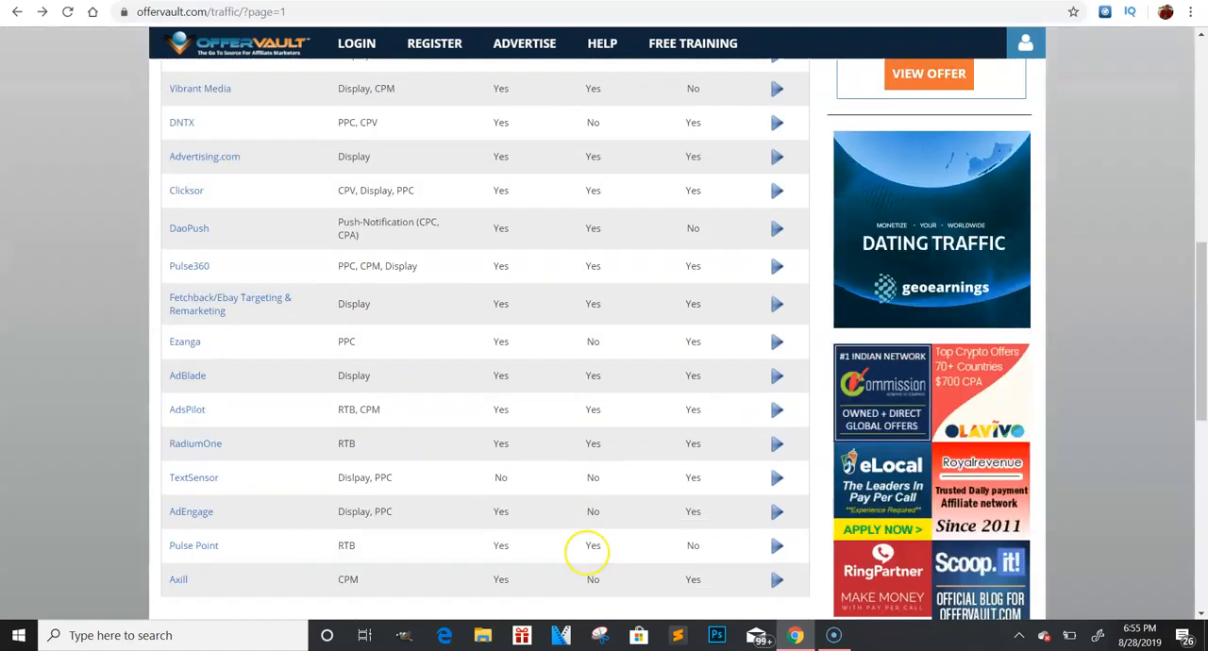
scroll(down, 3)
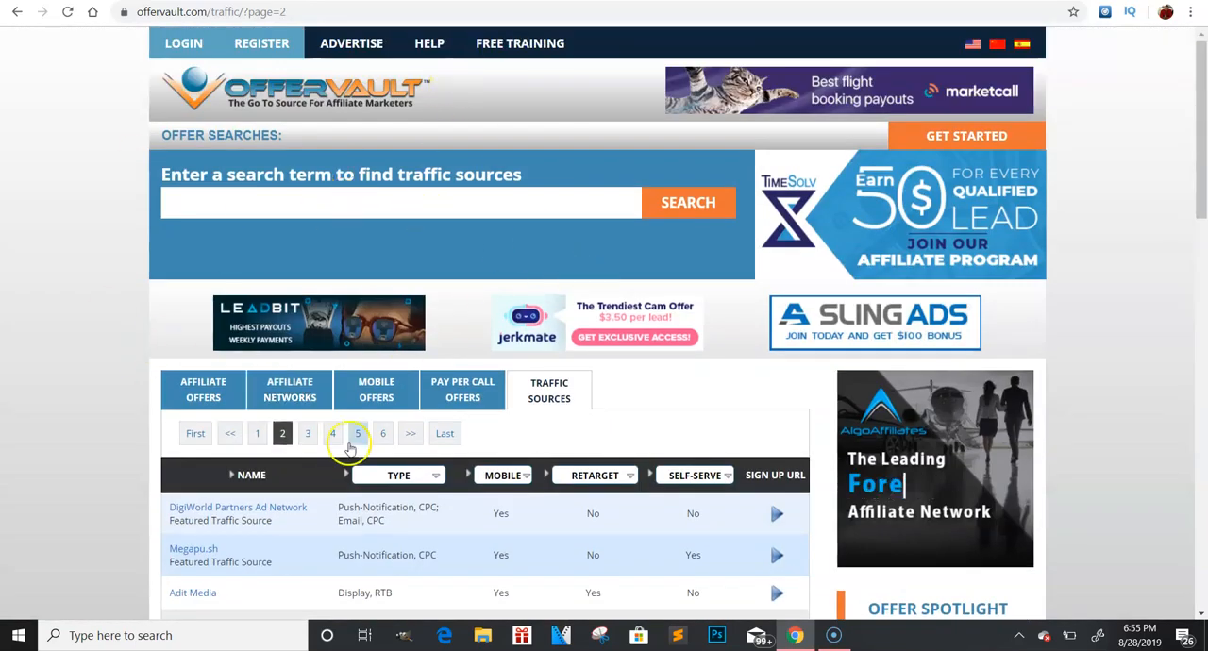
- Switch to OfferVault's Mobile Offers listing with 26,208 results led by Tu regalo de navidad
click(333, 434)
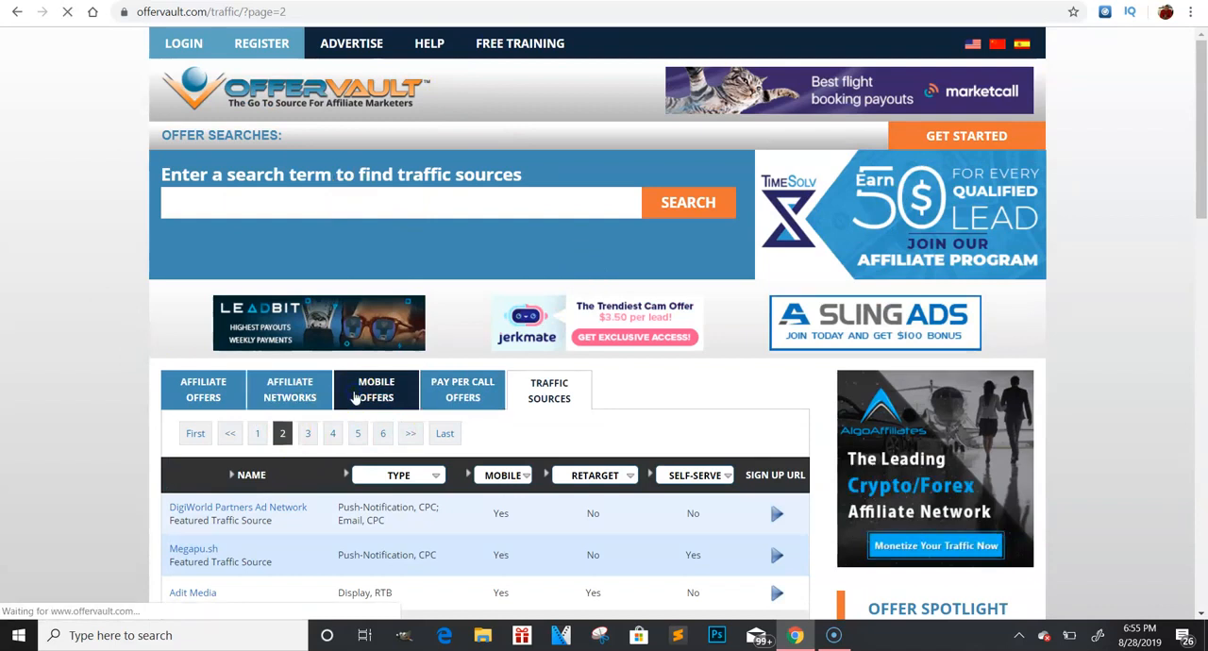
click(376, 389)
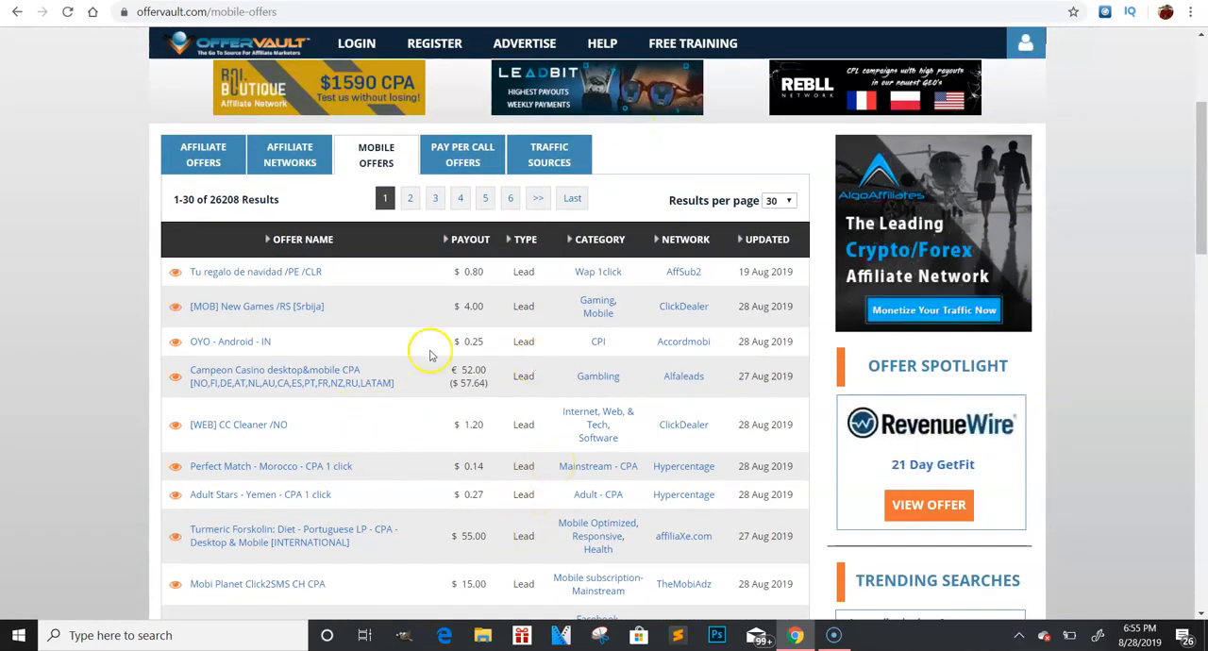
mouse_move(567, 257)
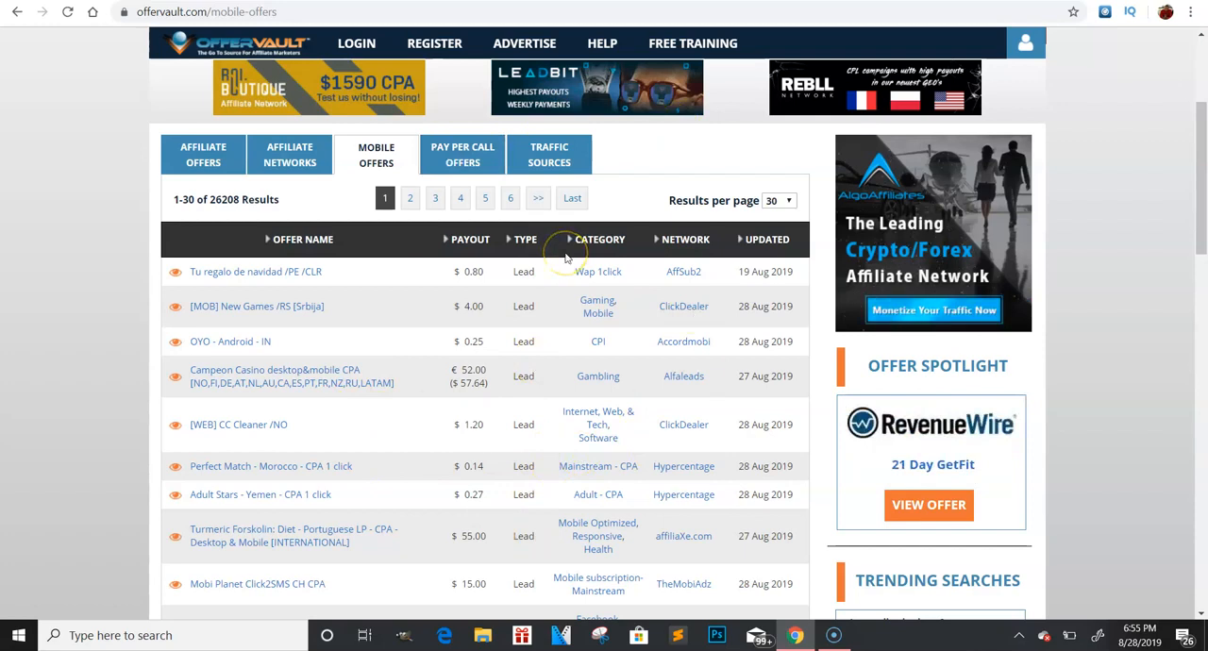
mouse_move(703, 226)
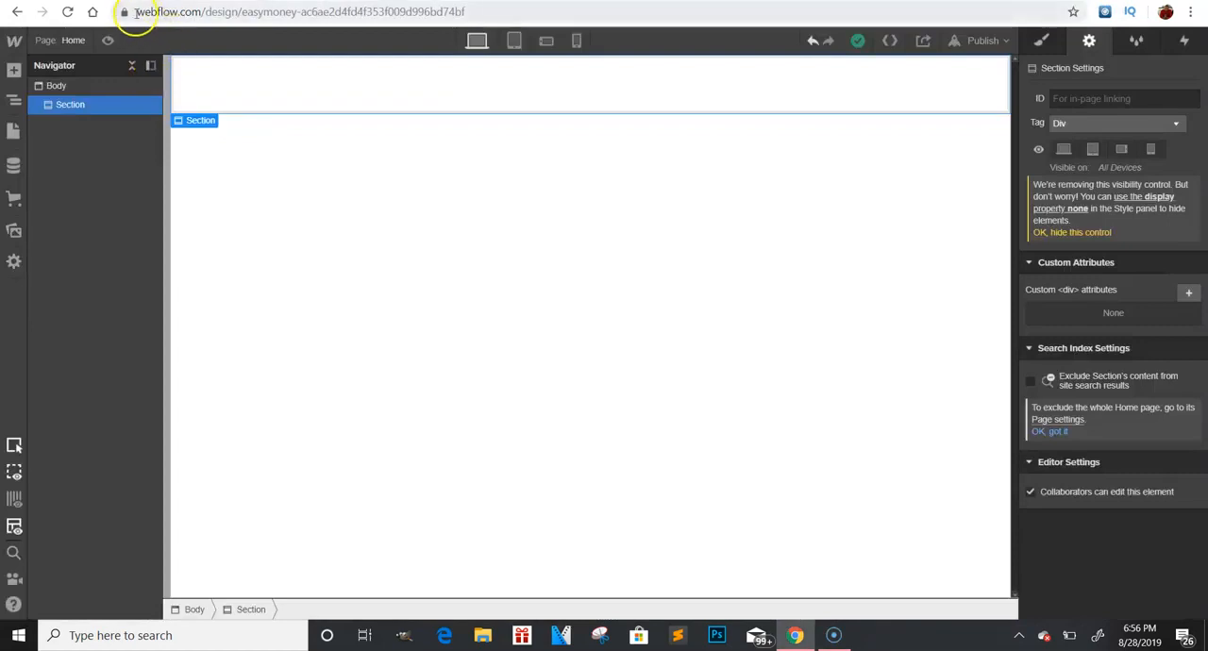
click(312, 12)
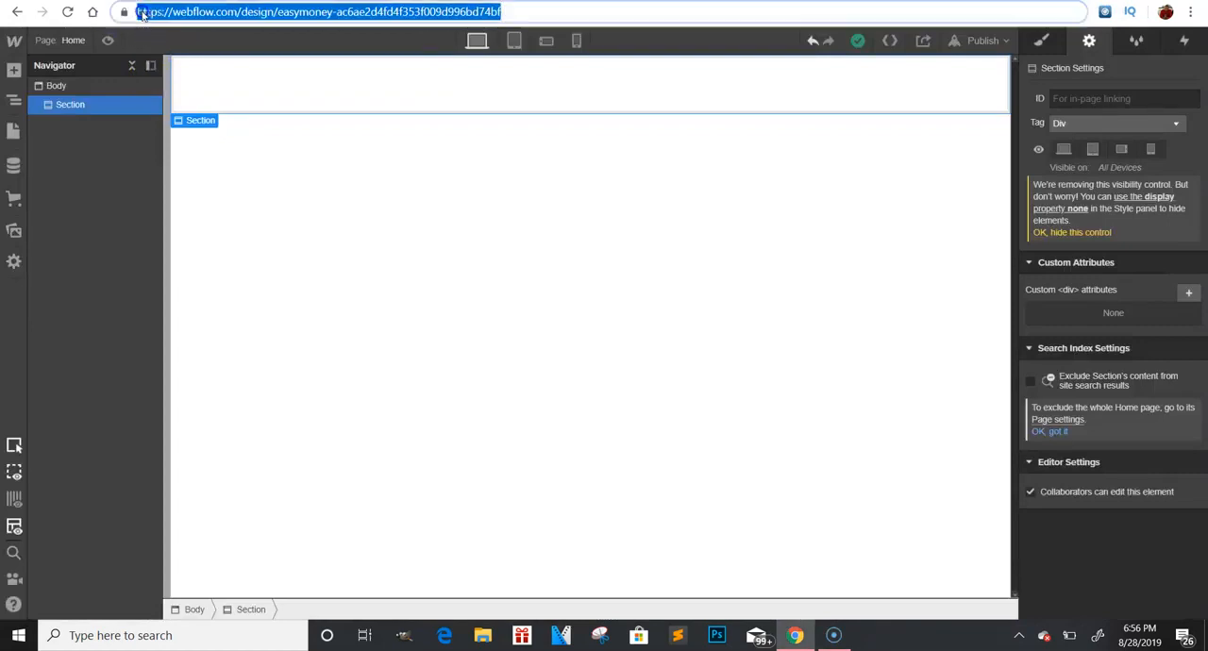
mouse_move(306, 51)
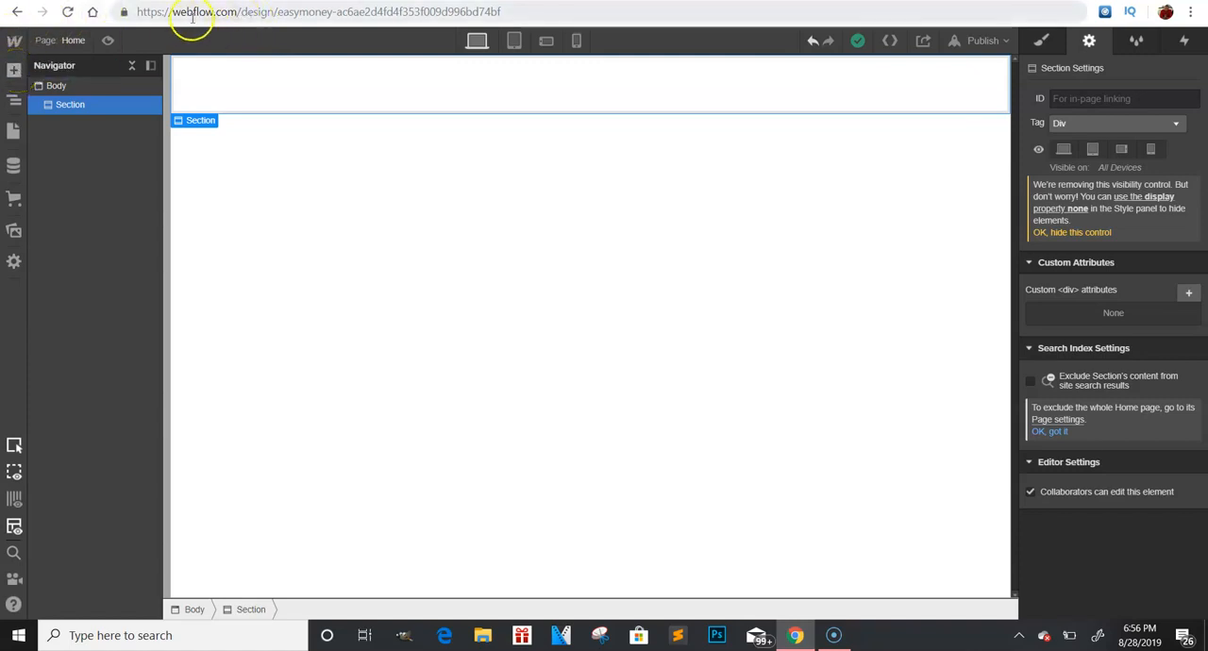
mouse_move(268, 51)
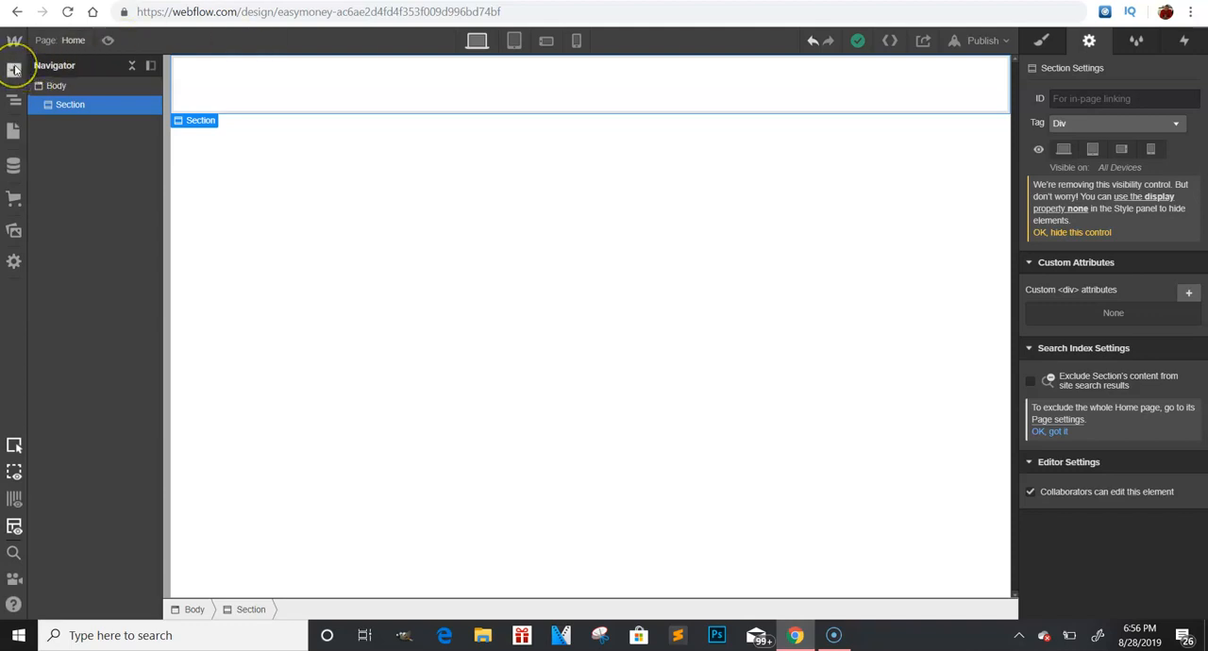
- Browse the Add Elements library through layout, typography, CMS and ecommerce down to Media
click(13, 72)
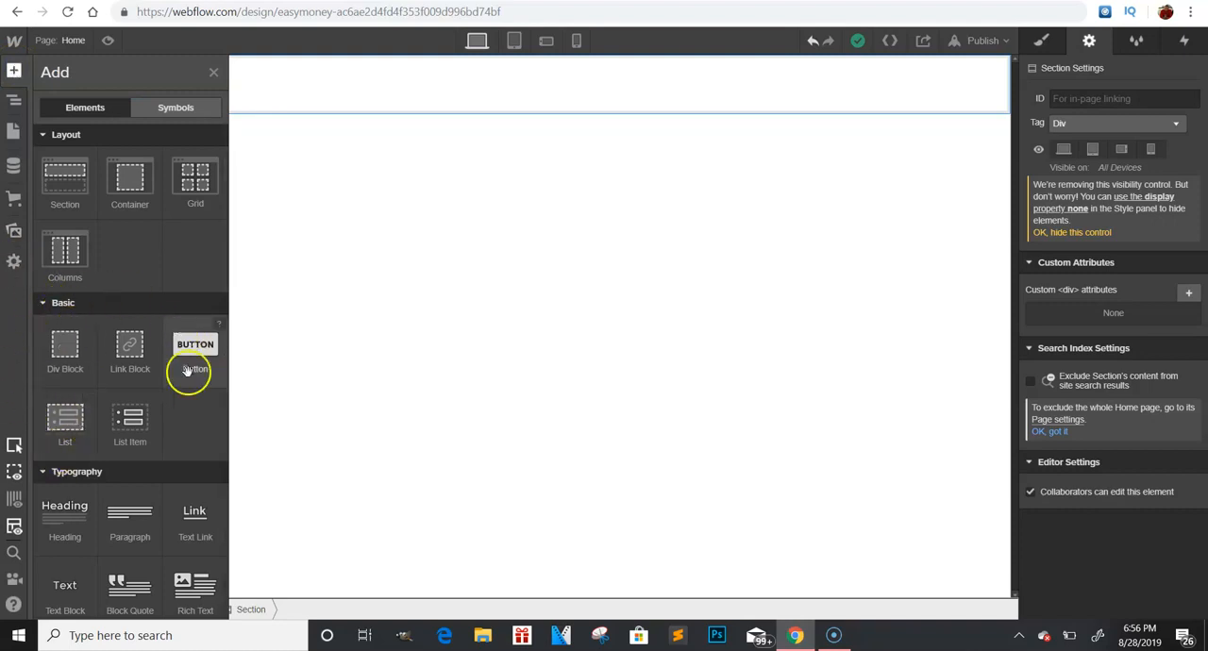
mouse_move(224, 136)
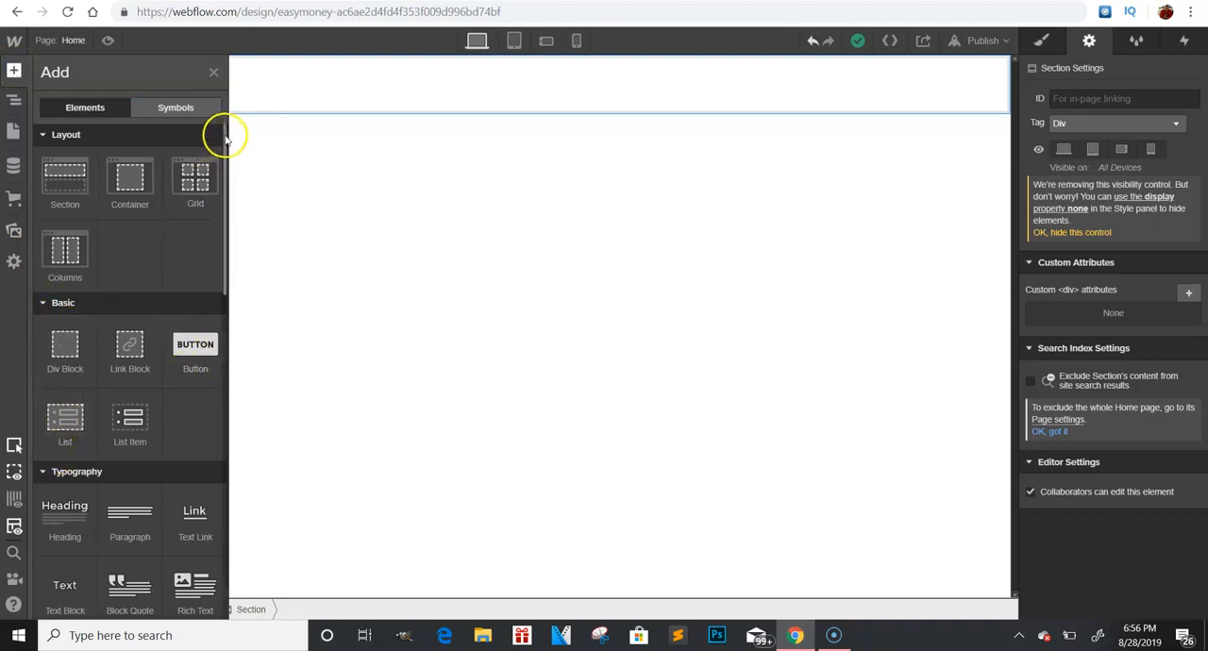
scroll(down, 3)
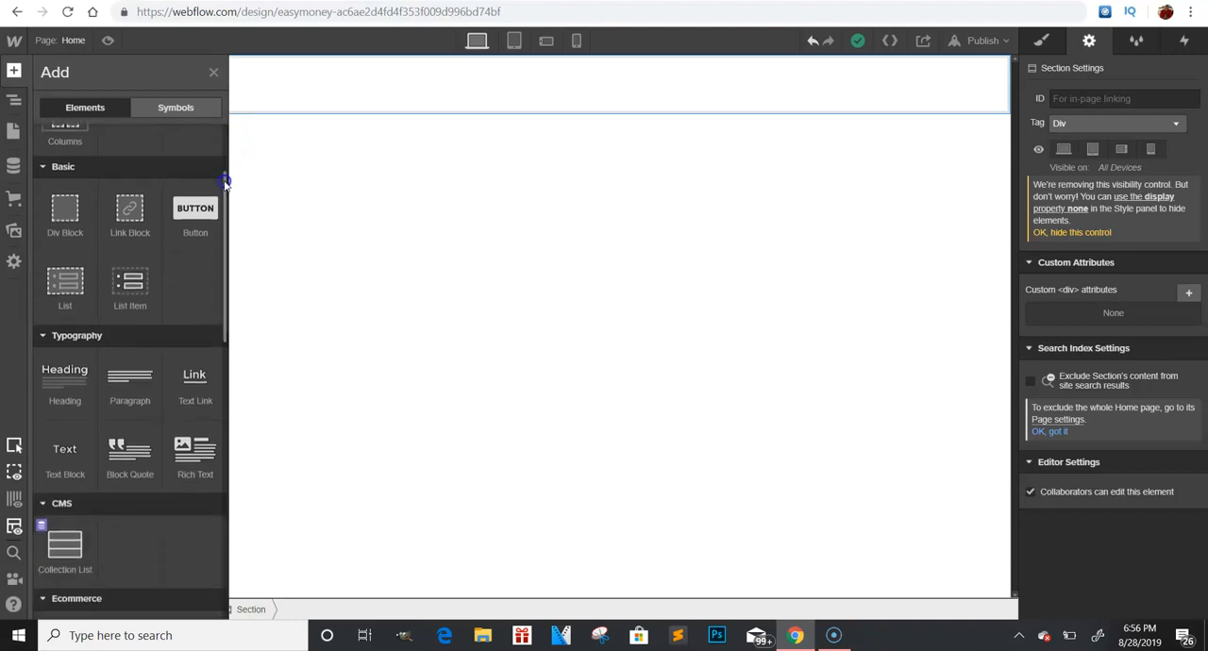
scroll(down, 3)
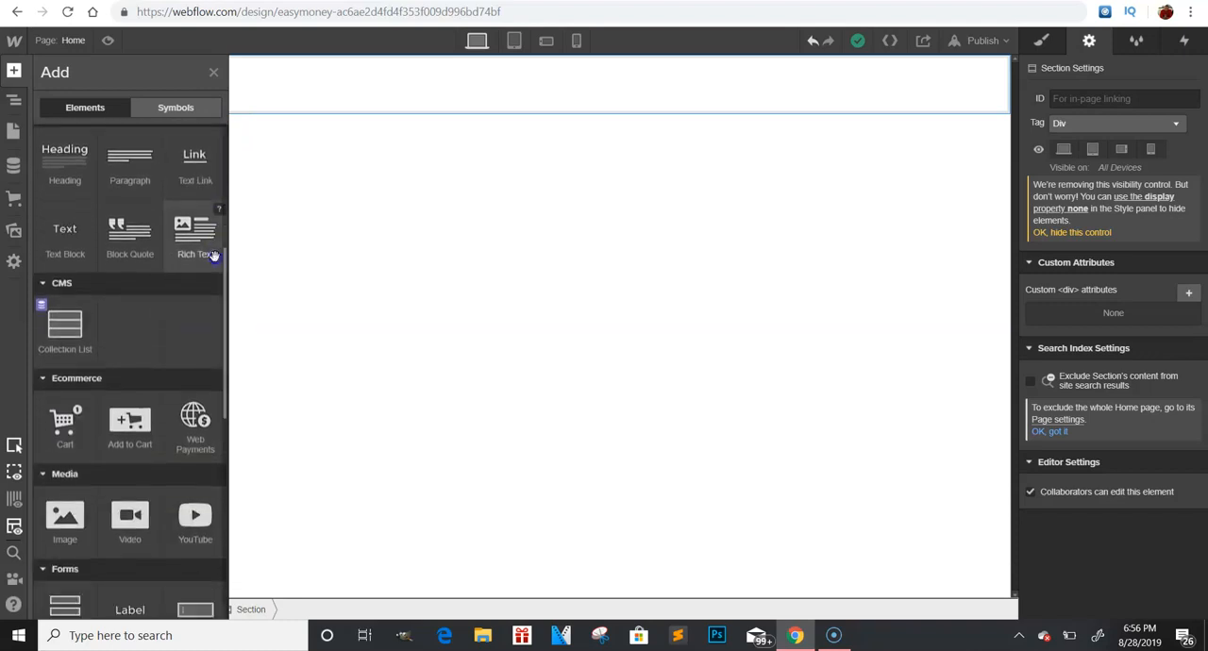
scroll(up, 3)
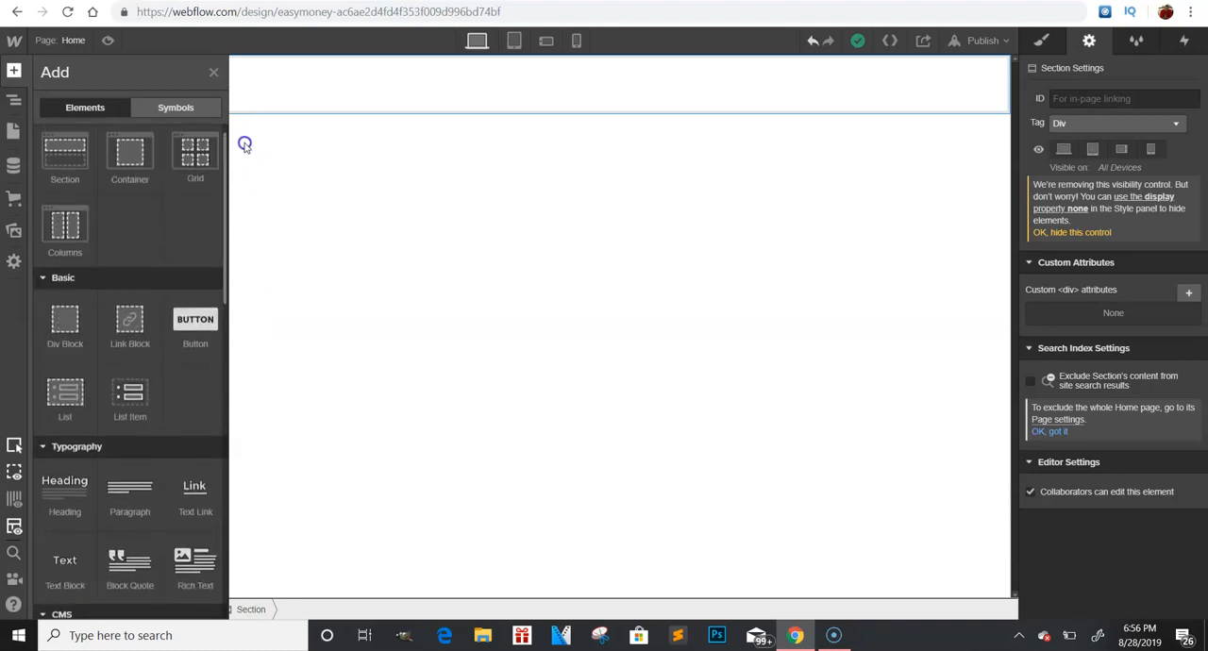
scroll(down, 3)
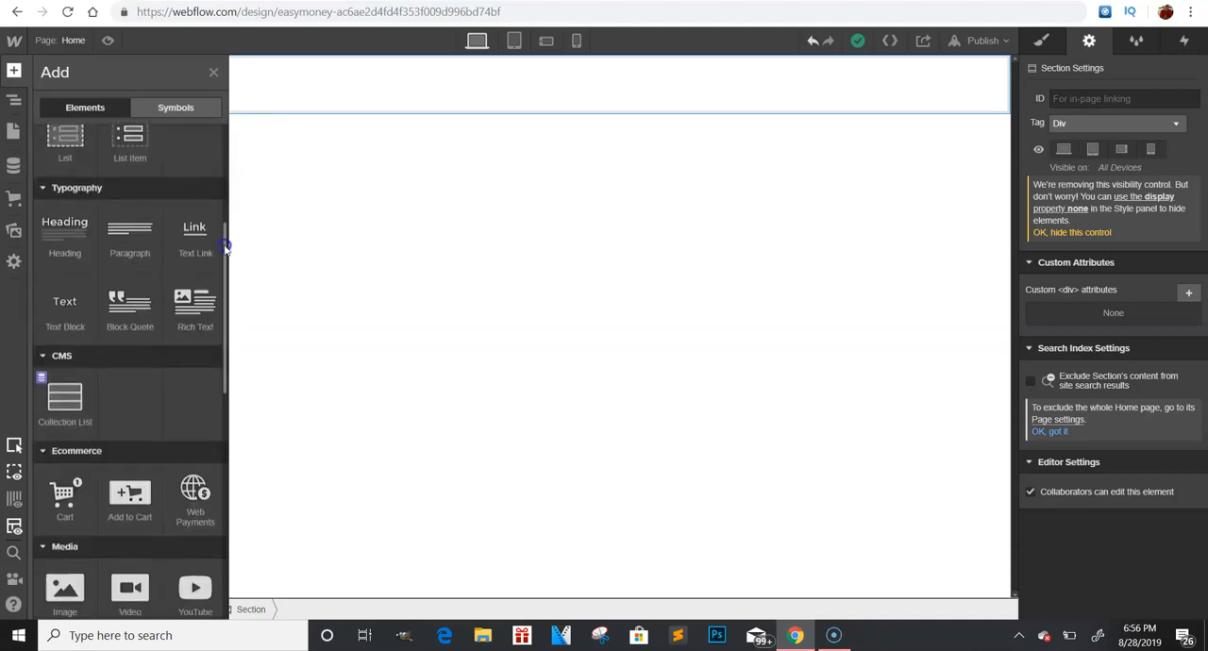
scroll(down, 3)
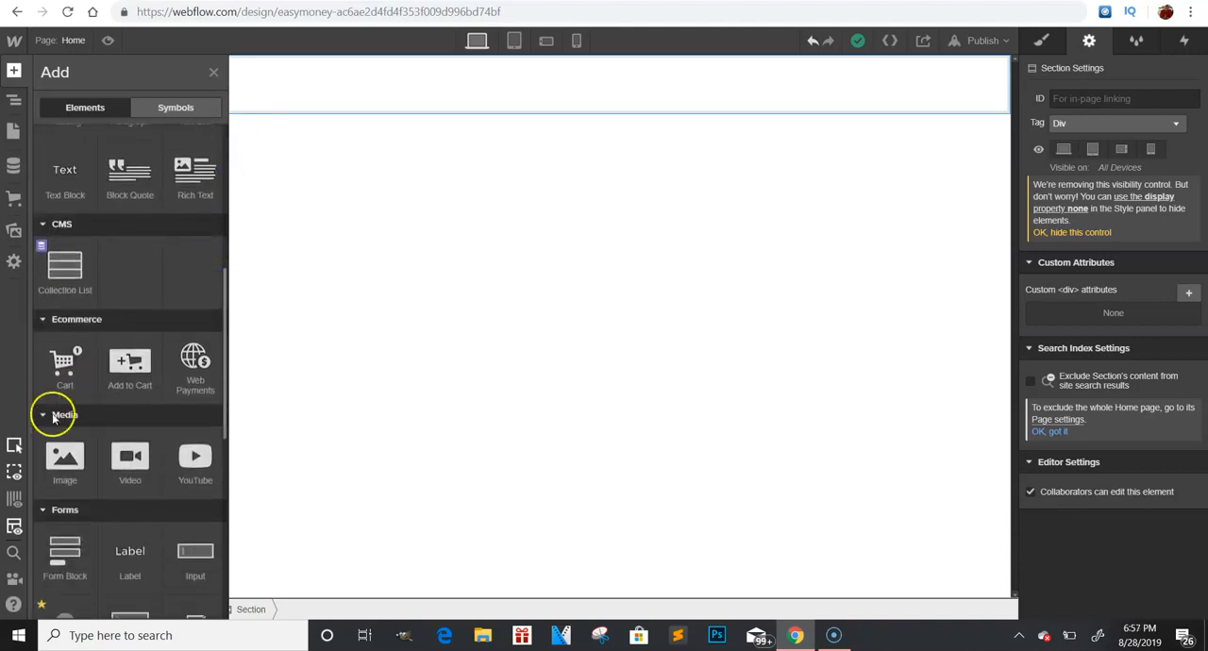
mouse_move(64, 457)
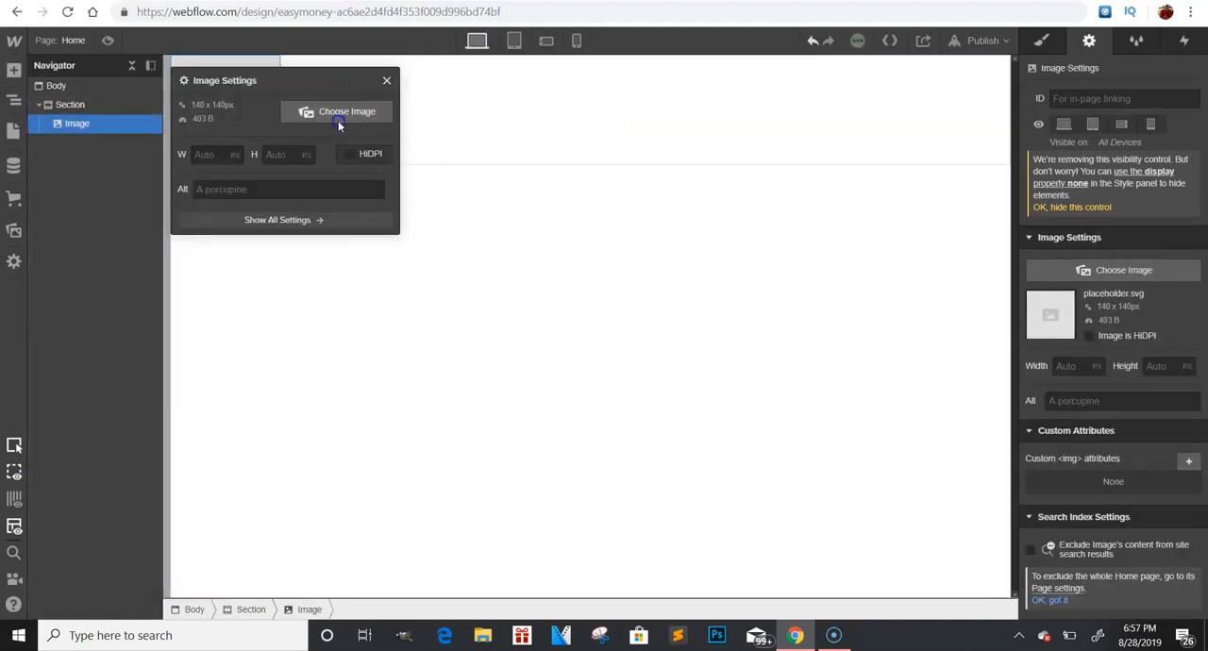
- Choose the Cash Cow Forex logo image for the section's placeholder image
click(347, 111)
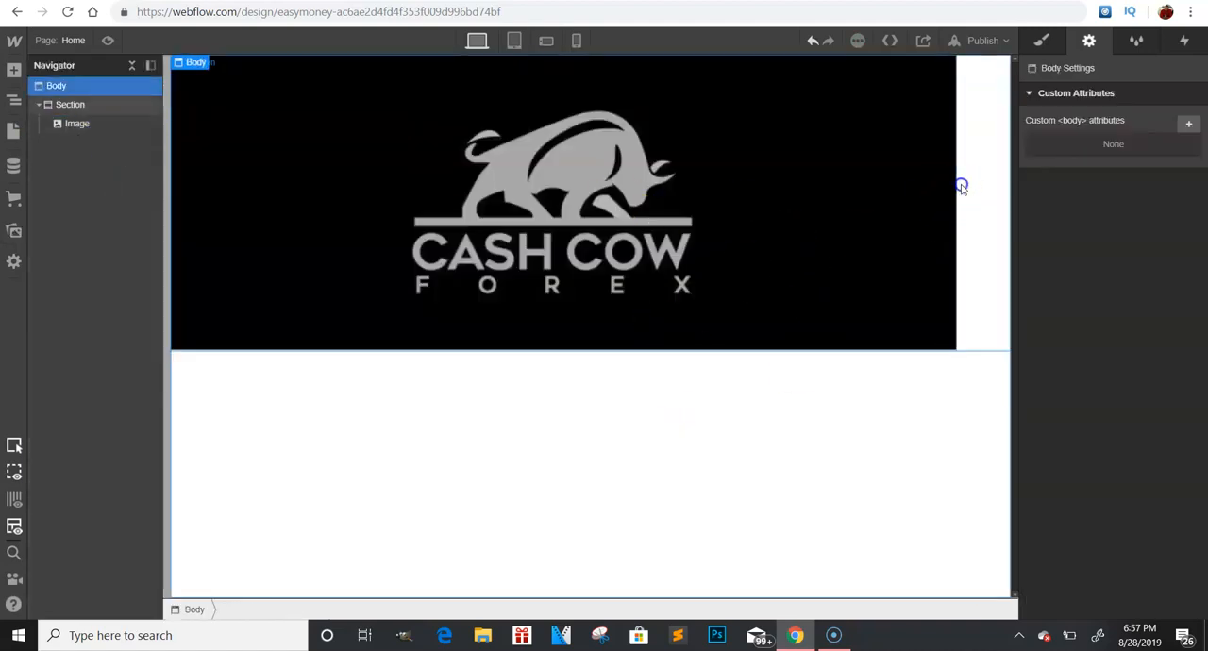
mouse_move(564, 214)
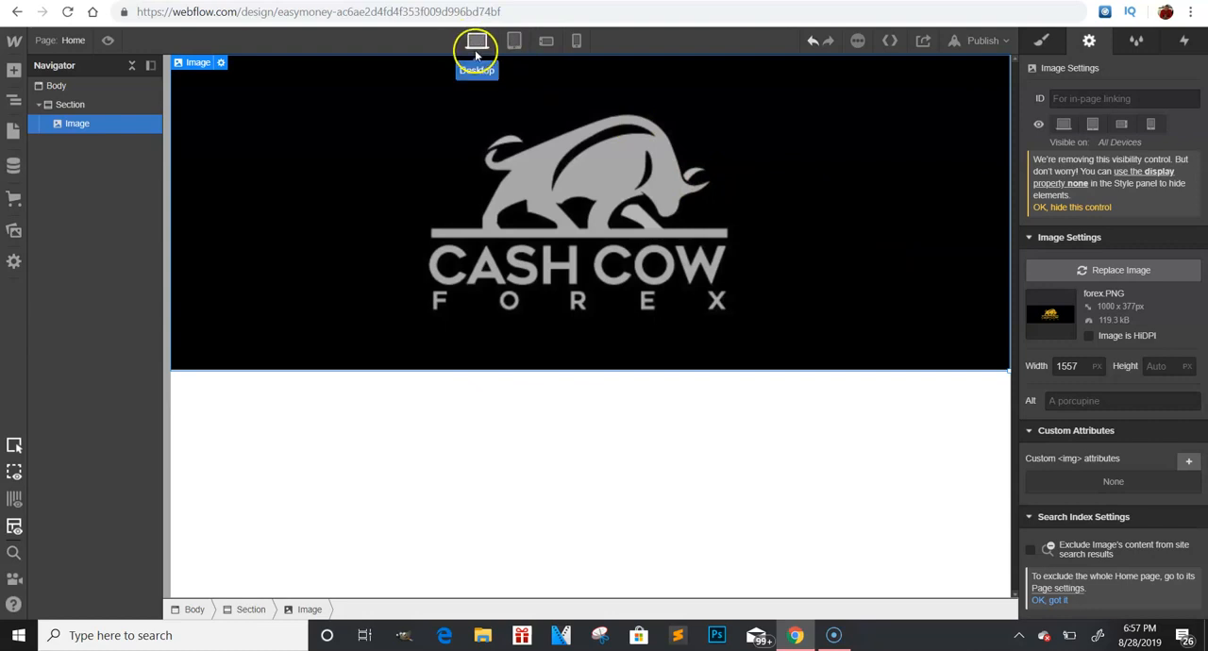
- Preview the logo section at tablet, phone landscape and phone portrait widths, then return to desktop
click(514, 41)
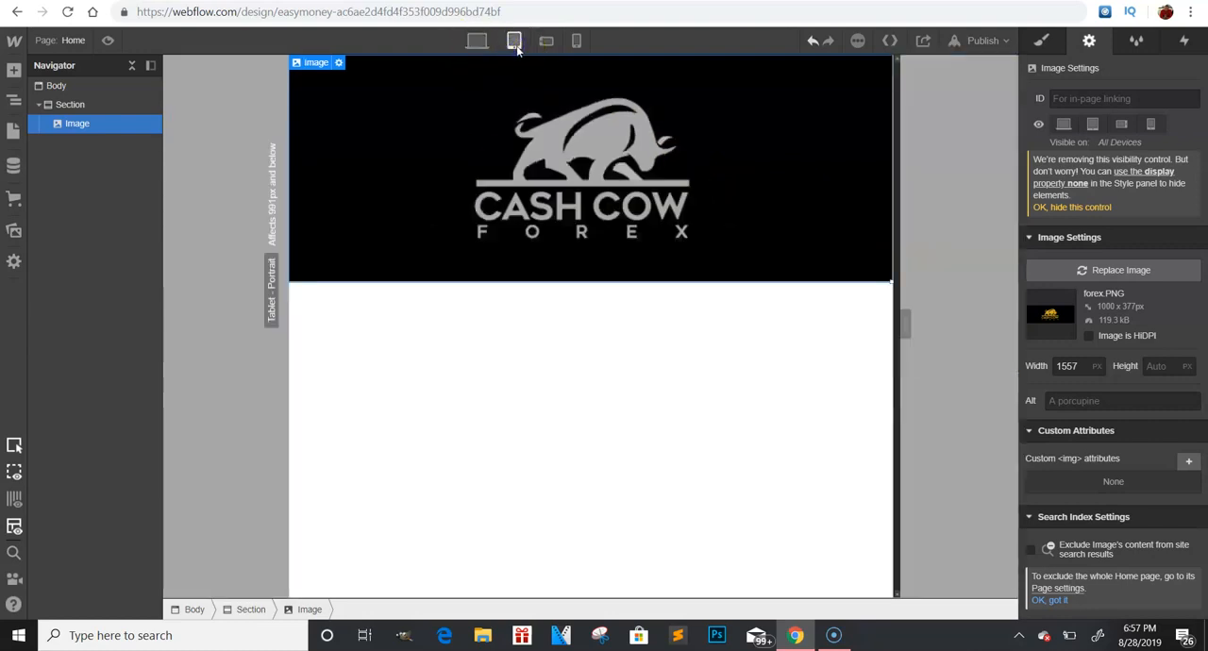
click(546, 41)
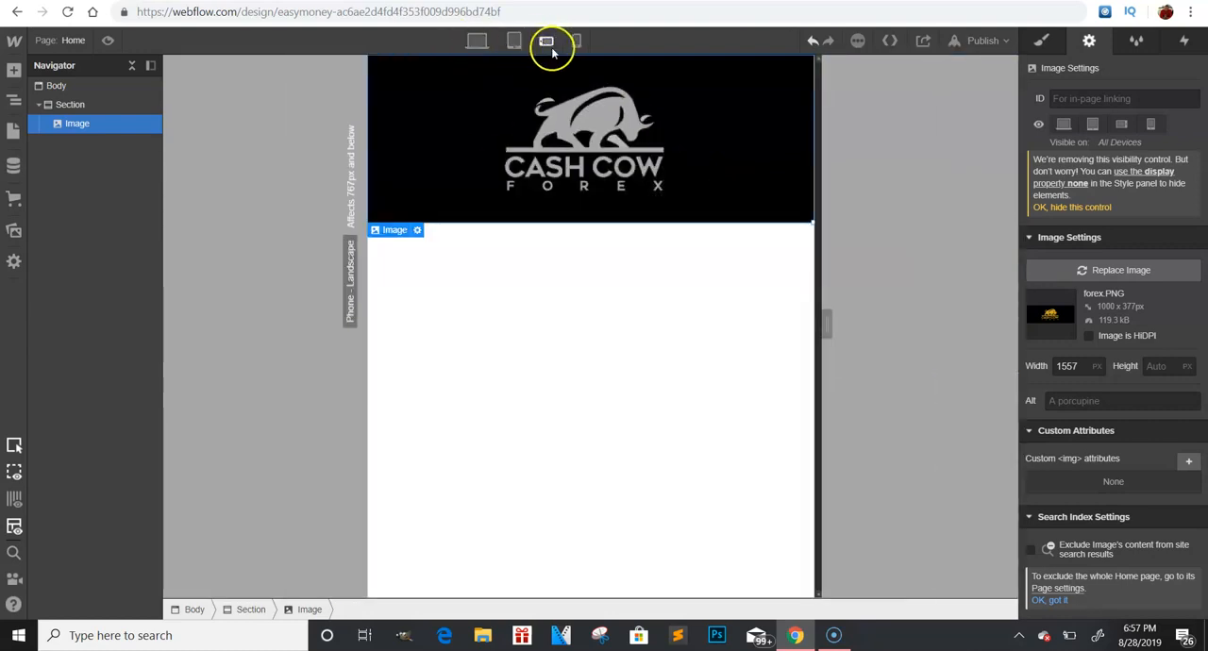
click(577, 42)
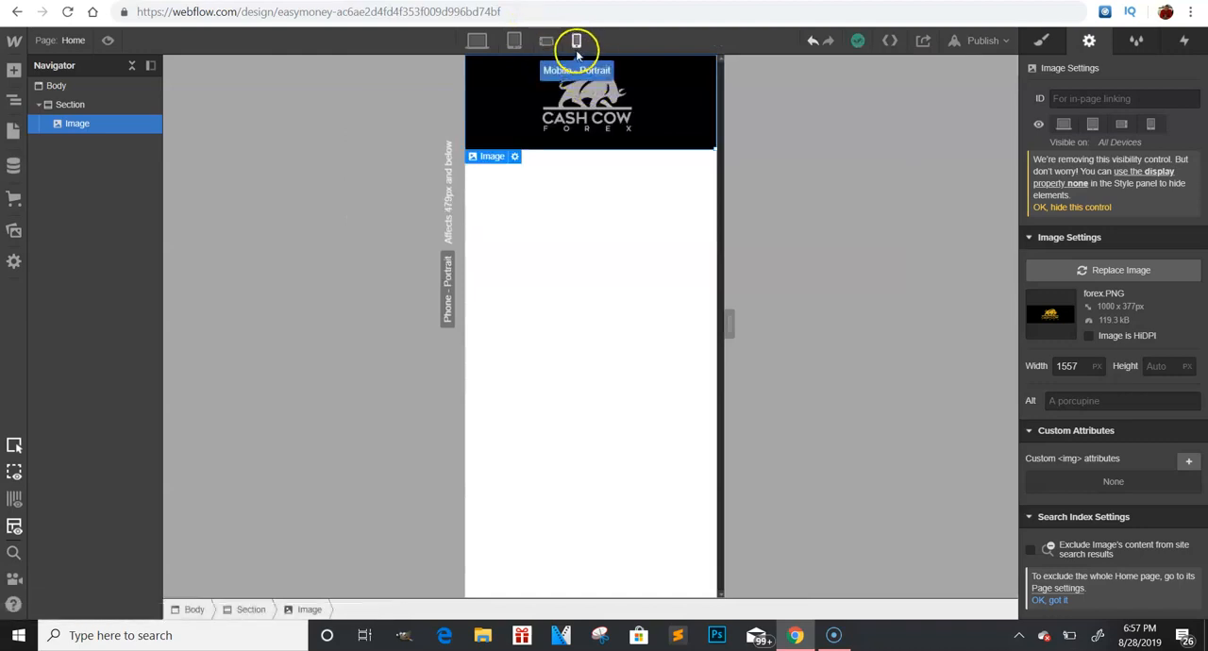
click(513, 41)
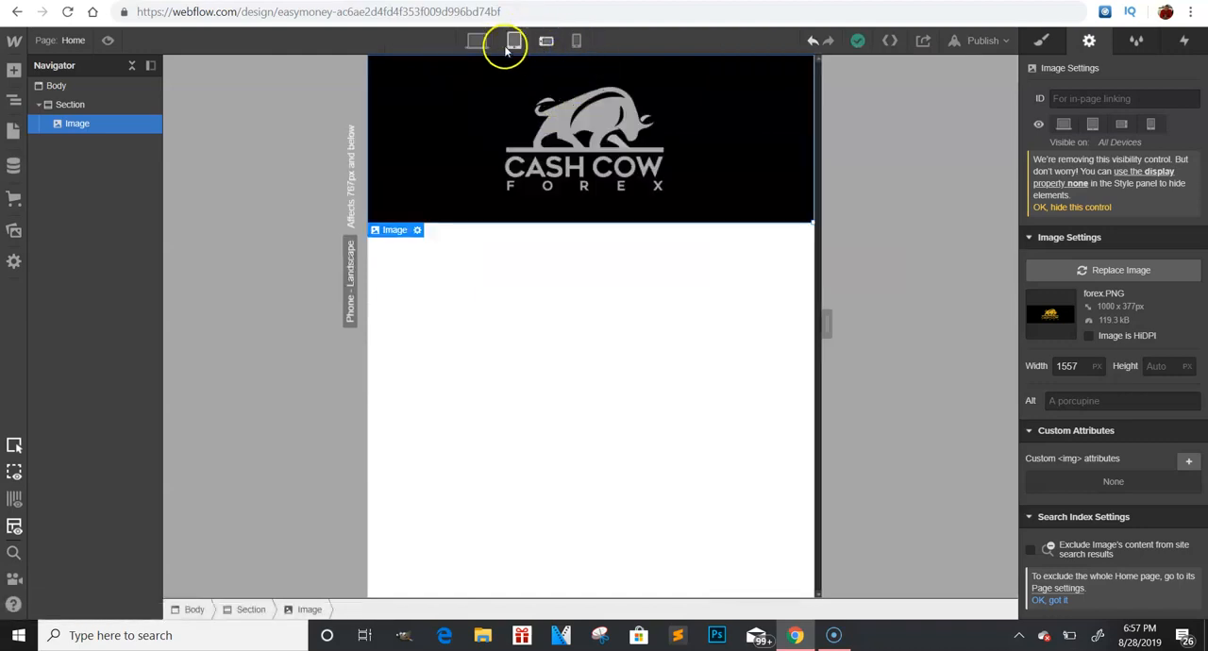
click(578, 42)
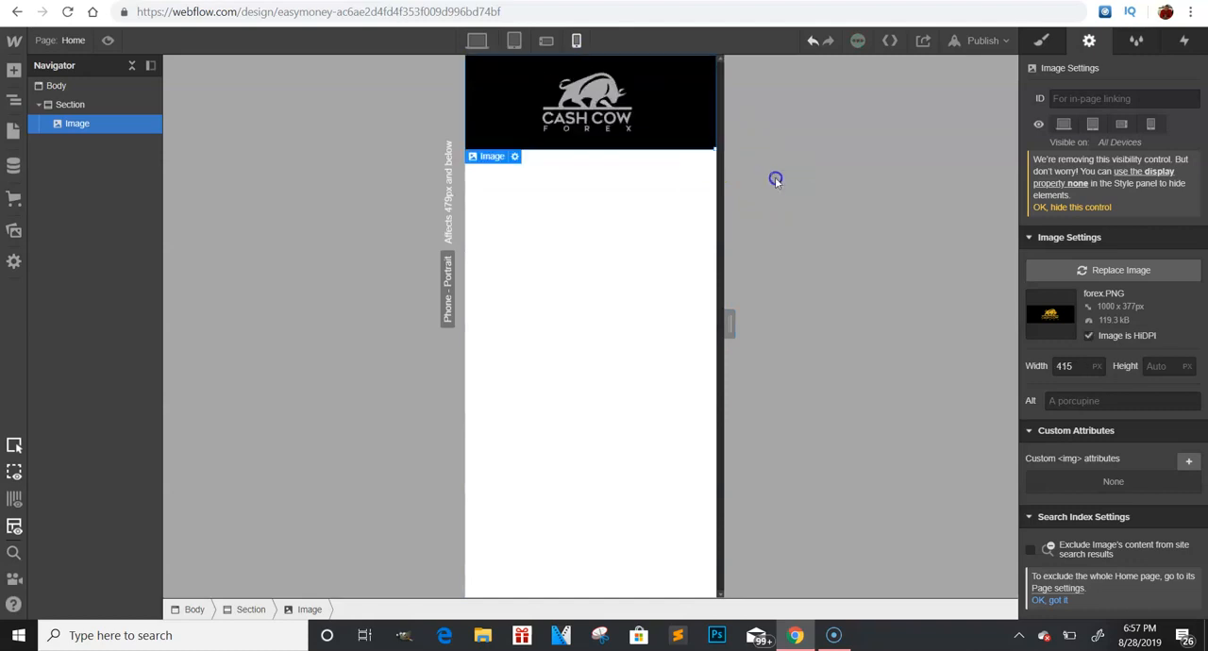
click(476, 42)
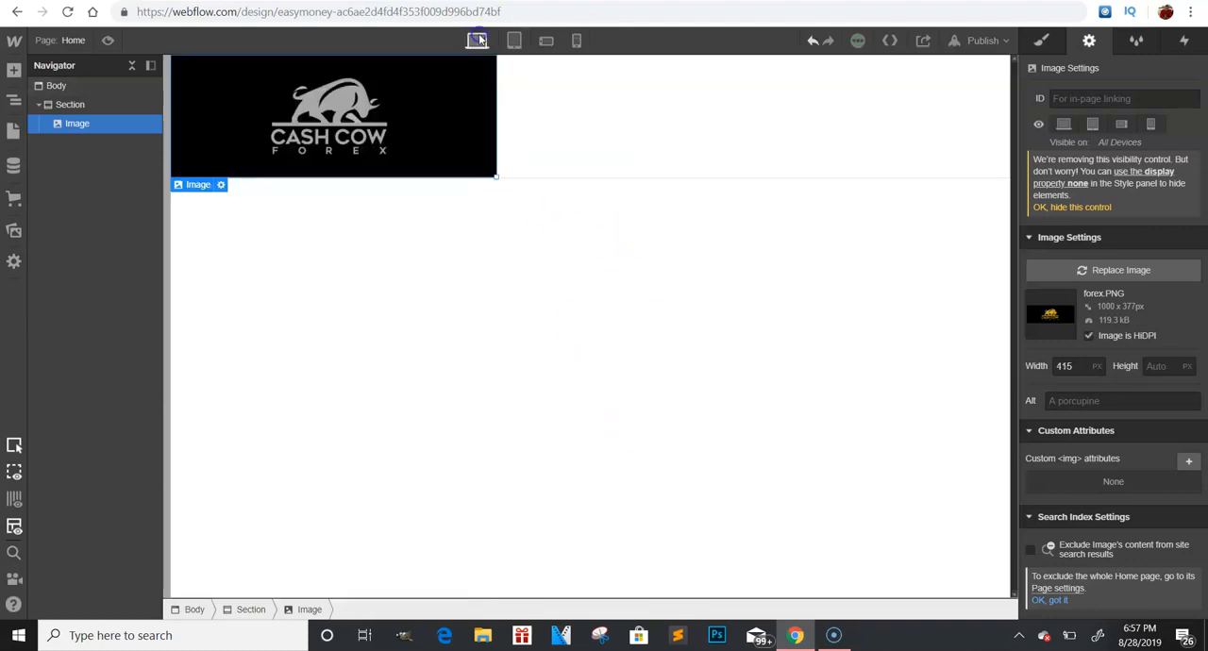
click(476, 42)
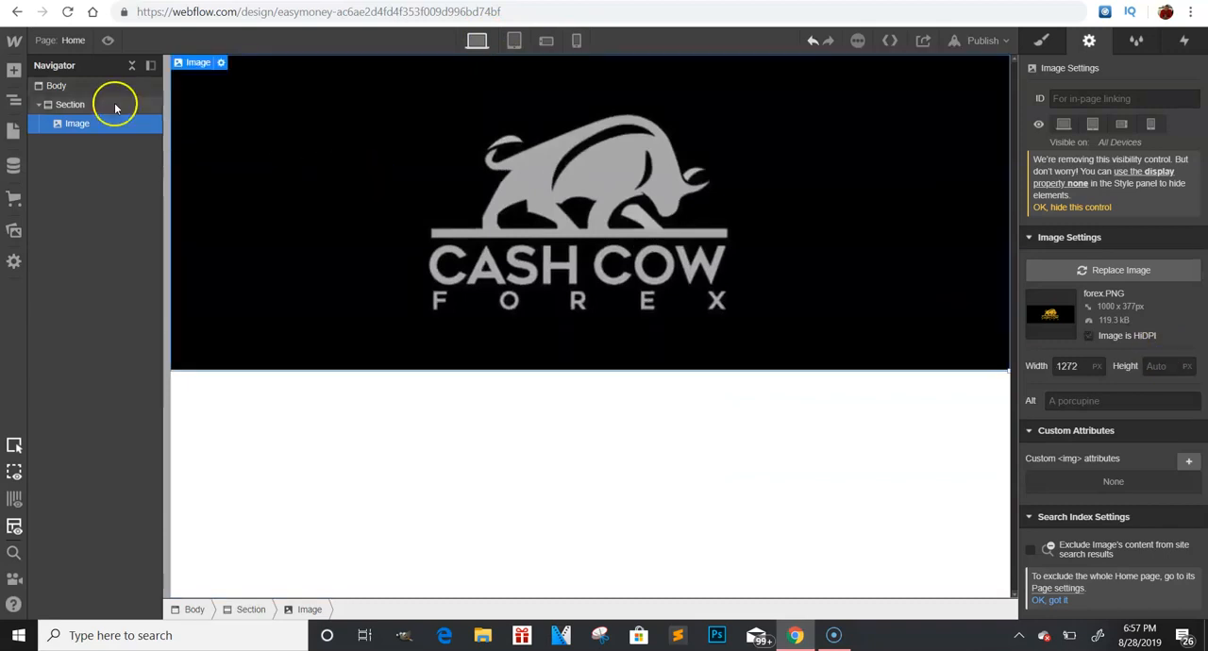
mouse_move(15, 71)
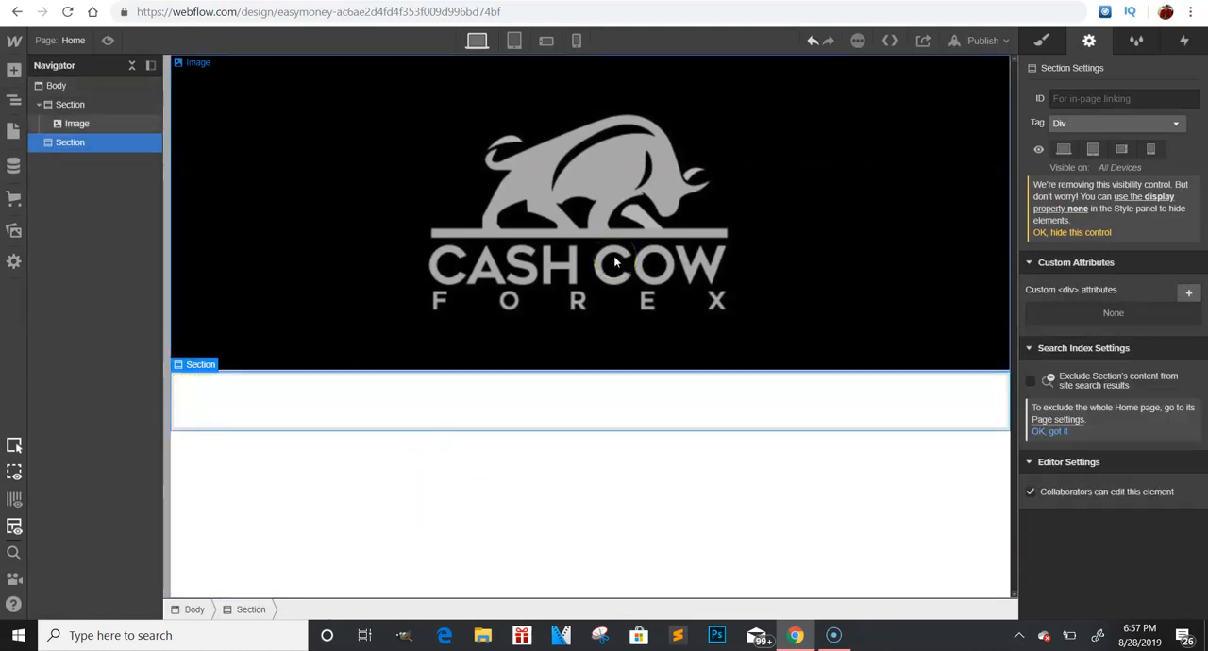
- Remove the logo image and extra section in the Navigator, leaving one empty section
click(76, 124)
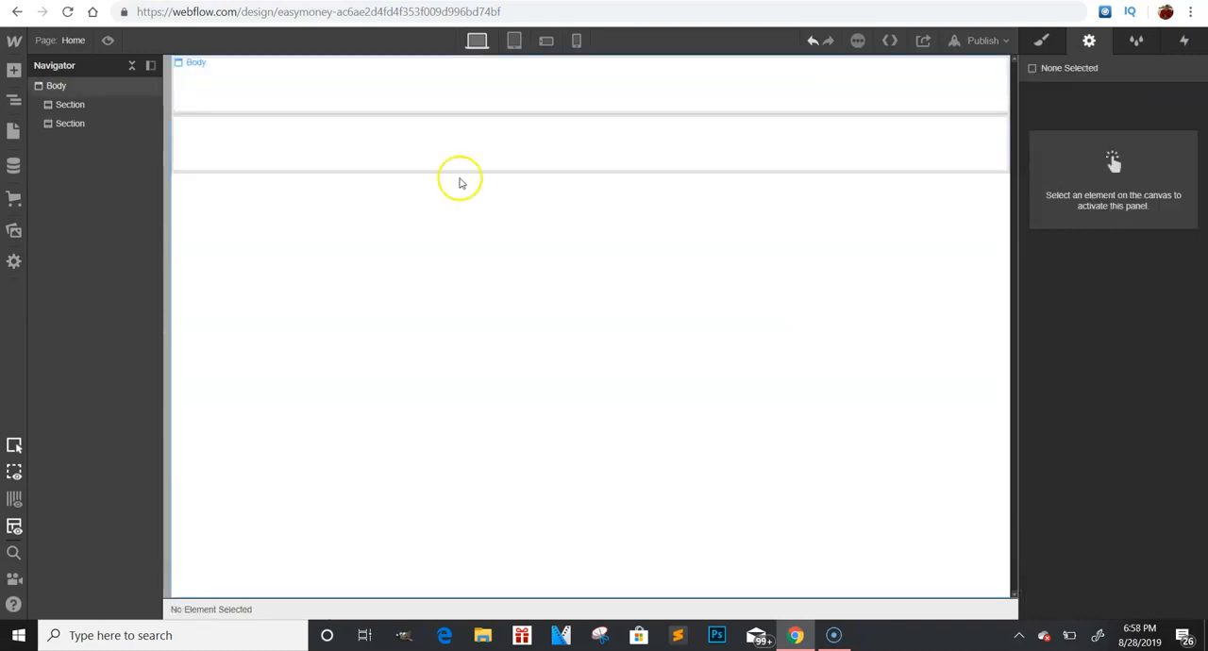
click(70, 104)
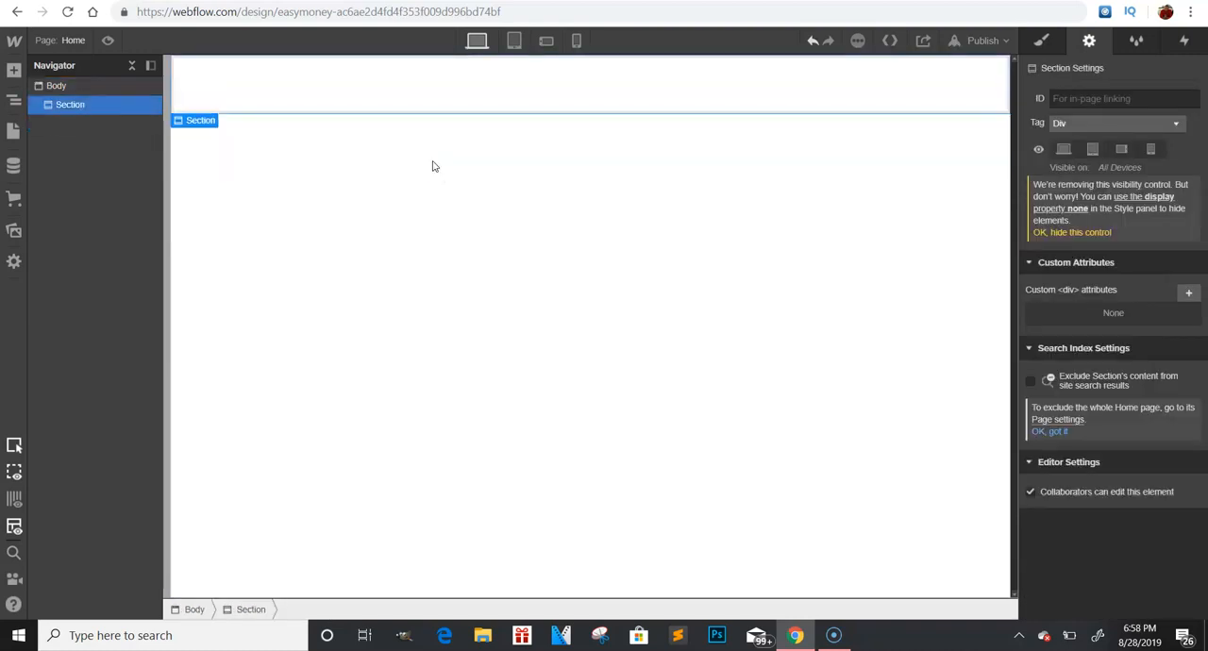
click(15, 70)
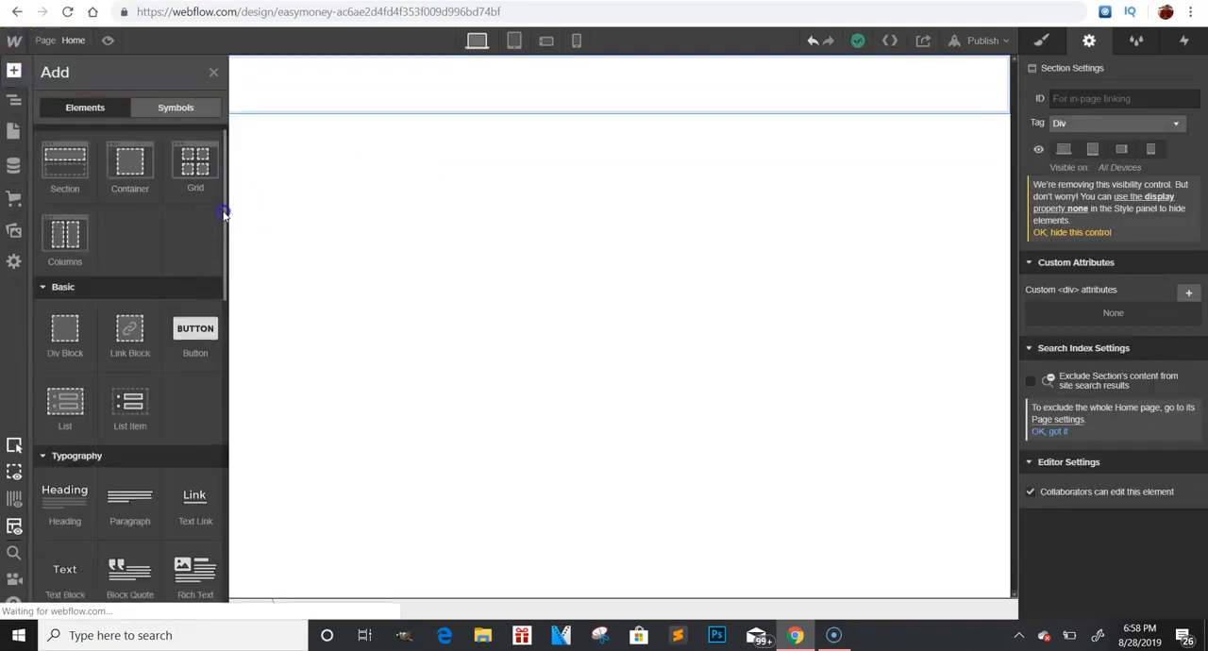
- Browse the element library down through forms and components to the paid-plan elements
scroll(down, 3)
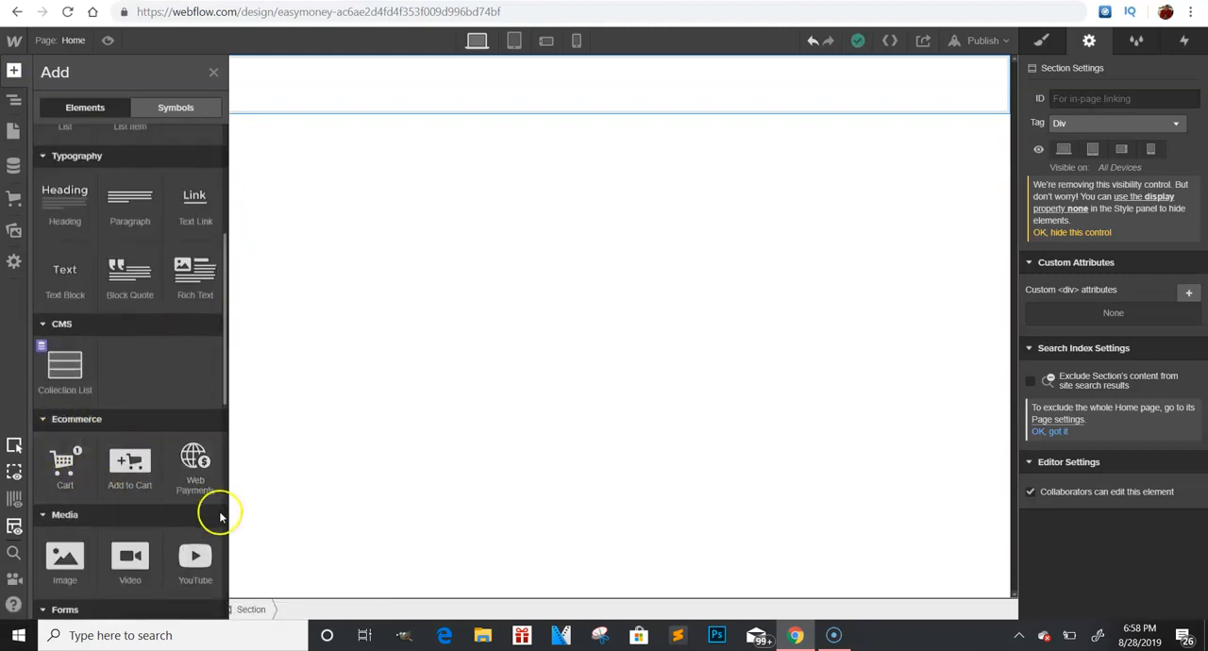
mouse_move(121, 513)
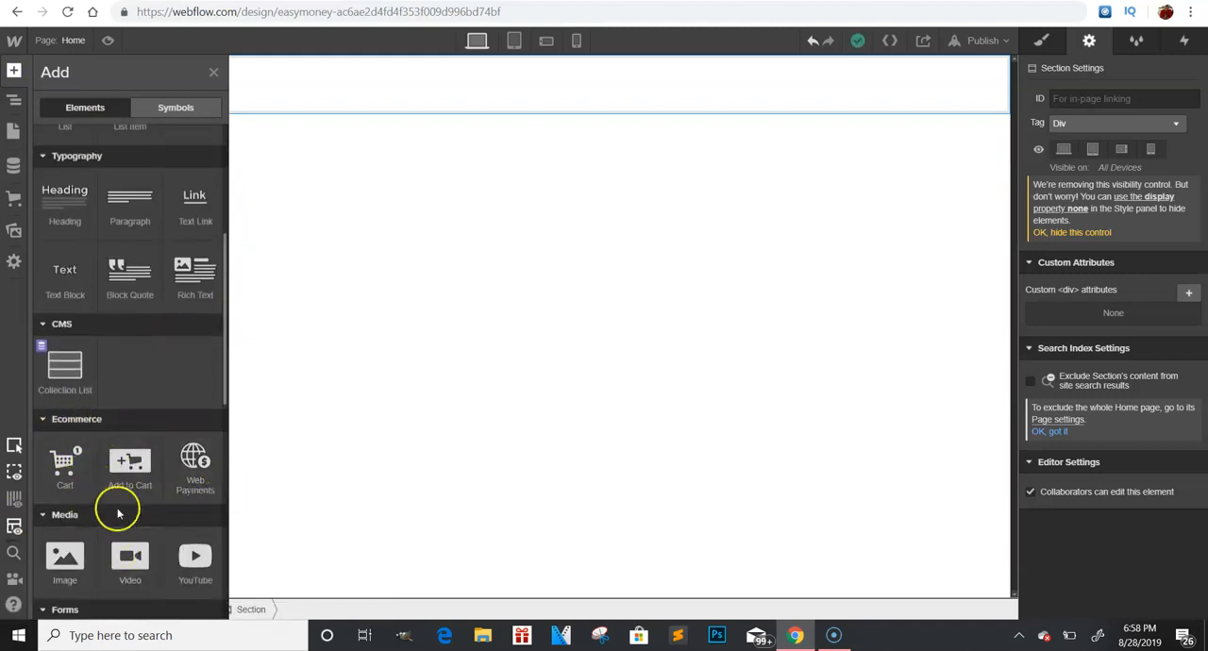
mouse_move(517, 287)
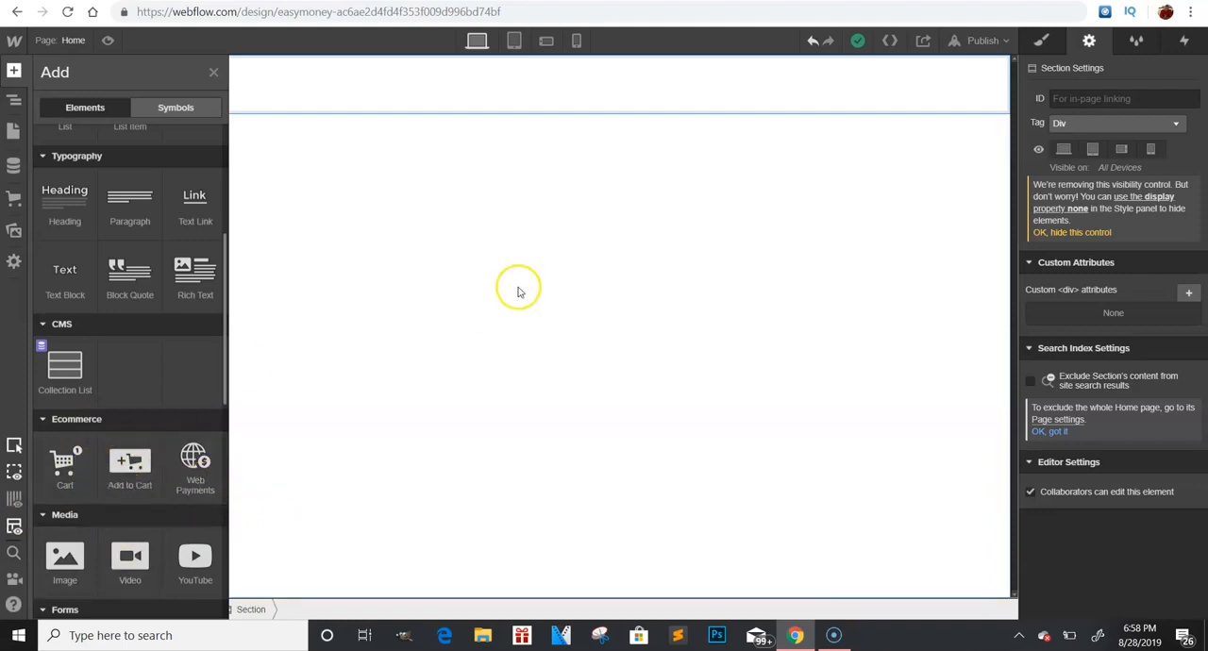
mouse_move(329, 208)
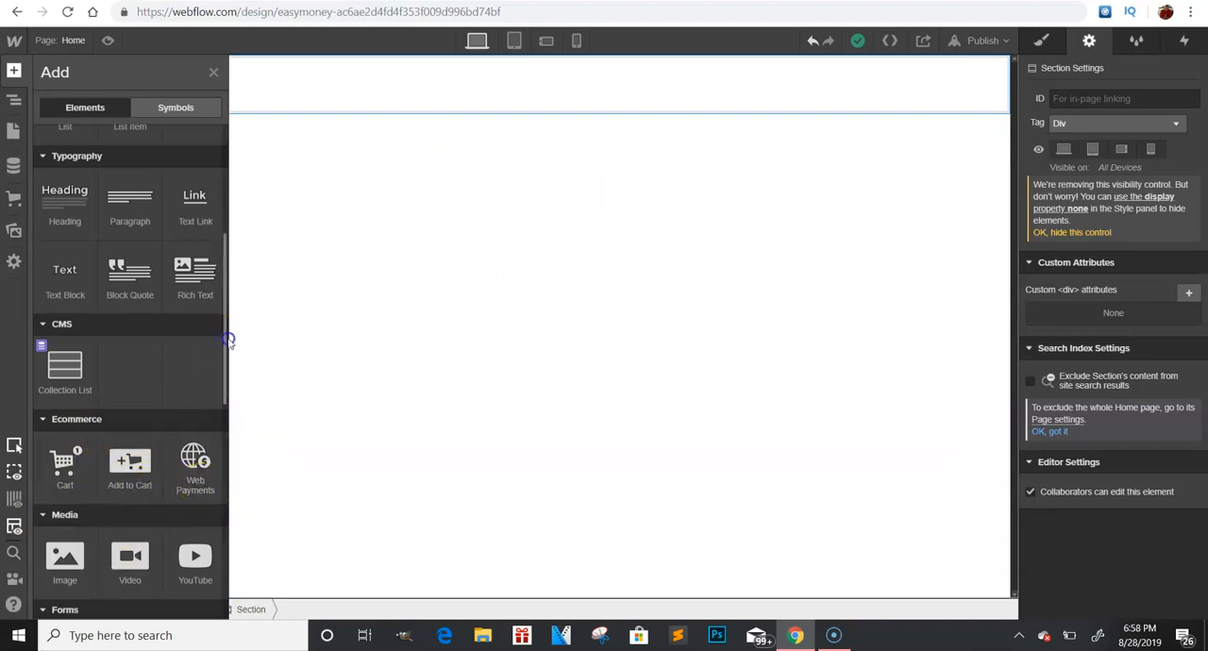
scroll(down, 3)
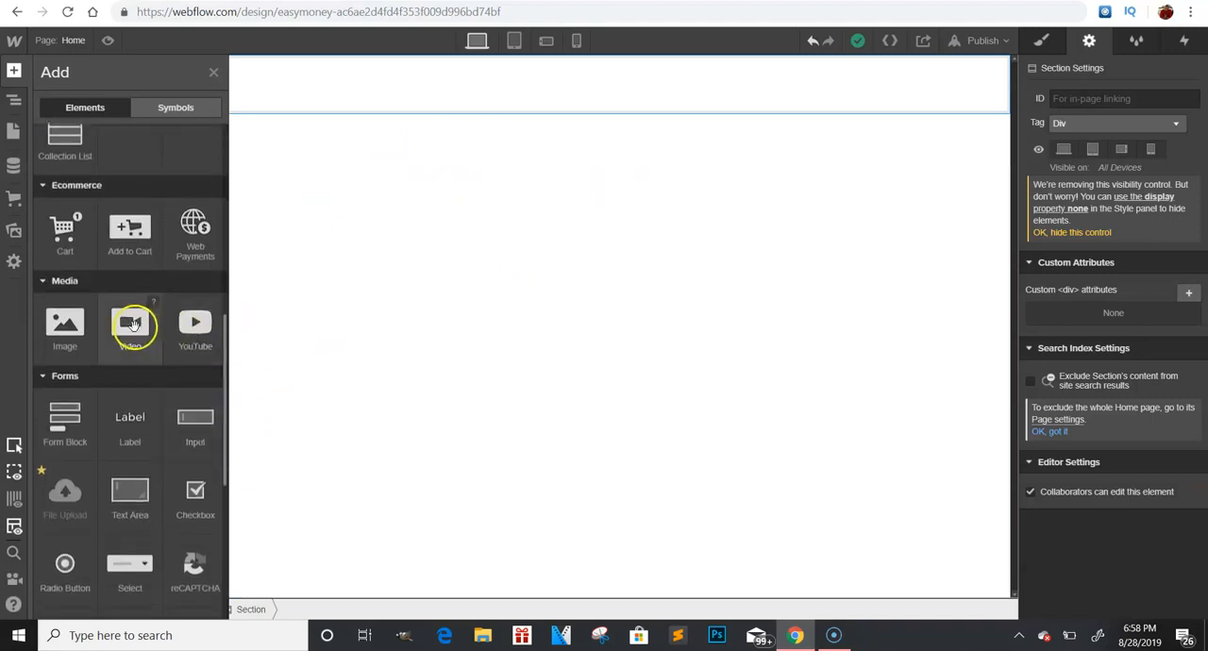
mouse_move(493, 229)
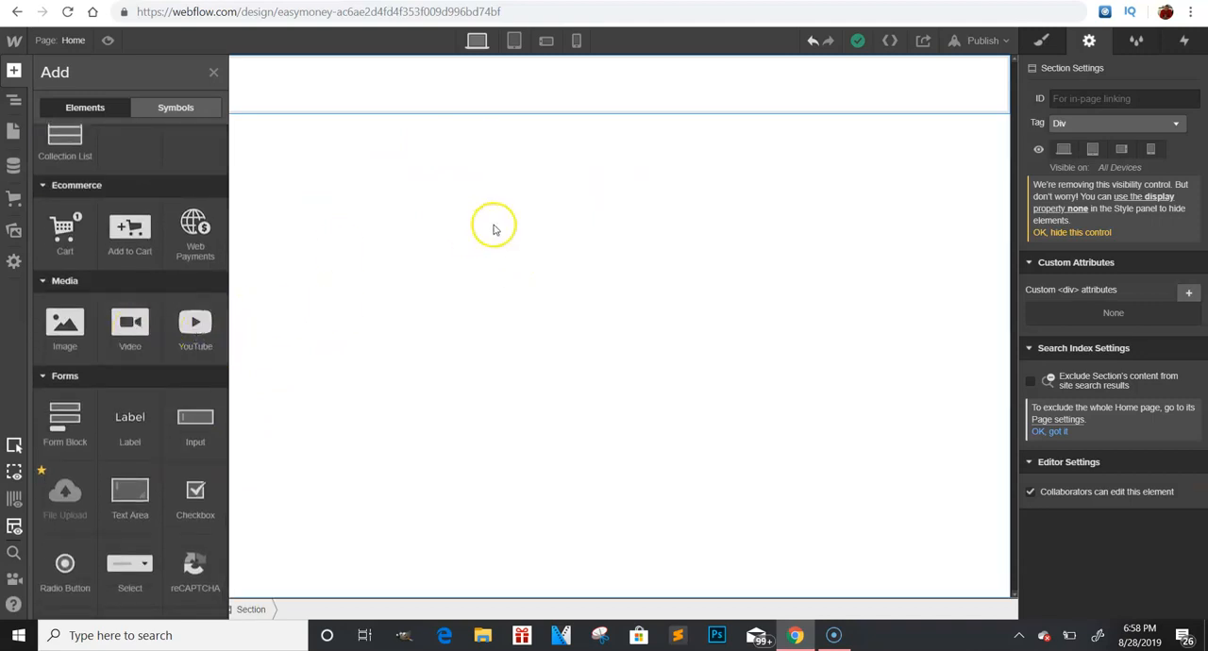
mouse_move(230, 379)
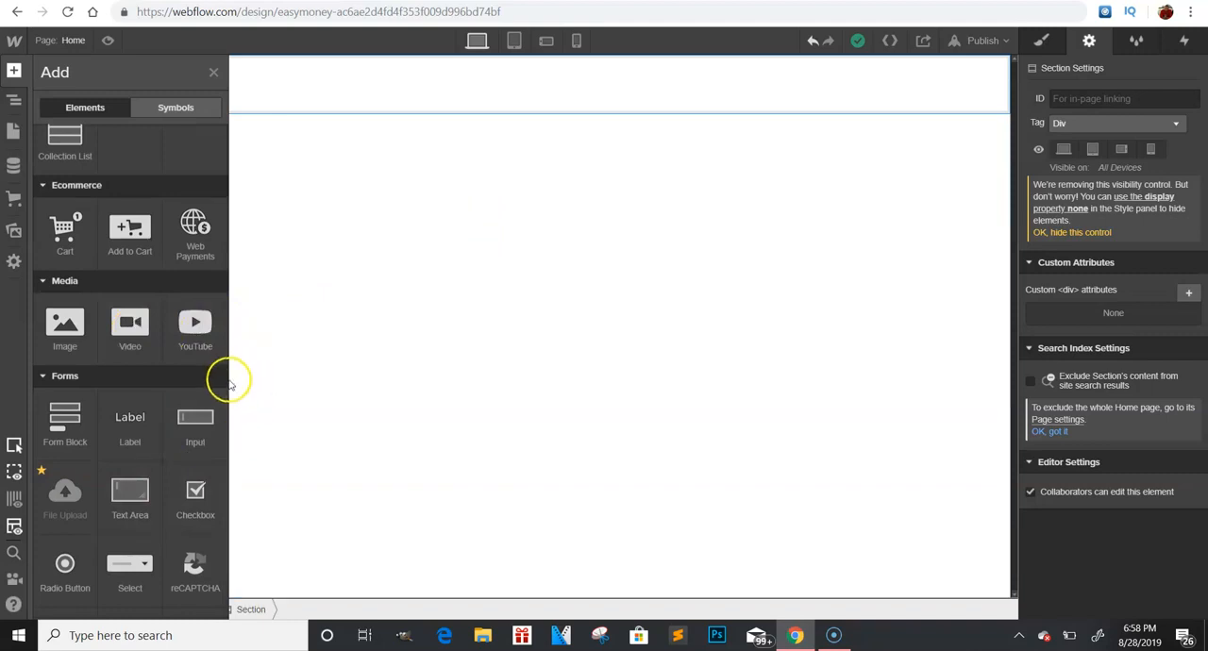
scroll(down, 3)
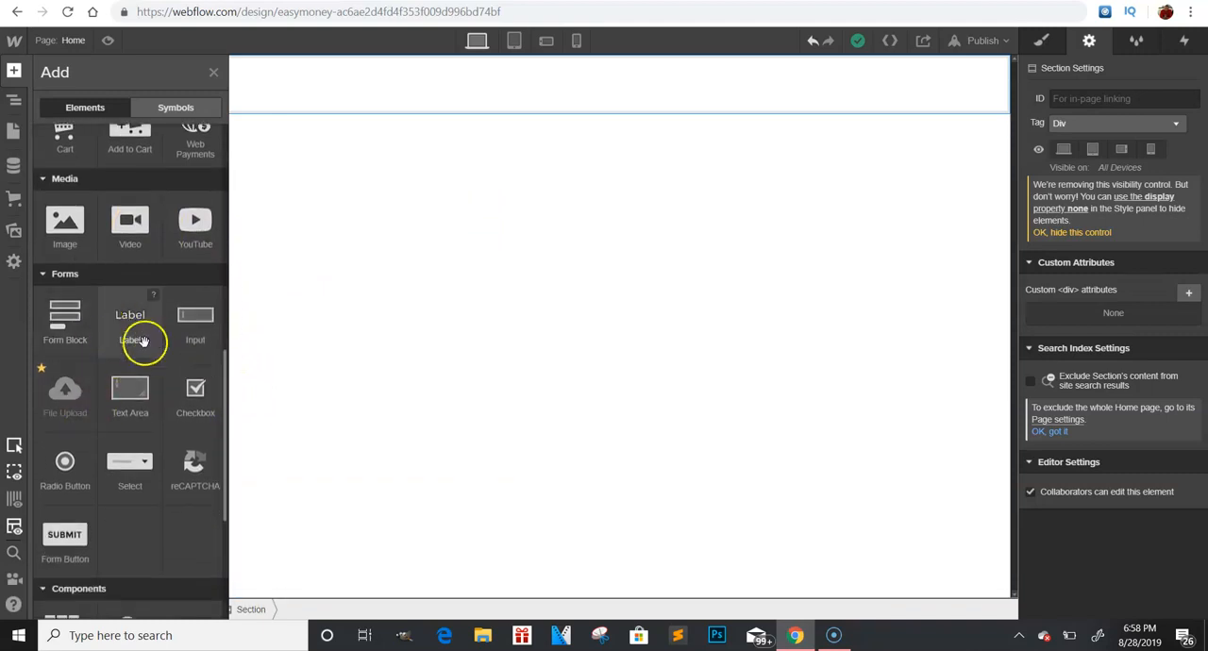
mouse_move(196, 462)
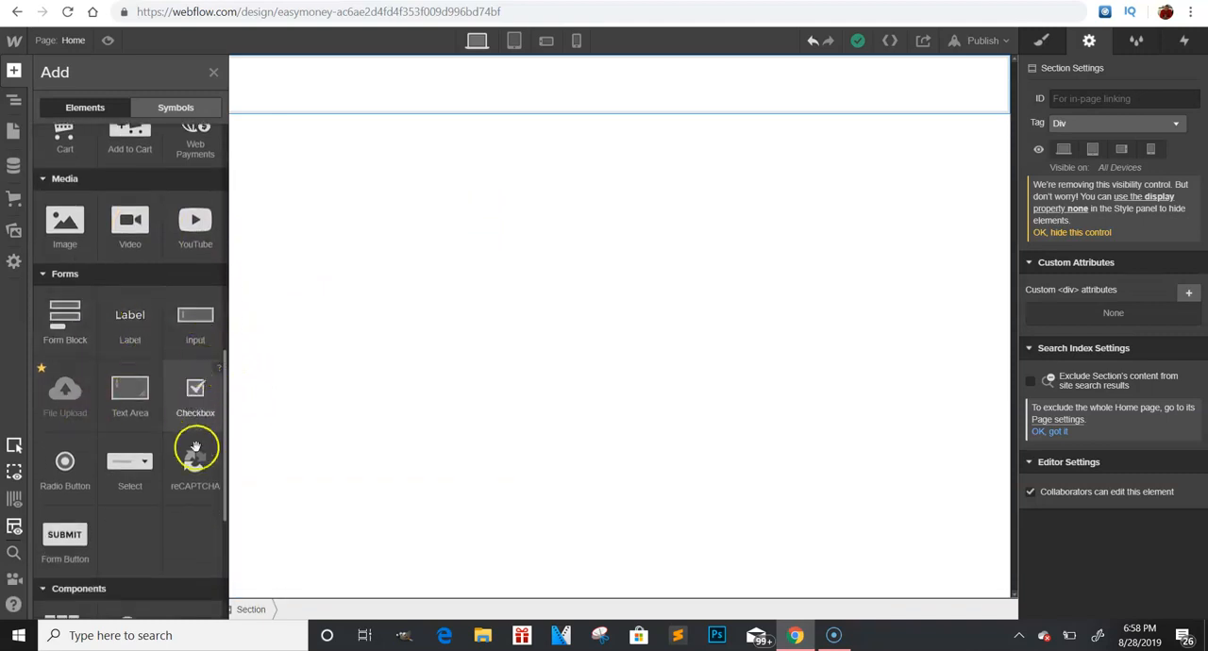
mouse_move(197, 476)
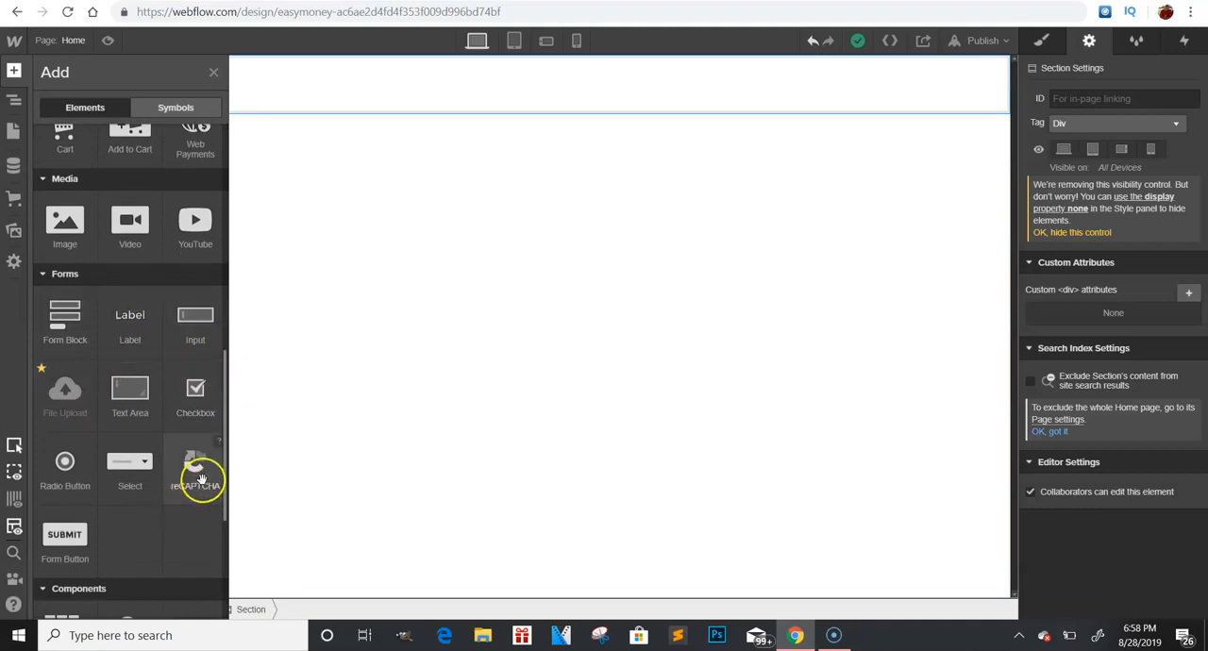
mouse_move(198, 510)
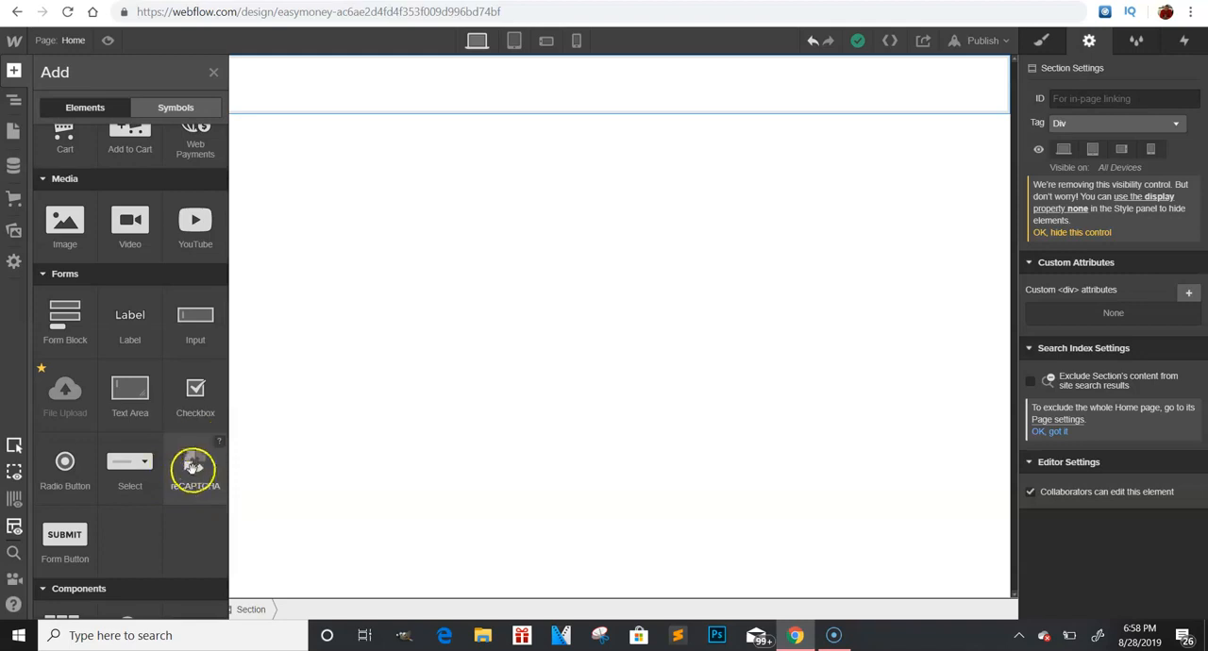
scroll(down, 3)
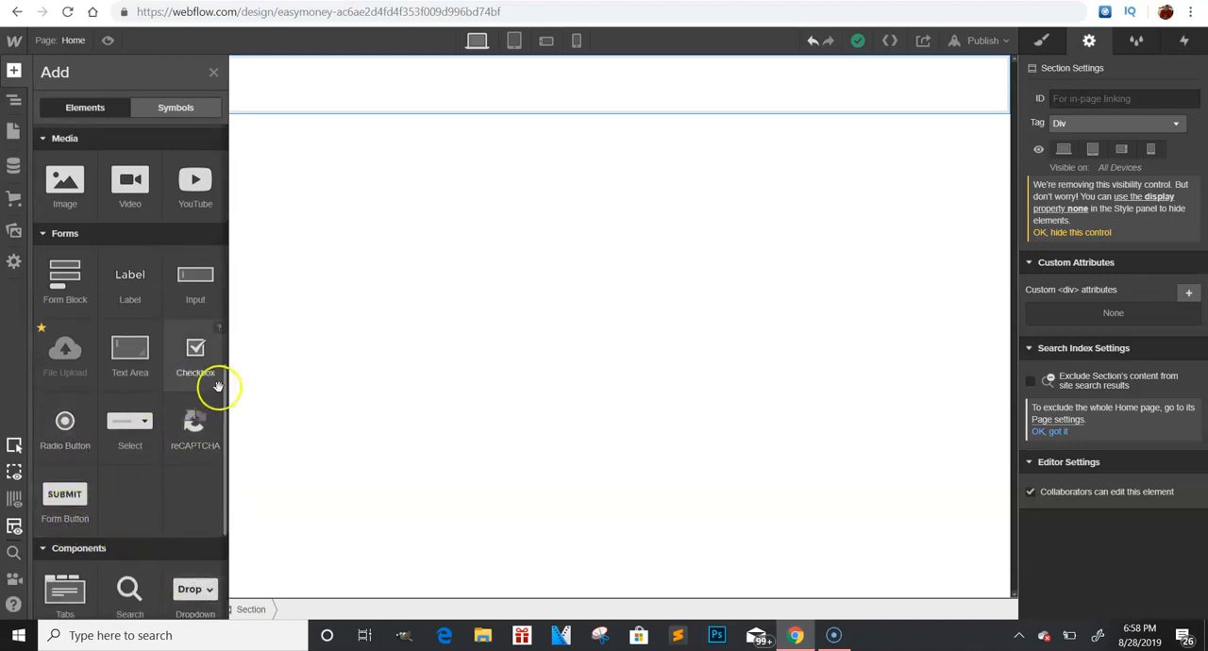
scroll(down, 3)
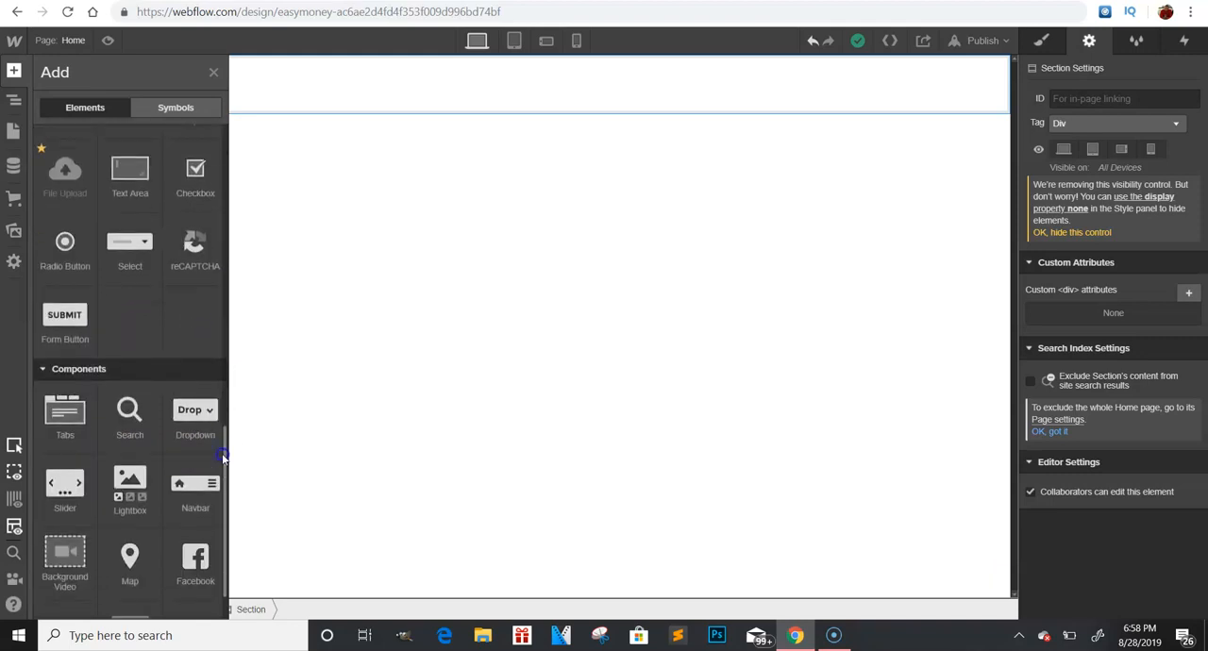
mouse_move(224, 132)
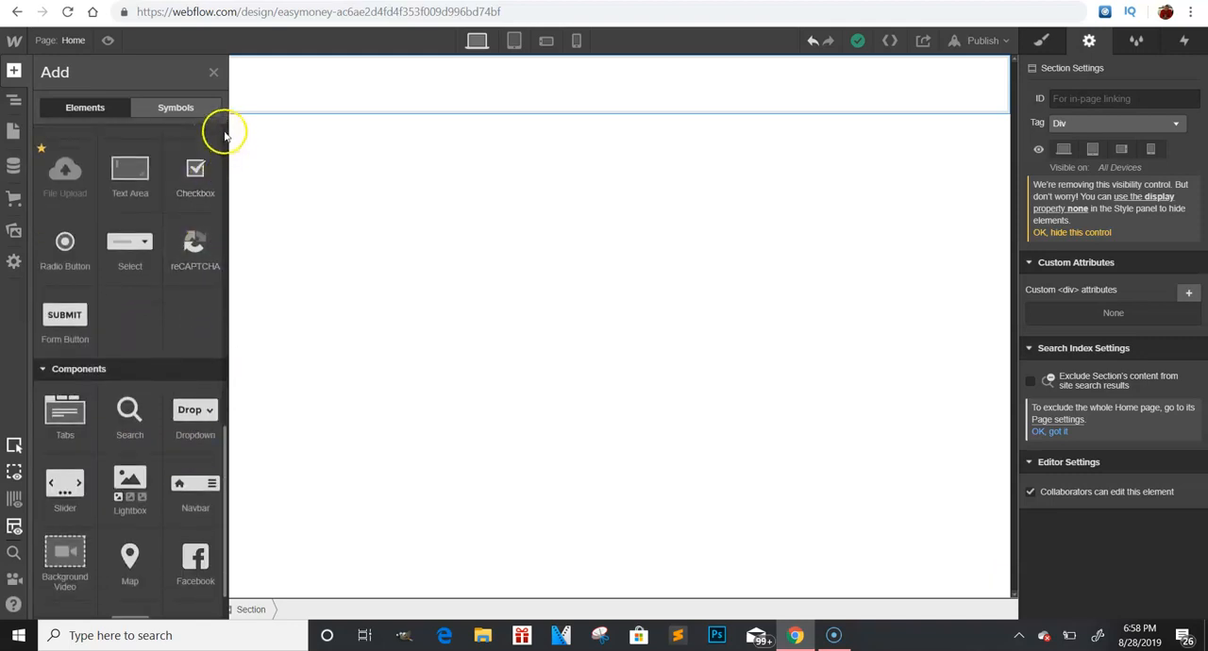
mouse_move(236, 222)
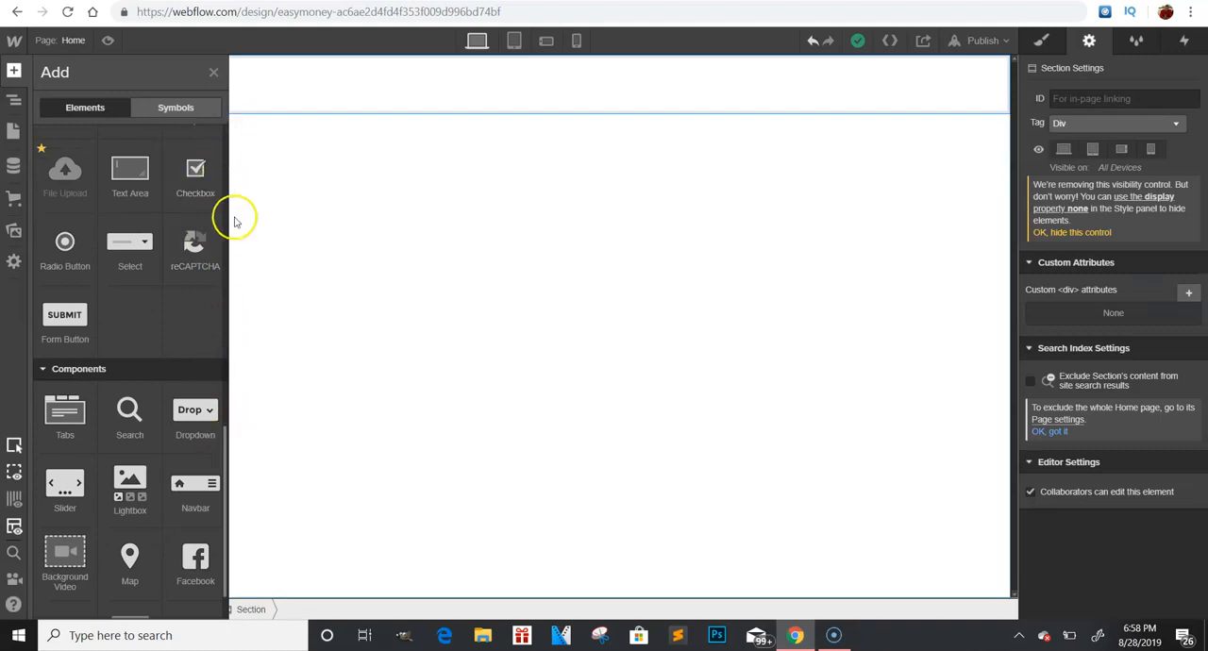
mouse_move(255, 183)
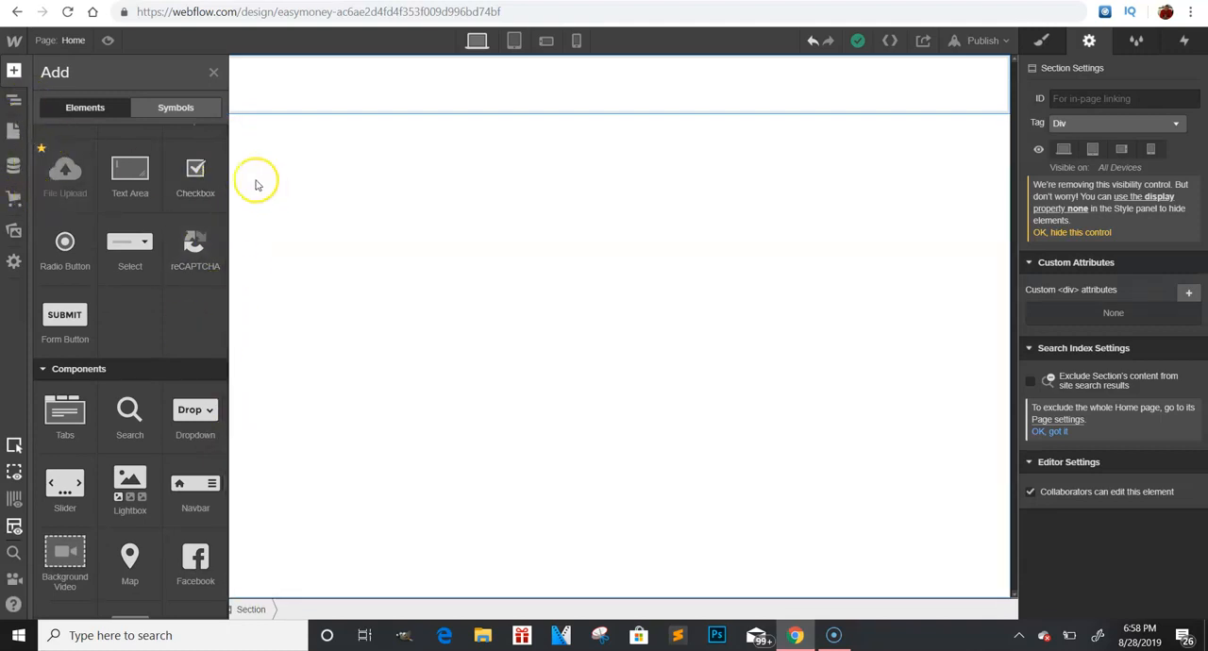
mouse_move(226, 482)
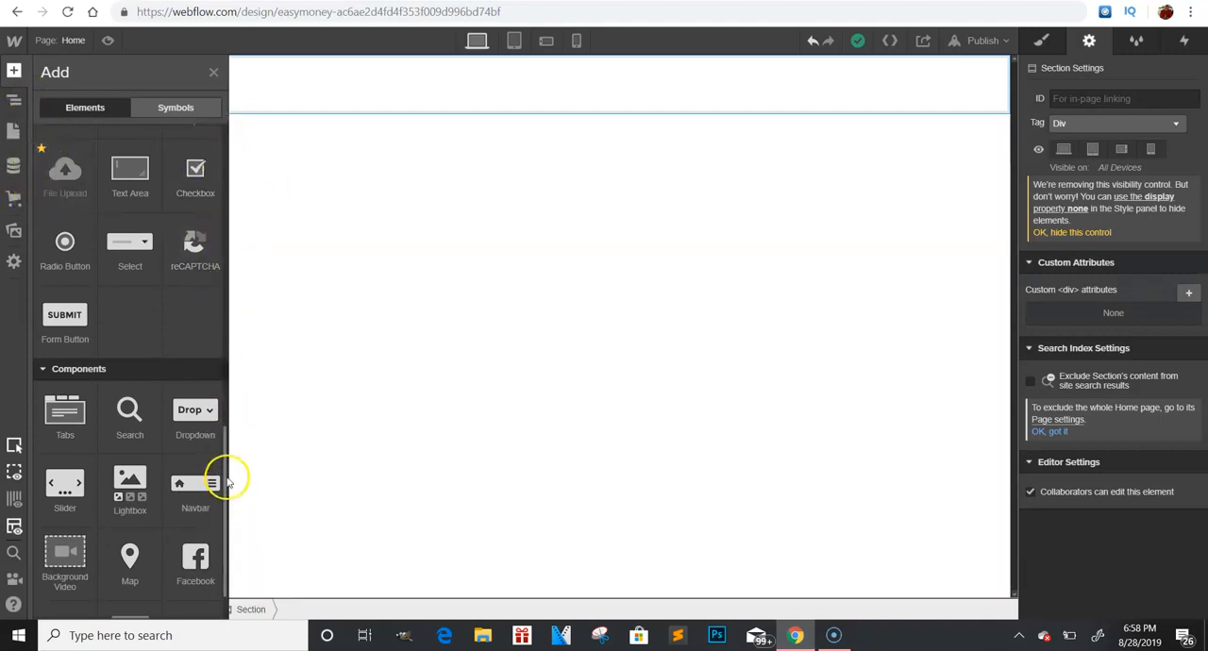
scroll(down, 3)
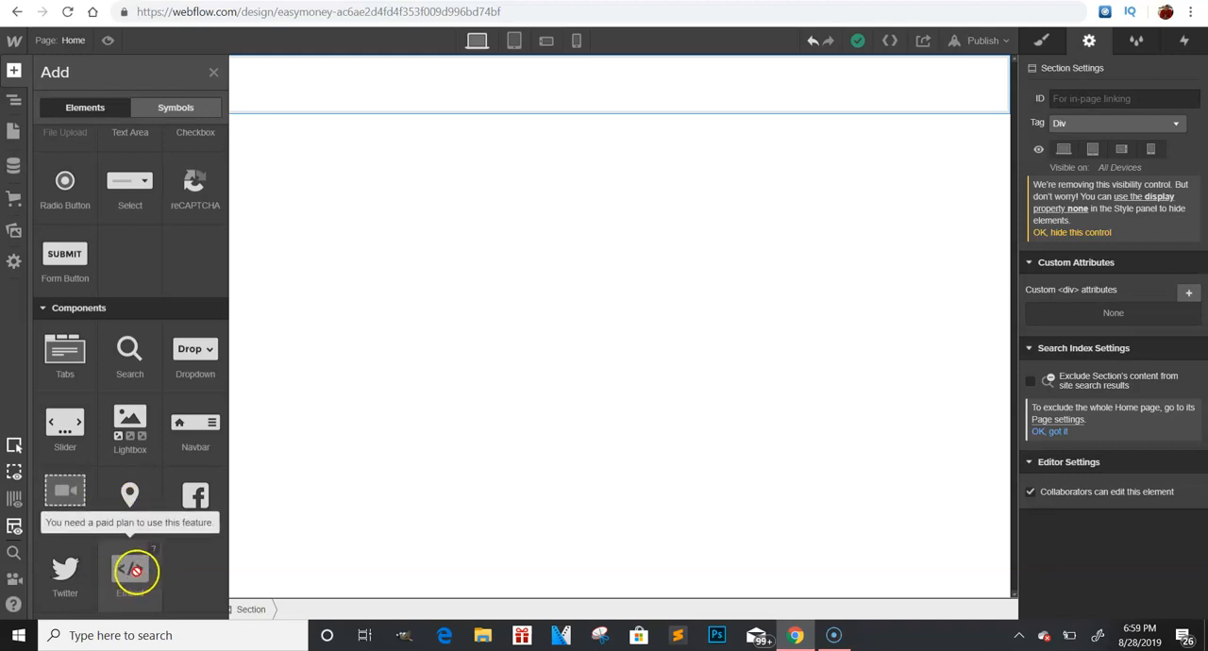
mouse_move(290, 540)
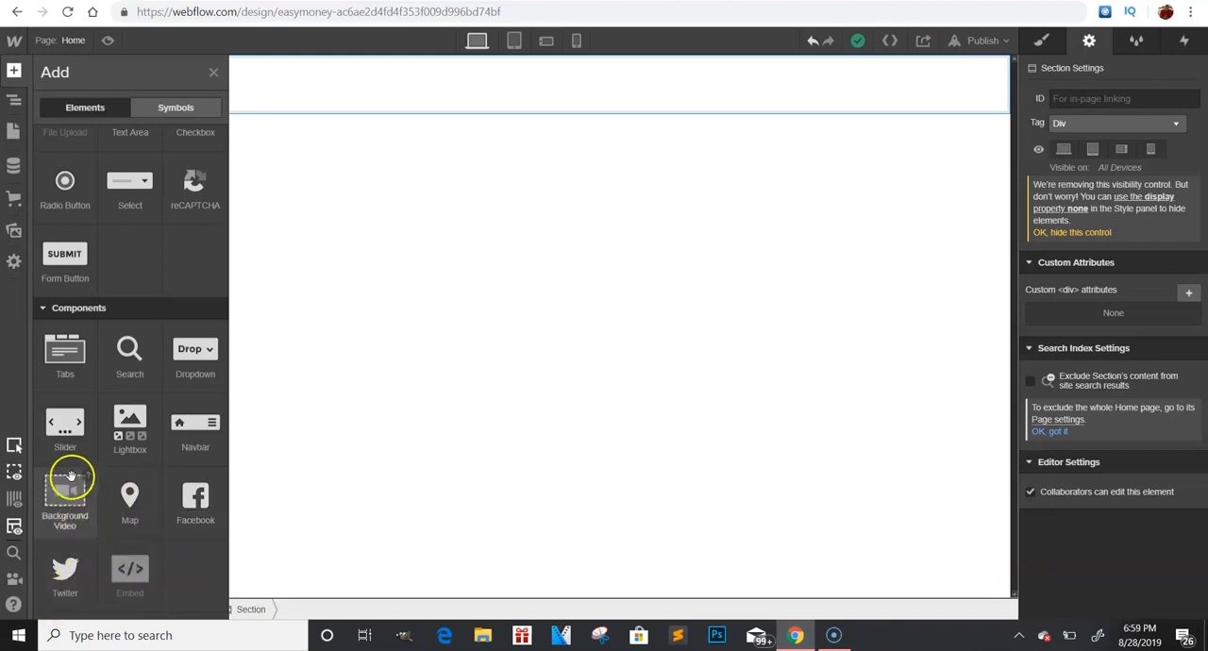
mouse_move(128, 493)
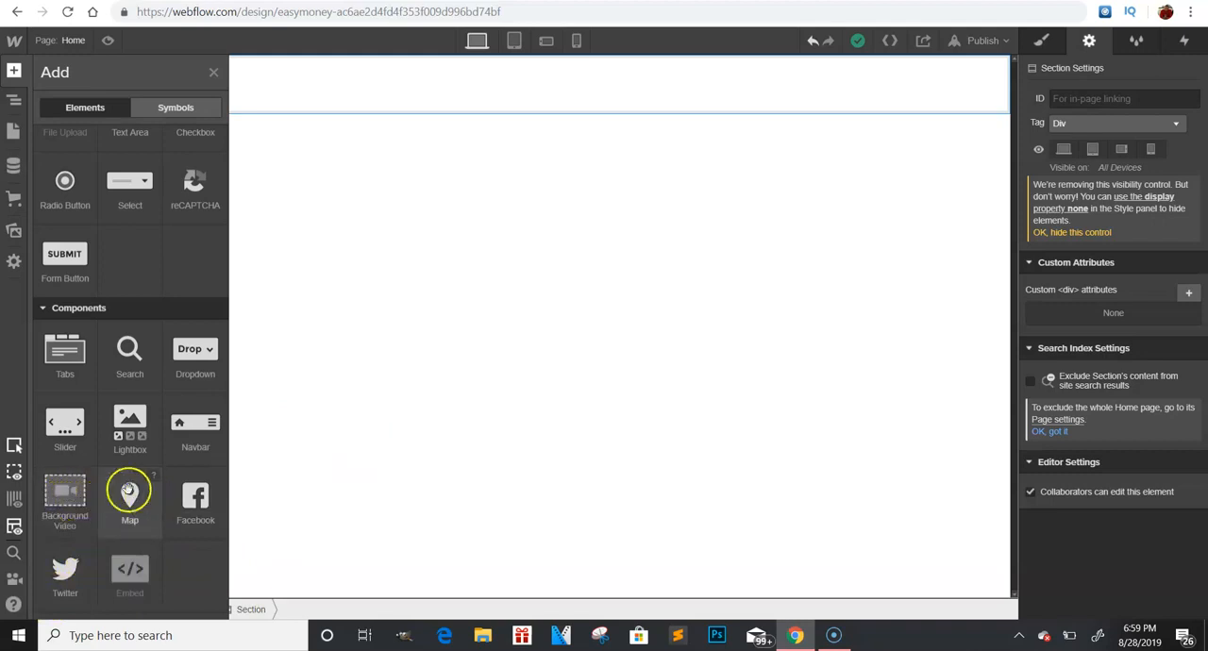
mouse_move(29, 298)
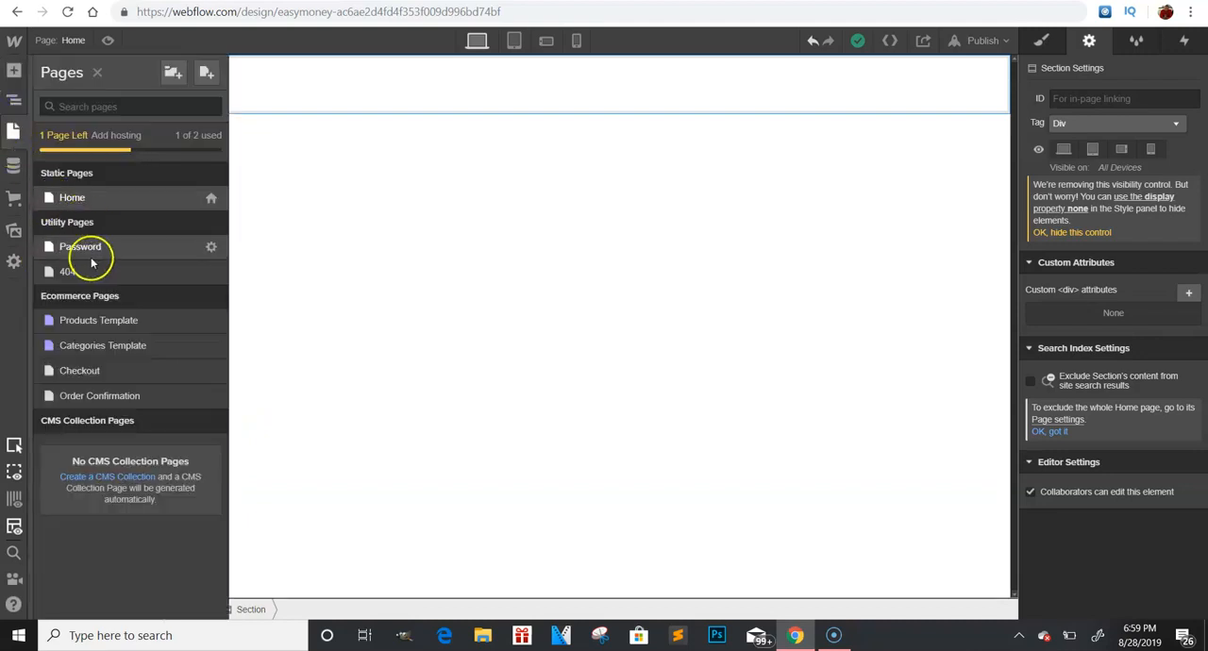
- Visit the Password and 404 utility pages from the site's pages list
click(80, 246)
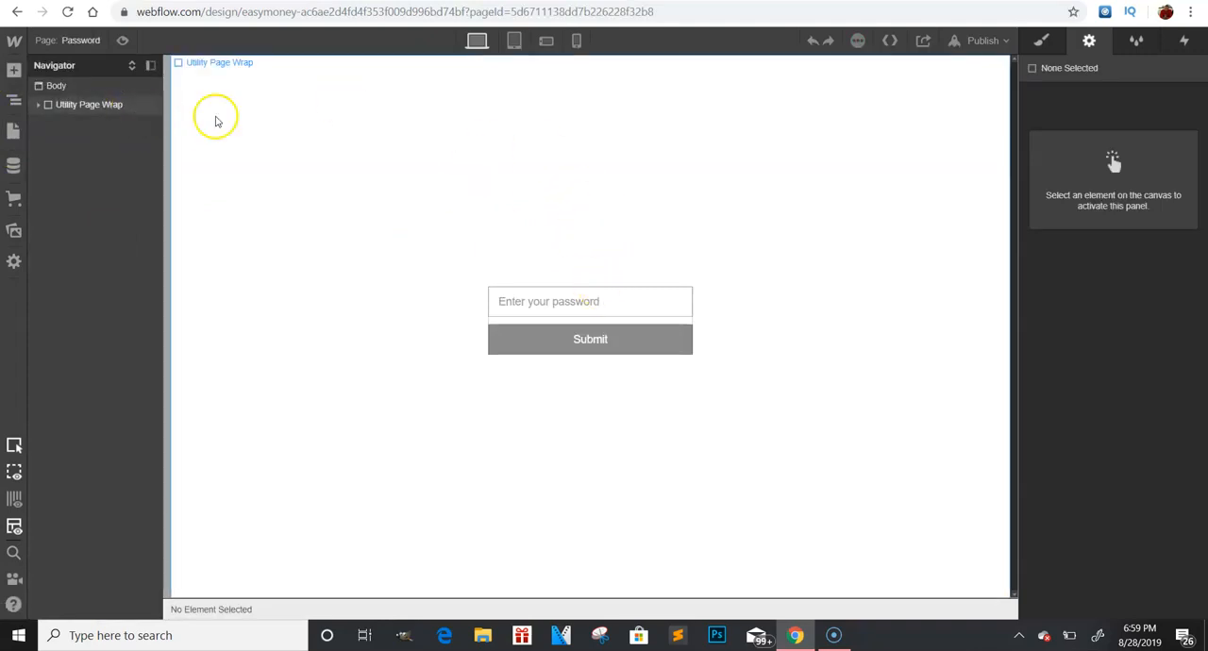
mouse_move(536, 257)
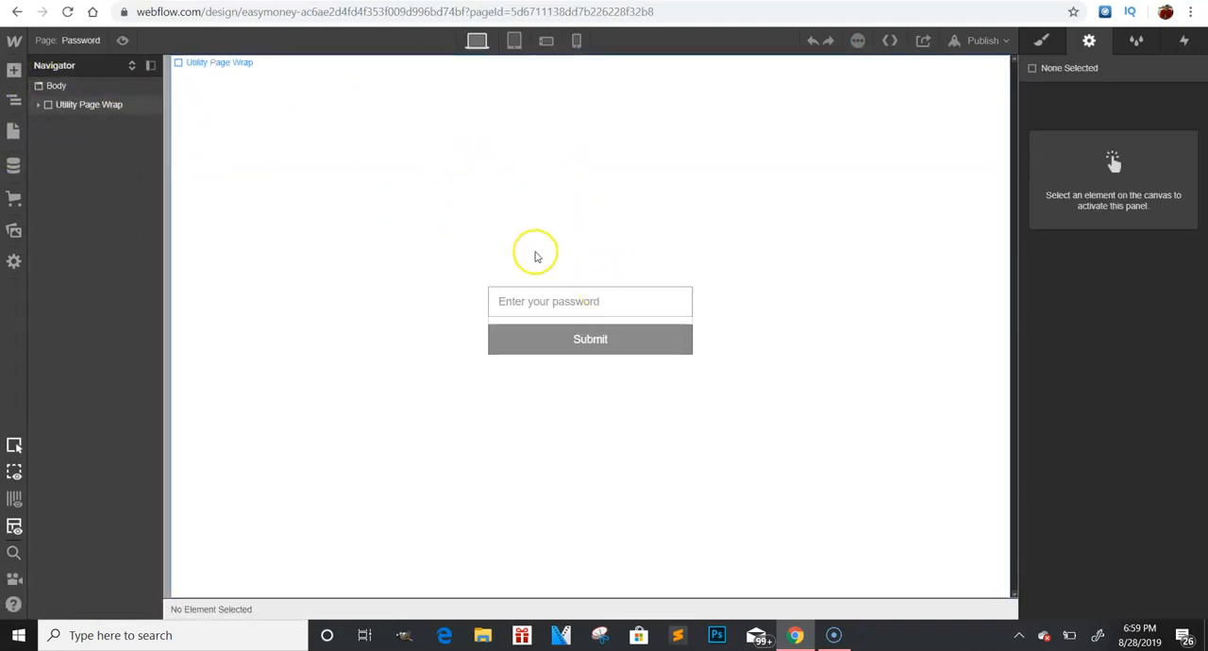
mouse_move(543, 314)
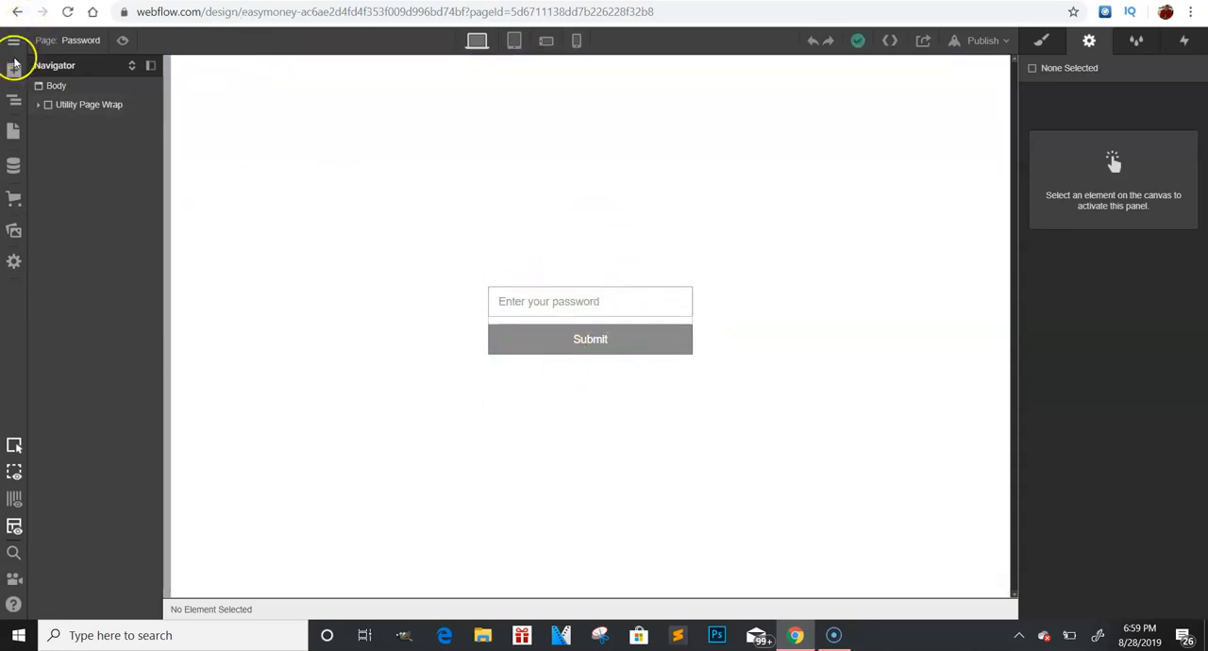
click(14, 132)
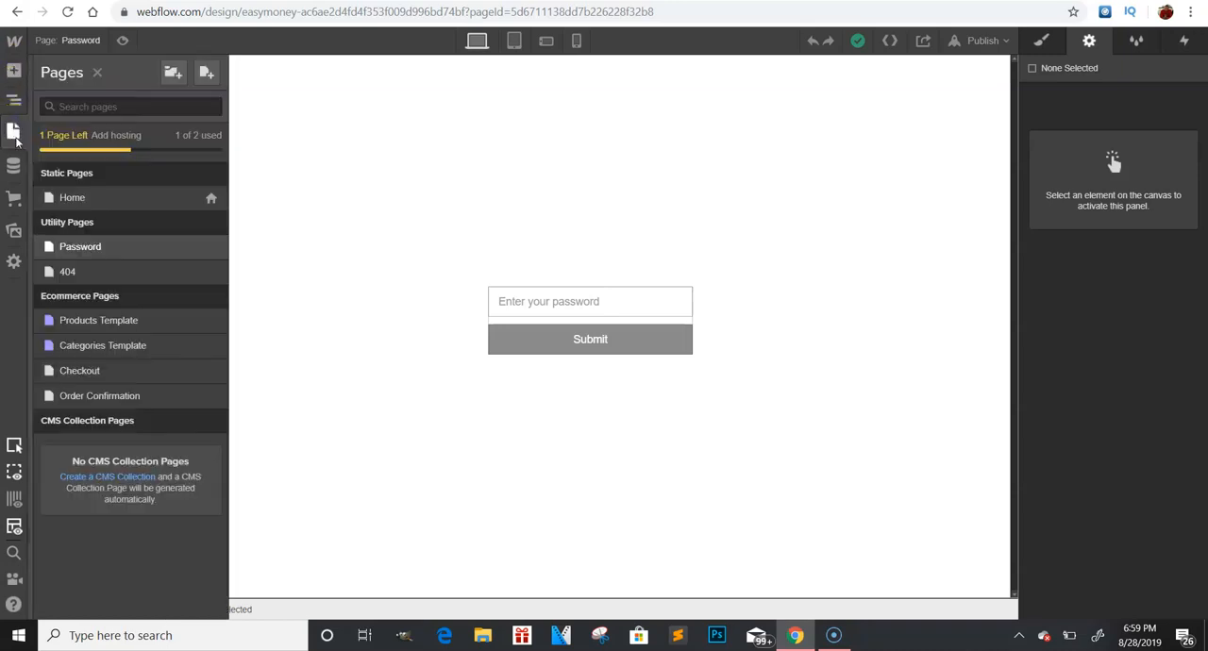
click(68, 272)
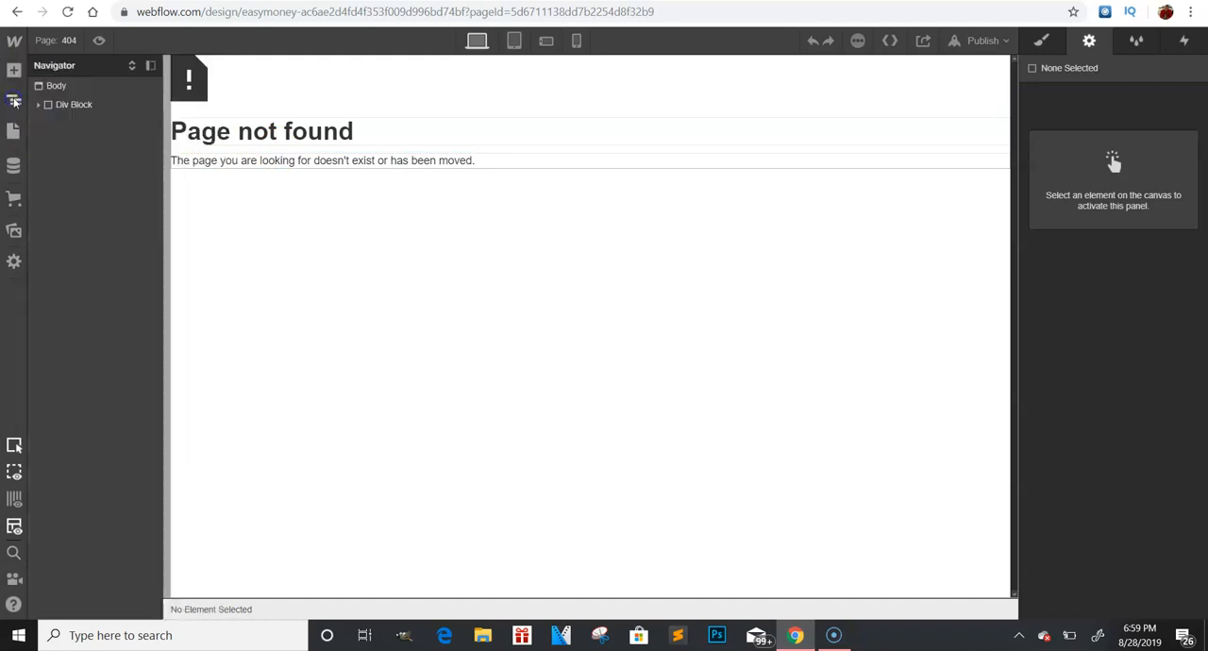
- Show the site's Ecommerce overview with setup guide, products, categories and orders
click(15, 102)
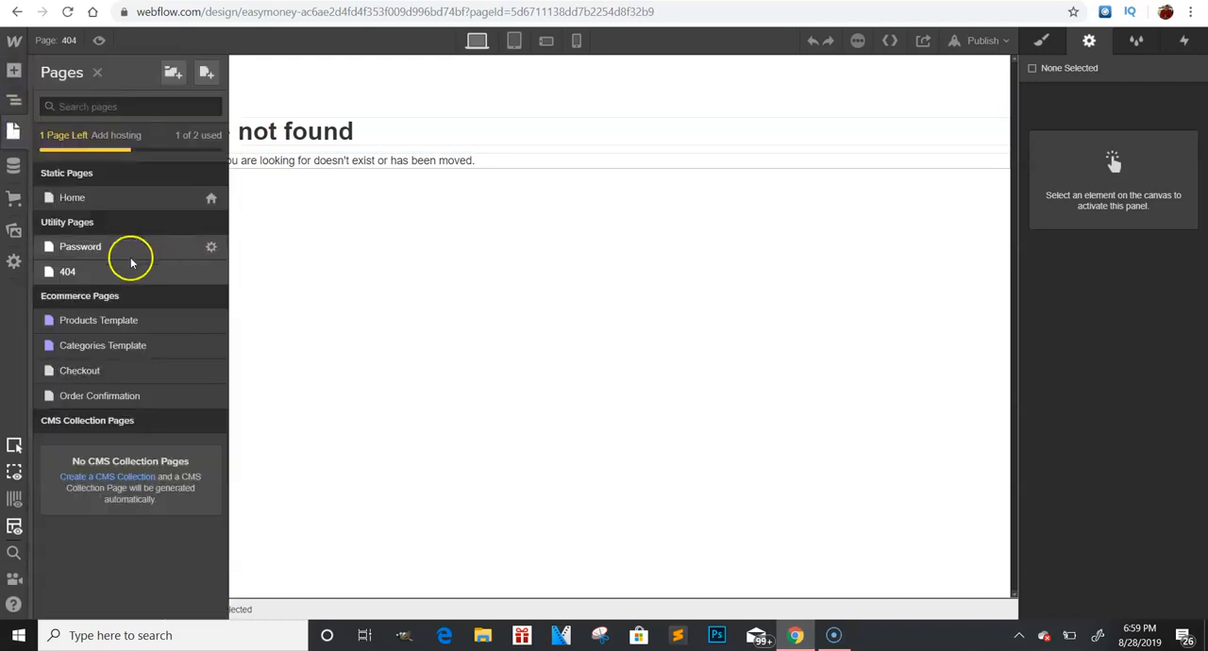
click(15, 200)
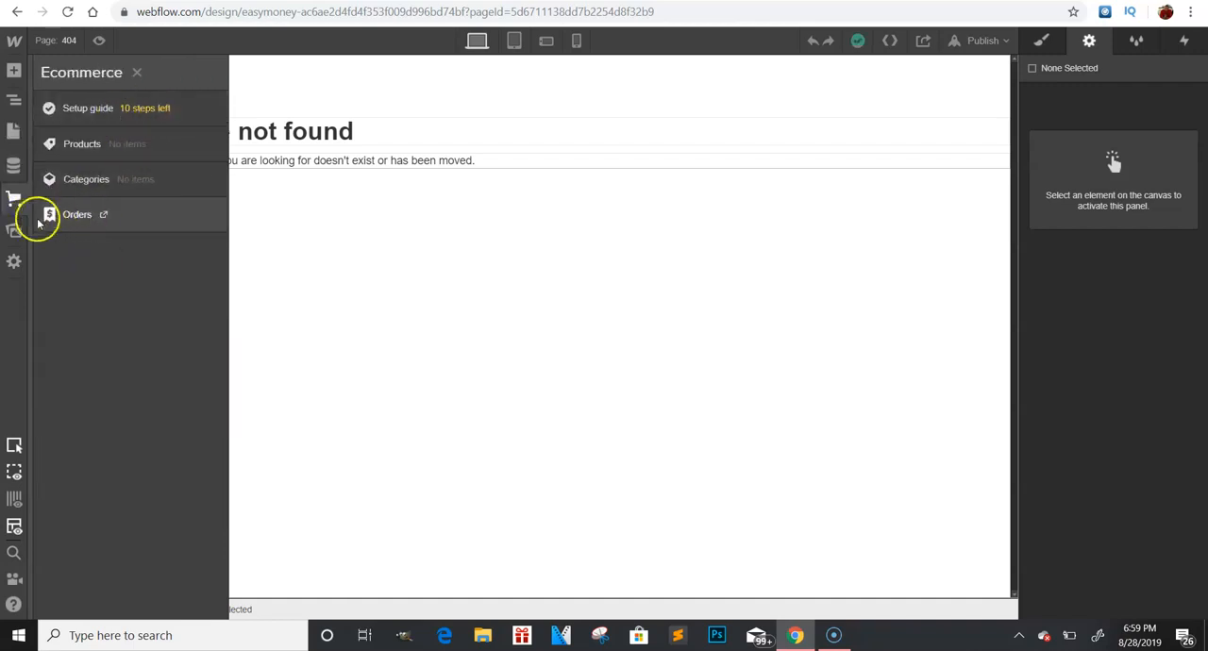
- Browse the Video Tutorials list beside the 404 page from Intro down to CMS topics
click(13, 231)
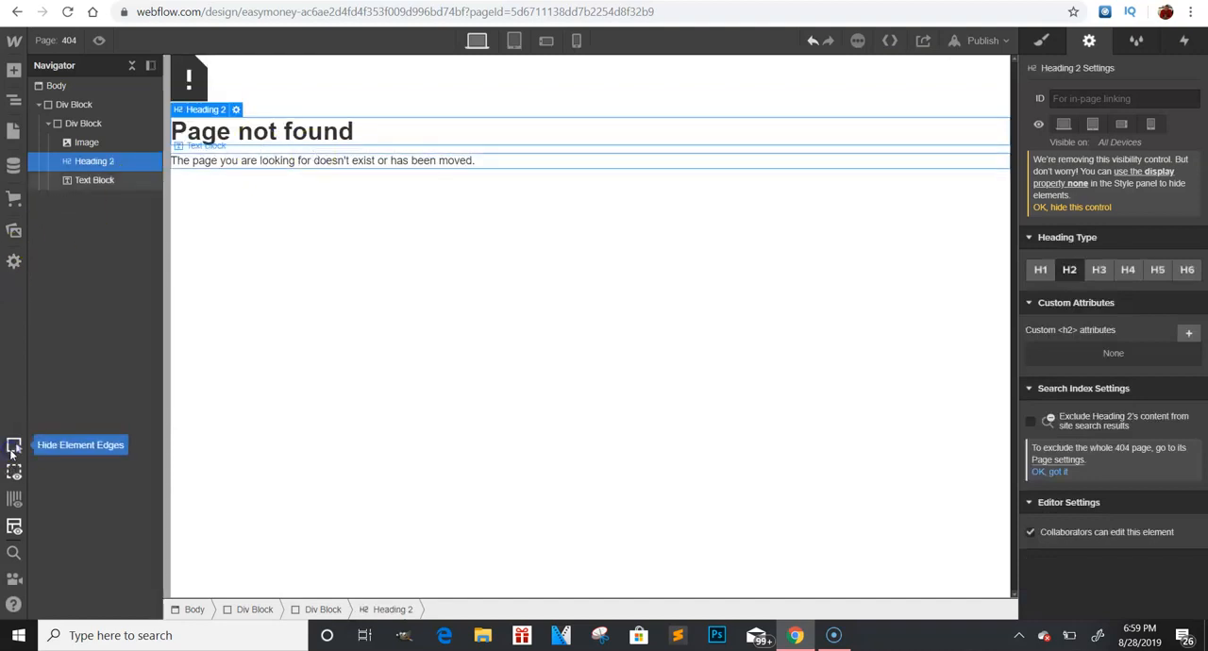
mouse_move(168, 372)
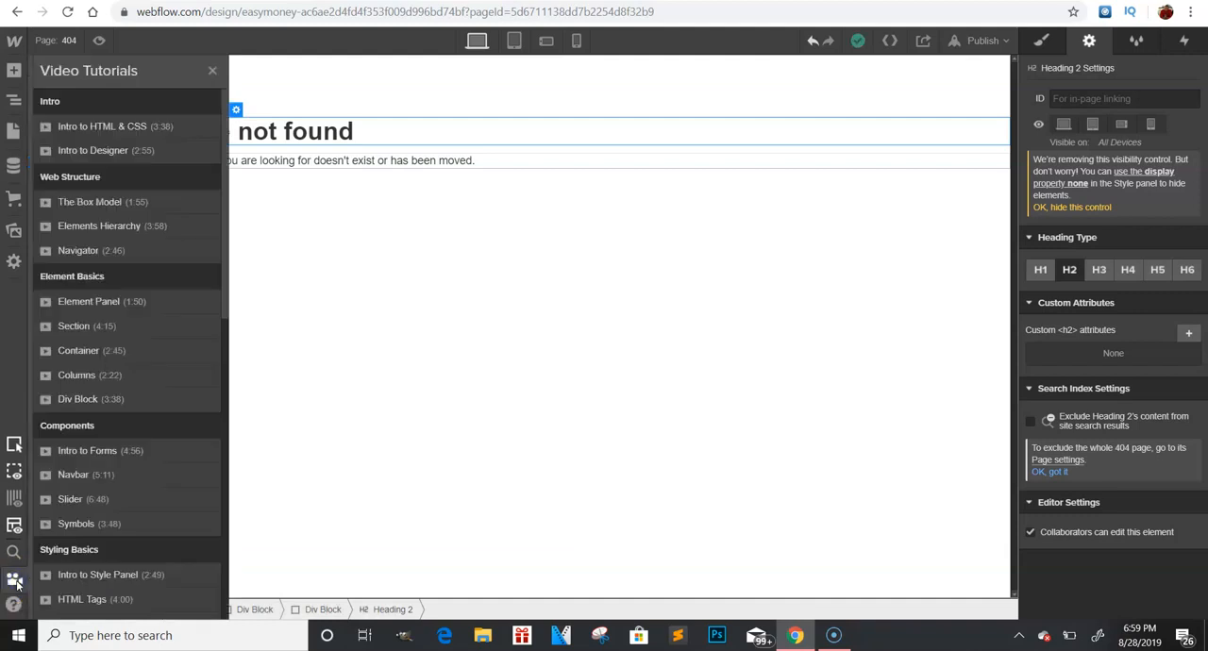
mouse_move(217, 121)
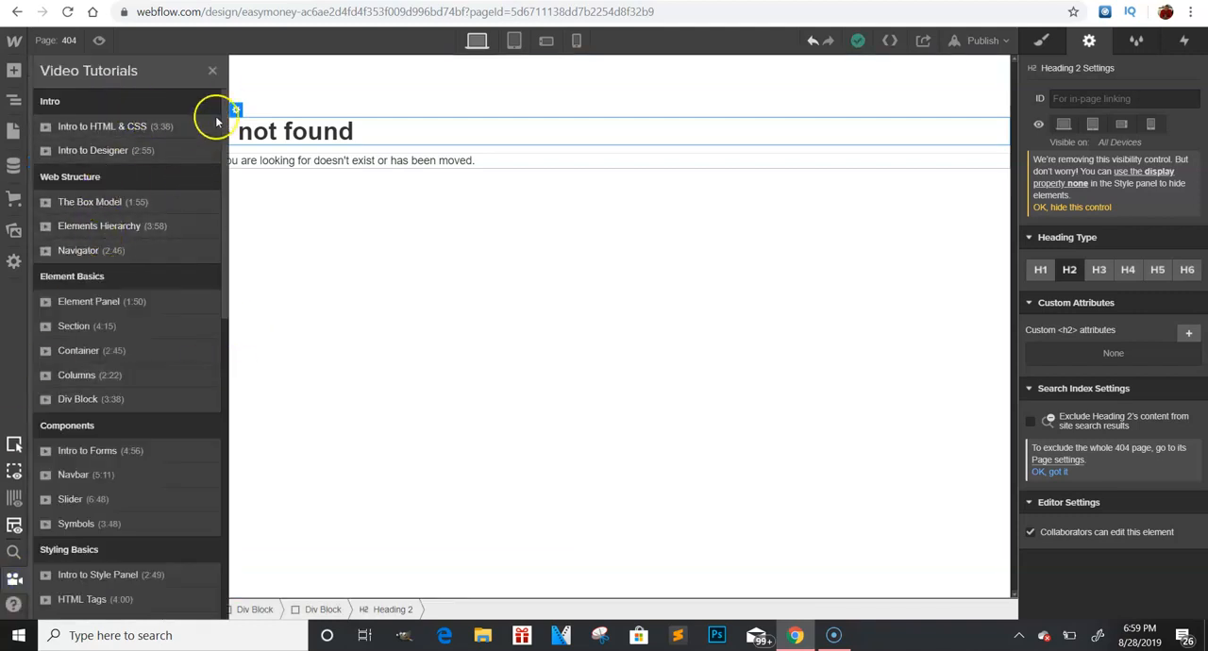
scroll(down, 3)
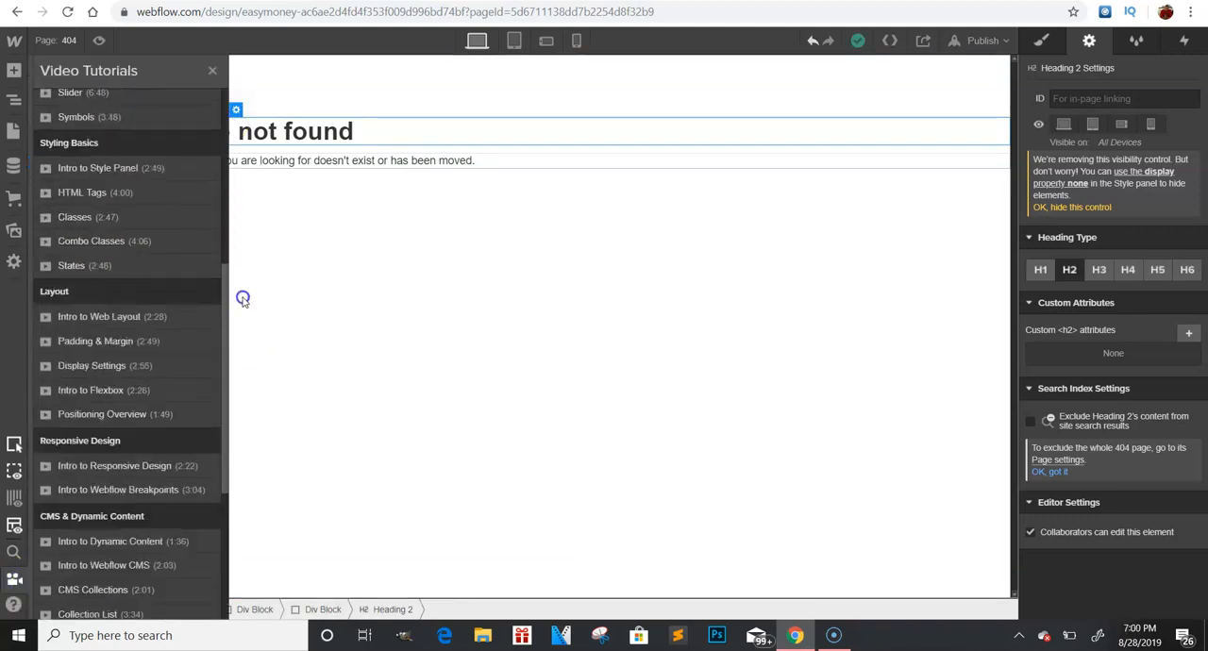
scroll(up, 3)
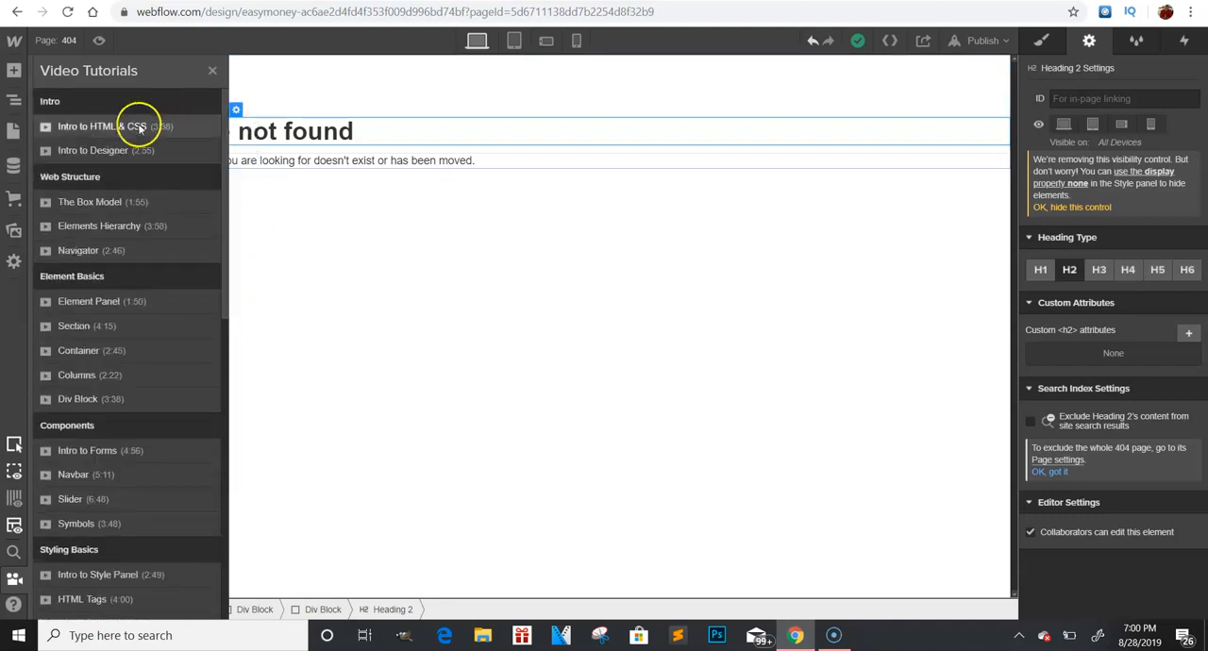
mouse_move(159, 198)
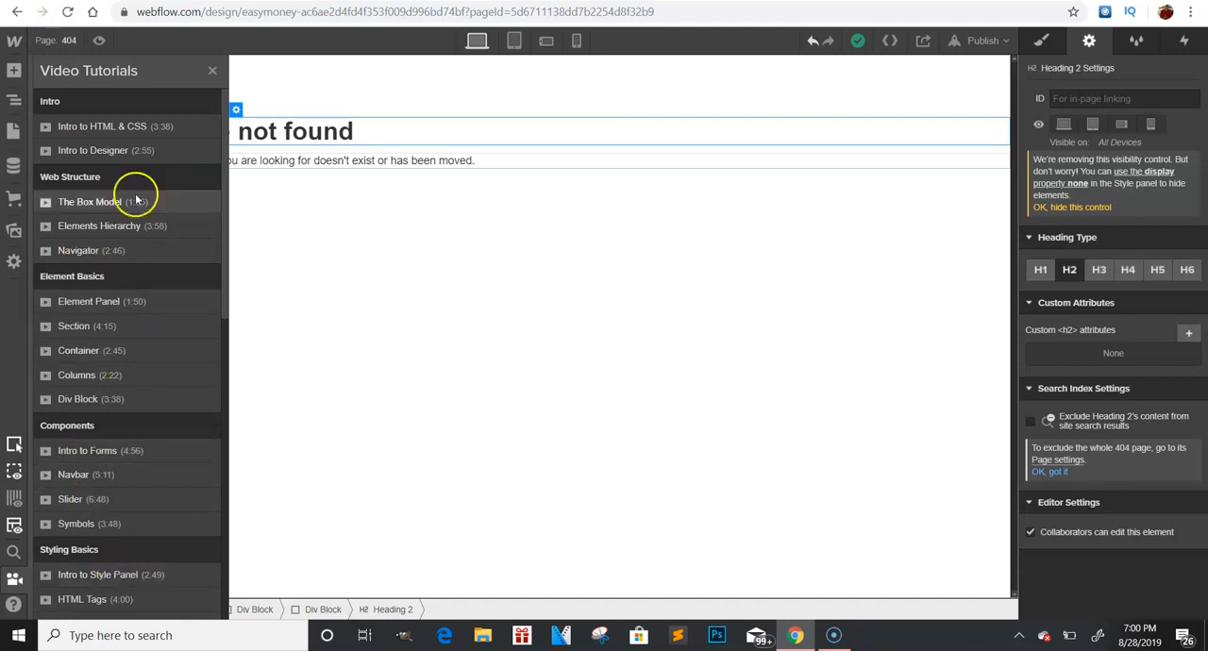
- Replace the 404 page's Page not found content with Button elements inside a div block
click(502, 130)
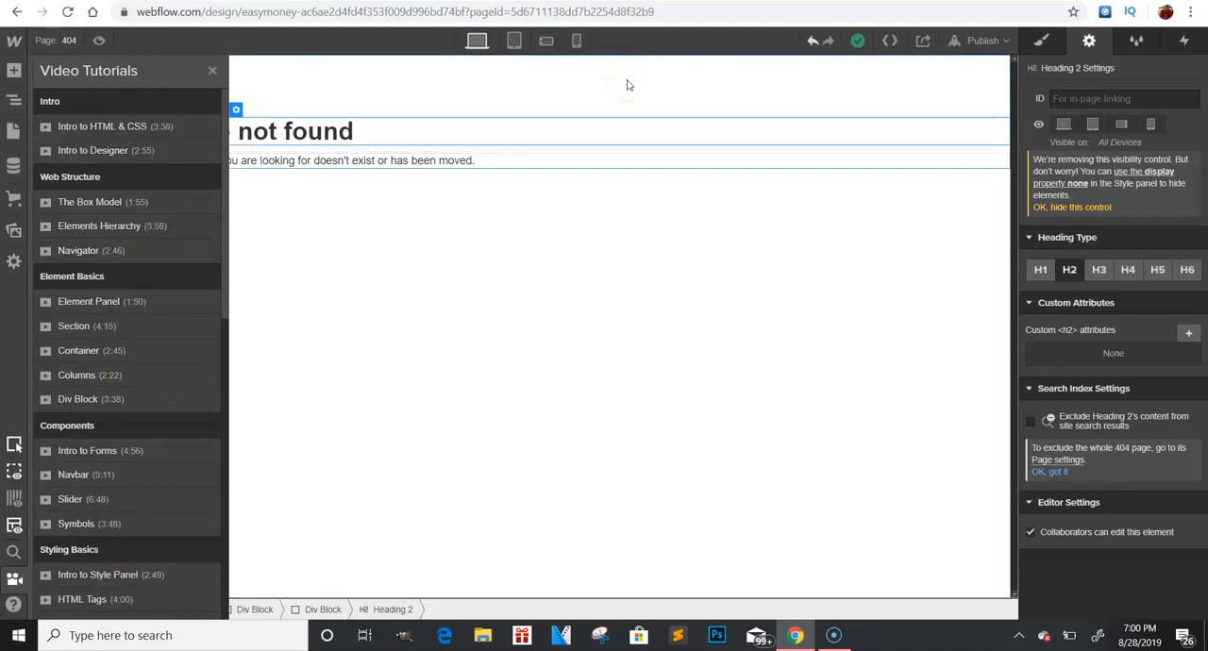
click(15, 98)
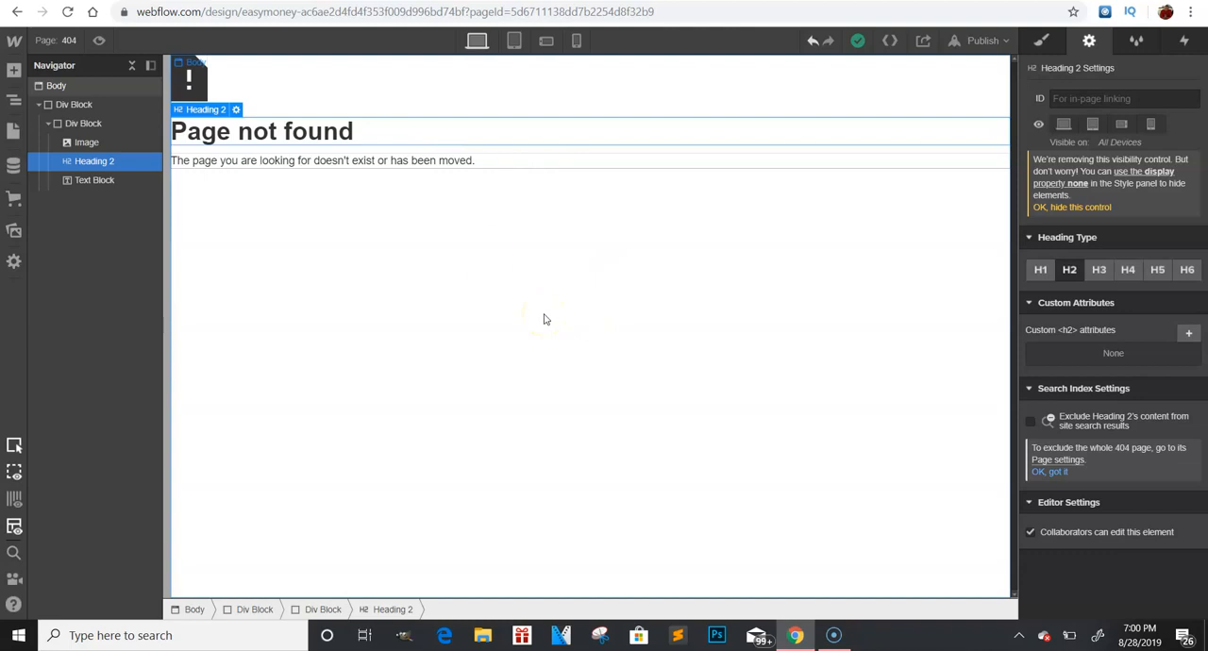
click(15, 71)
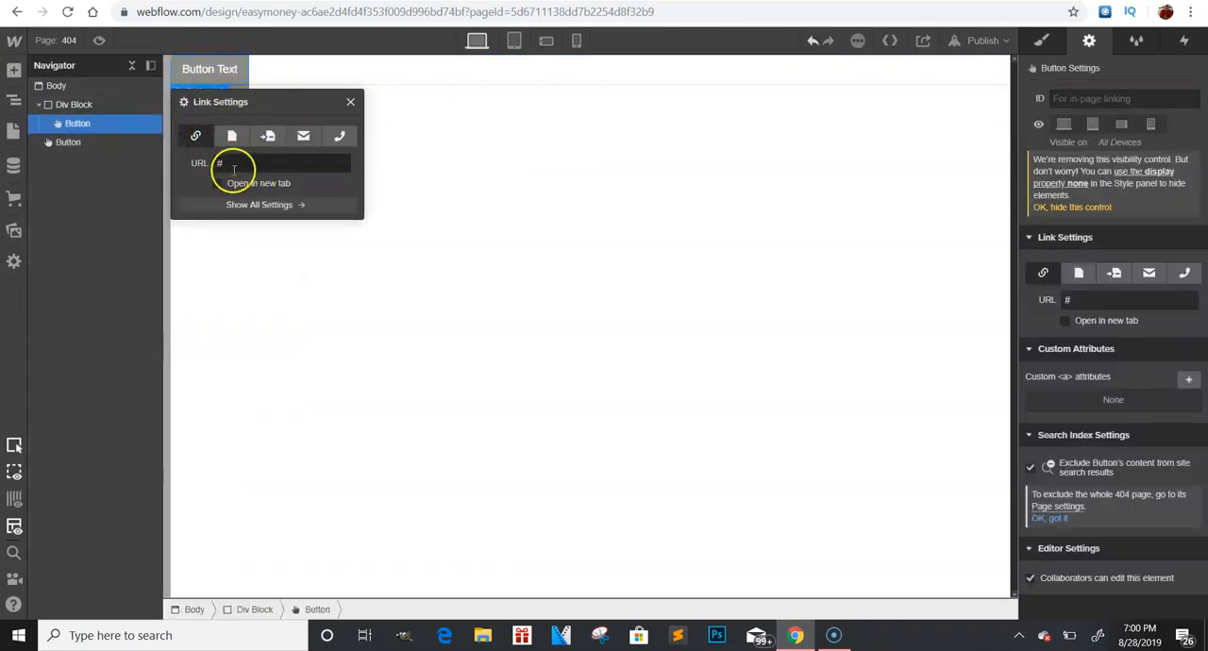
click(230, 136)
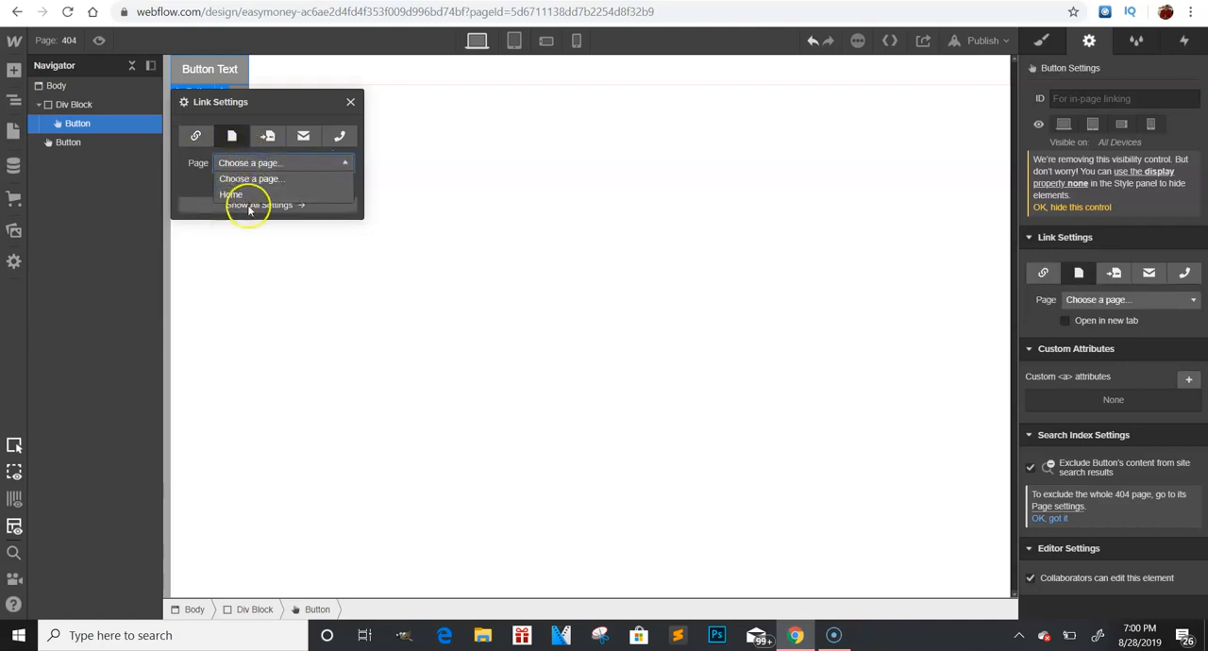
click(269, 136)
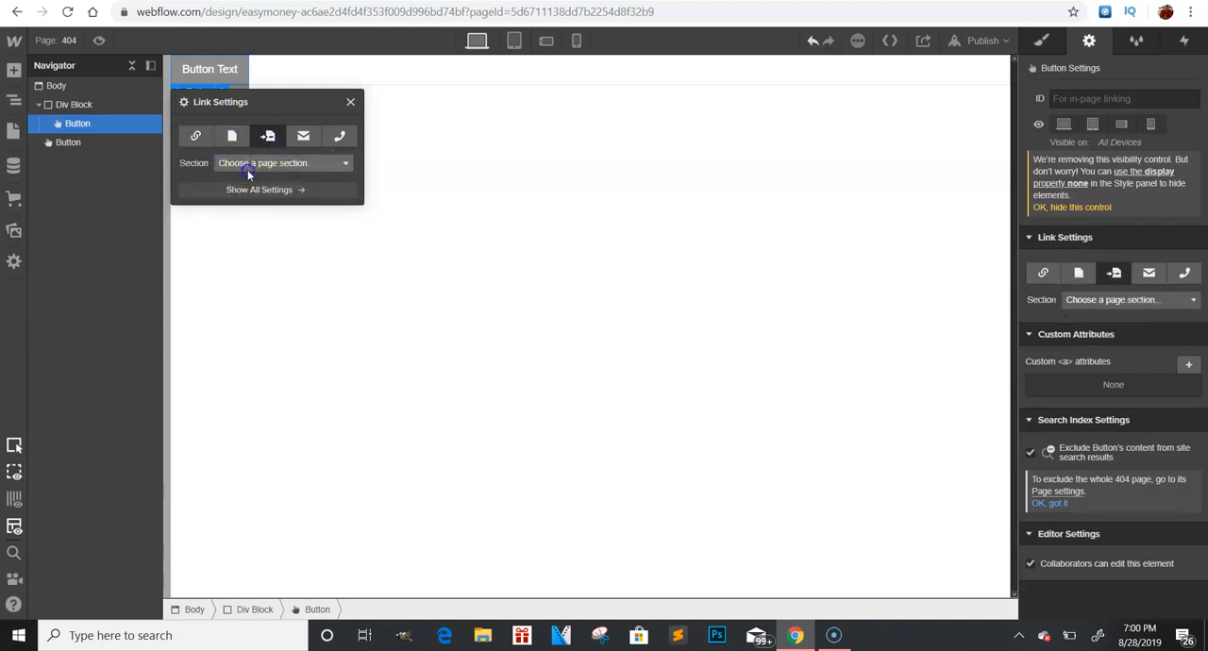
click(281, 162)
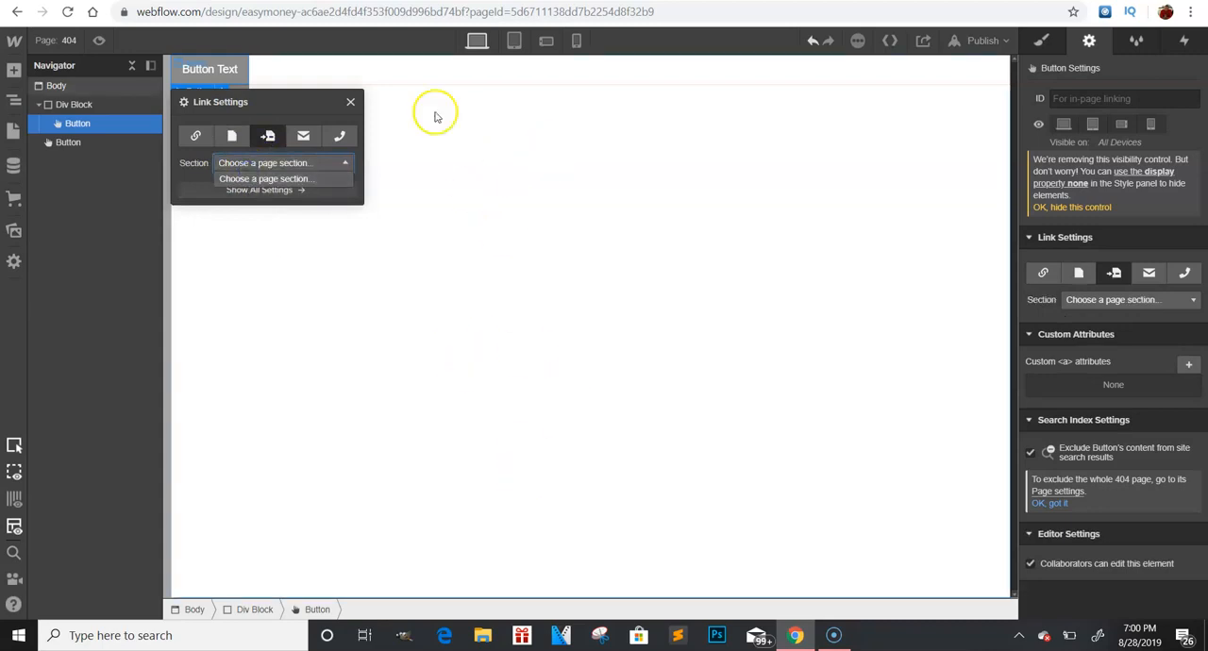
click(302, 136)
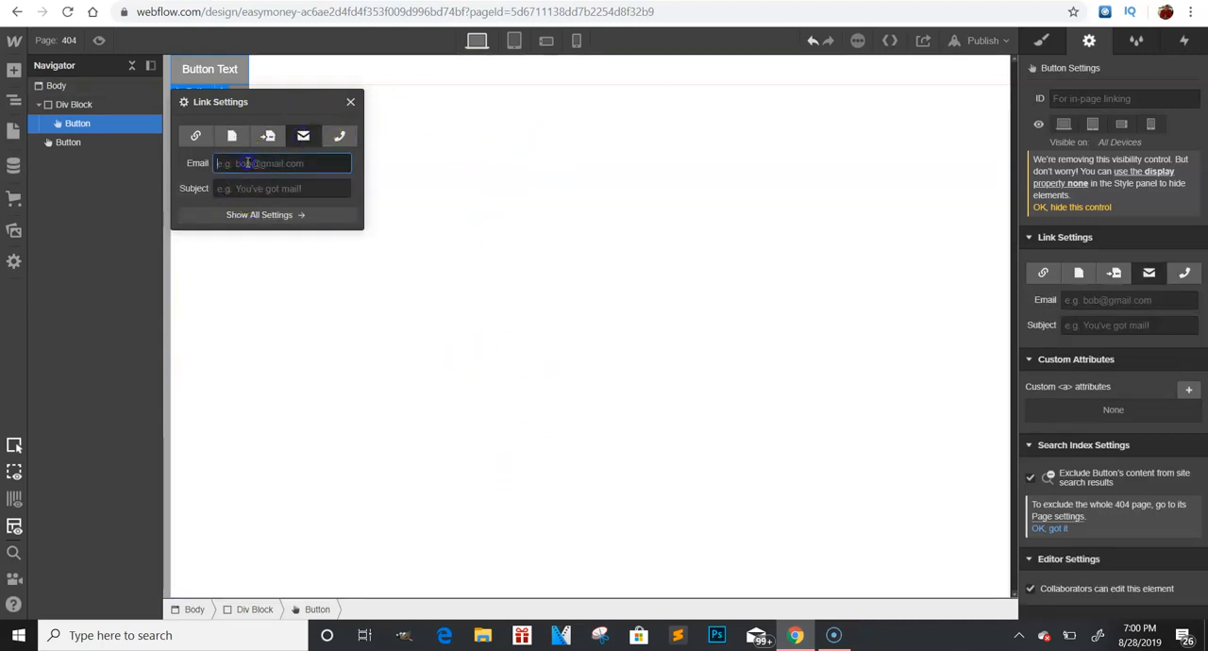
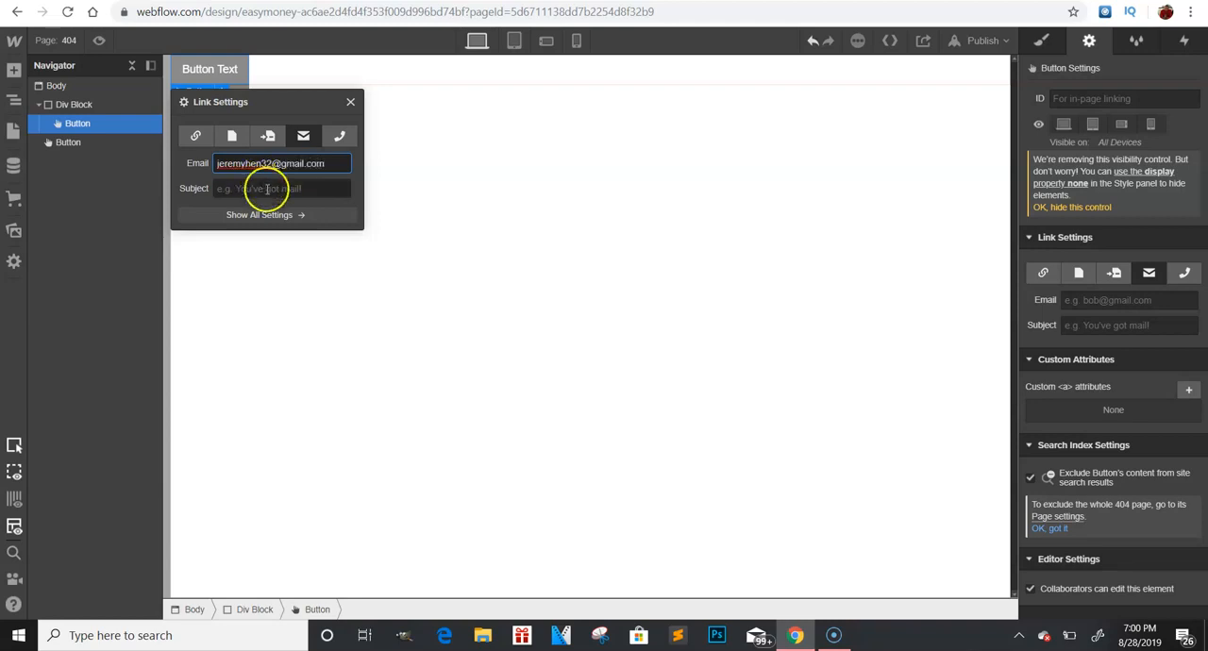
- Give the email link the subject 'Forex / cpa' and finish editing the link
click(282, 189)
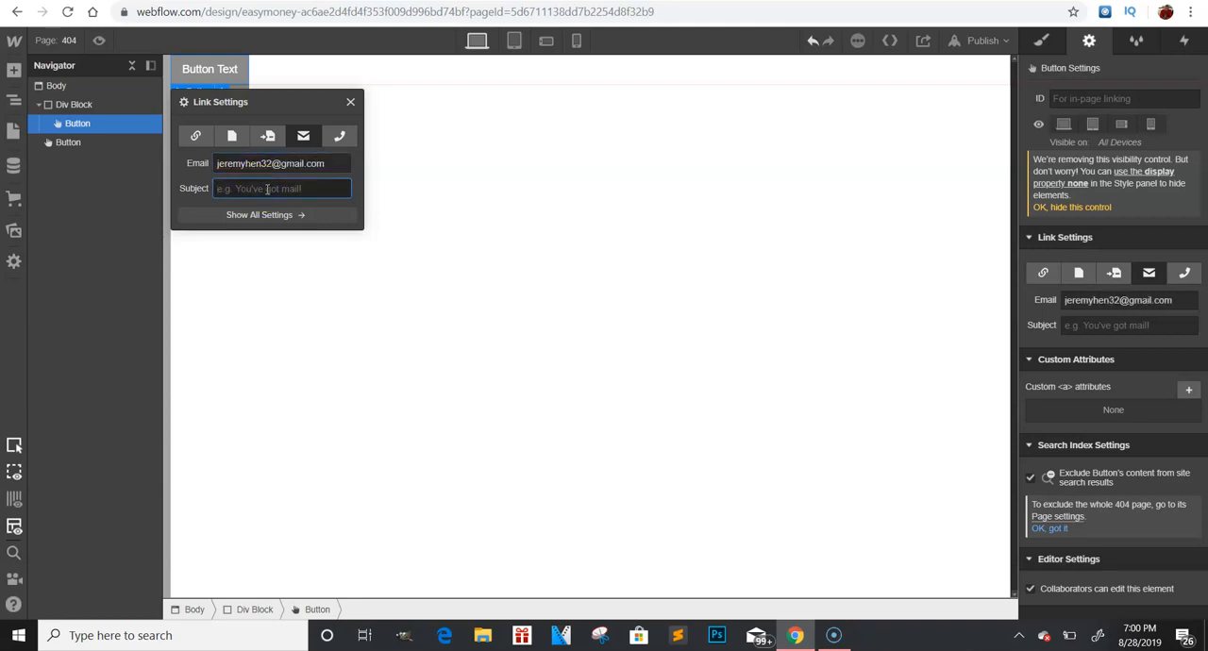
text(Forex)
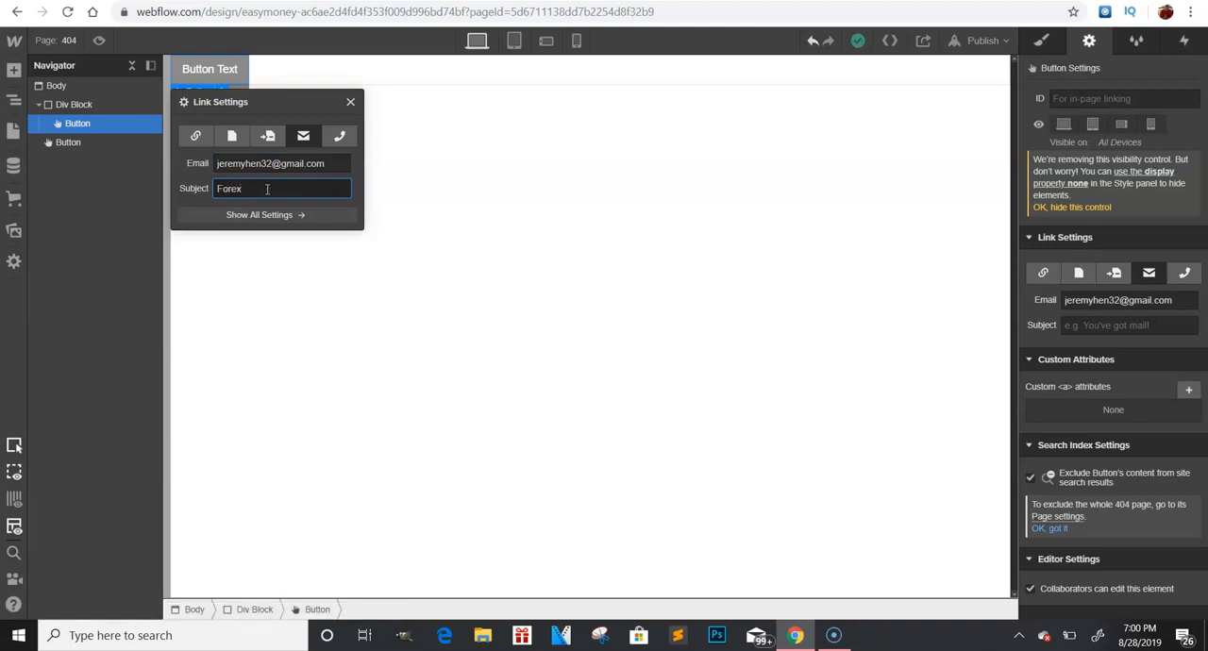
text(/ cpa)
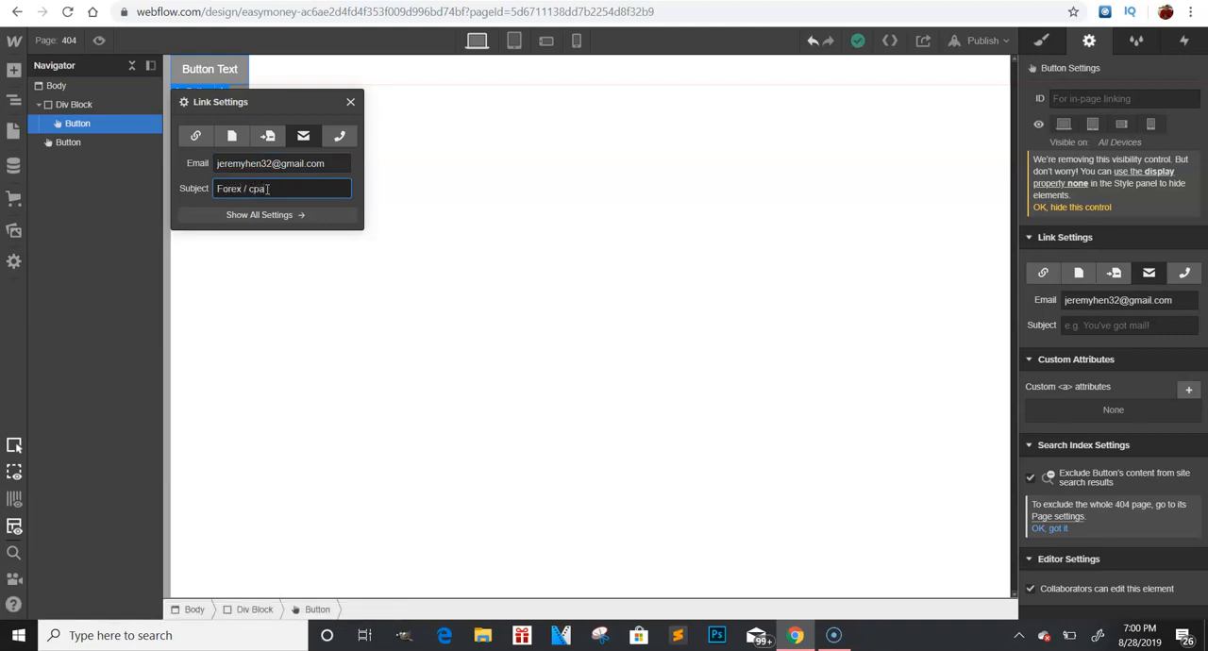
click(57, 85)
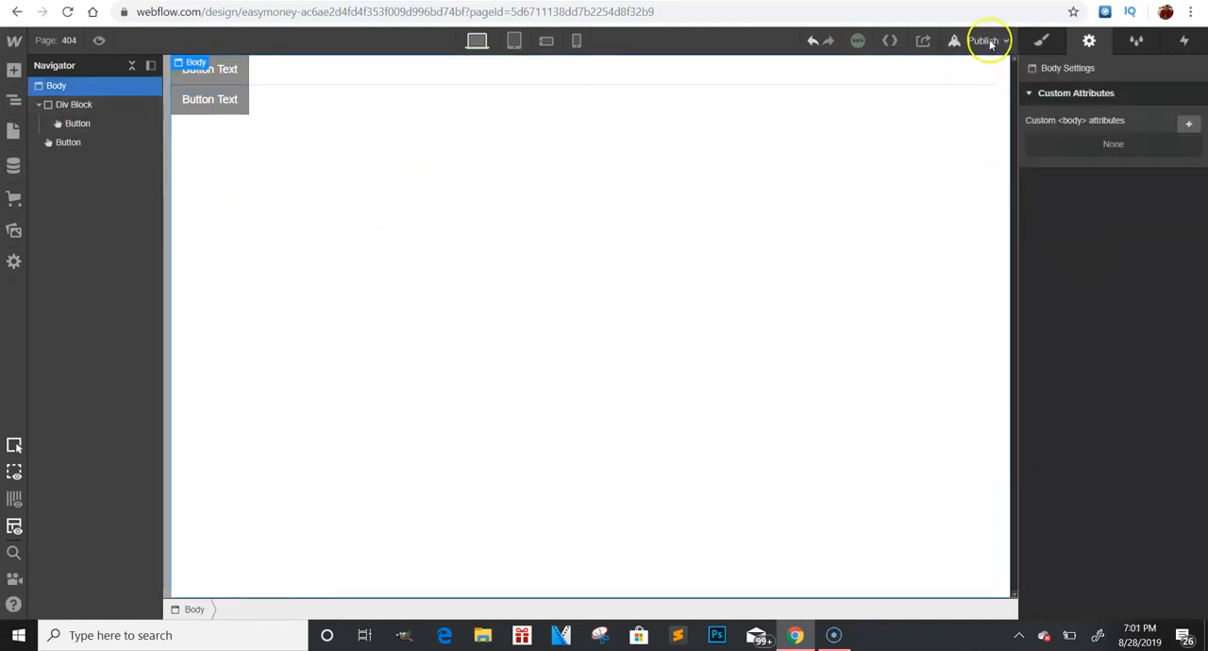
- Publish the site to the selected domain destination
click(986, 42)
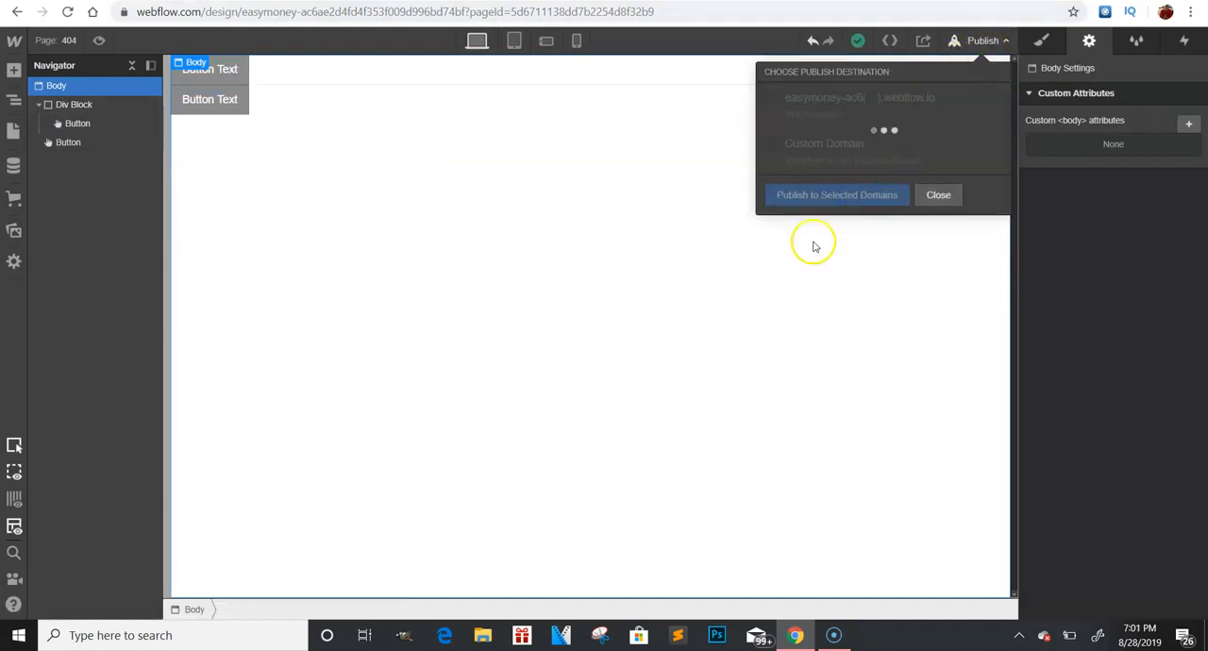
mouse_move(972, 162)
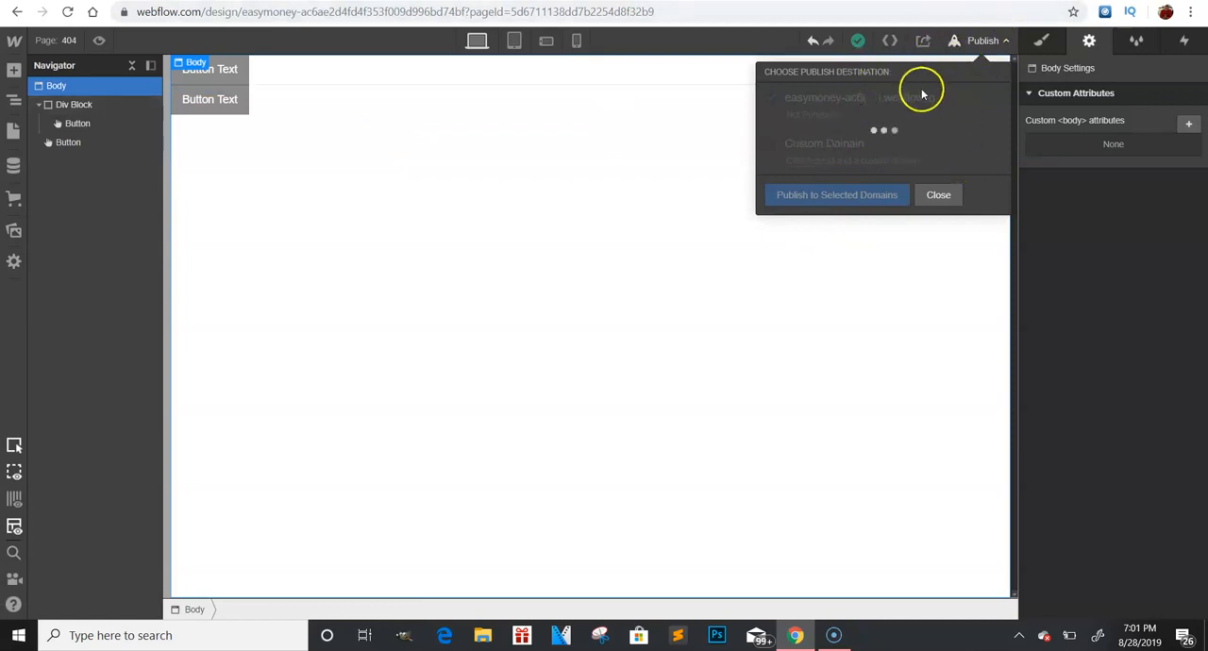
mouse_move(808, 158)
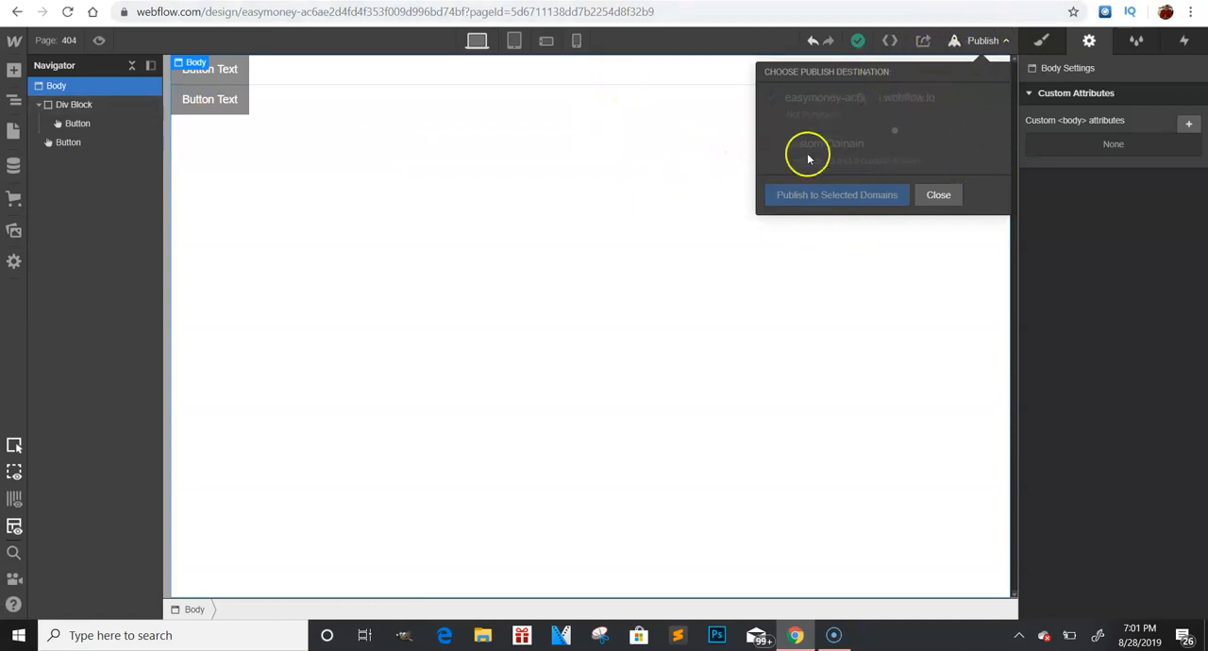
click(836, 195)
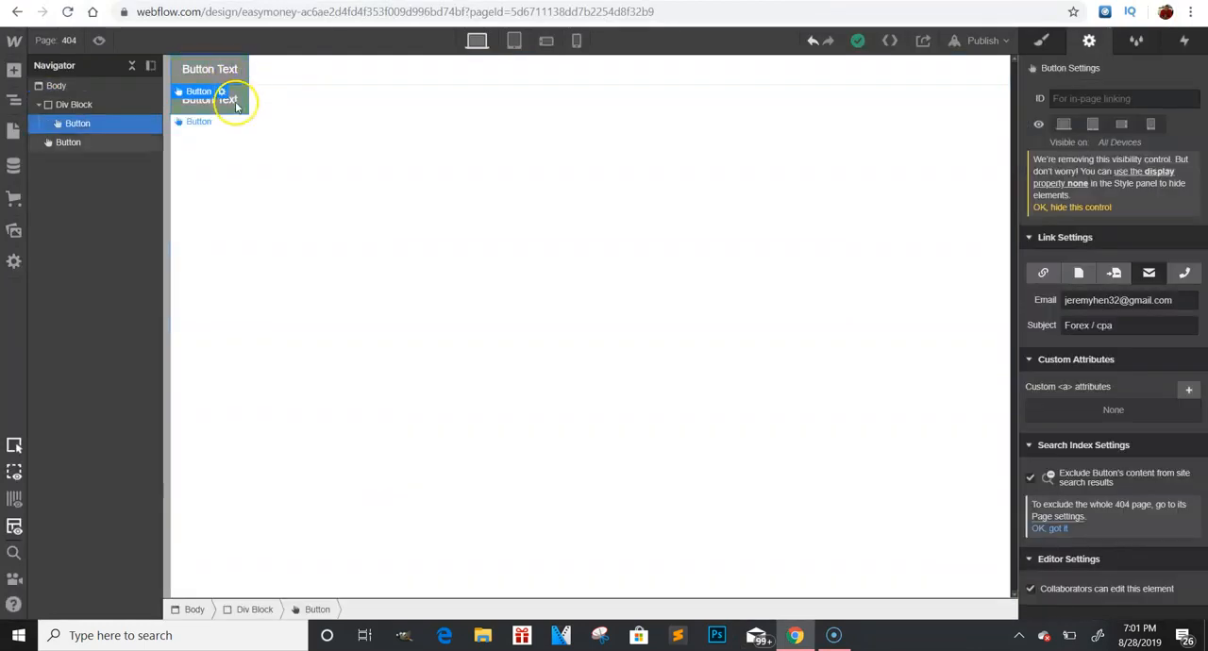
- Delete the buttons so the 404 page holds only an empty div block
click(73, 104)
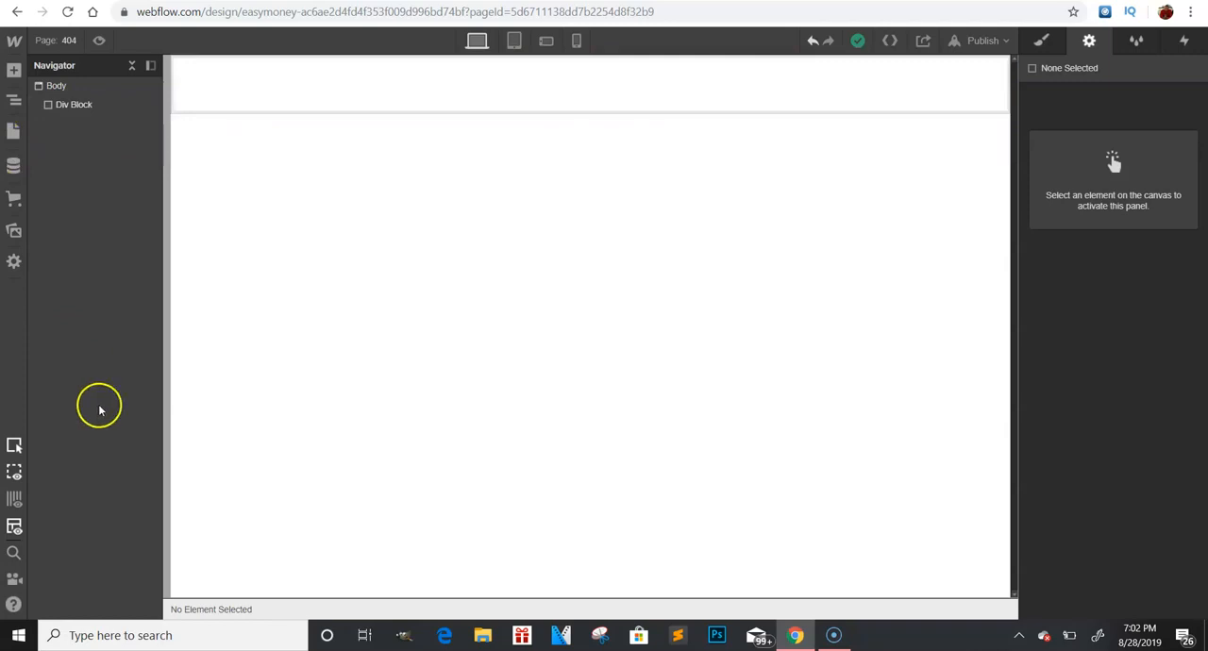
mouse_move(19, 634)
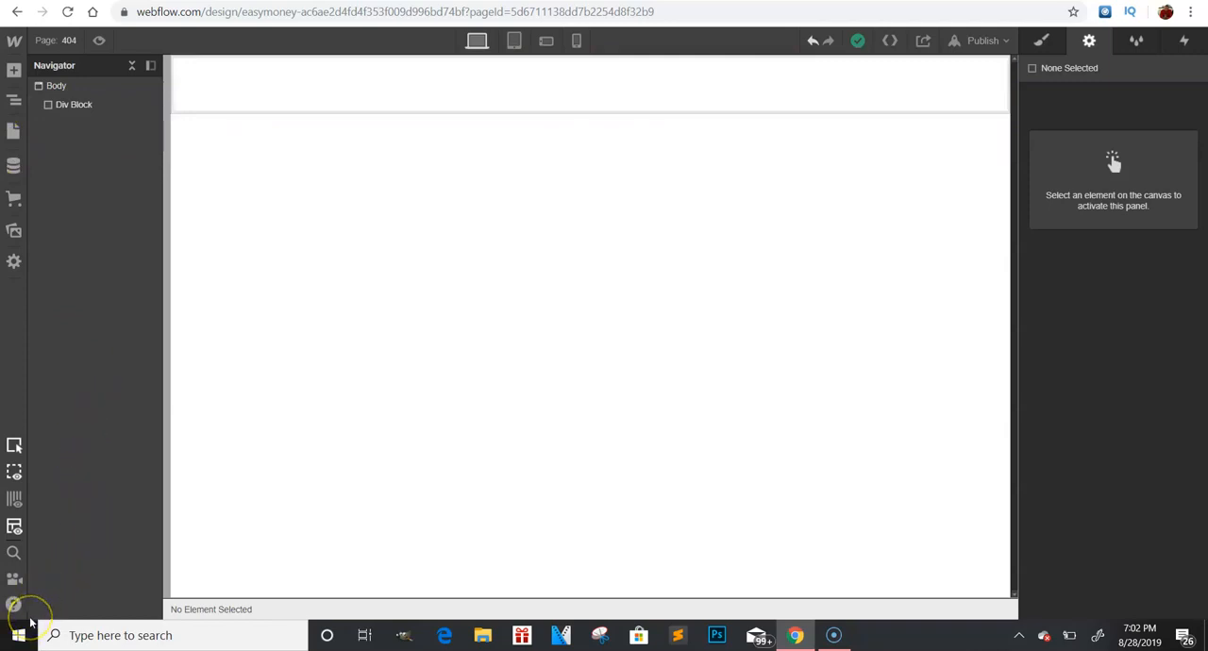